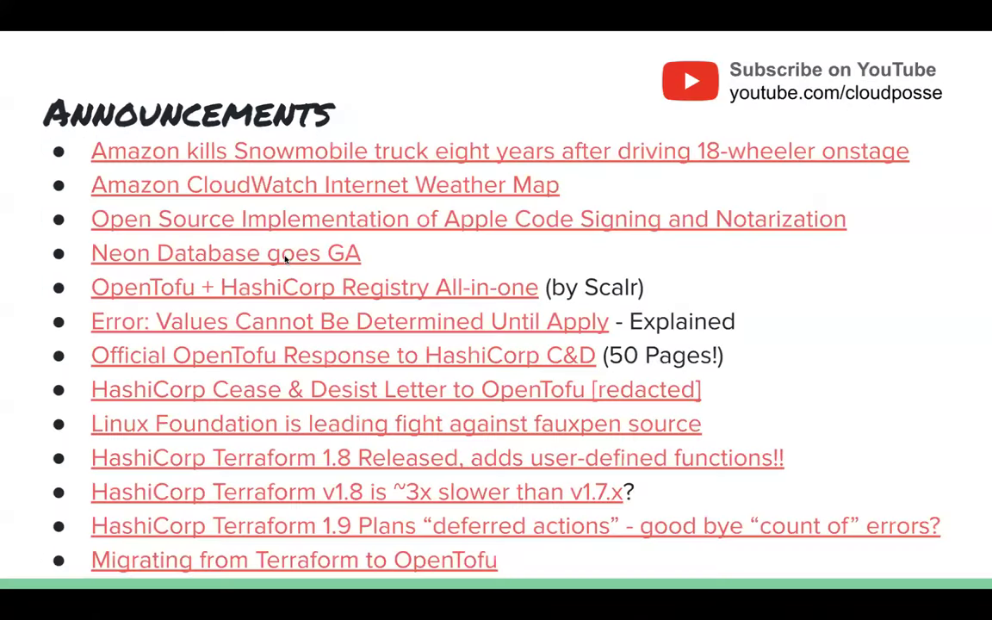
{"action": "mouse_move", "coordinate": [386, 154]}
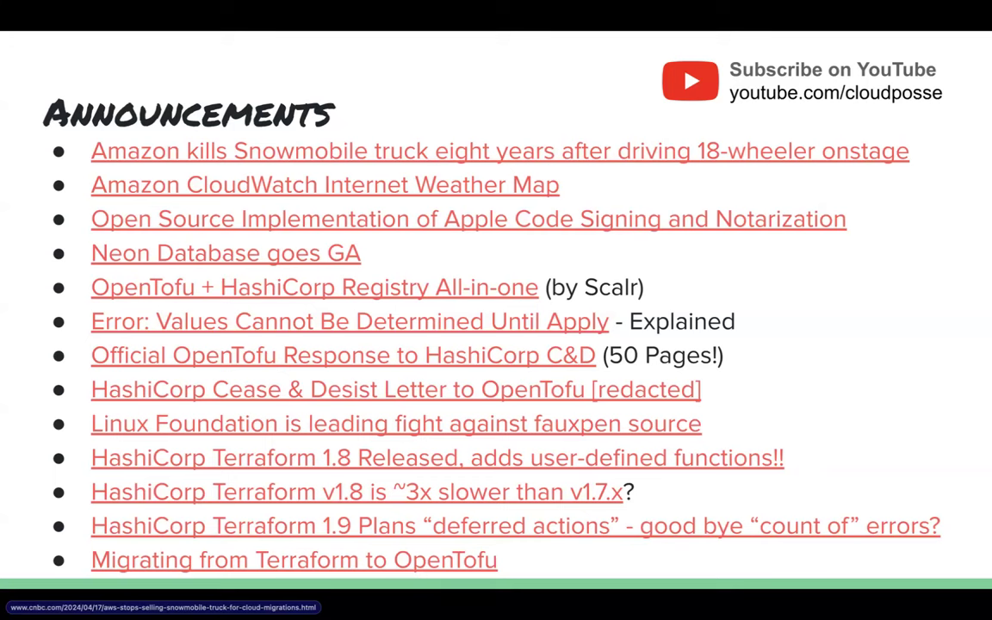
Open the CNBC Snowmobile article from the slide link and read down to the AWS spokesperson's statement.
{"action": "left_click", "coordinate": [499, 151]}
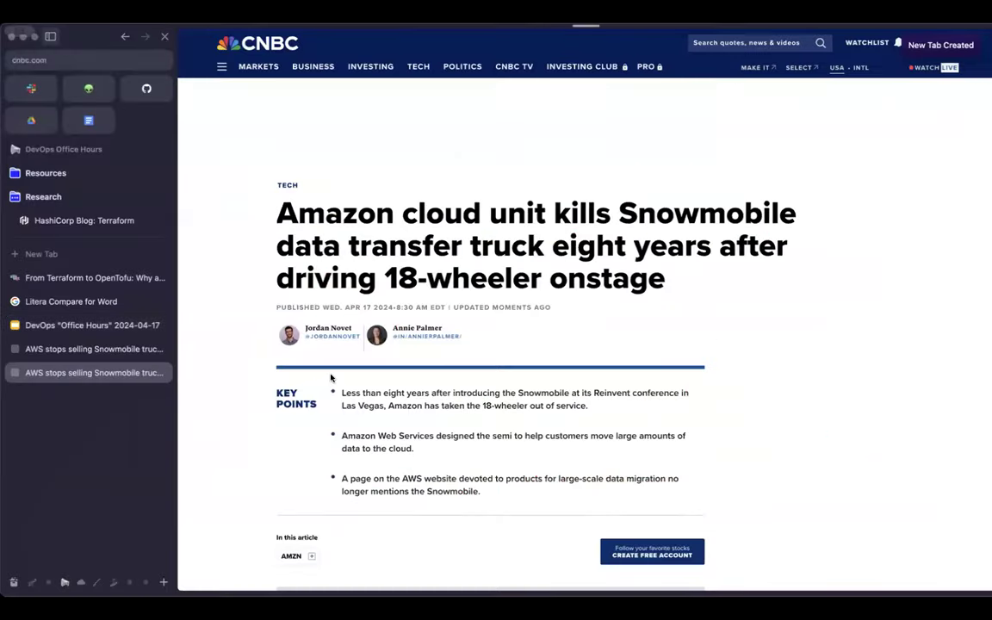
{"action": "scroll", "scroll_direction": "down", "scroll_amount": 3}
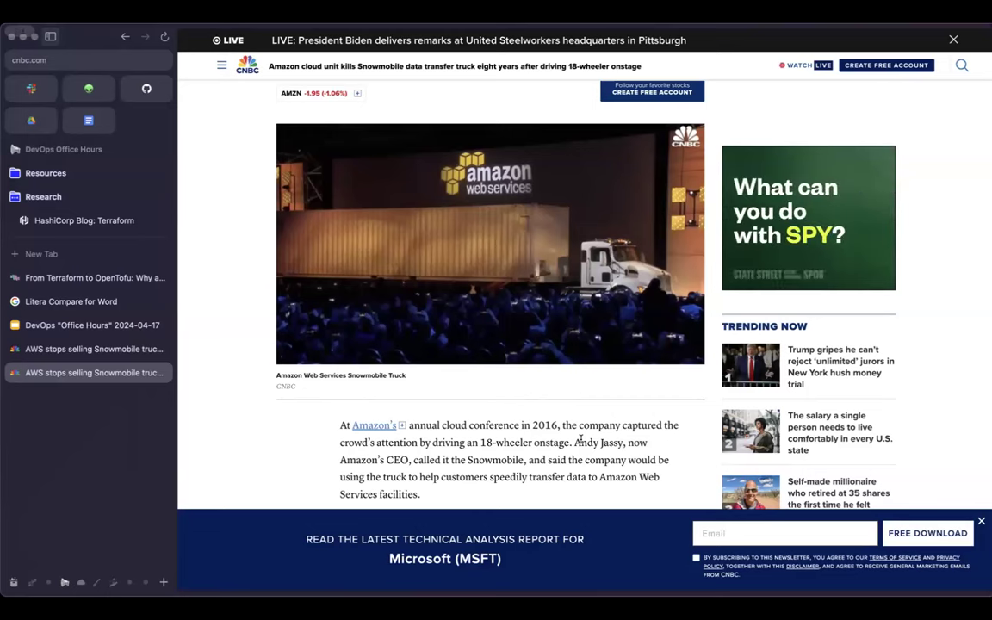
{"action": "scroll", "scroll_direction": "down", "scroll_amount": 3}
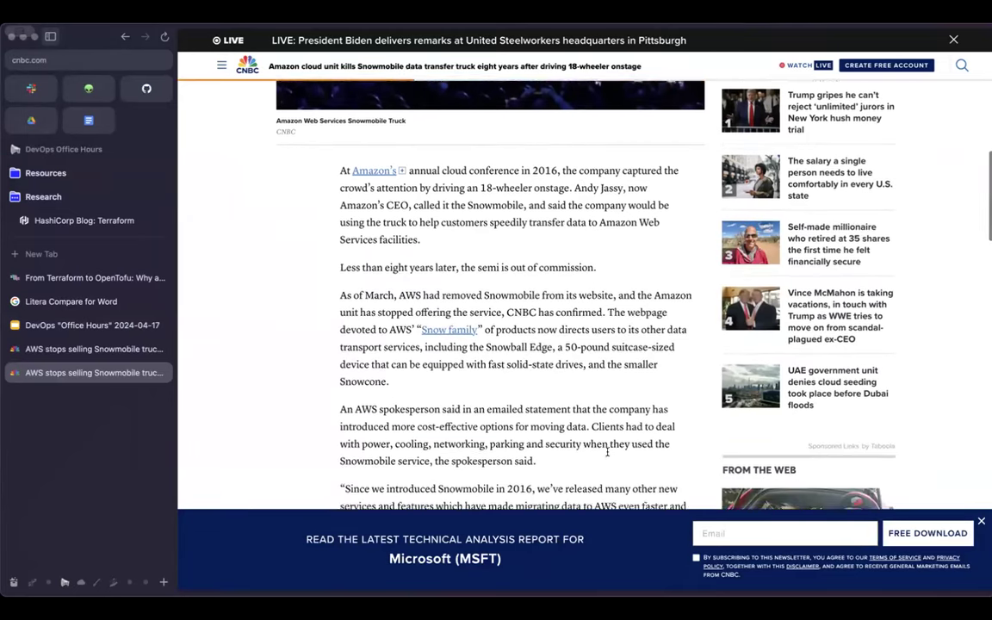
{"action": "scroll", "scroll_direction": "down", "scroll_amount": 3}
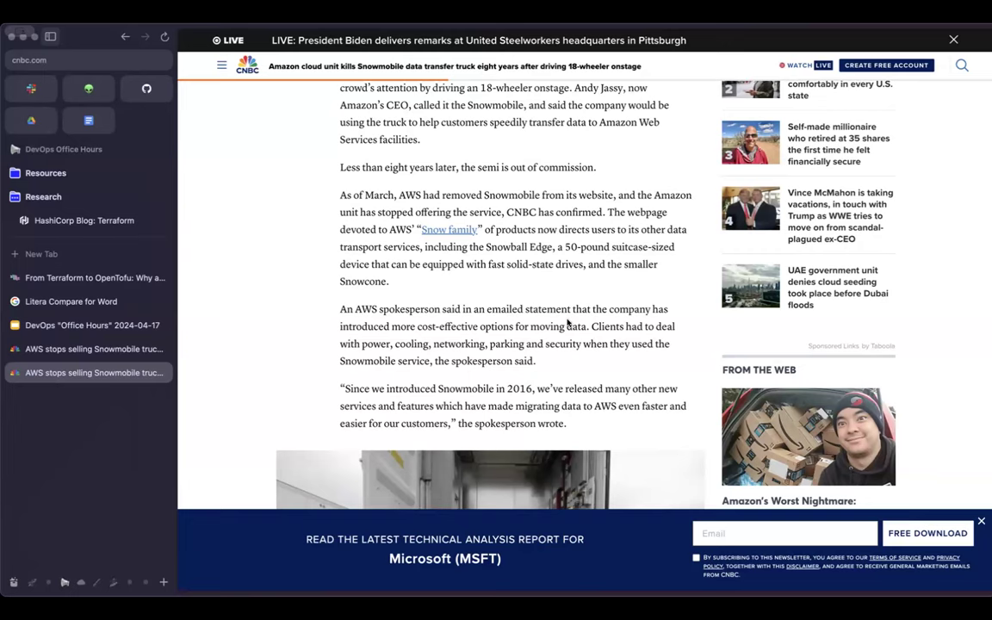
Return to the announcements slides, then read the Snowmobile article through pricing, cost cuts and Jassy's 2016 pitch.
{"action": "left_click", "coordinate": [86, 325]}
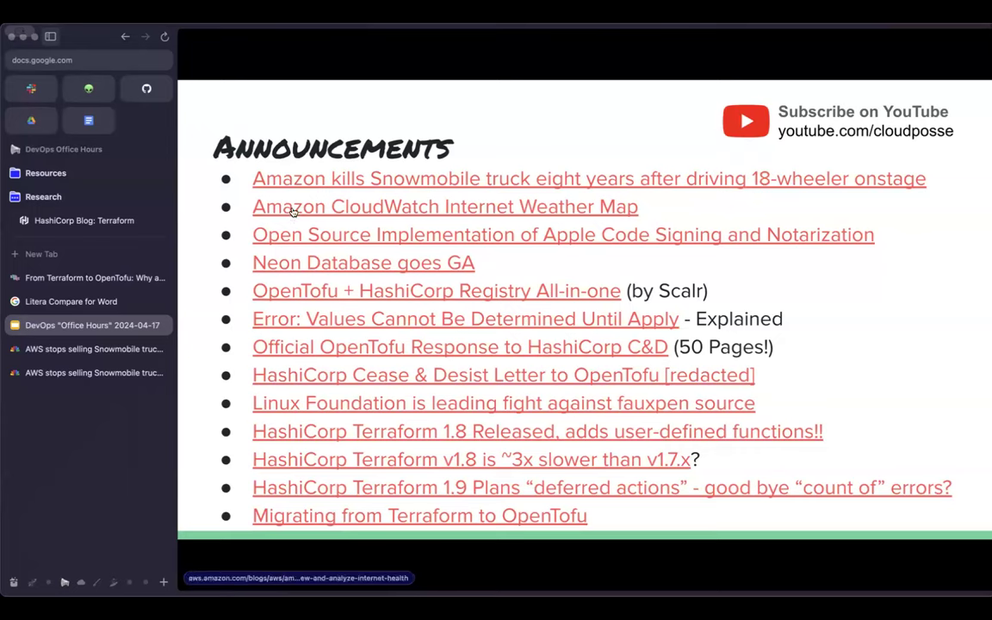
{"action": "mouse_move", "coordinate": [309, 178]}
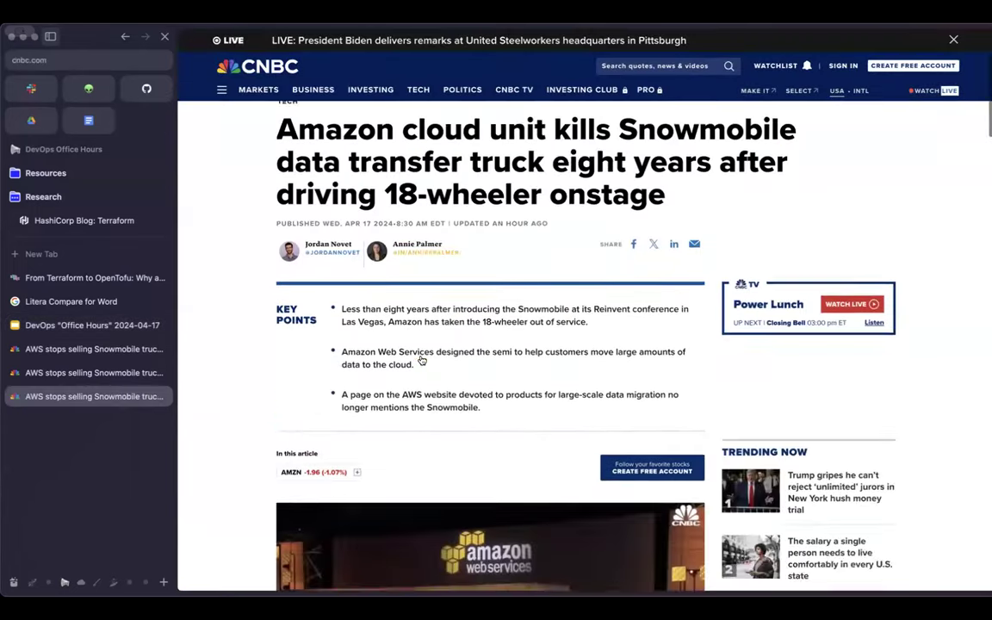
{"action": "scroll", "scroll_direction": "down", "scroll_amount": 3}
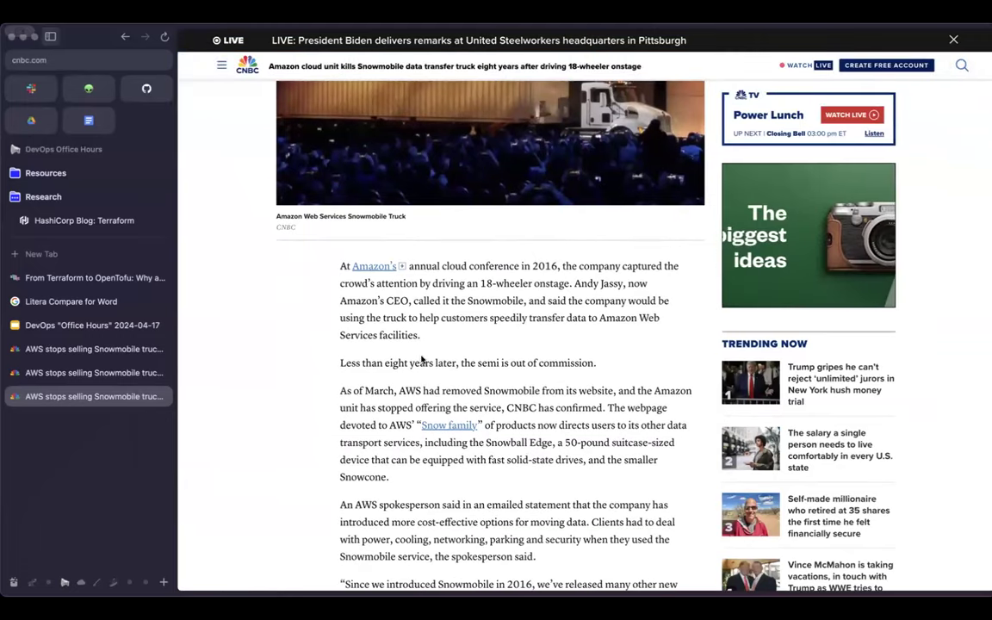
{"action": "scroll", "scroll_direction": "down", "scroll_amount": 3}
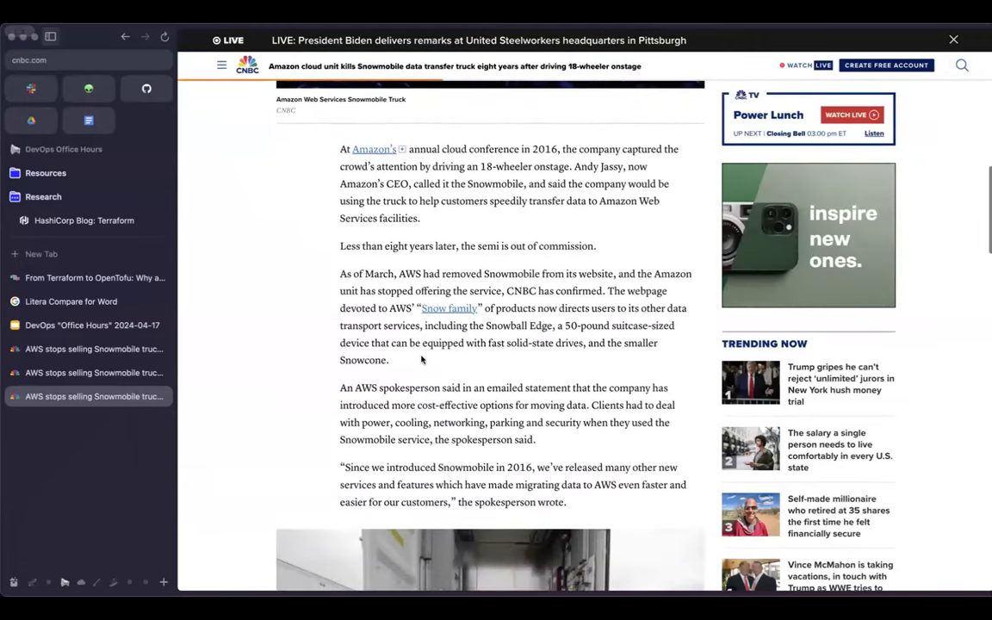
{"action": "scroll", "scroll_direction": "down", "scroll_amount": 3}
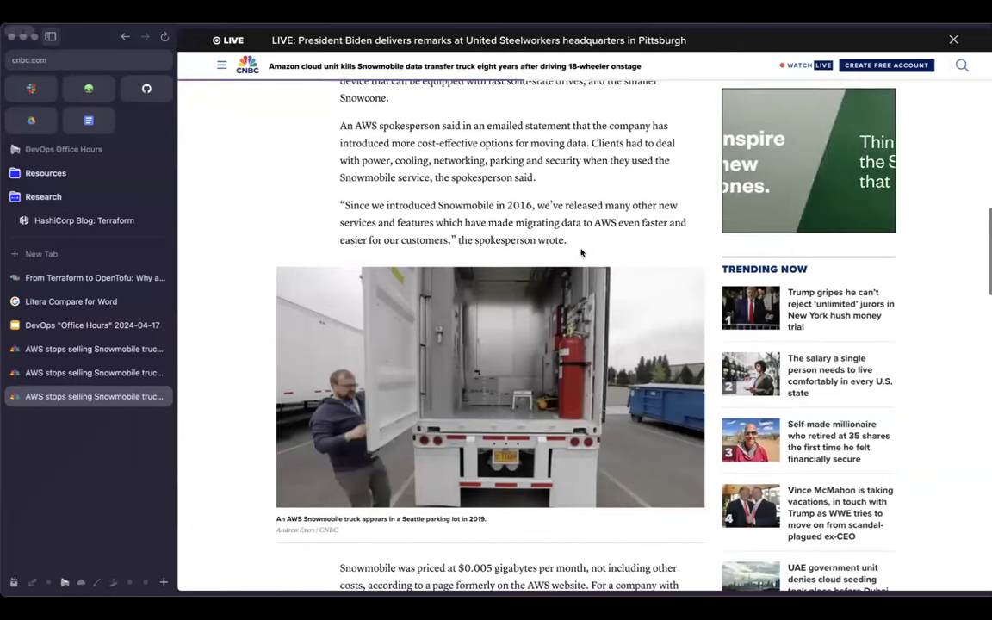
{"action": "scroll", "scroll_direction": "down", "scroll_amount": 3}
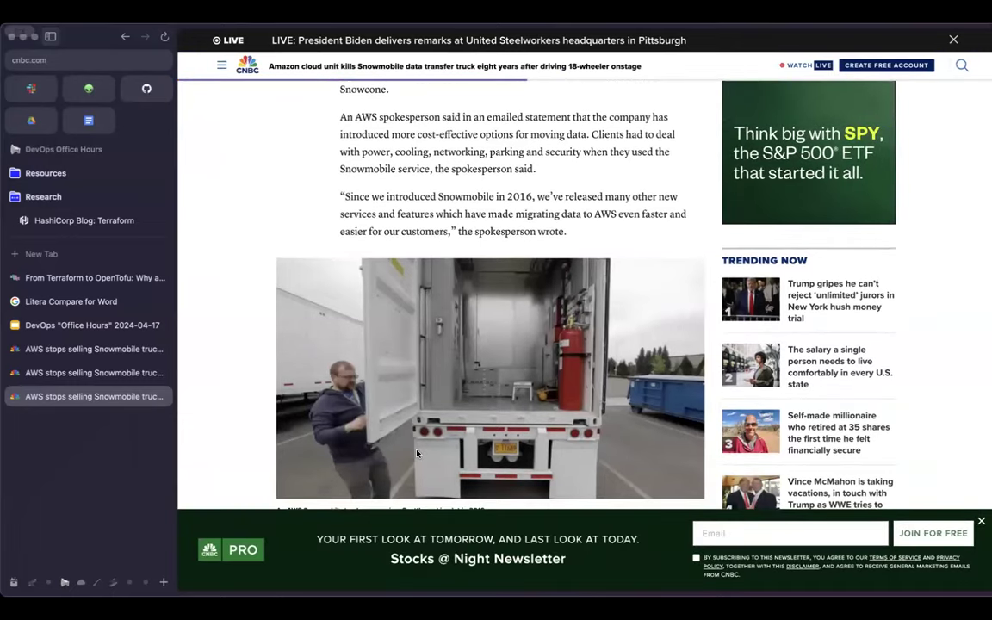
{"action": "scroll", "scroll_direction": "down", "scroll_amount": 3}
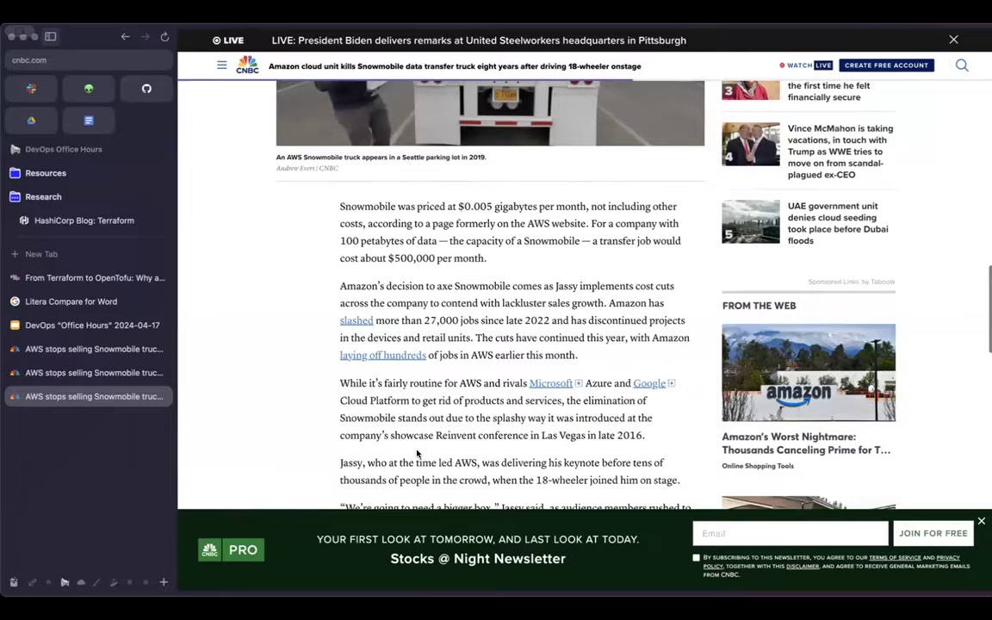
{"action": "scroll", "scroll_direction": "down", "scroll_amount": 3}
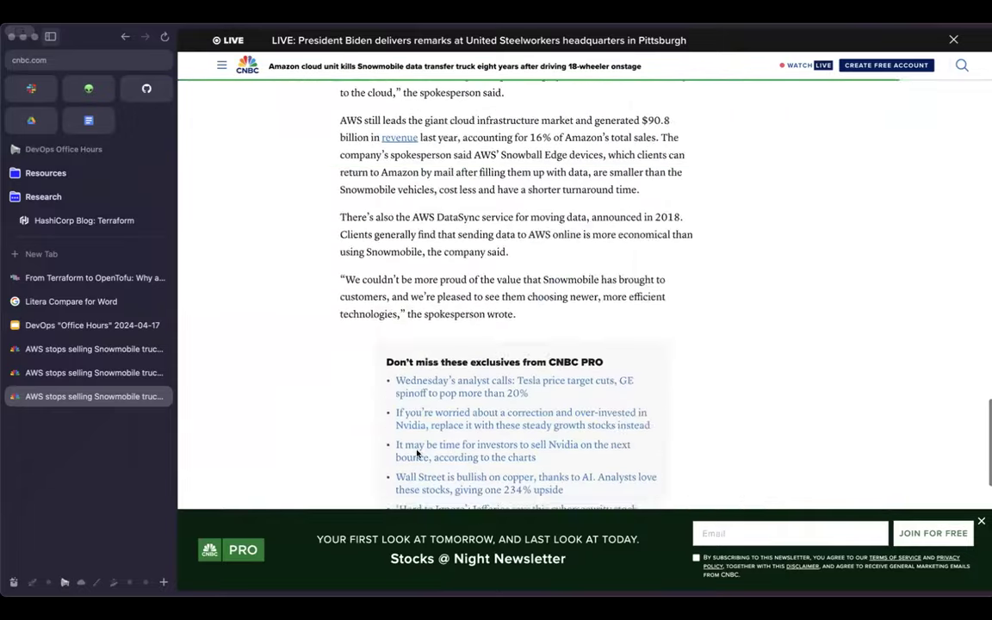
{"action": "scroll", "scroll_direction": "up", "scroll_amount": 3}
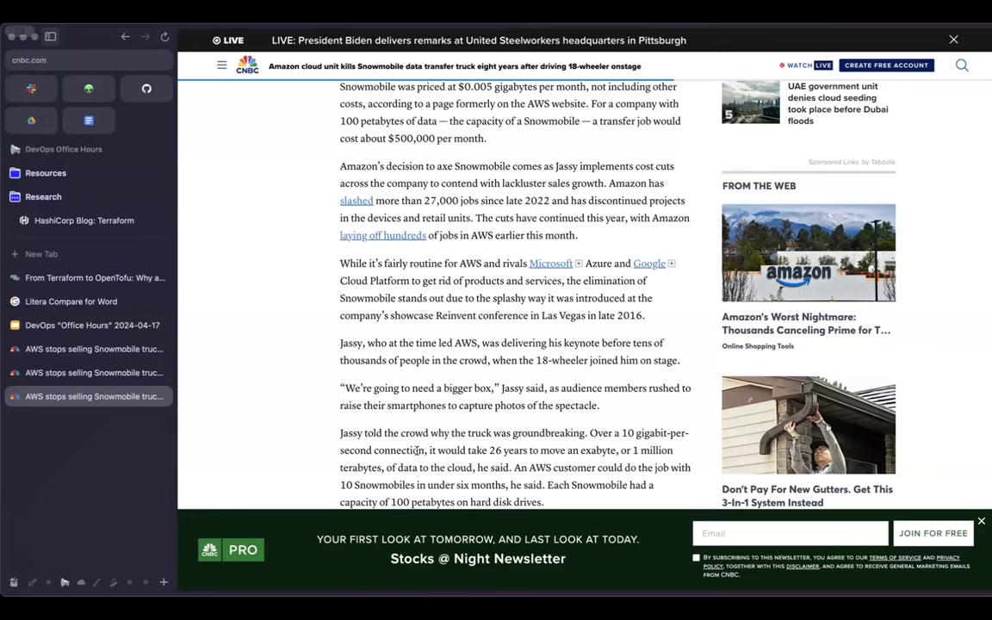
Scroll to the DataSync and spokesperson quotes with 'snow' matches highlighted, clearing the text selection.
{"action": "scroll", "scroll_direction": "down", "scroll_amount": 3}
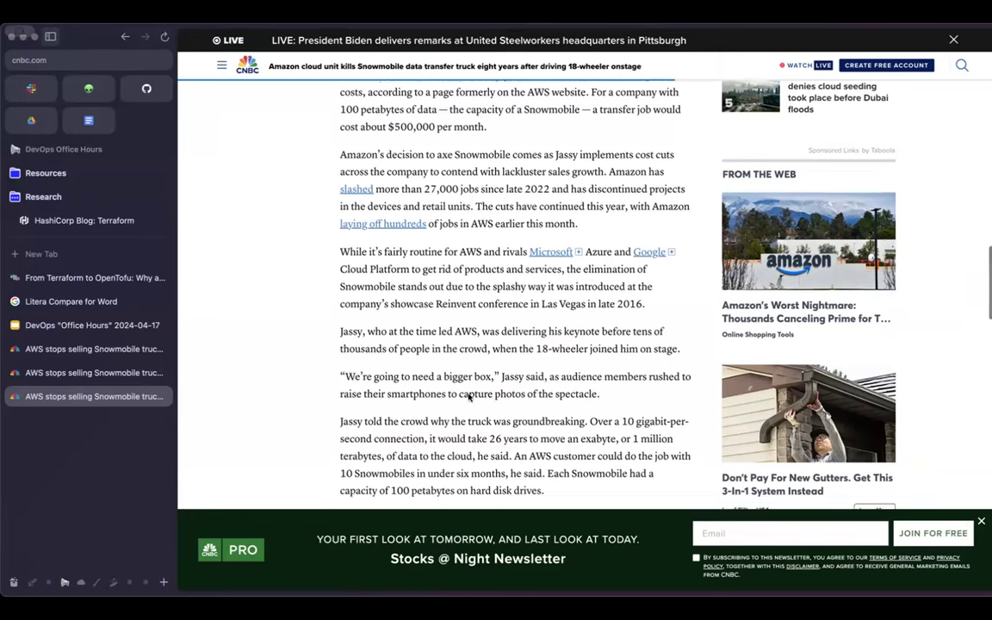
{"action": "scroll", "scroll_direction": "down", "scroll_amount": 3}
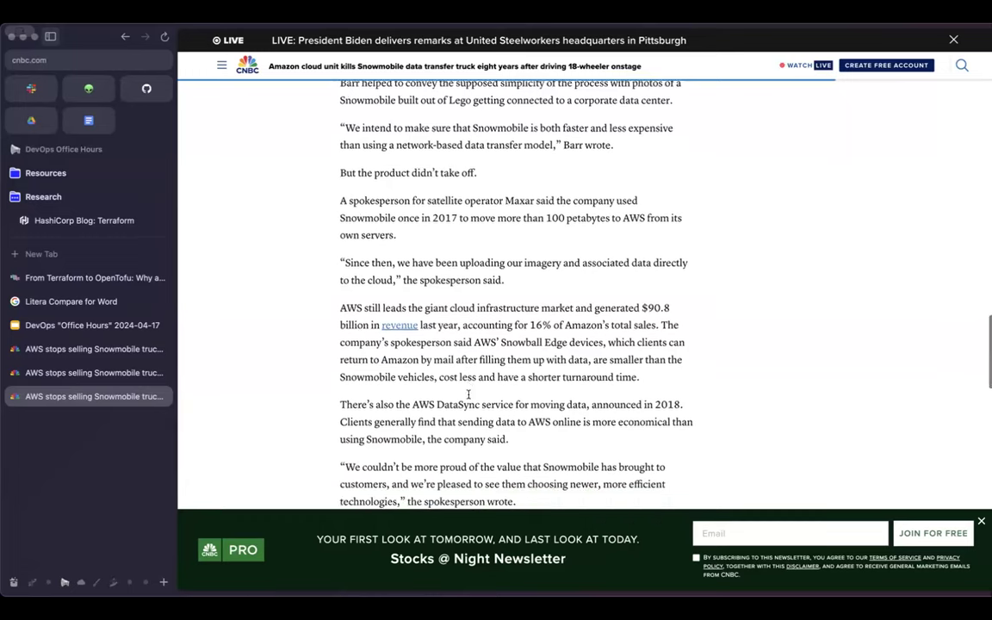
{"action": "scroll", "scroll_direction": "down", "scroll_amount": 3}
{"action": "type", "text": "snow"}
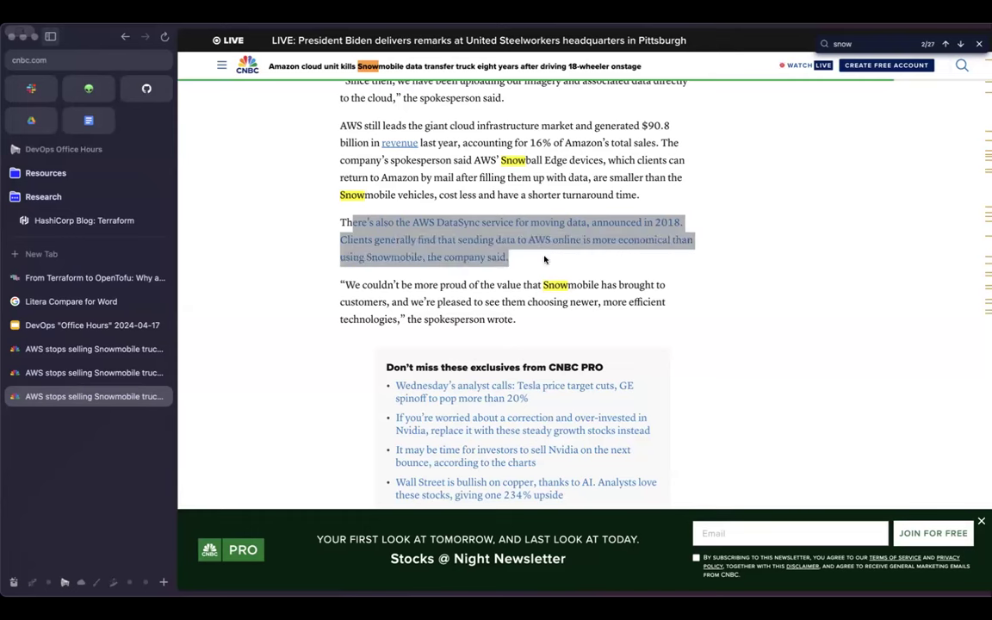
{"action": "left_click", "coordinate": [545, 258]}
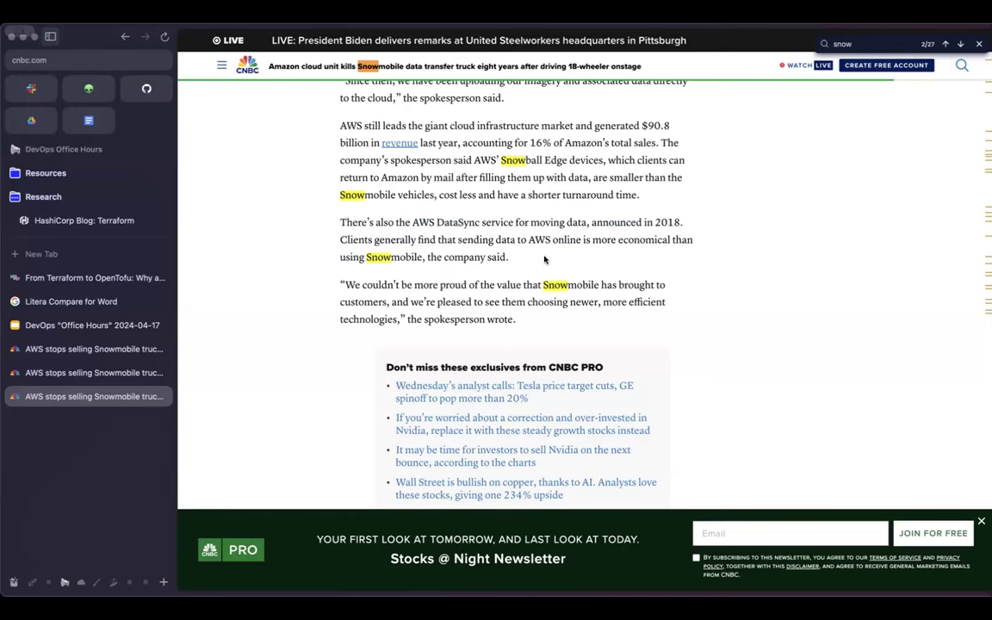
{"action": "type", "text": "aws snowcone"}
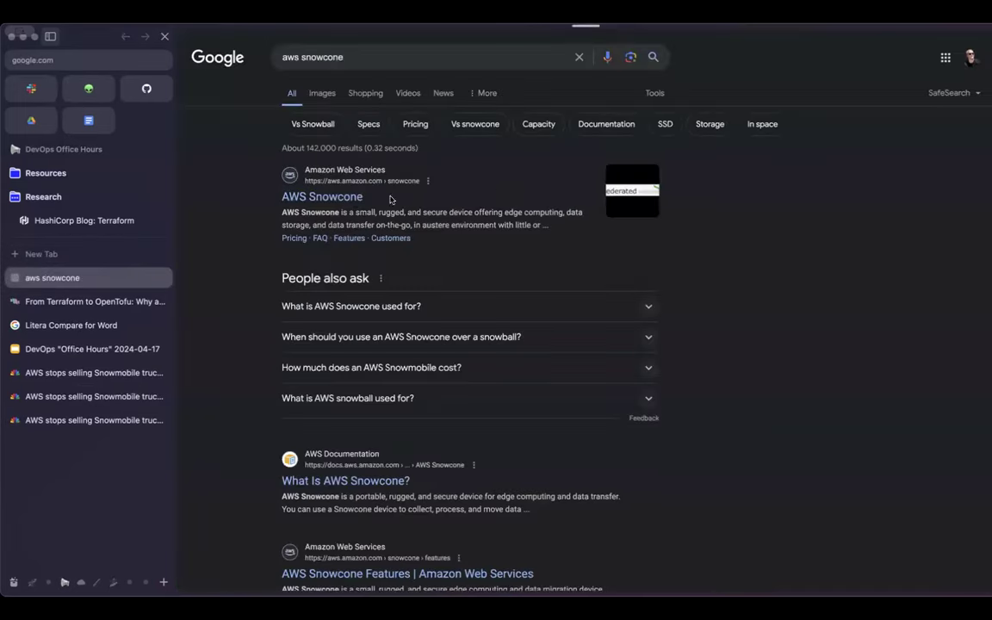
{"action": "left_click", "coordinate": [321, 196]}
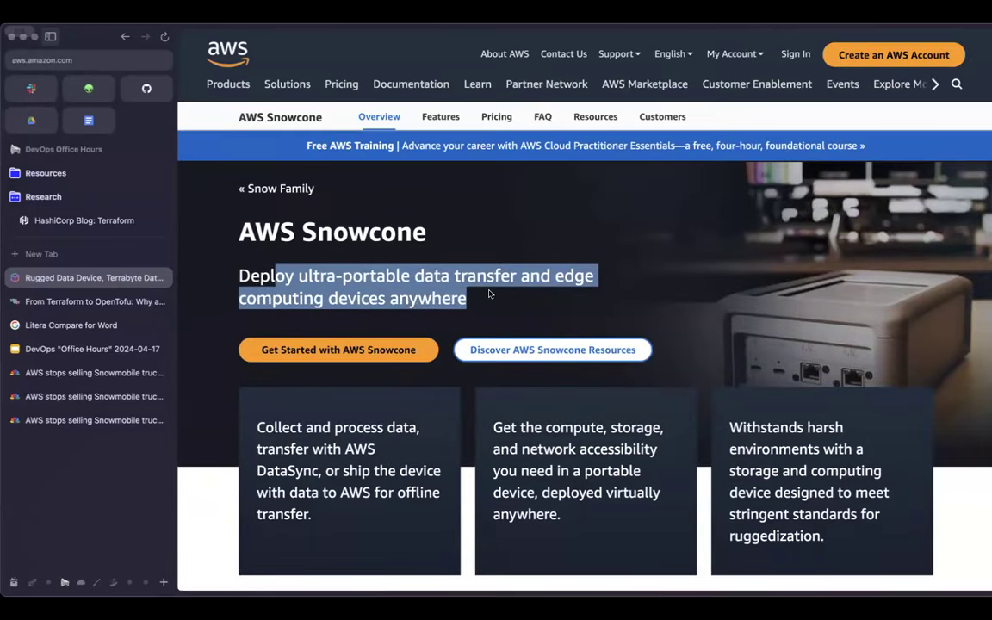
{"action": "scroll", "scroll_direction": "down", "scroll_amount": 3}
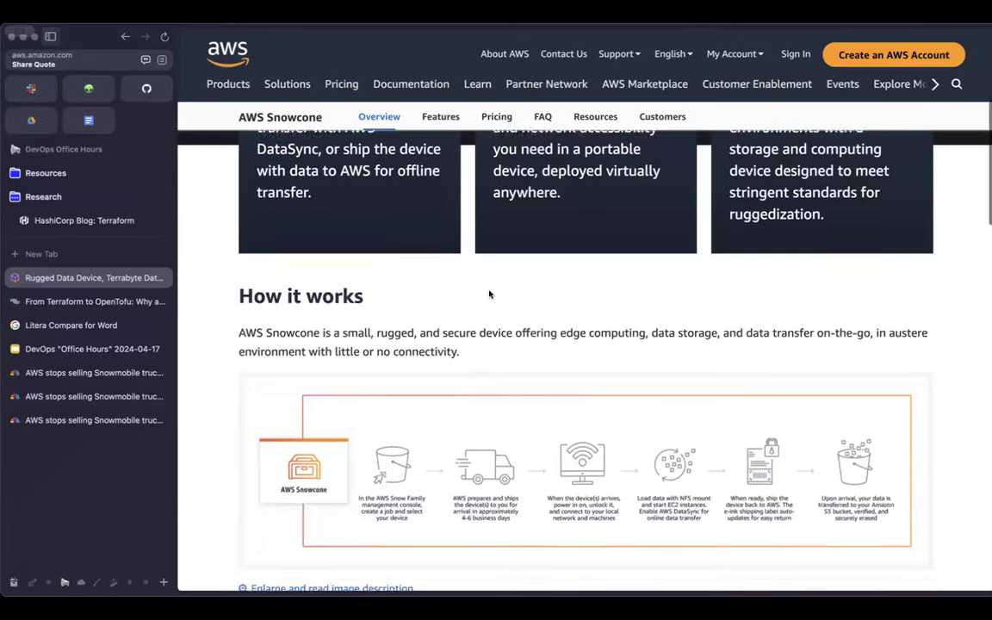
{"action": "scroll", "scroll_direction": "down", "scroll_amount": 3}
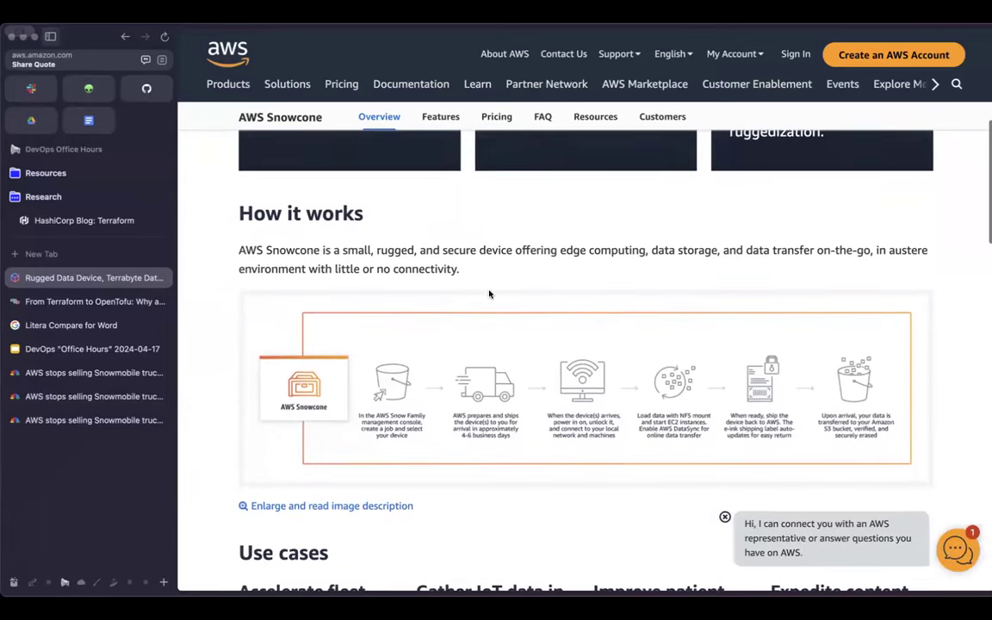
{"action": "scroll", "scroll_direction": "down", "scroll_amount": 3}
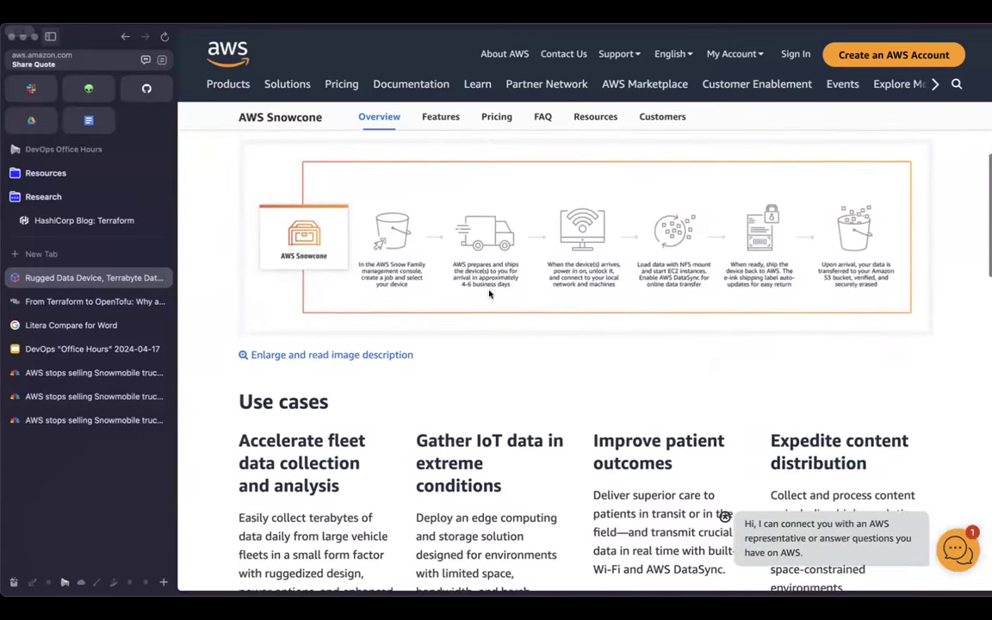
{"action": "scroll", "scroll_direction": "down", "scroll_amount": 3}
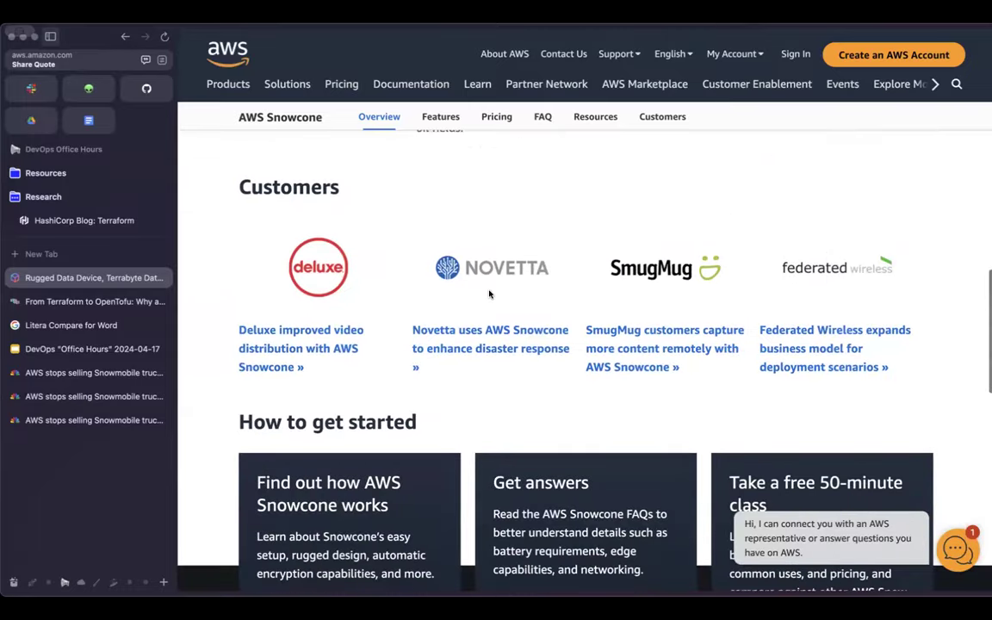
{"action": "scroll", "scroll_direction": "down", "scroll_amount": 3}
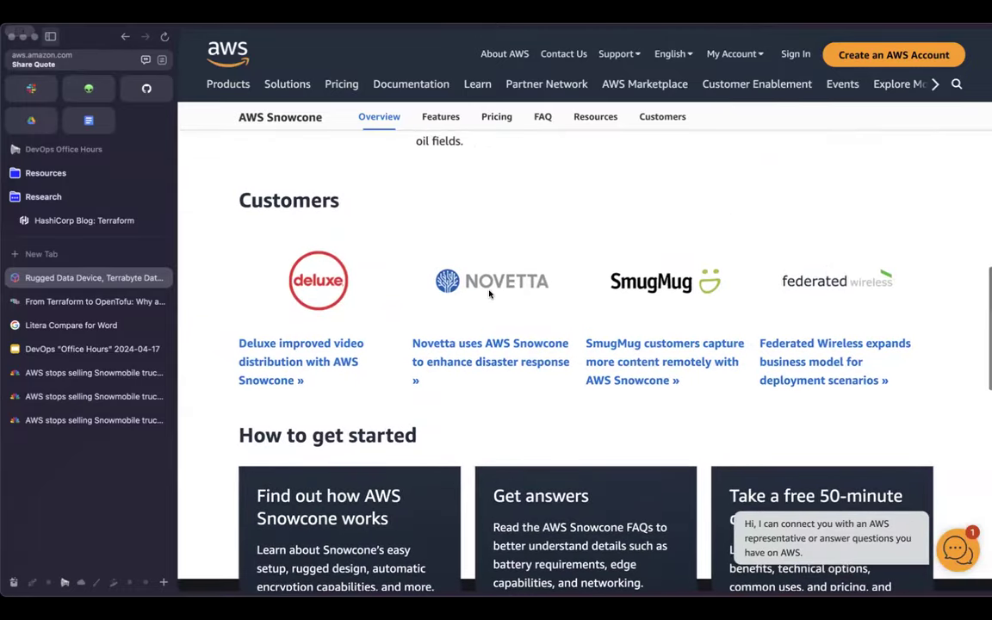
{"action": "scroll", "scroll_direction": "up", "scroll_amount": 3}
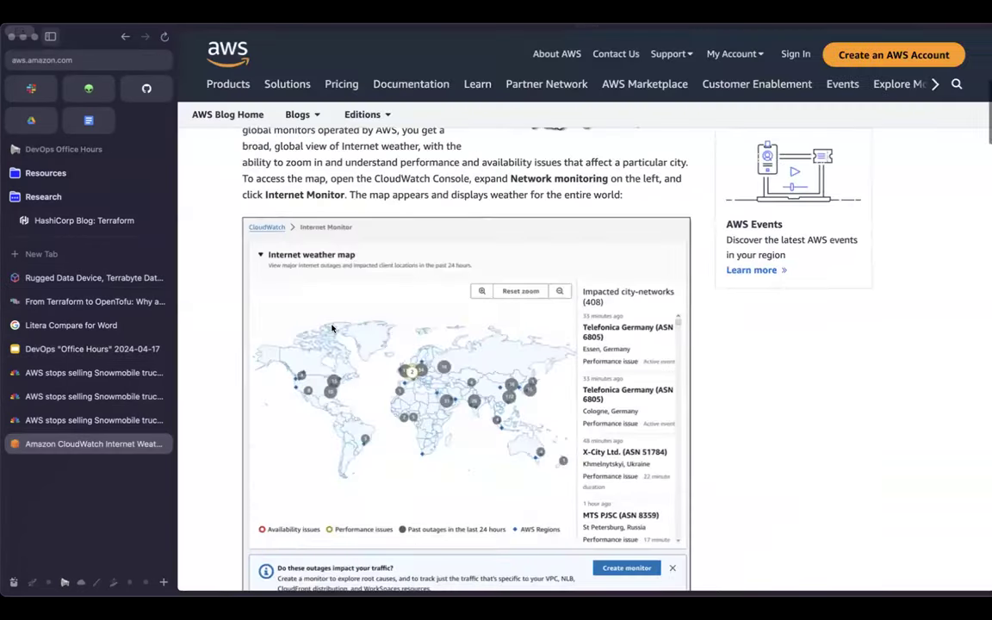
Read the CloudWatch Internet Weather Map post through its zoom examples and API notes, ending at the world map.
{"action": "scroll", "scroll_direction": "down", "scroll_amount": 3}
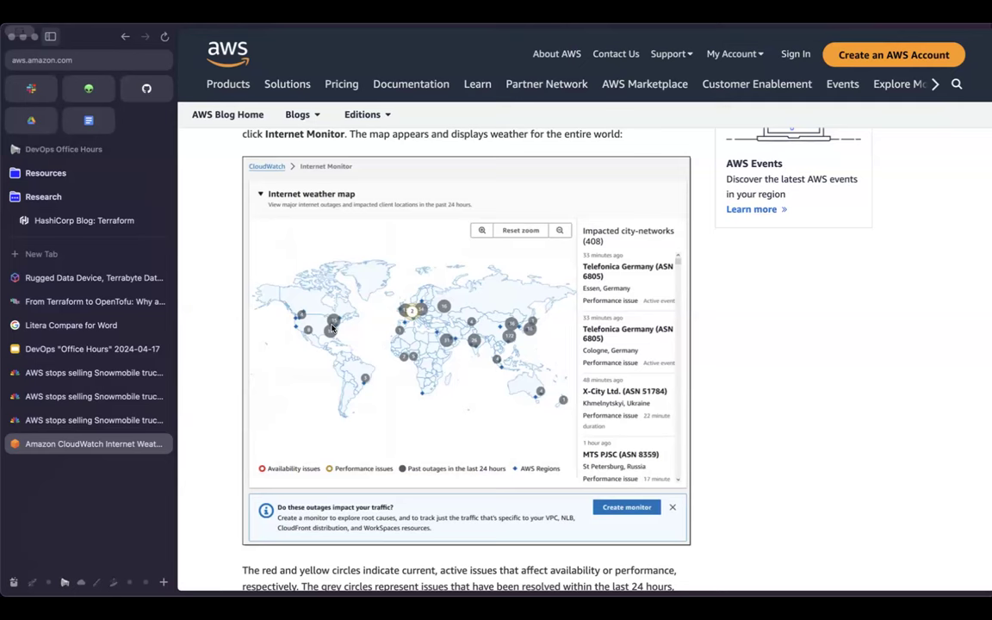
{"action": "scroll", "scroll_direction": "up", "scroll_amount": 3}
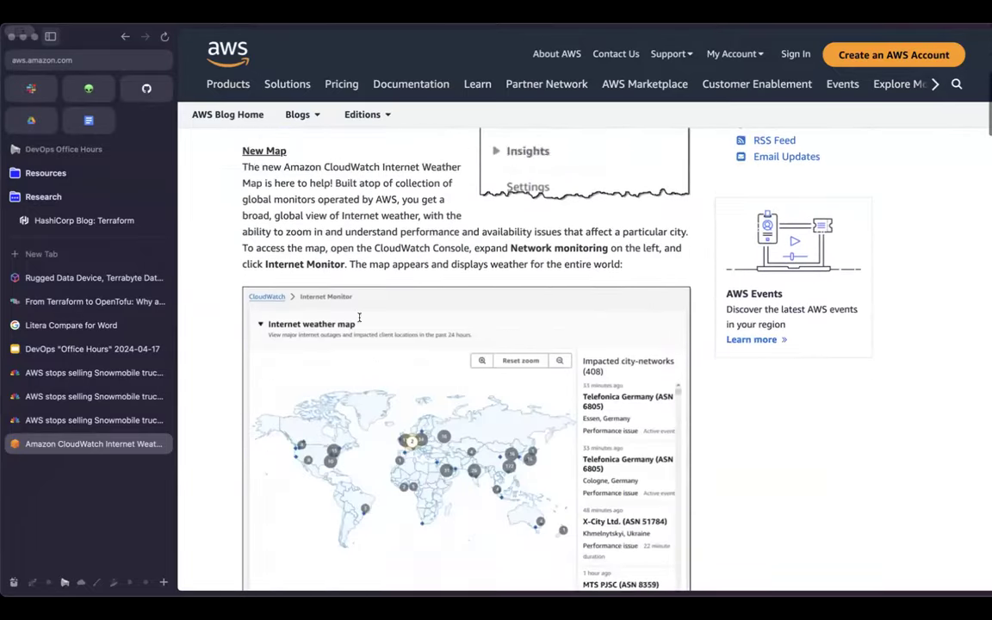
{"action": "scroll", "scroll_direction": "down", "scroll_amount": 3}
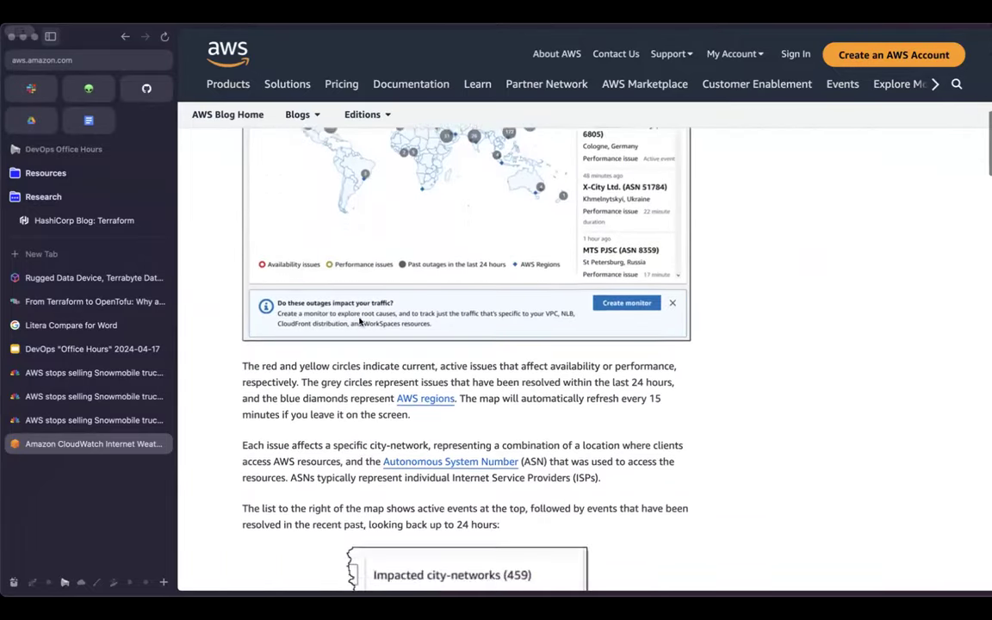
{"action": "scroll", "scroll_direction": "down", "scroll_amount": 3}
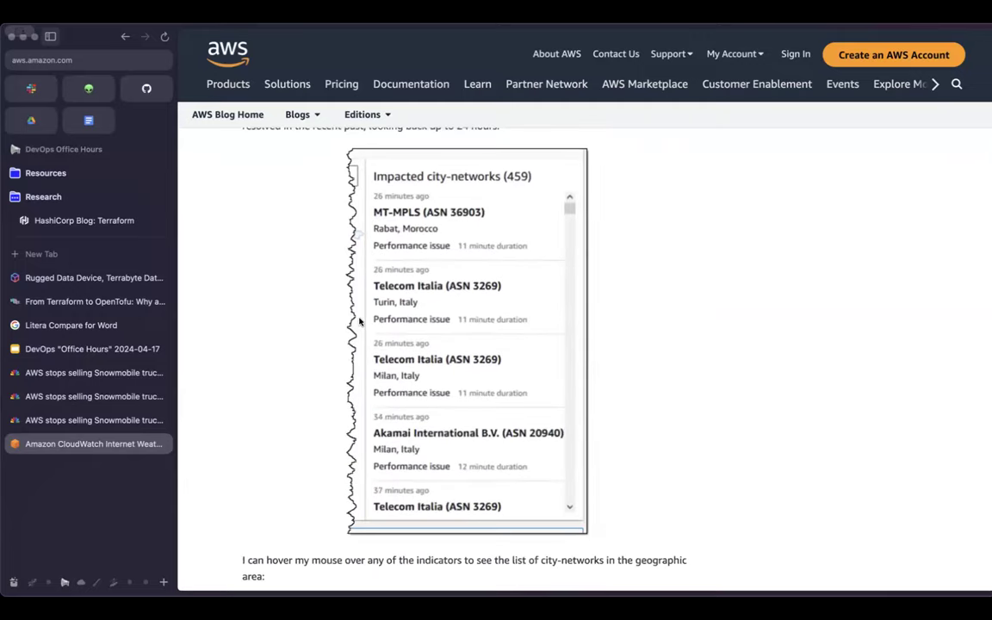
{"action": "scroll", "scroll_direction": "down", "scroll_amount": 3}
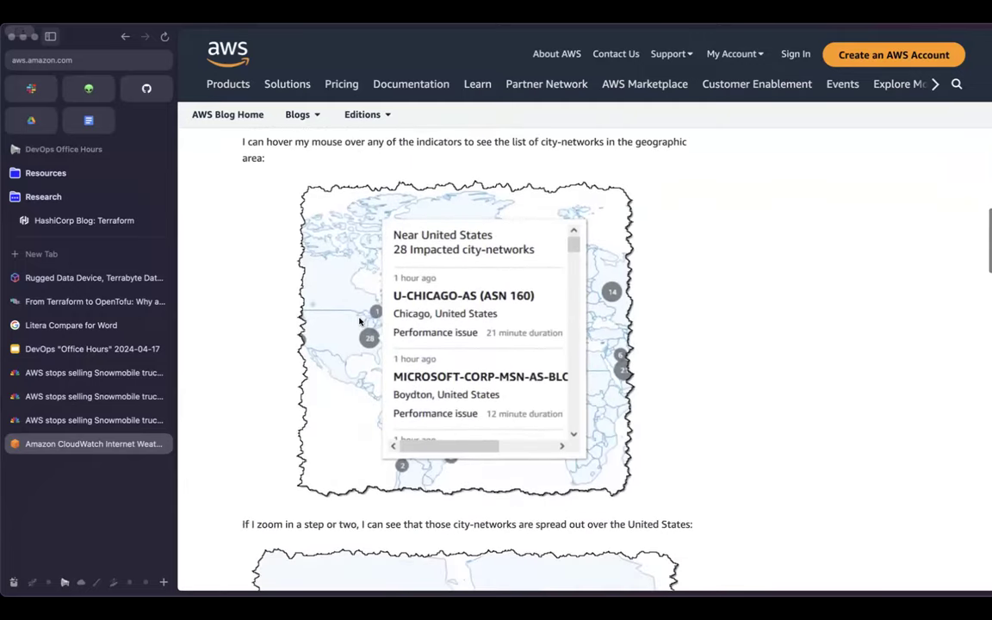
{"action": "scroll", "scroll_direction": "down", "scroll_amount": 3}
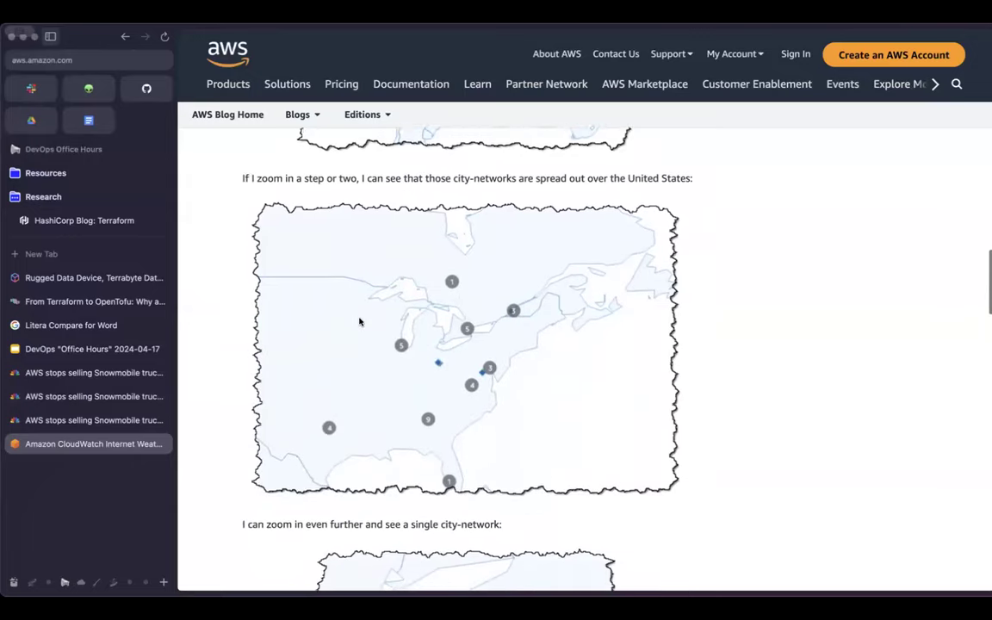
{"action": "scroll", "scroll_direction": "down", "scroll_amount": 3}
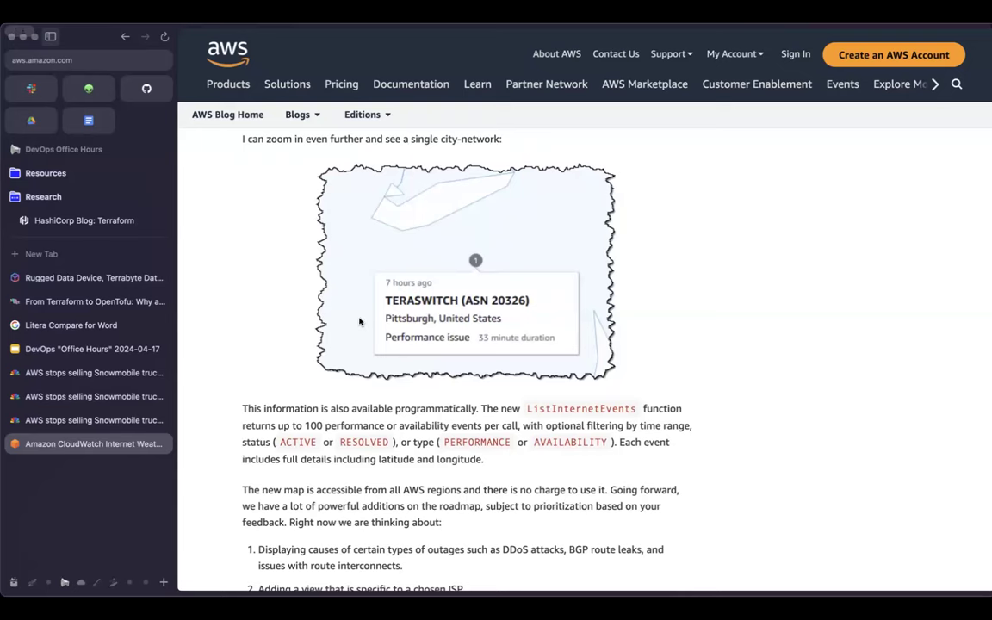
{"action": "scroll", "scroll_direction": "down", "scroll_amount": 3}
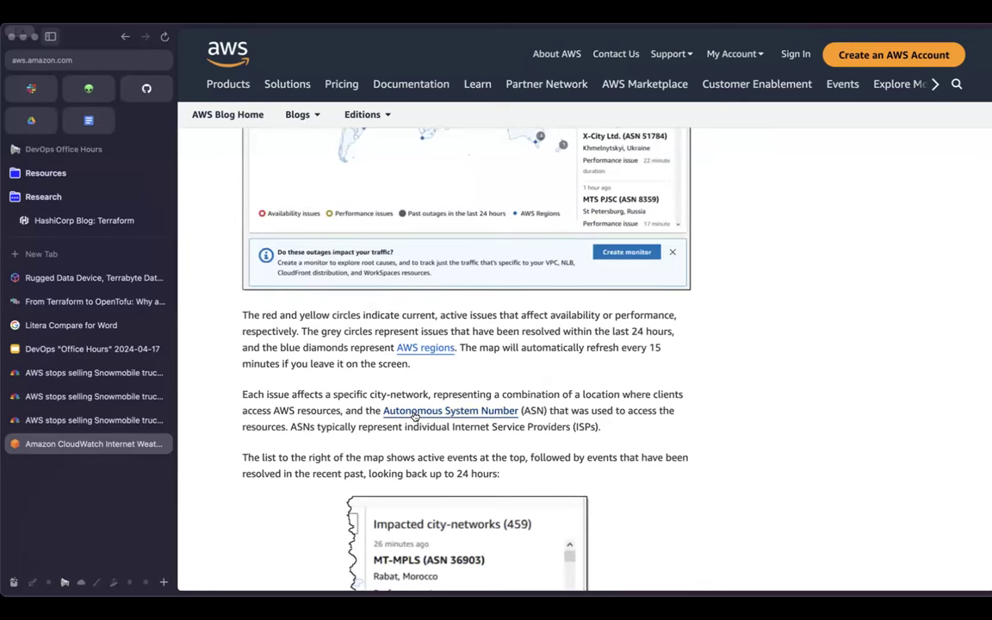
{"action": "scroll", "scroll_direction": "up", "scroll_amount": 3}
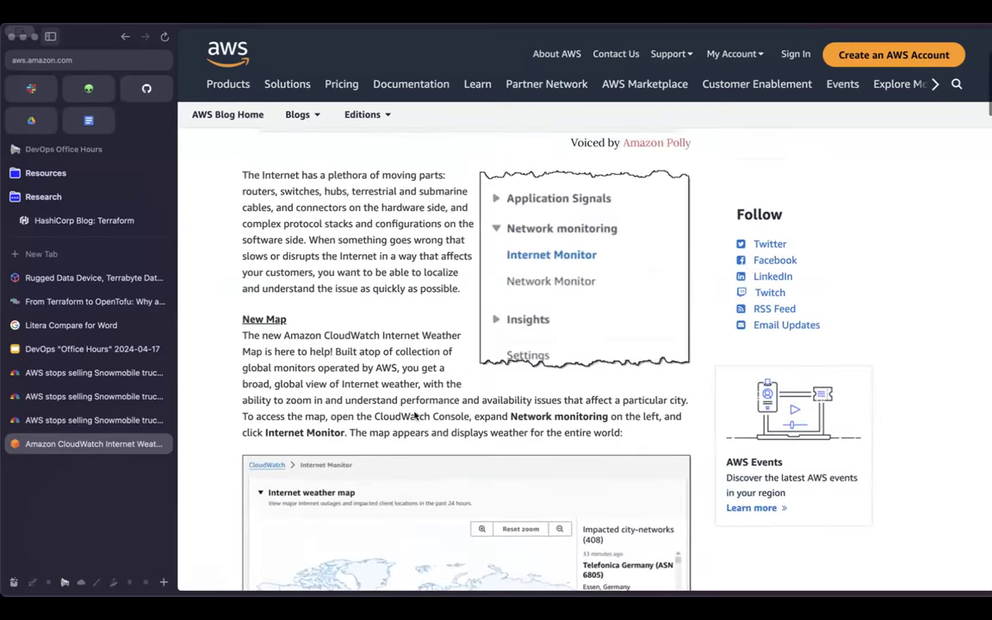
{"action": "scroll", "scroll_direction": "down", "scroll_amount": 3}
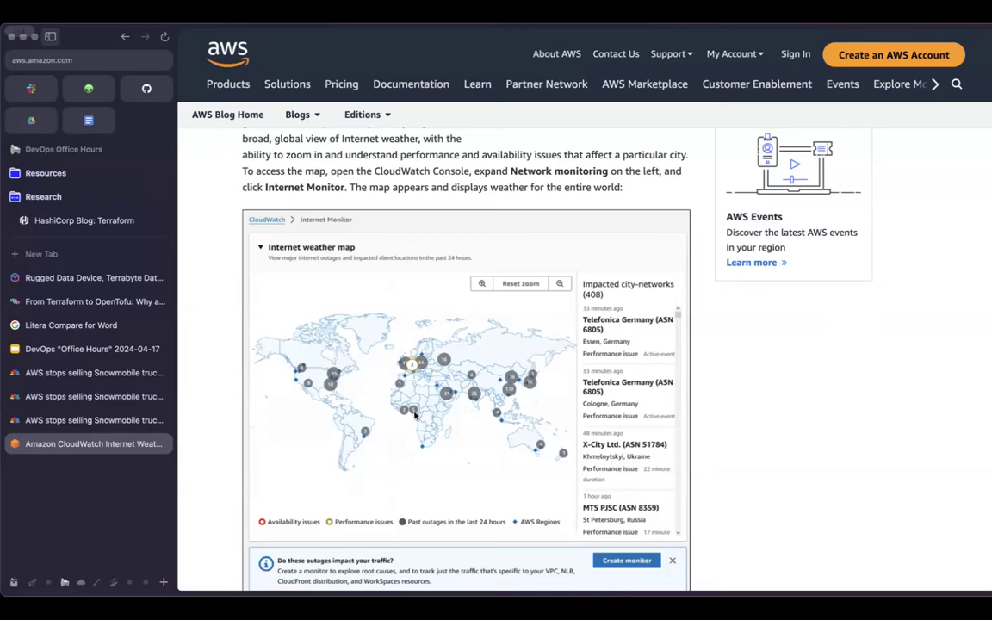
{"action": "mouse_move", "coordinate": [274, 434]}
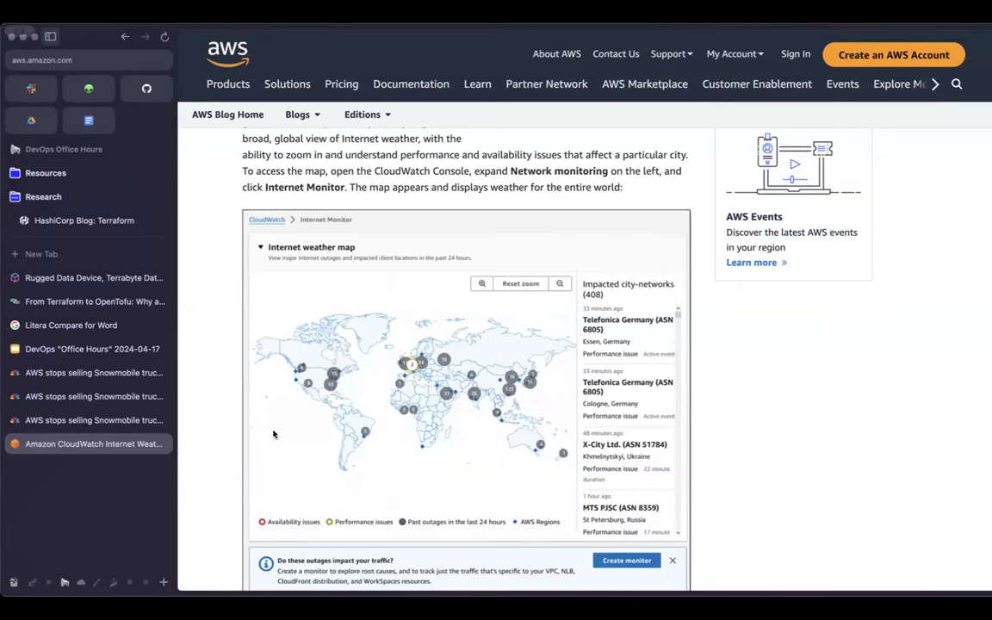
{"action": "left_click", "coordinate": [87, 349]}
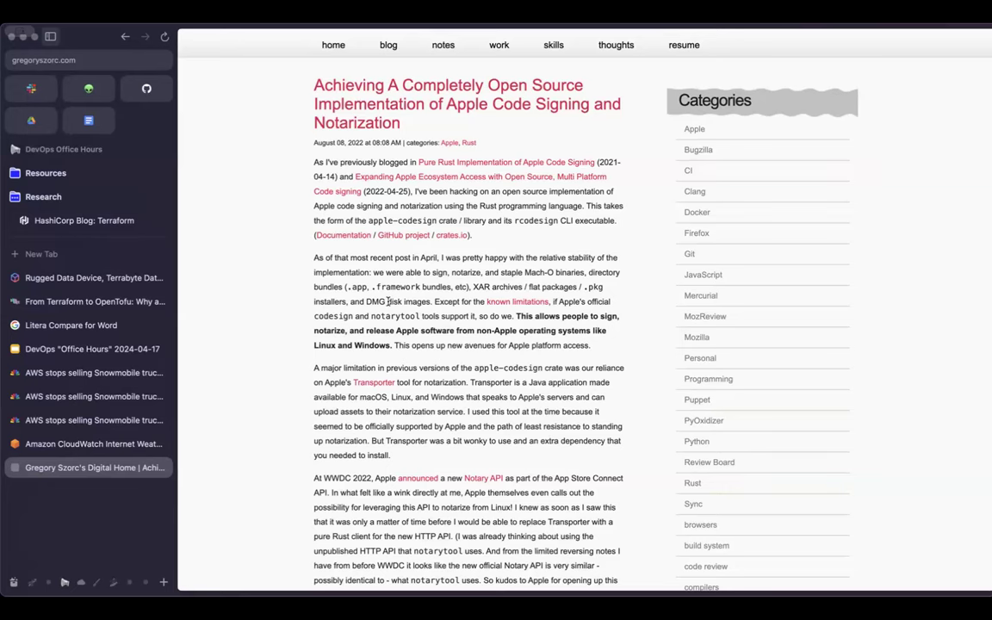
Read Gregory Szorc's Apple code signing post through its 0.17 release notes, then return to the slides.
{"action": "scroll", "scroll_direction": "down", "scroll_amount": 3}
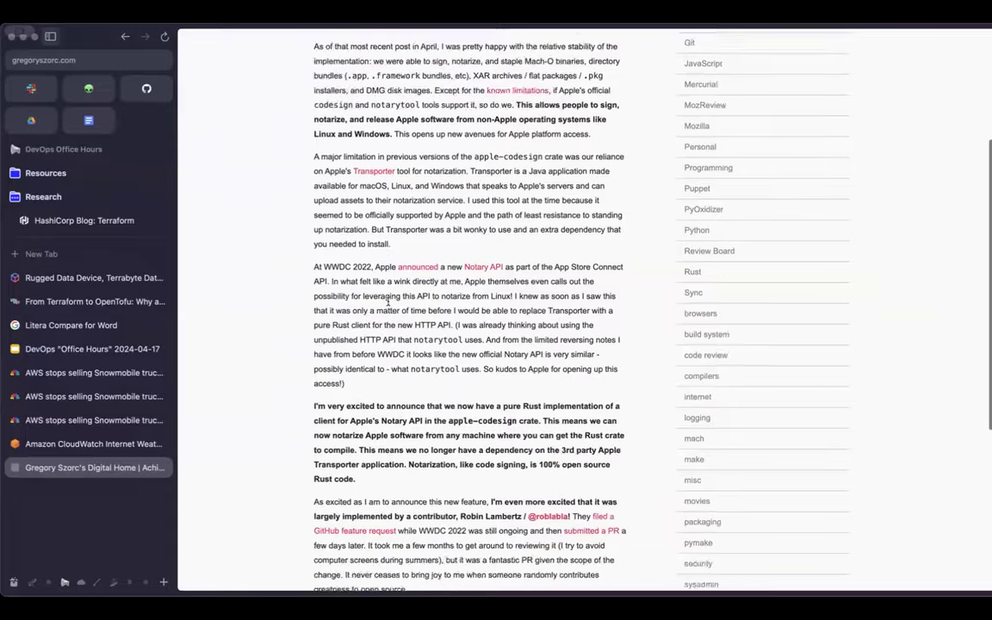
{"action": "scroll", "scroll_direction": "down", "scroll_amount": 3}
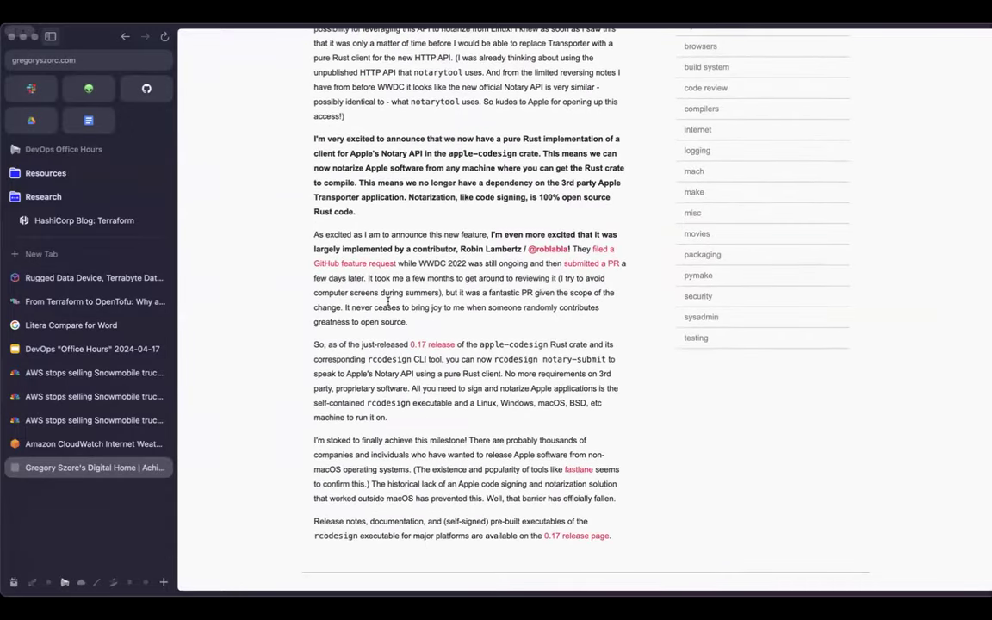
{"action": "scroll", "scroll_direction": "up", "scroll_amount": 3}
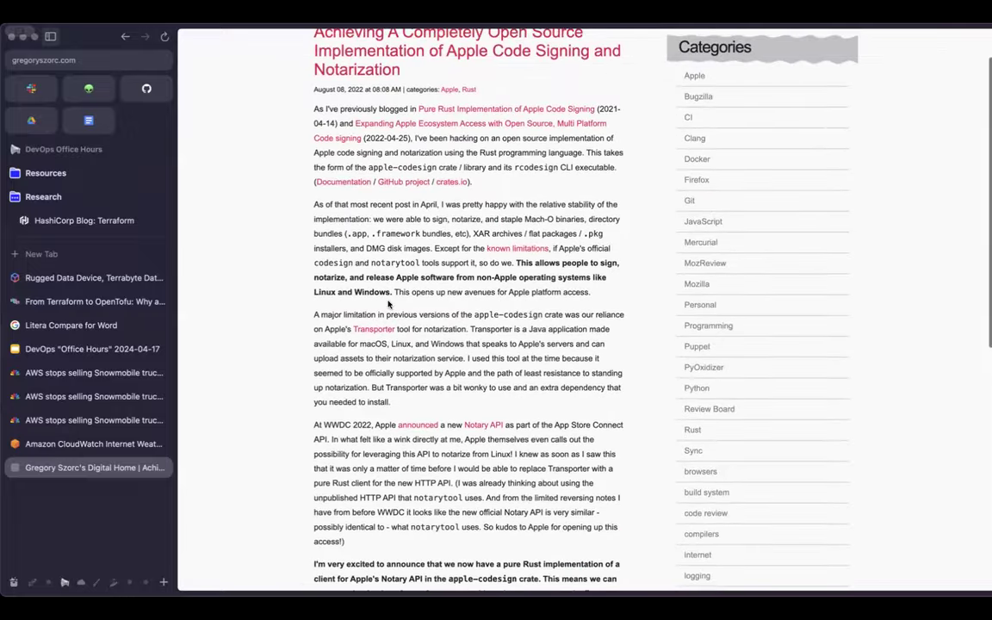
{"action": "left_click", "coordinate": [86, 349]}
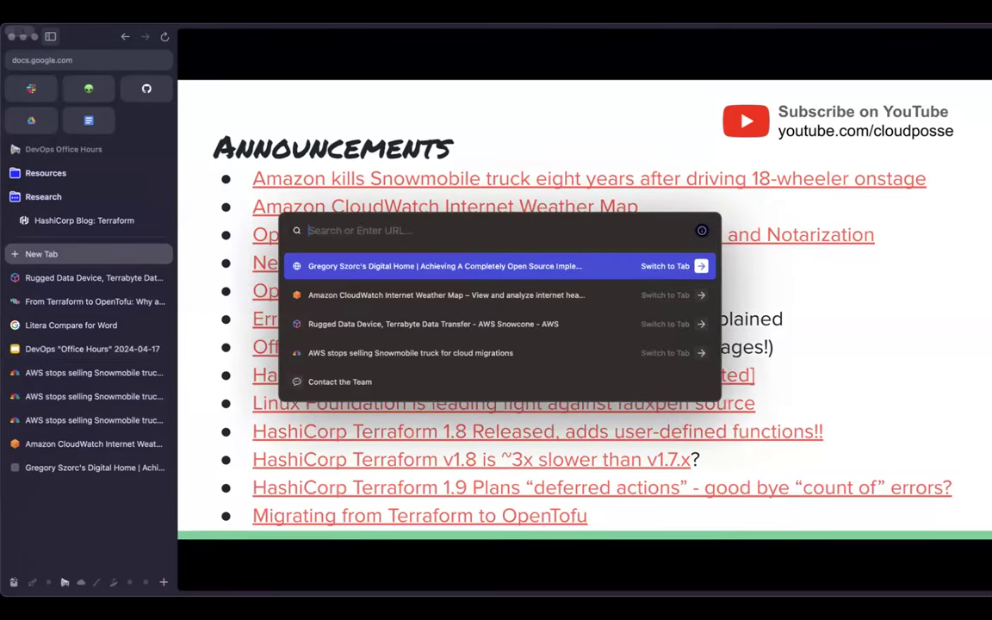
Search Google for Apple App Store antitrust and open the CBS News 'U.S. hits Apple with landmark antitrust suit' article.
{"action": "type", "text": "anittrust"}
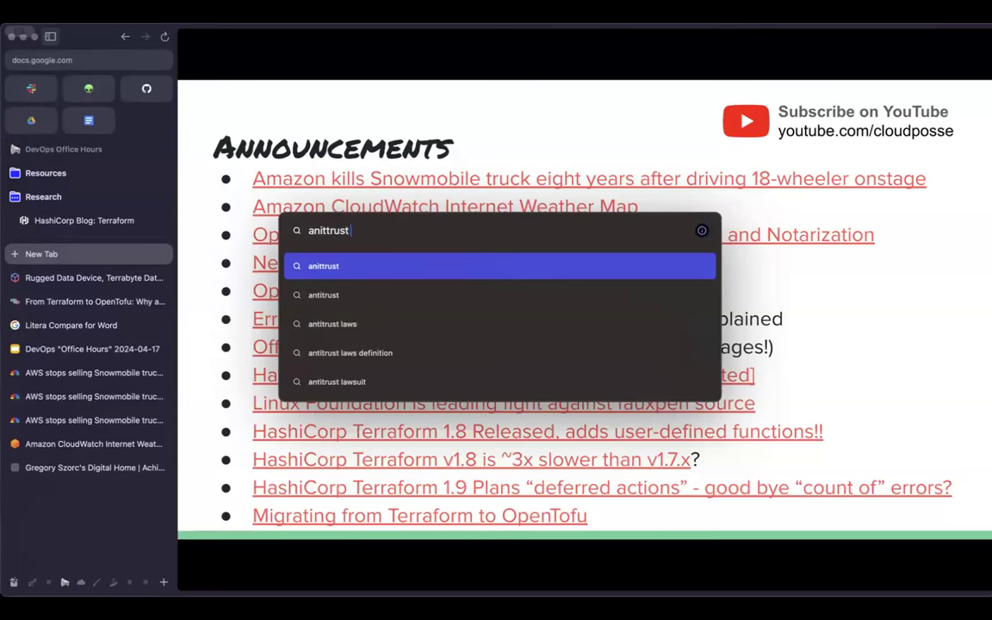
{"action": "type", "text": "apple appstore us"}
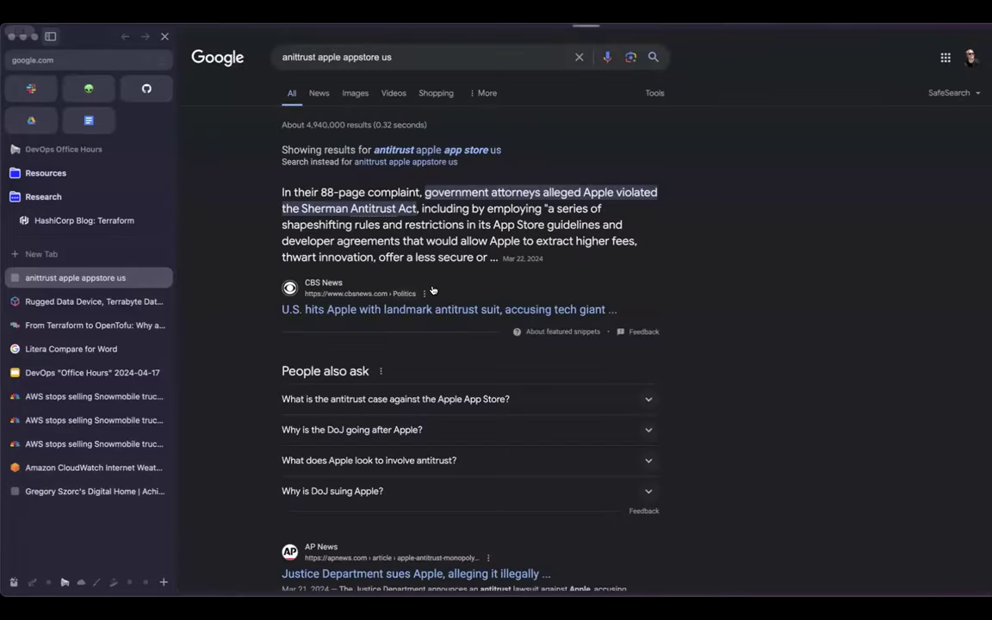
{"action": "scroll", "scroll_direction": "down", "scroll_amount": 3}
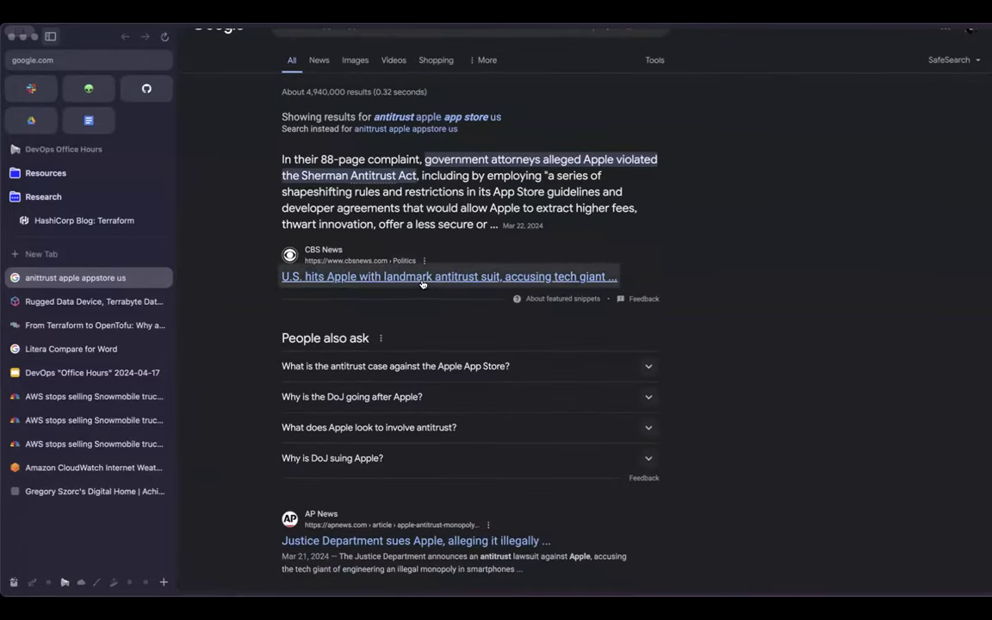
{"action": "left_click", "coordinate": [449, 276]}
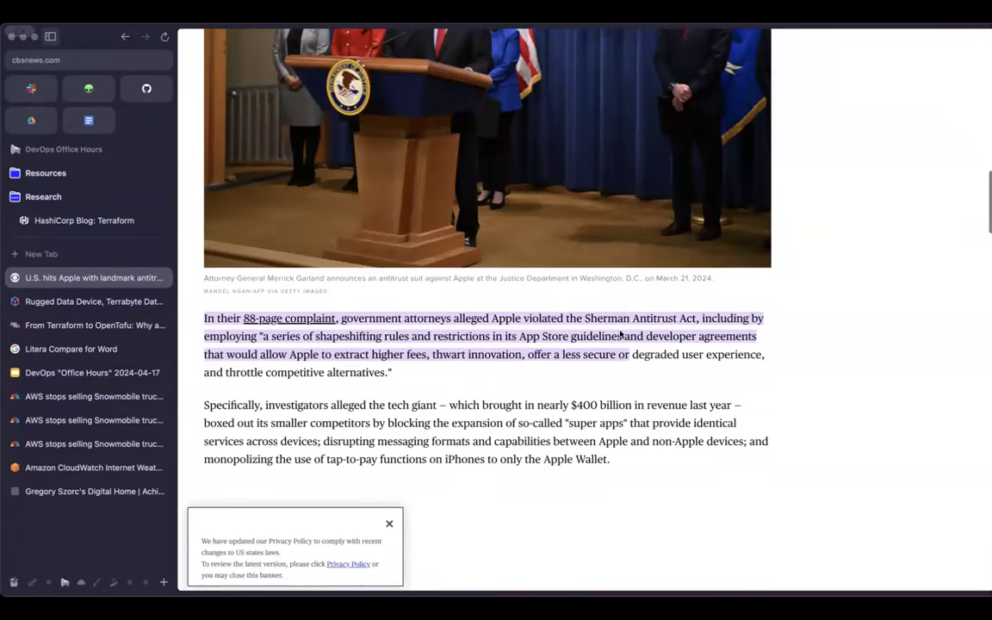
Read the CBS Apple antitrust article to its suit section, then go back to the Office Hours slides.
{"action": "scroll", "scroll_direction": "down", "scroll_amount": 3}
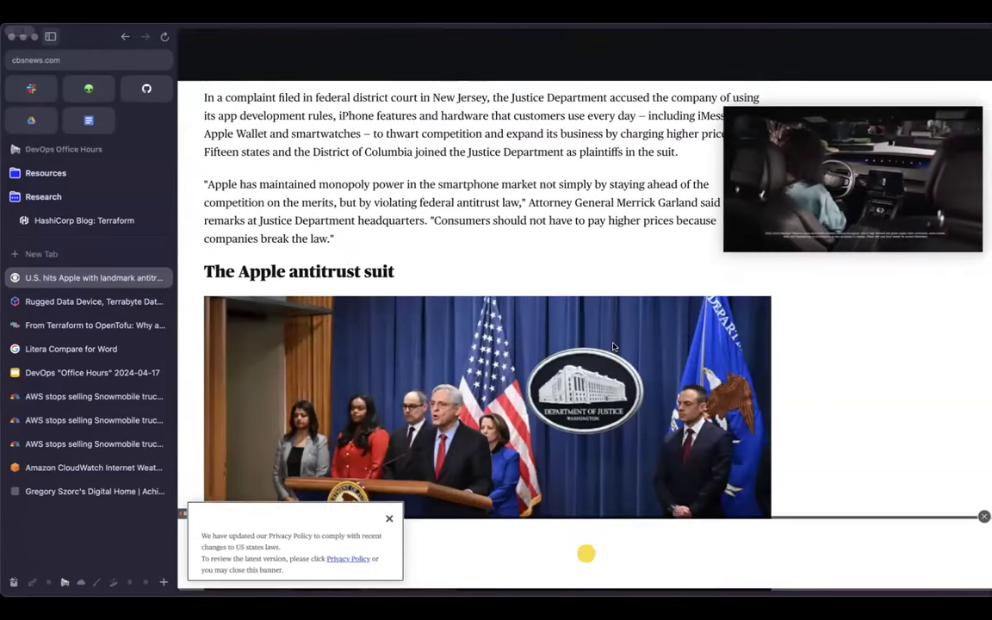
{"action": "scroll", "scroll_direction": "up", "scroll_amount": 3}
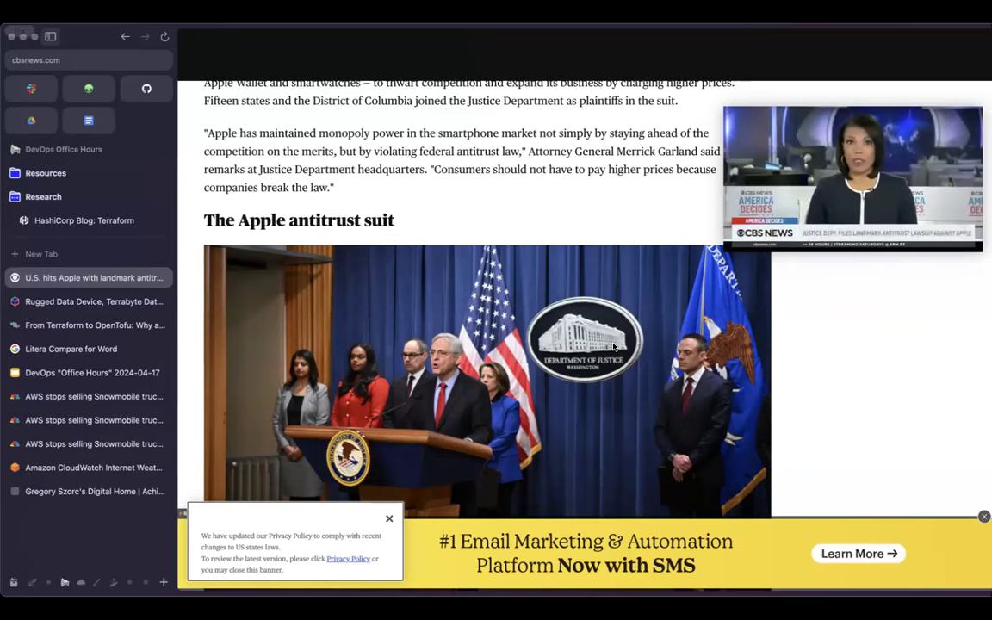
{"action": "mouse_move", "coordinate": [86, 349]}
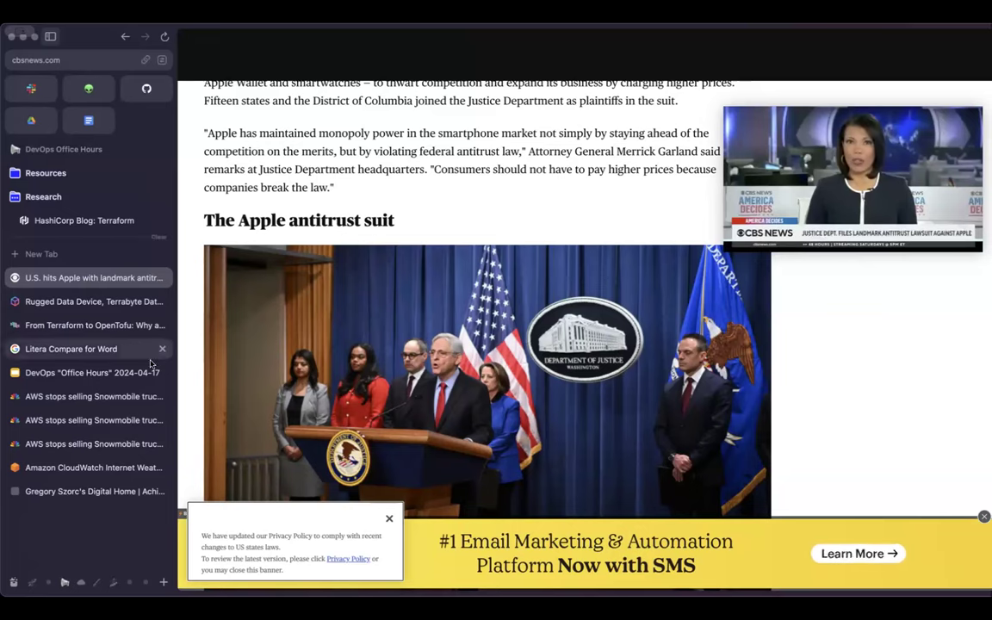
{"action": "left_click", "coordinate": [92, 372]}
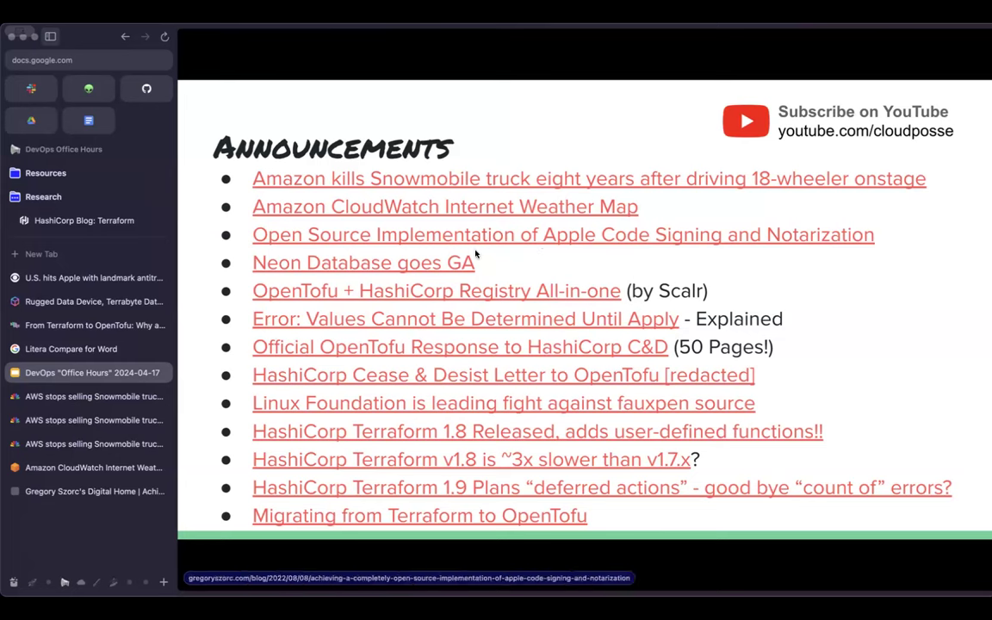
{"action": "mouse_move", "coordinate": [442, 265]}
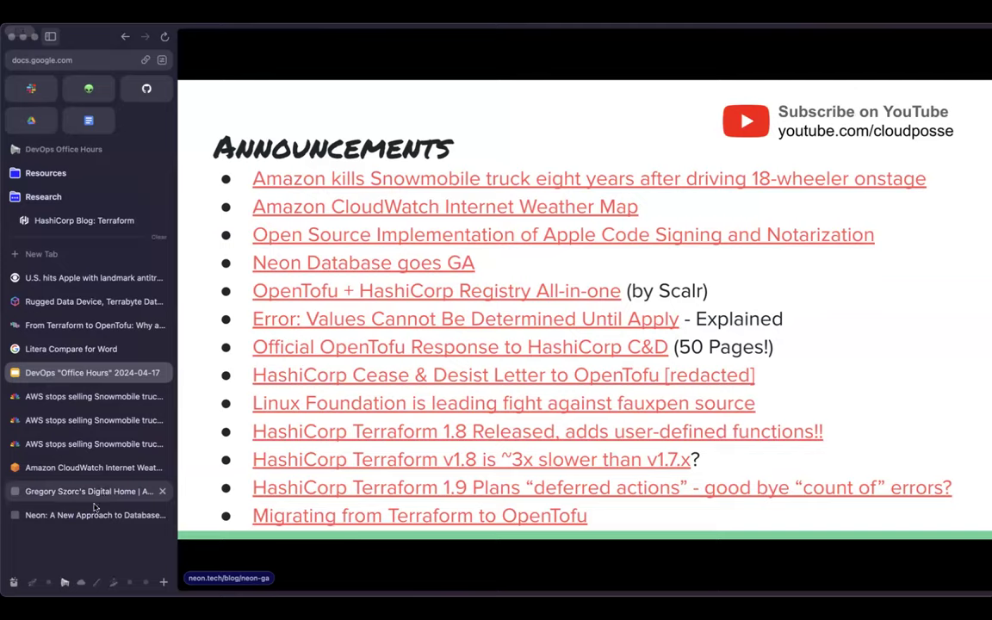
Open the 'Neon Database goes GA' blog post from the Announcements slide.
{"action": "left_click", "coordinate": [88, 514]}
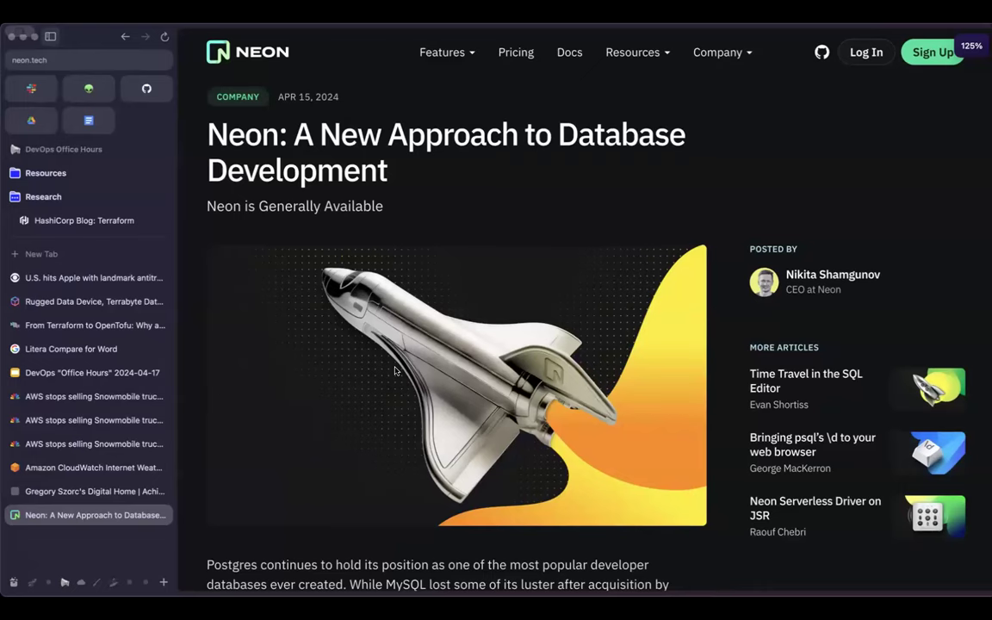
Read the Neon GA post down into its 'What developers need' section.
{"action": "scroll", "scroll_direction": "down", "scroll_amount": 3}
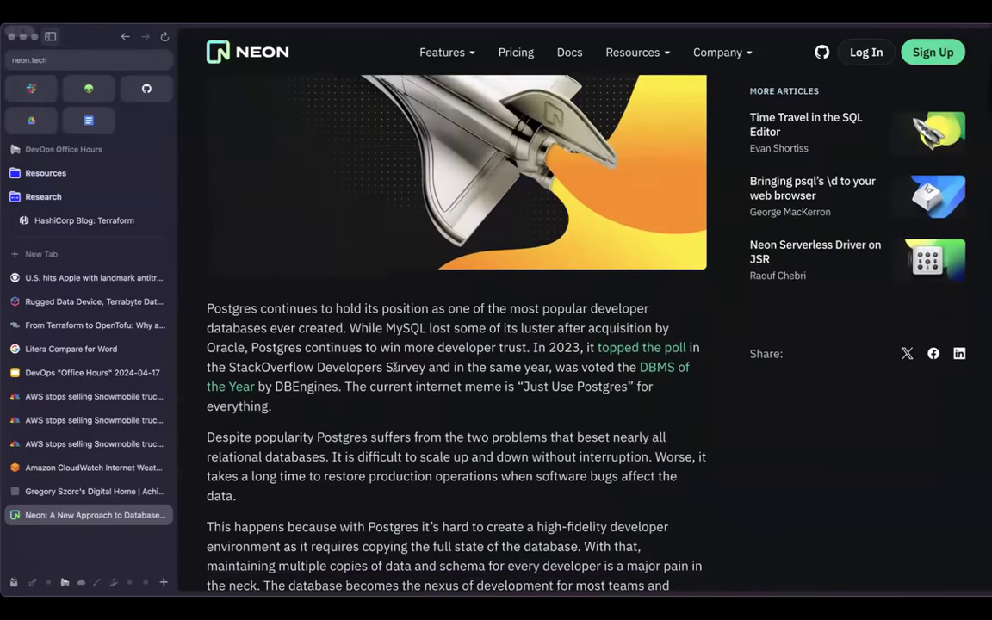
{"action": "scroll", "scroll_direction": "down", "scroll_amount": 3}
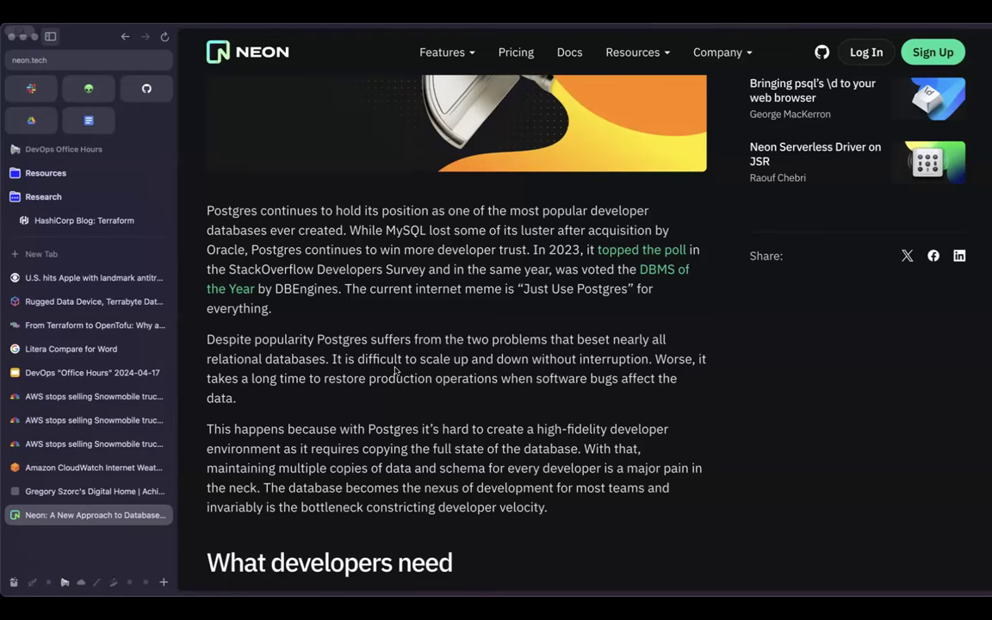
{"action": "scroll", "scroll_direction": "down", "scroll_amount": 3}
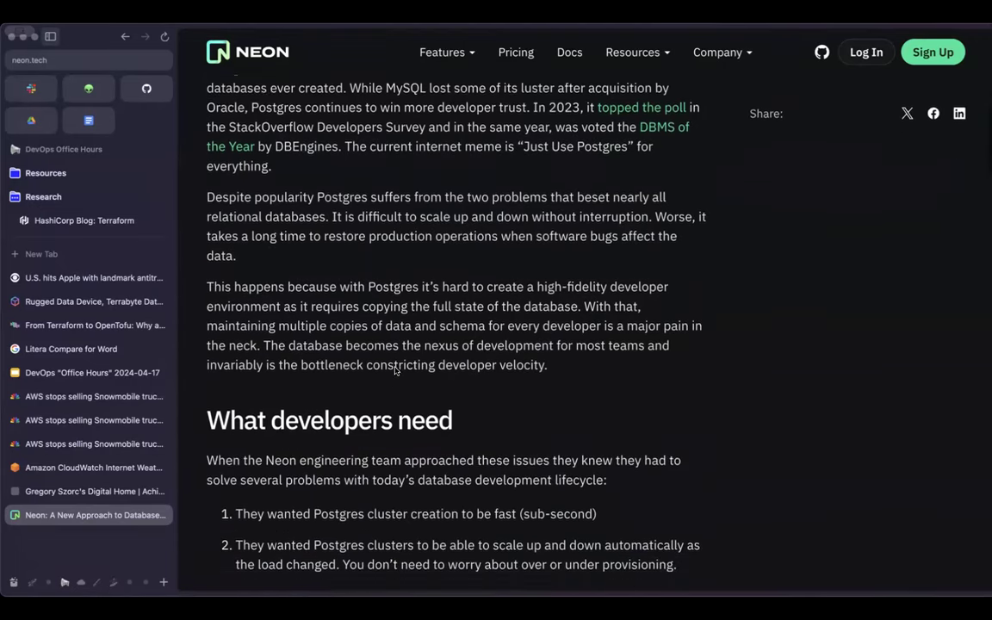
{"action": "scroll", "scroll_direction": "down", "scroll_amount": 3}
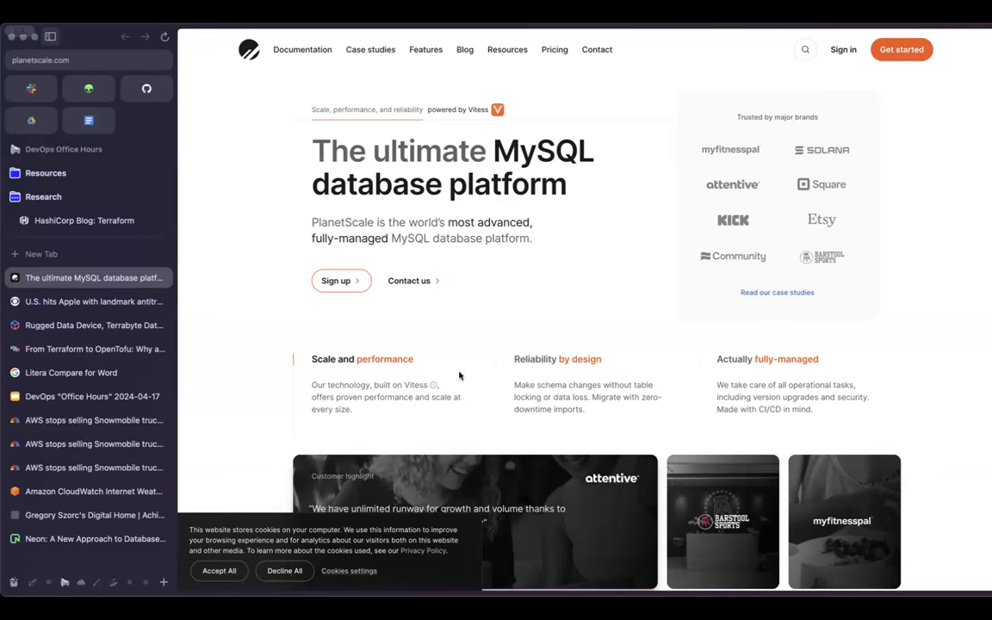
Search Google for 'planetscale license change' and scan the results including the hobby tier deprecation FAQ.
{"action": "type", "text": "plat"}
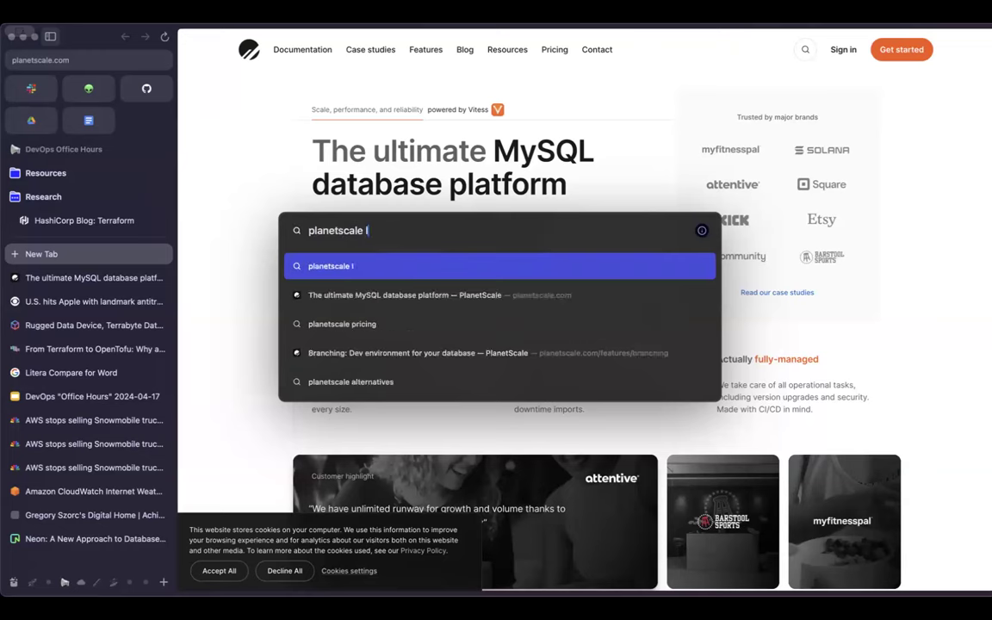
{"action": "key", "text": "Return"}
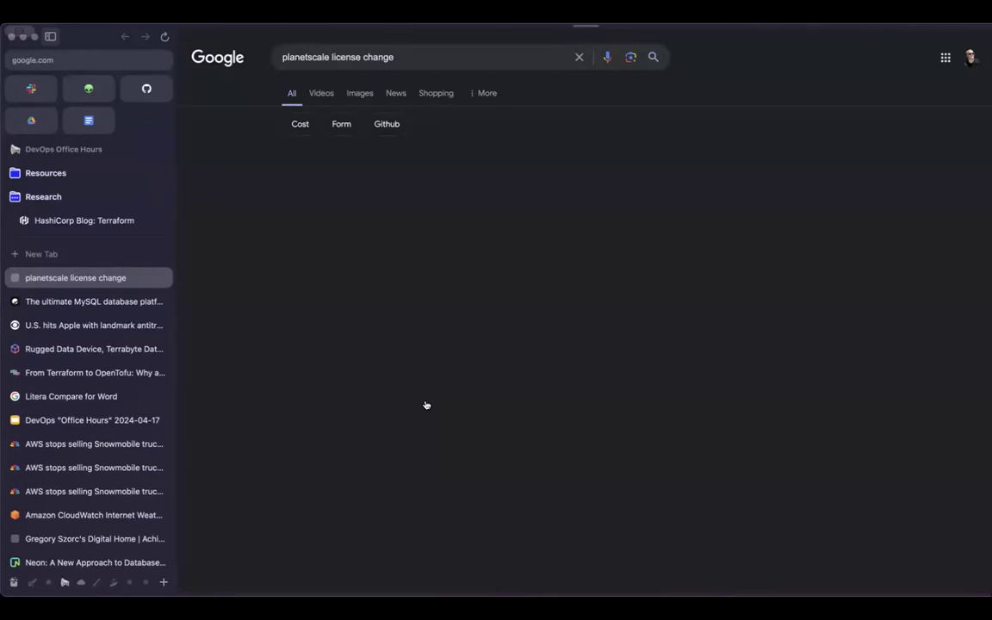
{"action": "key", "text": "Return"}
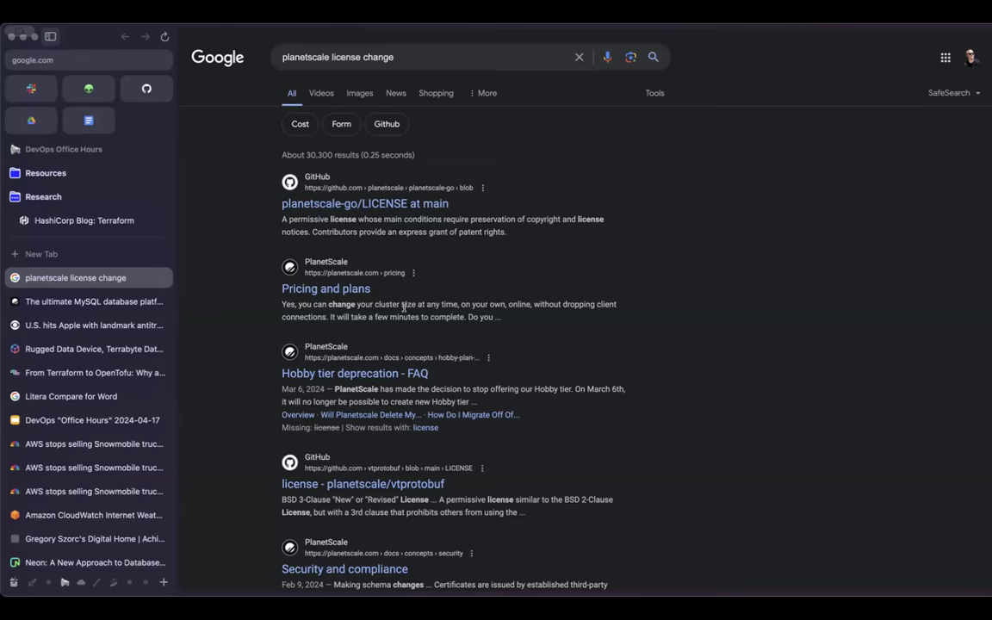
{"action": "mouse_move", "coordinate": [82, 423]}
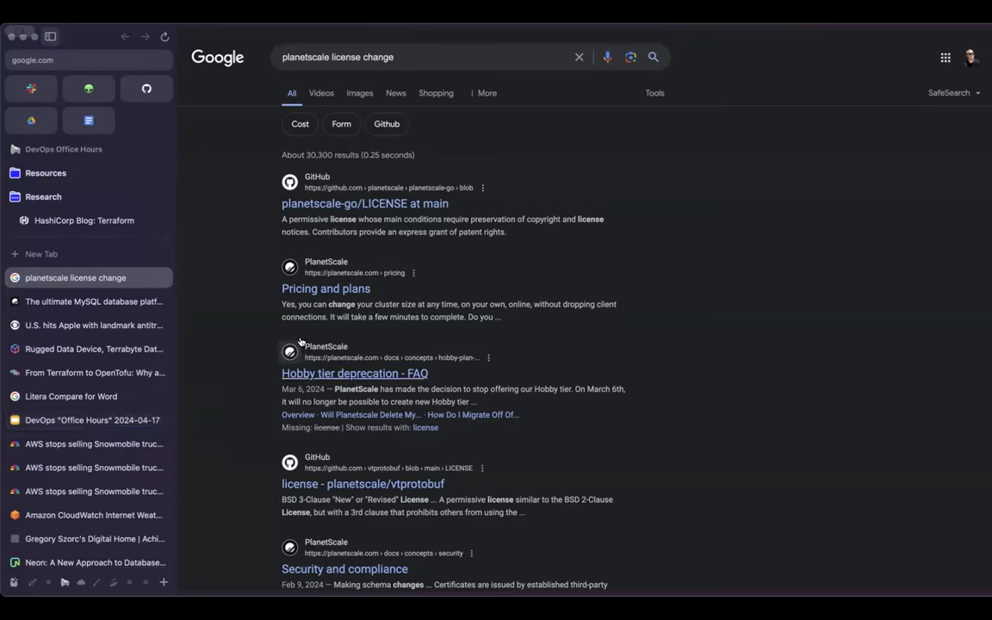
{"action": "scroll", "scroll_direction": "down", "scroll_amount": 3}
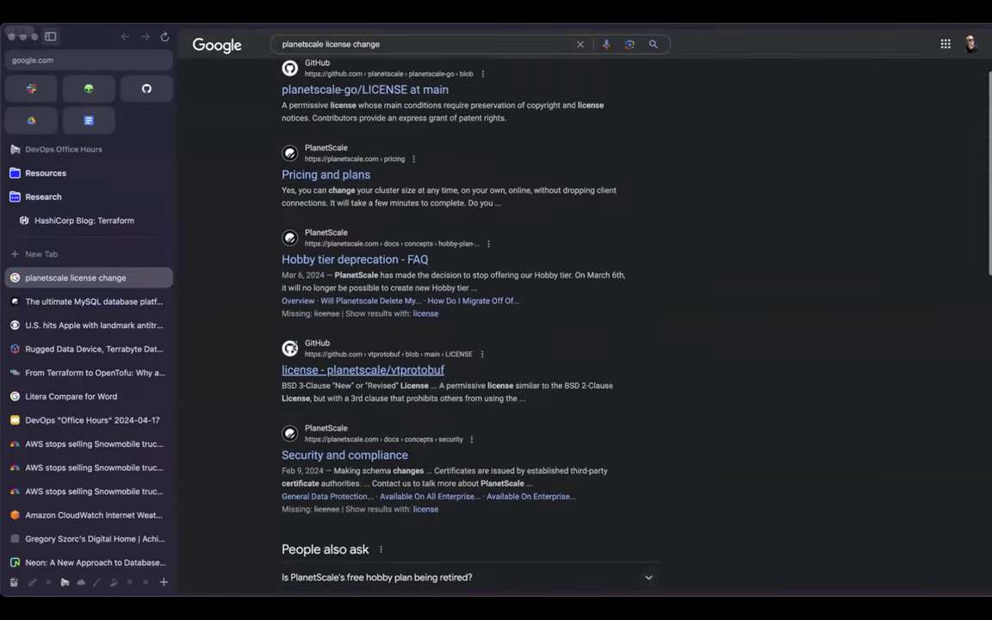
{"action": "scroll", "scroll_direction": "up", "scroll_amount": 3}
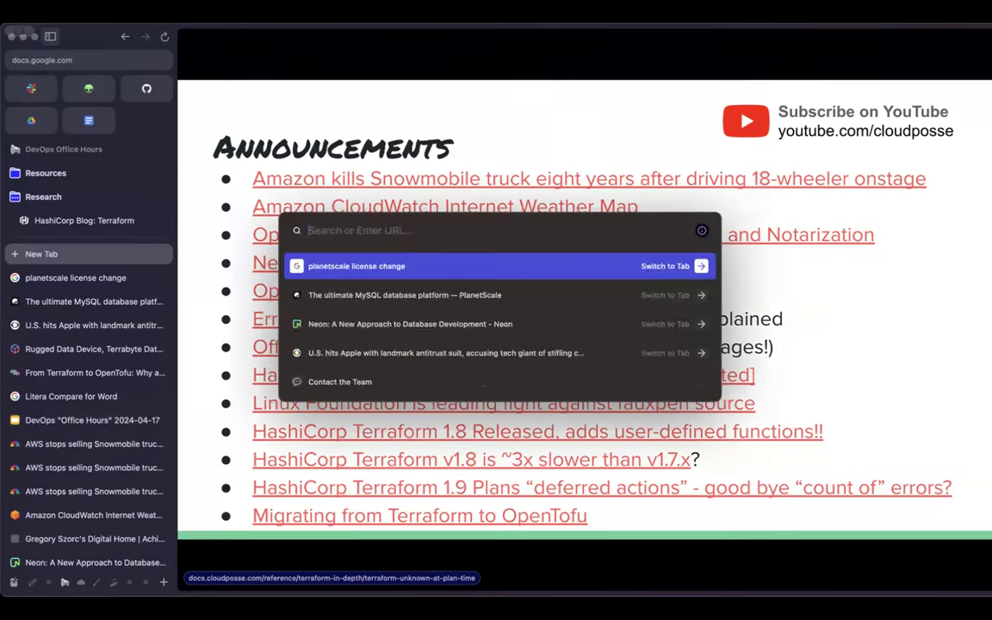
{"action": "type", "text": "supabase ga"}
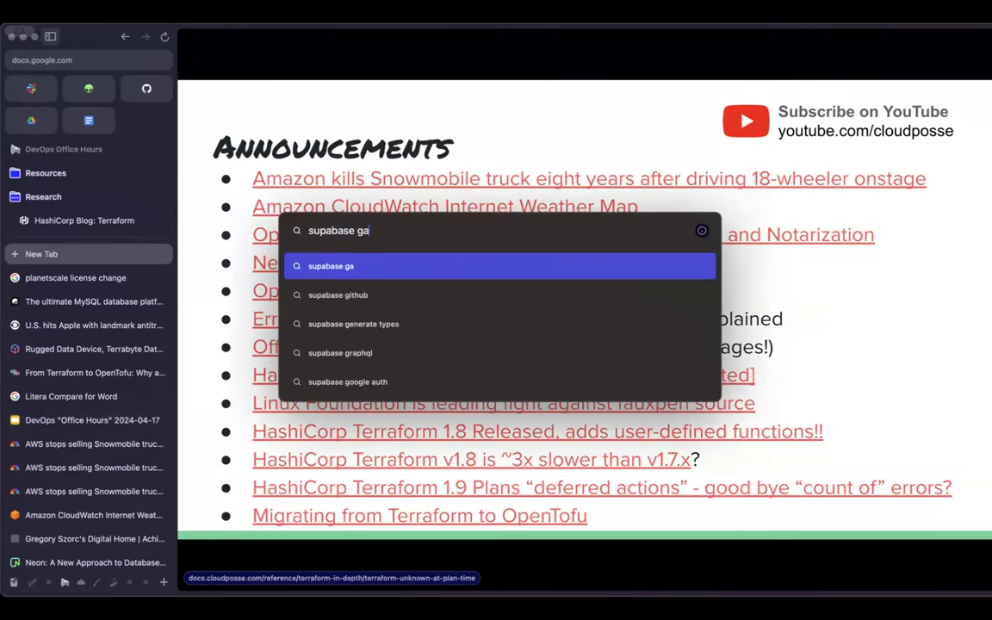
{"action": "key", "text": "Return"}
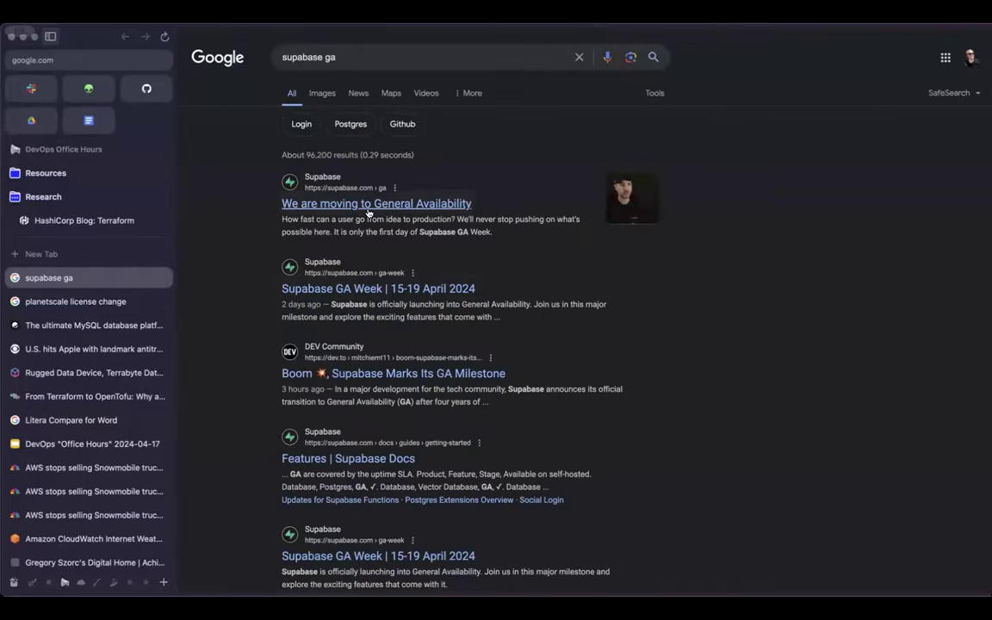
{"action": "left_click", "coordinate": [377, 203]}
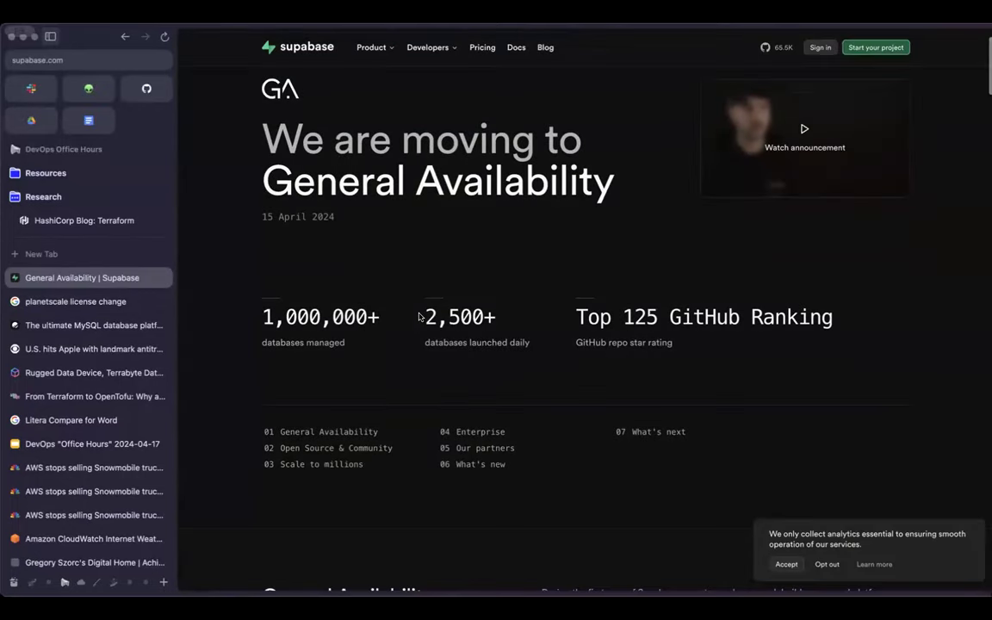
{"action": "mouse_move", "coordinate": [422, 332]}
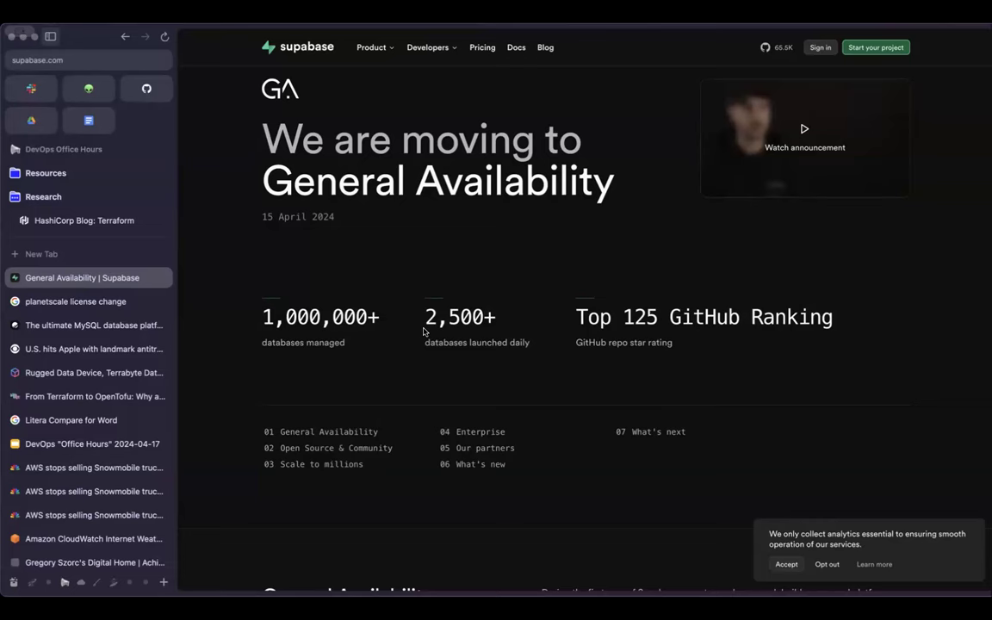
{"action": "scroll", "scroll_direction": "down", "scroll_amount": 3}
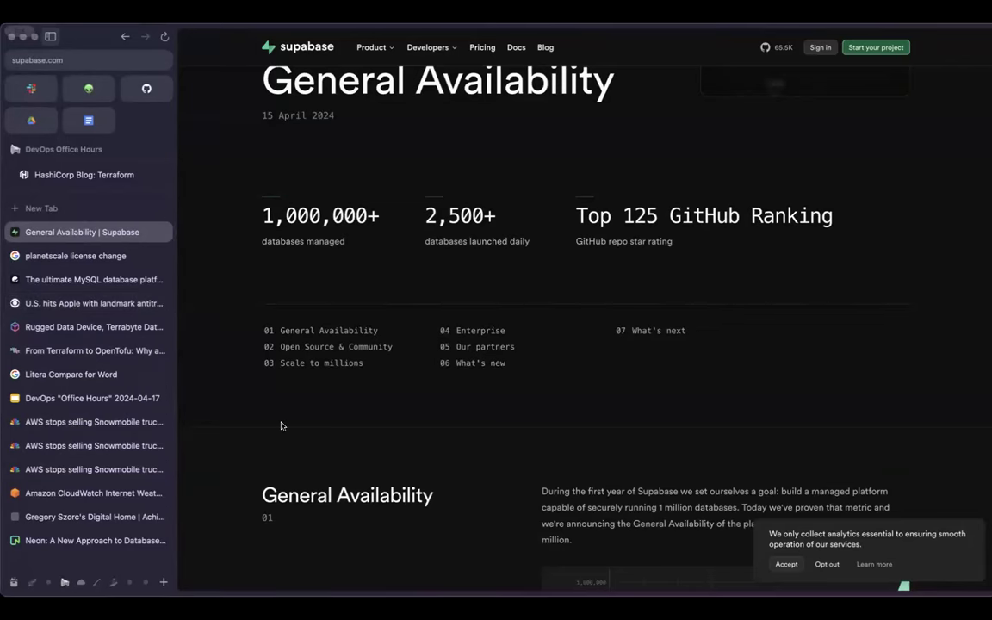
{"action": "scroll", "scroll_direction": "up", "scroll_amount": 3}
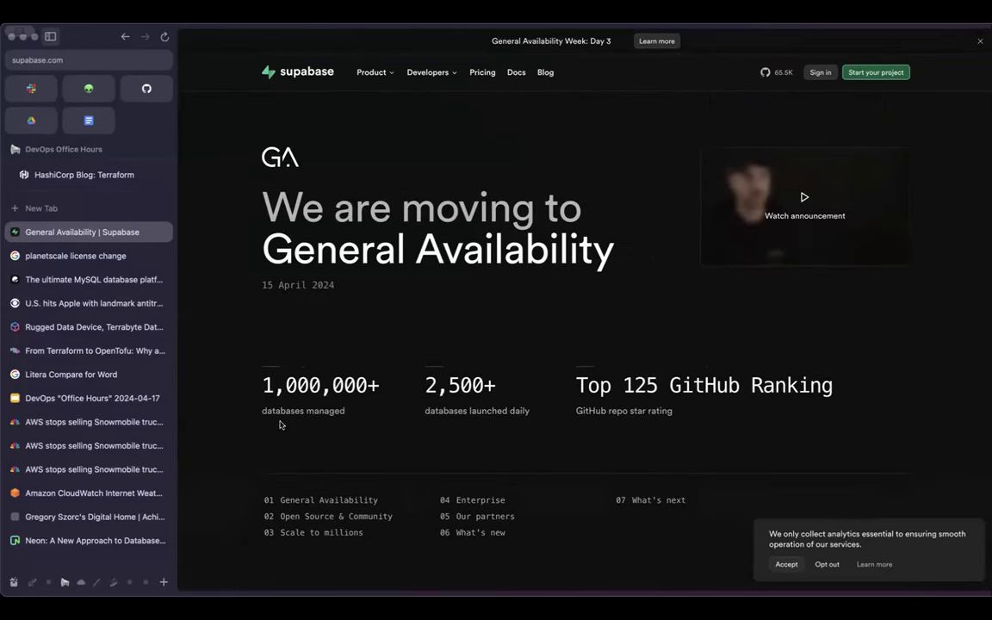
{"action": "mouse_move", "coordinate": [513, 299]}
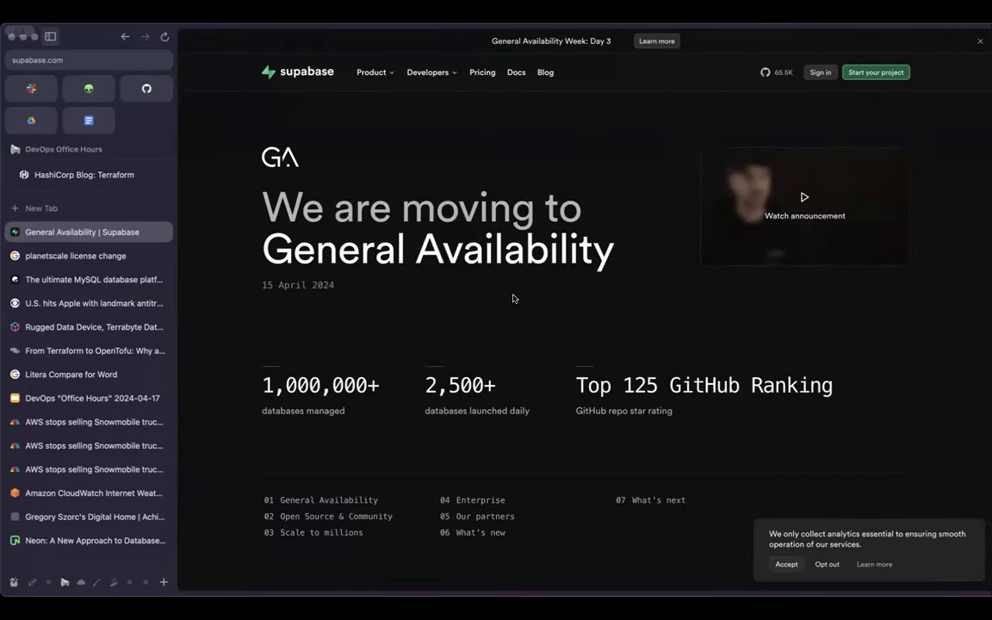
{"action": "mouse_move", "coordinate": [488, 325]}
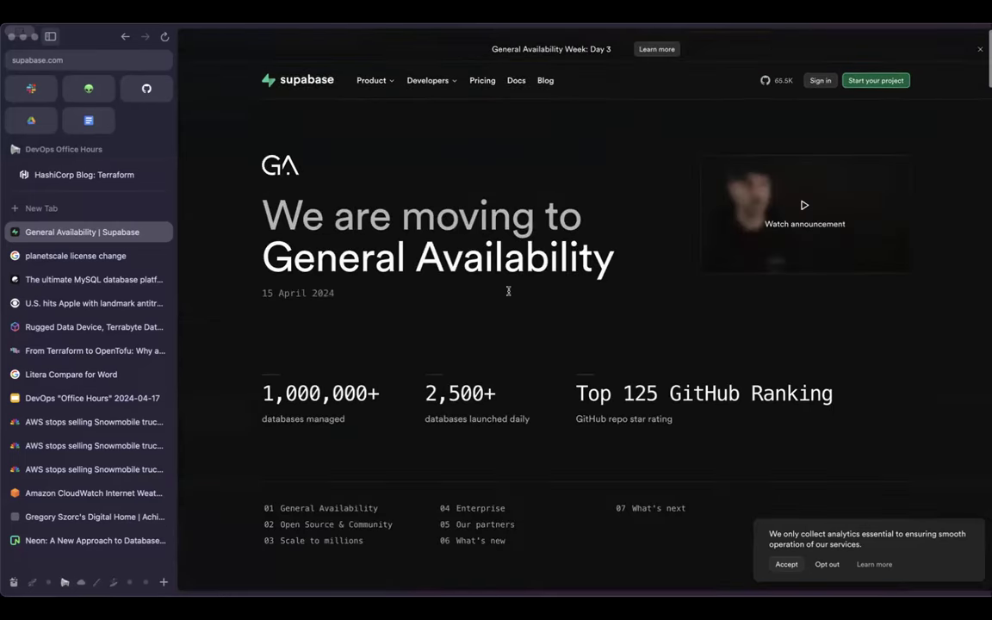
{"action": "left_click", "coordinate": [371, 80]}
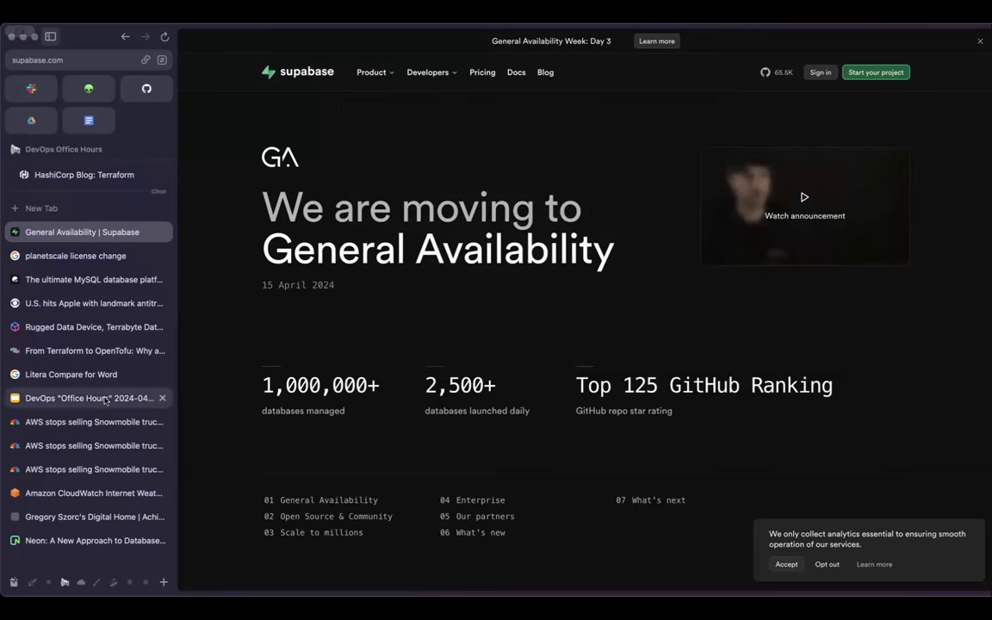
{"action": "mouse_move", "coordinate": [90, 398]}
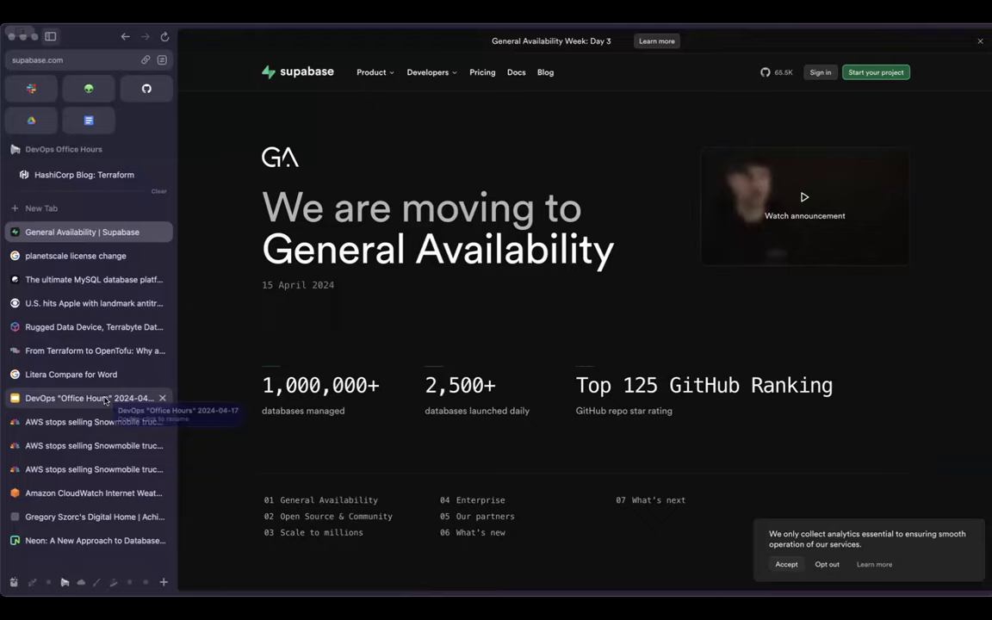
From the announcements slide, open the library.tf registry behind the OpenTofu + HashiCorp Registry link.
{"action": "left_click", "coordinate": [86, 398]}
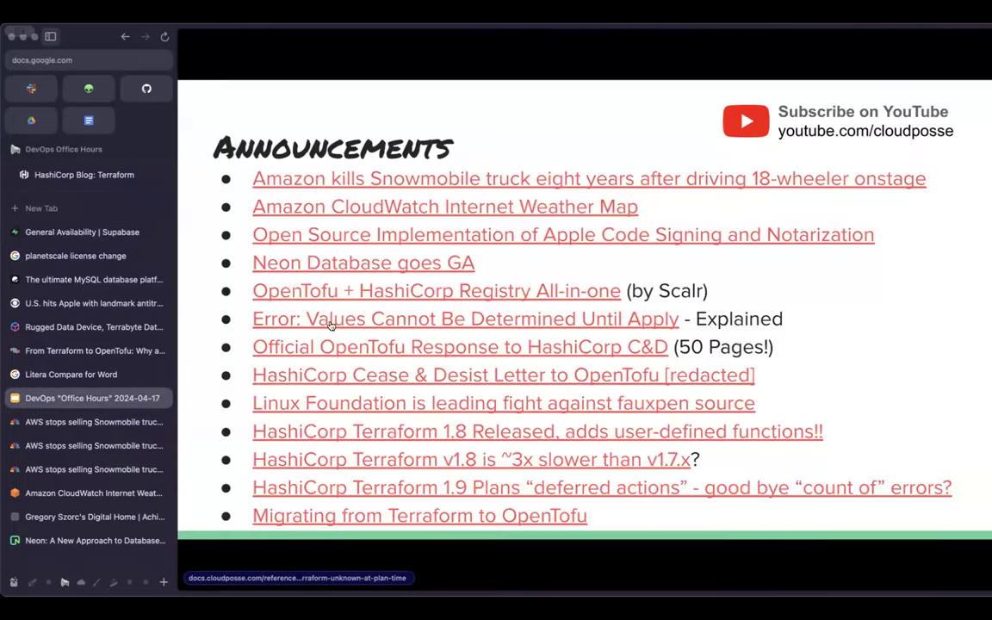
{"action": "left_click", "coordinate": [435, 290]}
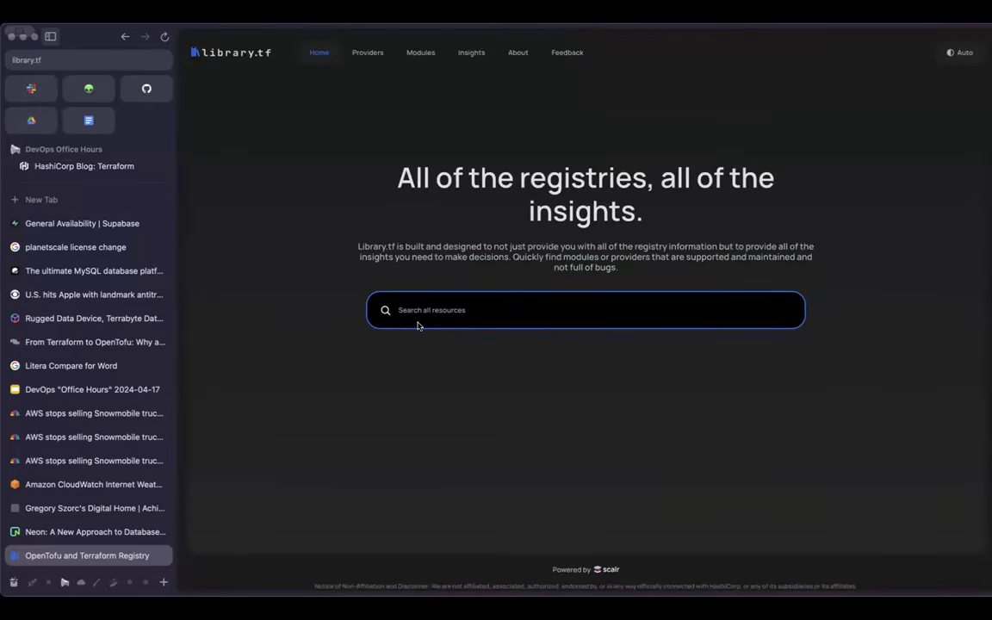
{"action": "mouse_move", "coordinate": [447, 335]}
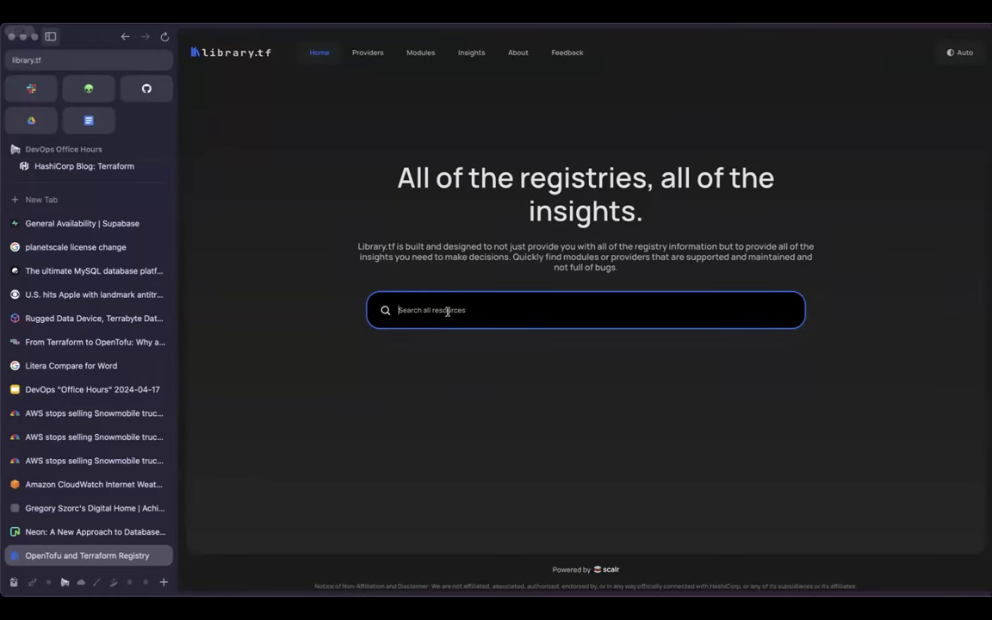
Search library.tf for 'cloudposse' and read the cloudposse/label module's downloads, provisioning and readme.
{"action": "type", "text": "cloudposse"}
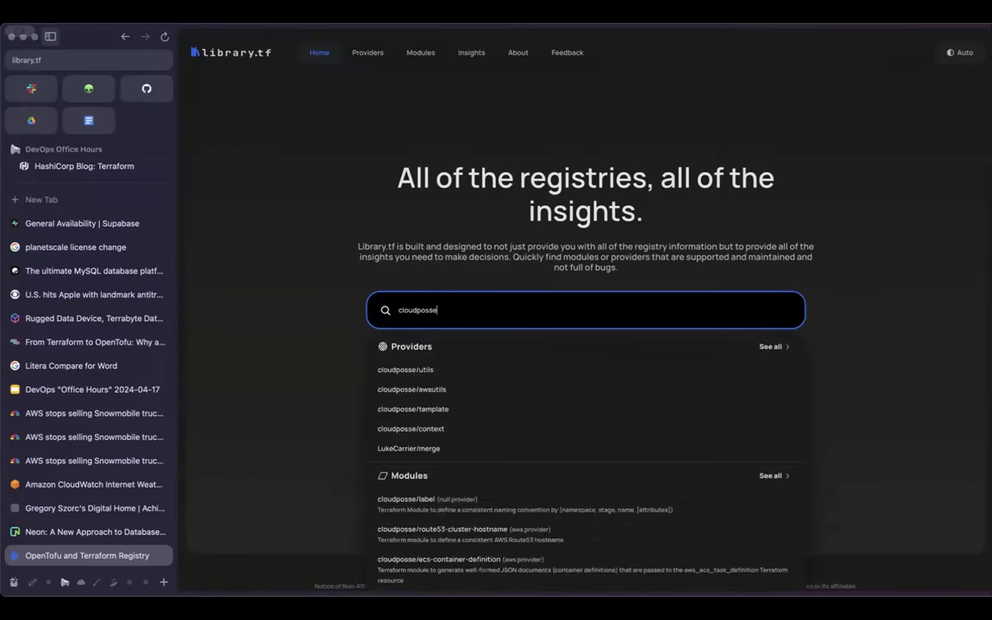
{"action": "scroll", "scroll_direction": "down", "scroll_amount": 3}
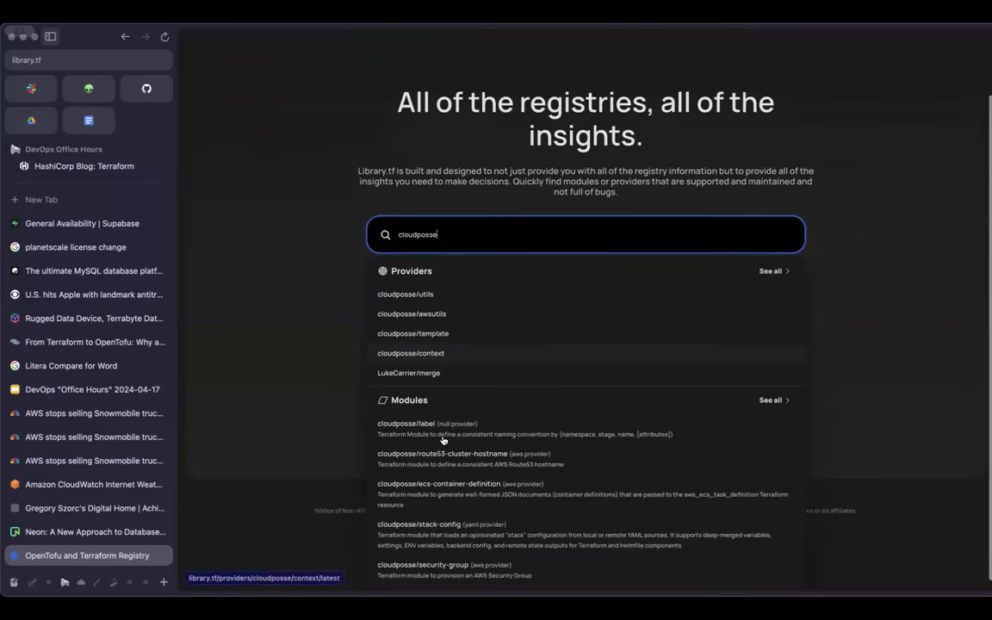
{"action": "left_click", "coordinate": [407, 423]}
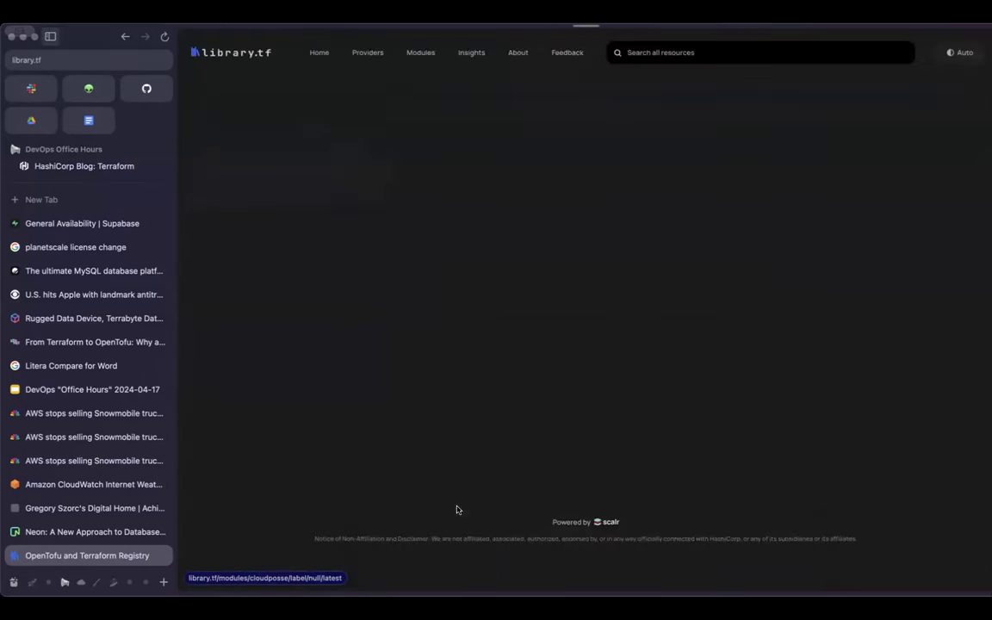
{"action": "left_click", "coordinate": [264, 578]}
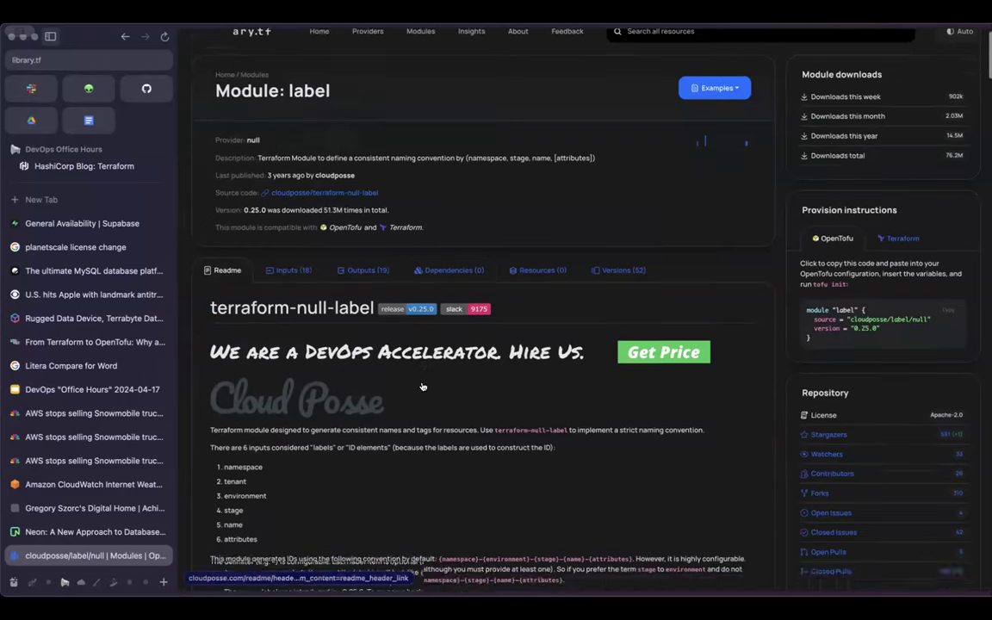
{"action": "scroll", "scroll_direction": "down", "scroll_amount": 3}
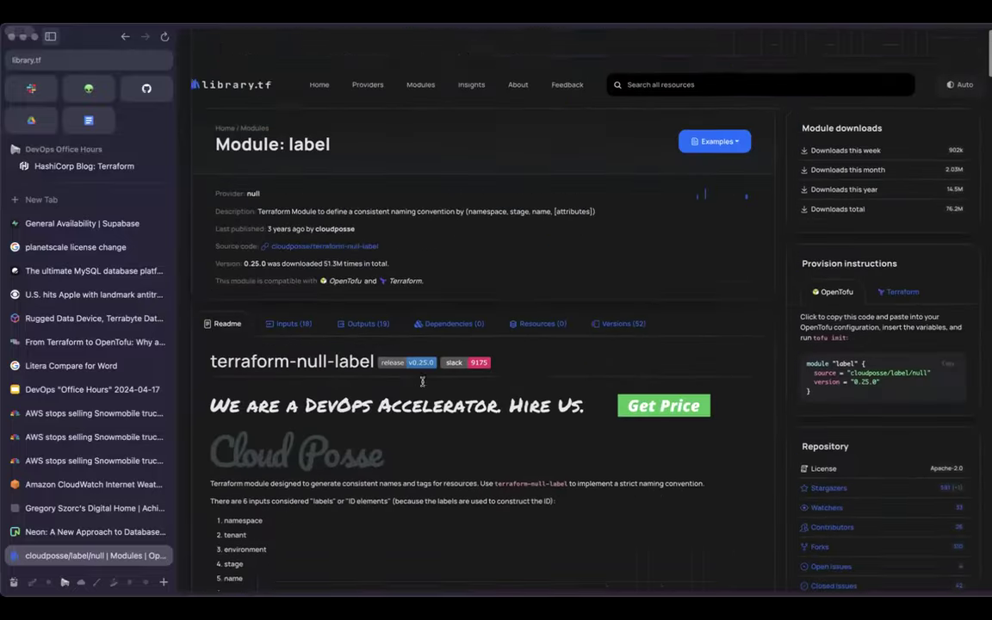
{"action": "scroll", "scroll_direction": "down", "scroll_amount": 3}
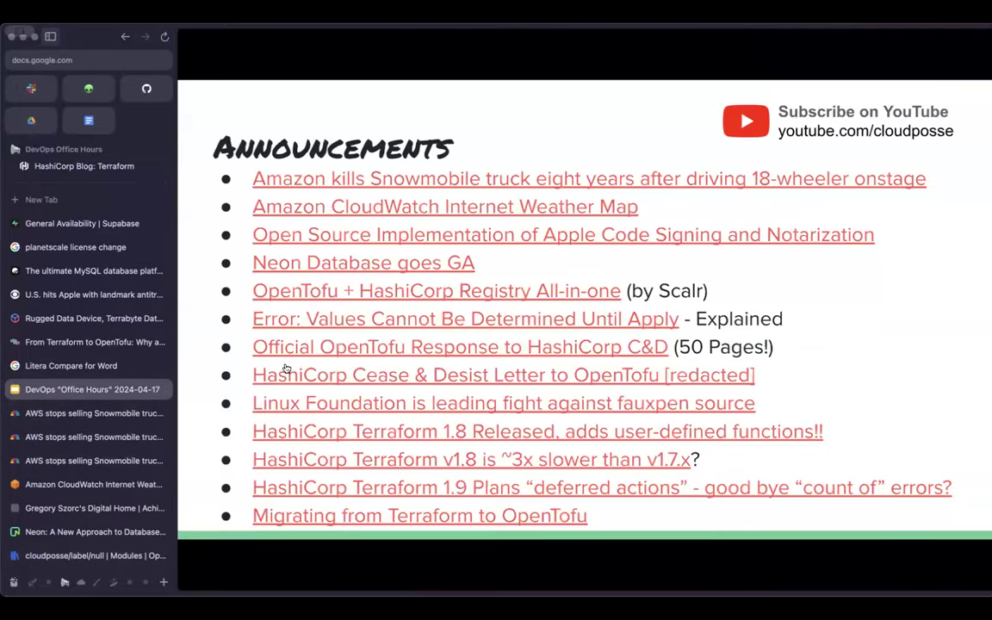
{"action": "mouse_move", "coordinate": [288, 360]}
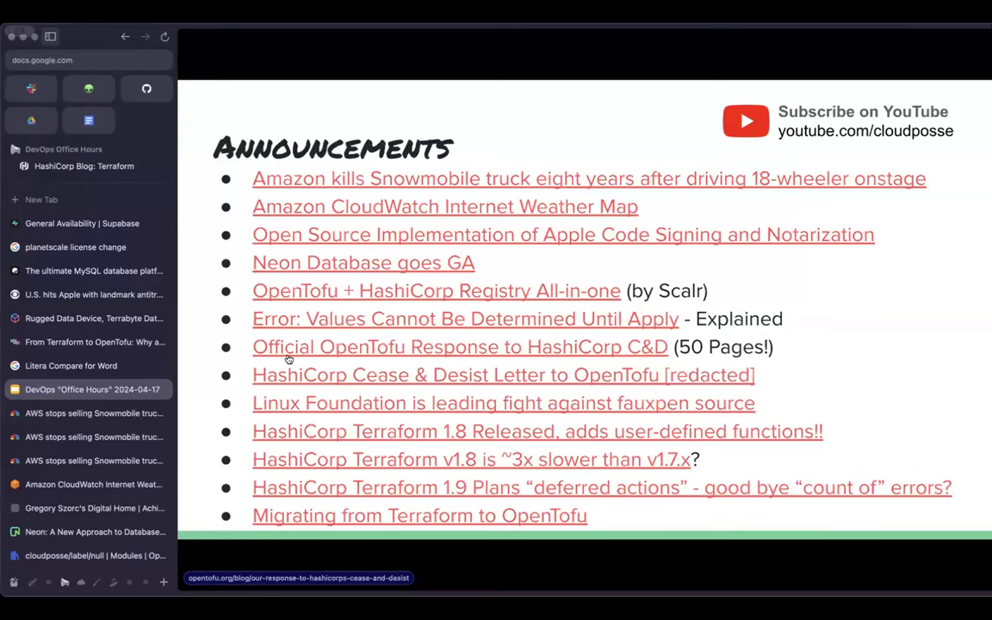
{"action": "mouse_move", "coordinate": [336, 323]}
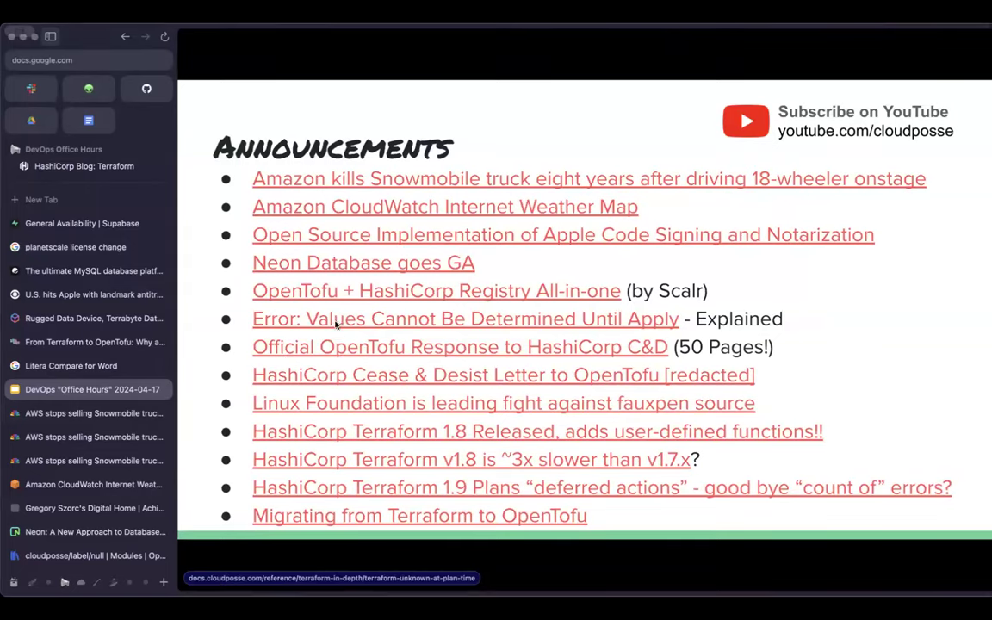
Open the Cloud Posse article 'Error: Values Cannot Be Determined Until Apply' from the slide.
{"action": "left_click", "coordinate": [465, 318]}
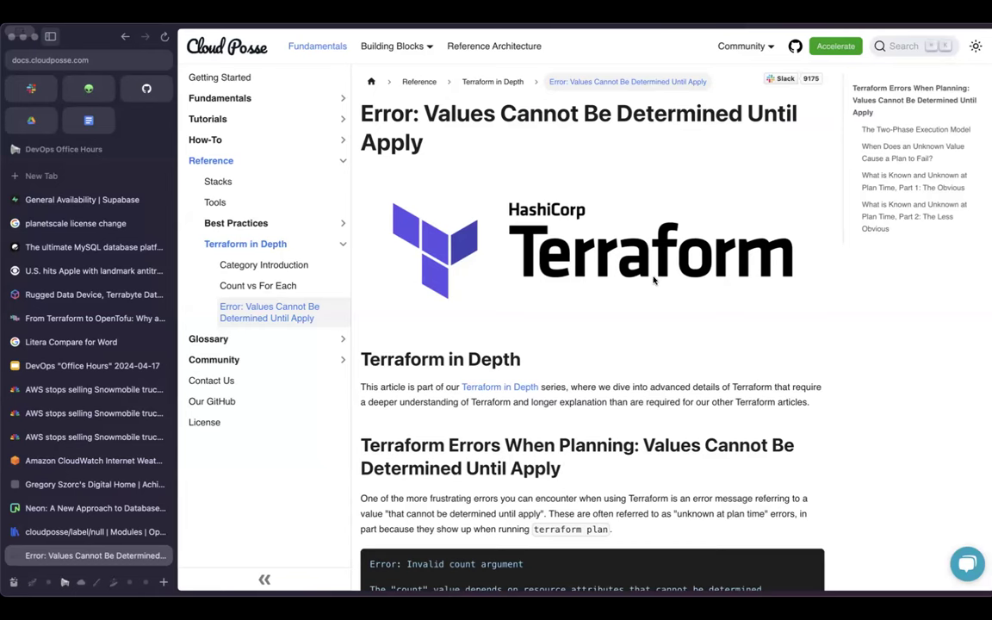
{"action": "mouse_move", "coordinate": [734, 340]}
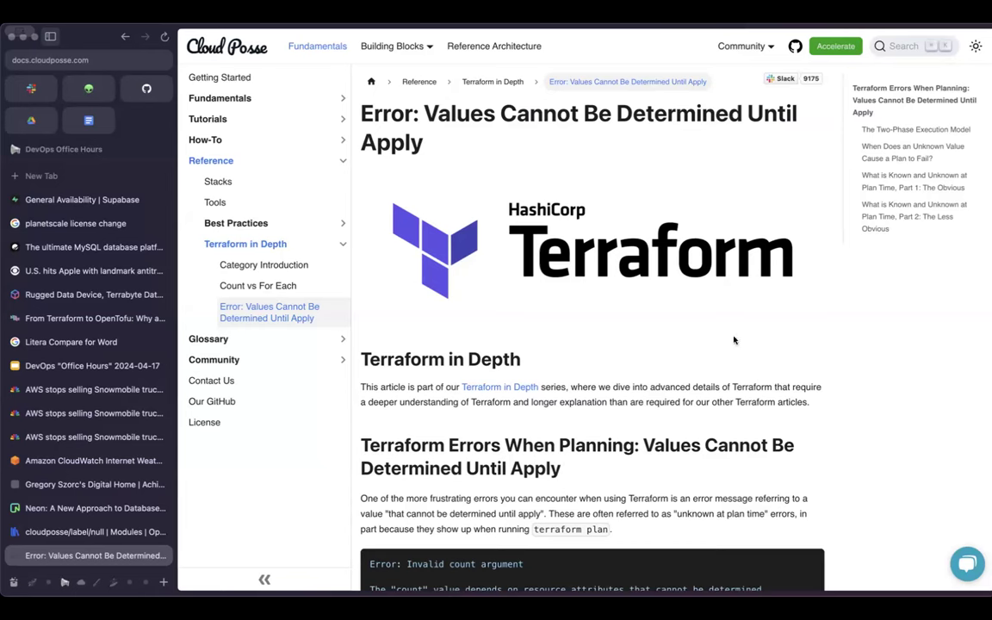
Read the article's examples and plan-time TIP box down to its Part 2 section.
{"action": "scroll", "scroll_direction": "down", "scroll_amount": 3}
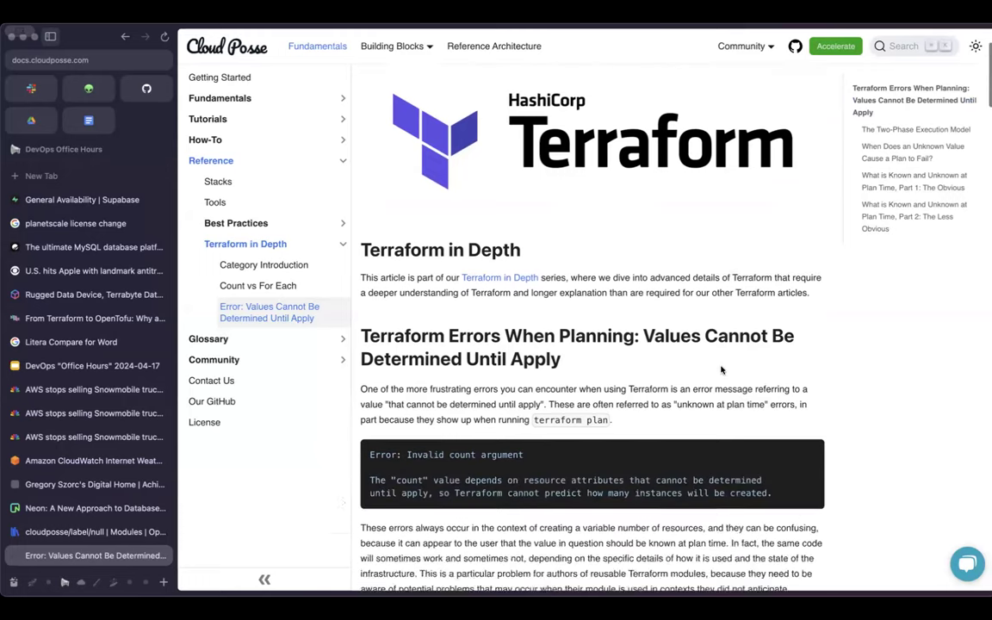
{"action": "scroll", "scroll_direction": "down", "scroll_amount": 3}
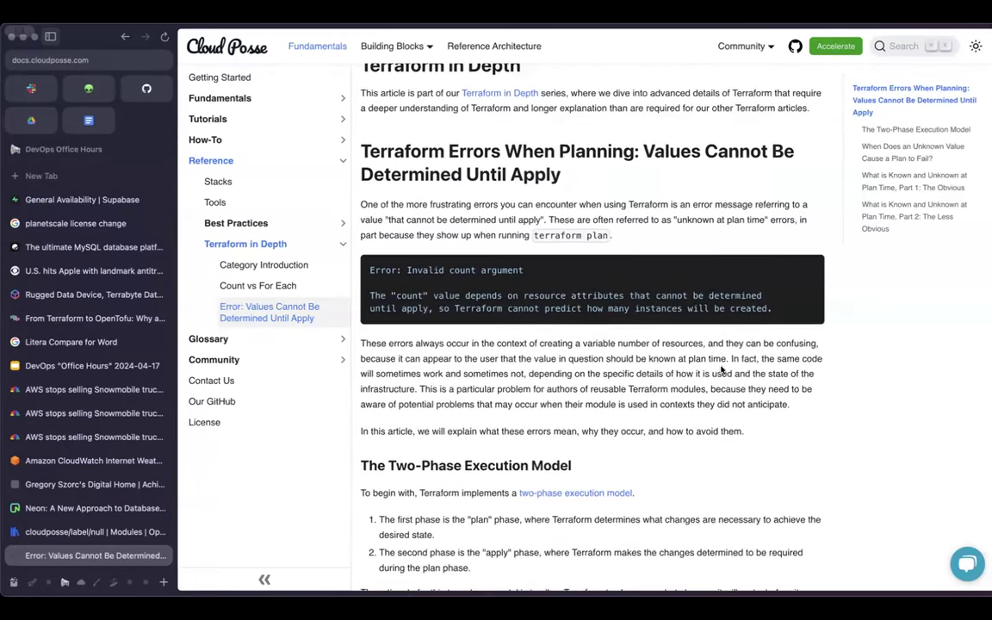
{"action": "scroll", "scroll_direction": "down", "scroll_amount": 3}
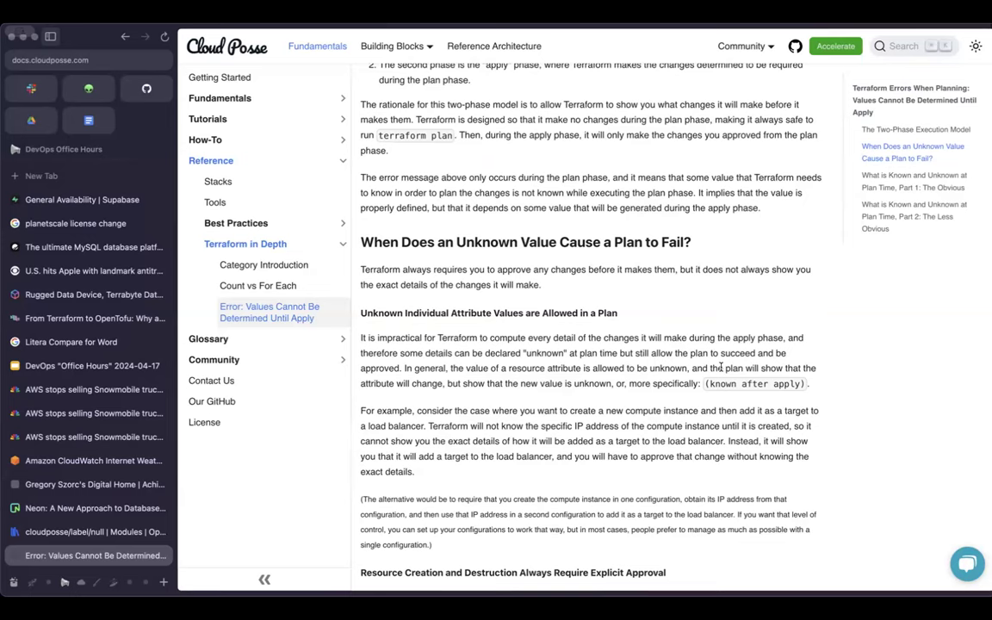
{"action": "scroll", "scroll_direction": "down", "scroll_amount": 3}
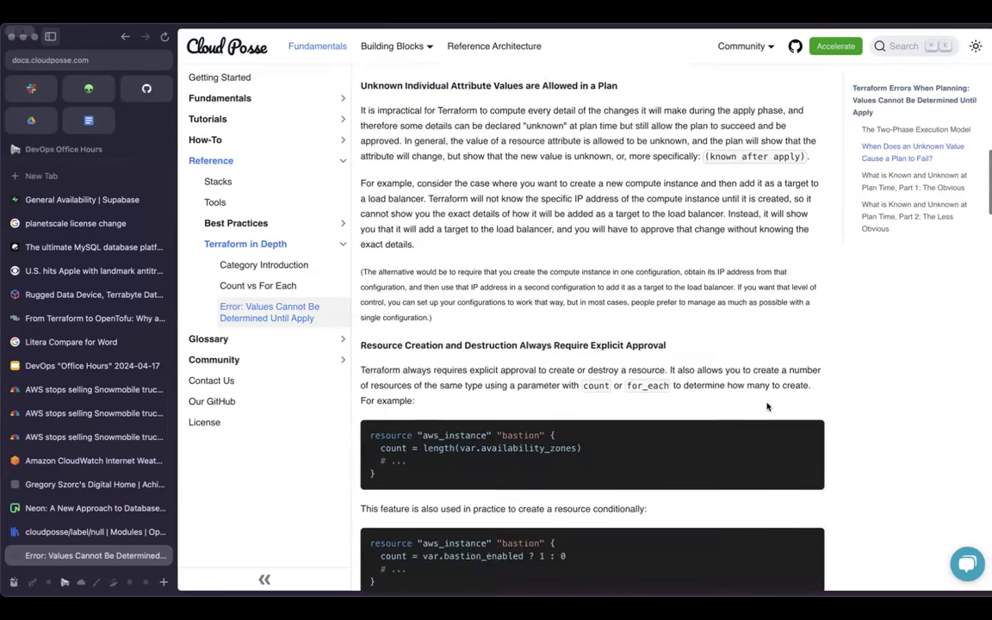
{"action": "scroll", "scroll_direction": "down", "scroll_amount": 3}
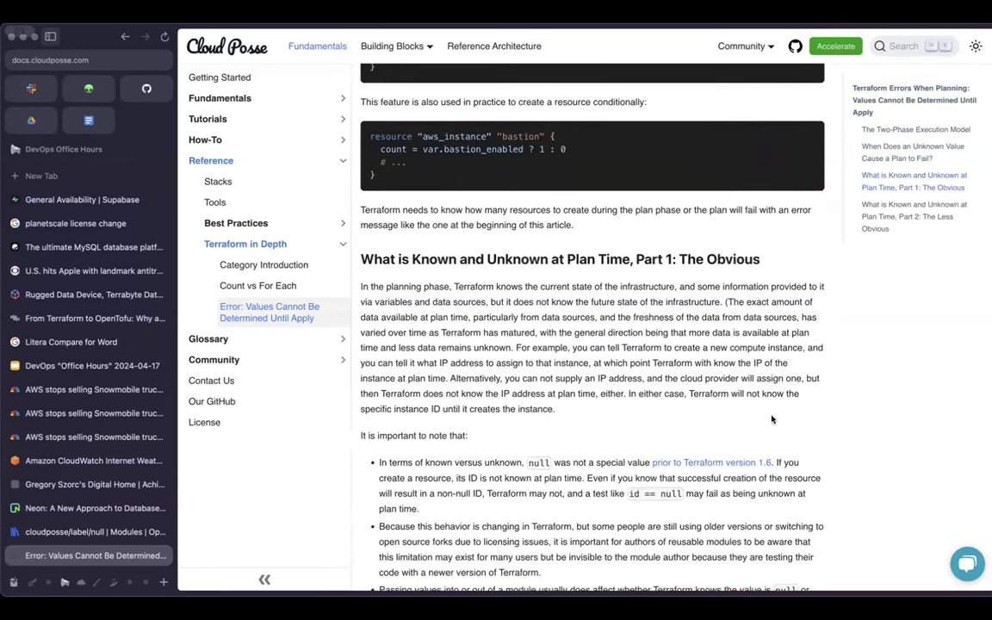
{"action": "scroll", "scroll_direction": "down", "scroll_amount": 3}
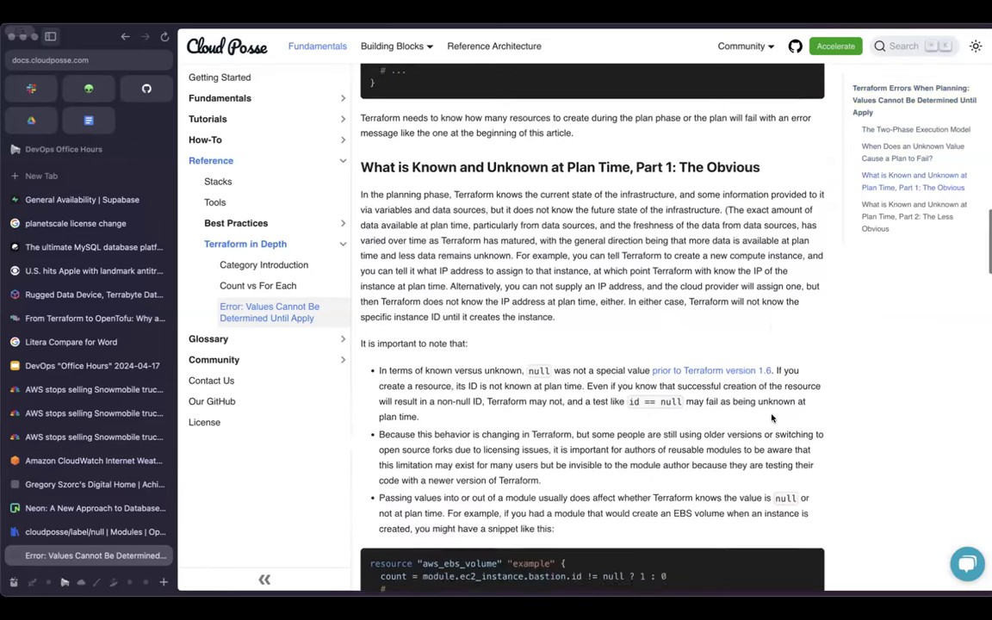
{"action": "scroll", "scroll_direction": "down", "scroll_amount": 3}
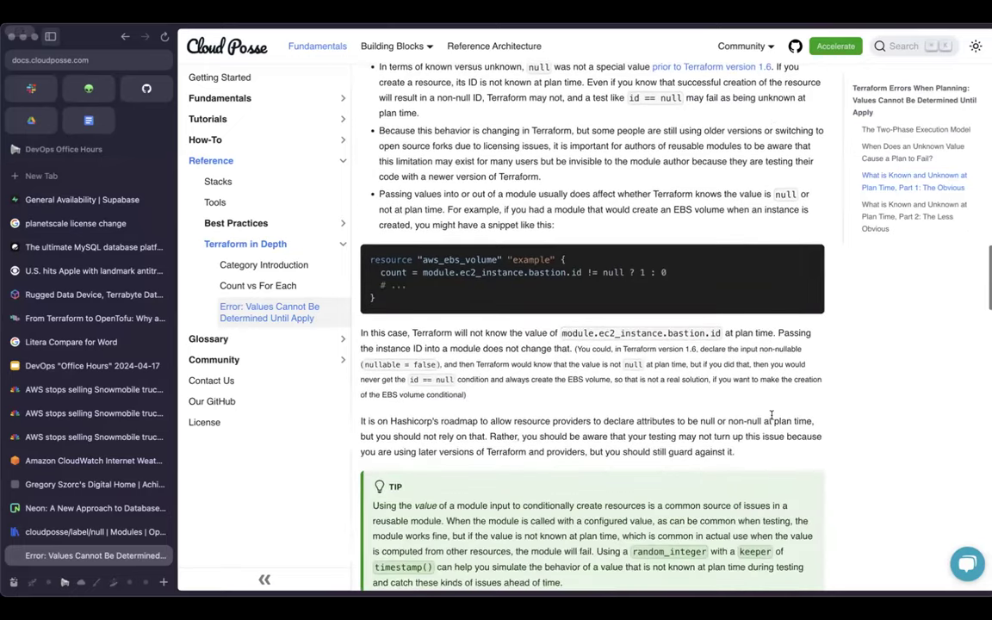
{"action": "scroll", "scroll_direction": "down", "scroll_amount": 3}
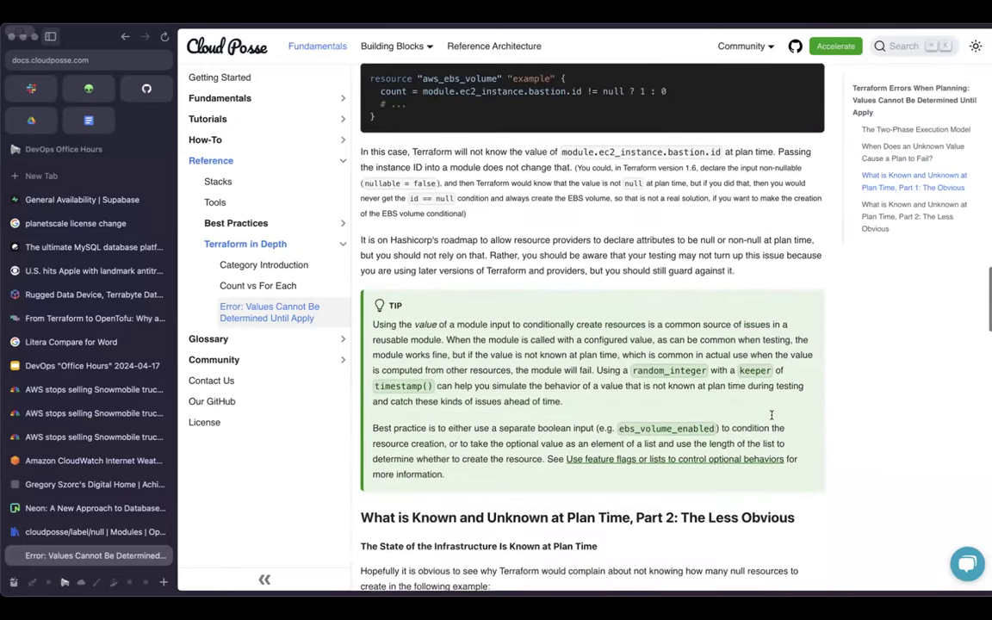
{"action": "scroll", "scroll_direction": "down", "scroll_amount": 3}
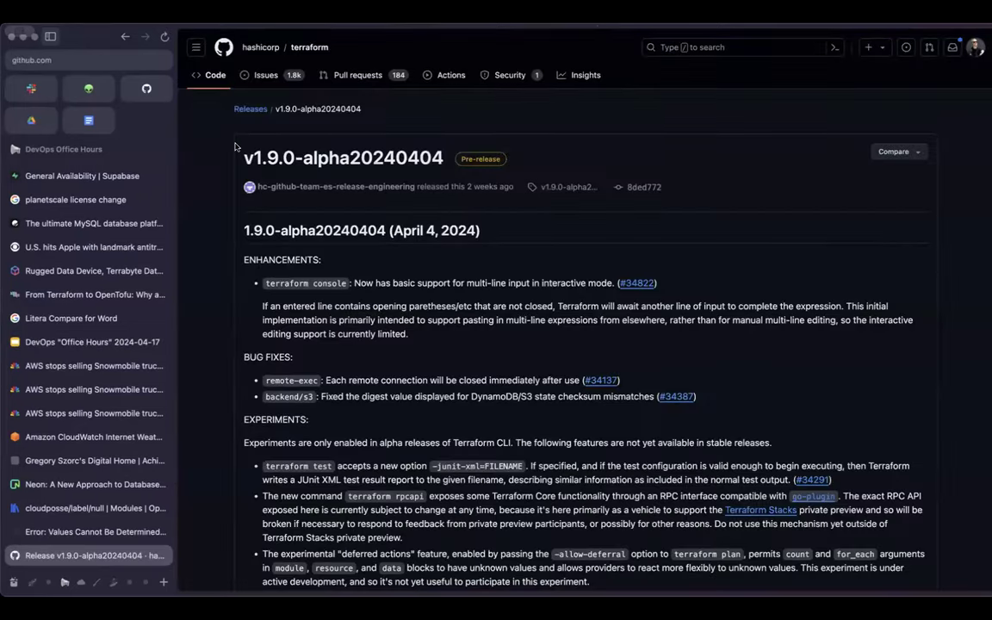
Highlight v1.9.0, read the deferred actions experiment notes, then return to the Office Hours slides.
{"action": "double_click", "coordinate": [269, 157]}
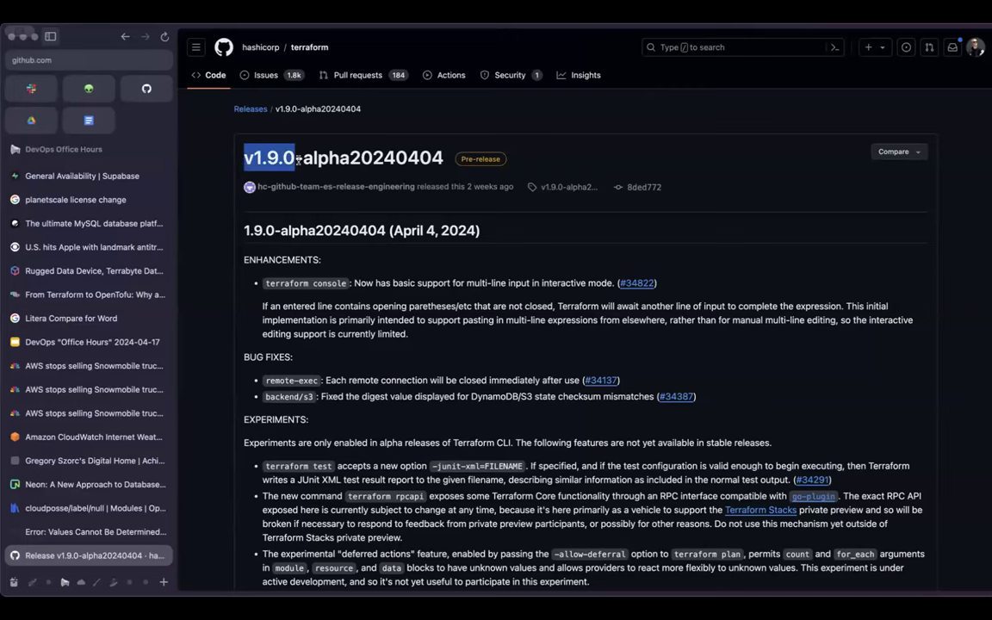
{"action": "mouse_move", "coordinate": [315, 250]}
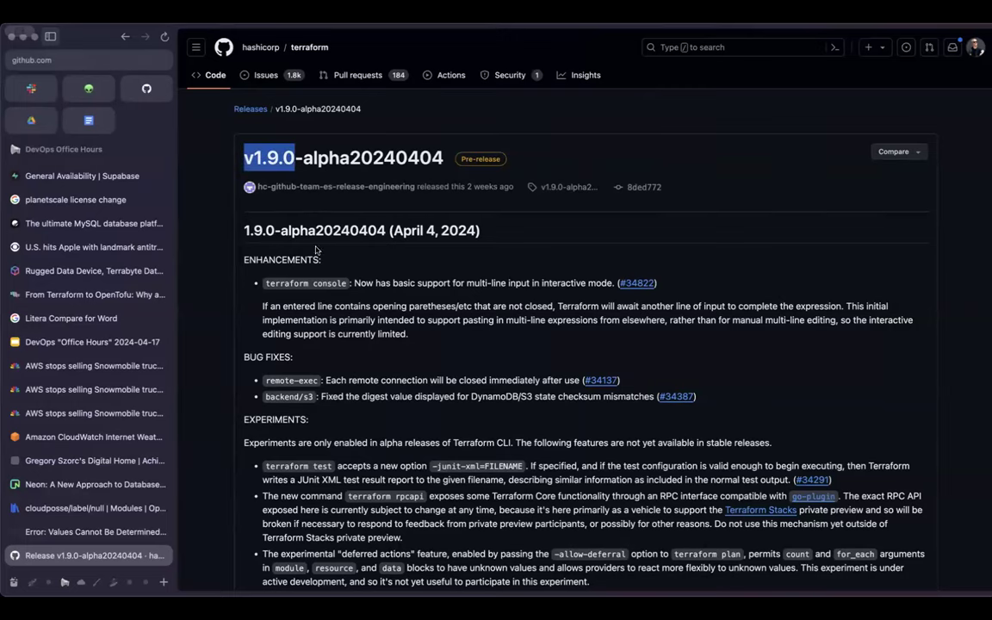
{"action": "scroll", "scroll_direction": "down", "scroll_amount": 3}
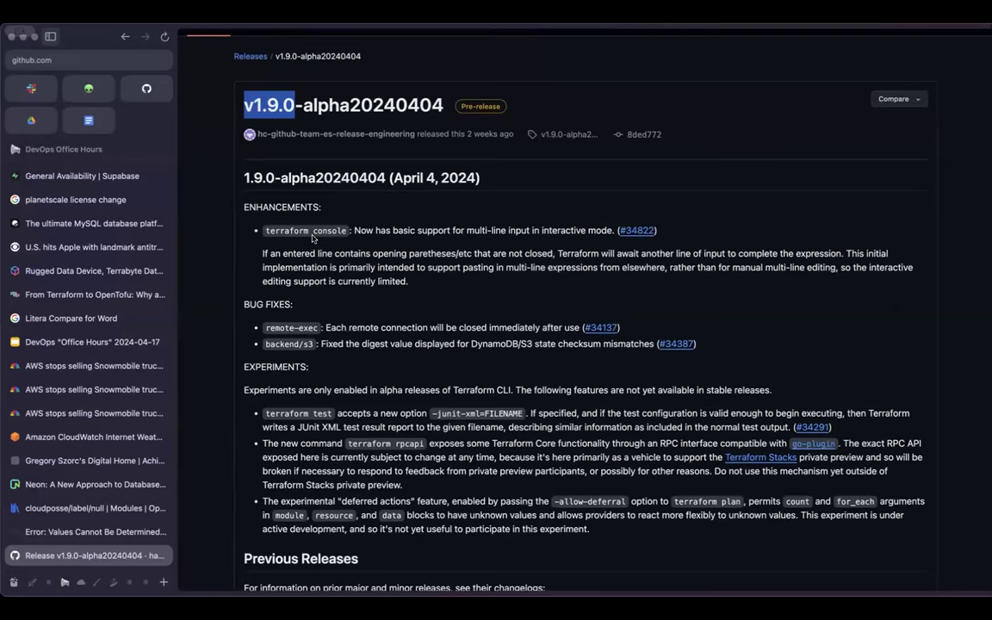
{"action": "scroll", "scroll_direction": "down", "scroll_amount": 3}
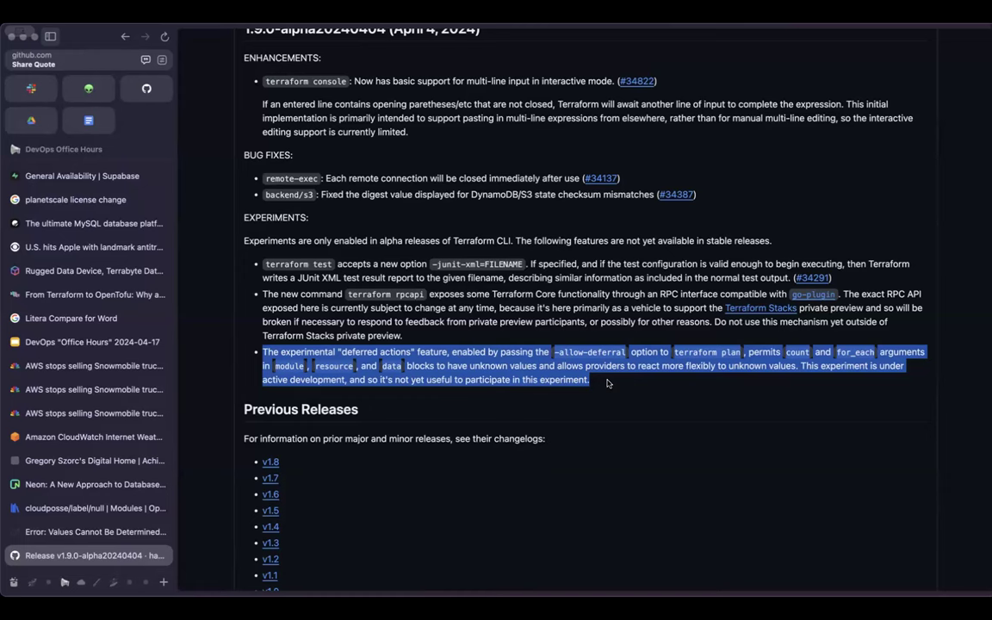
{"action": "mouse_move", "coordinate": [616, 399]}
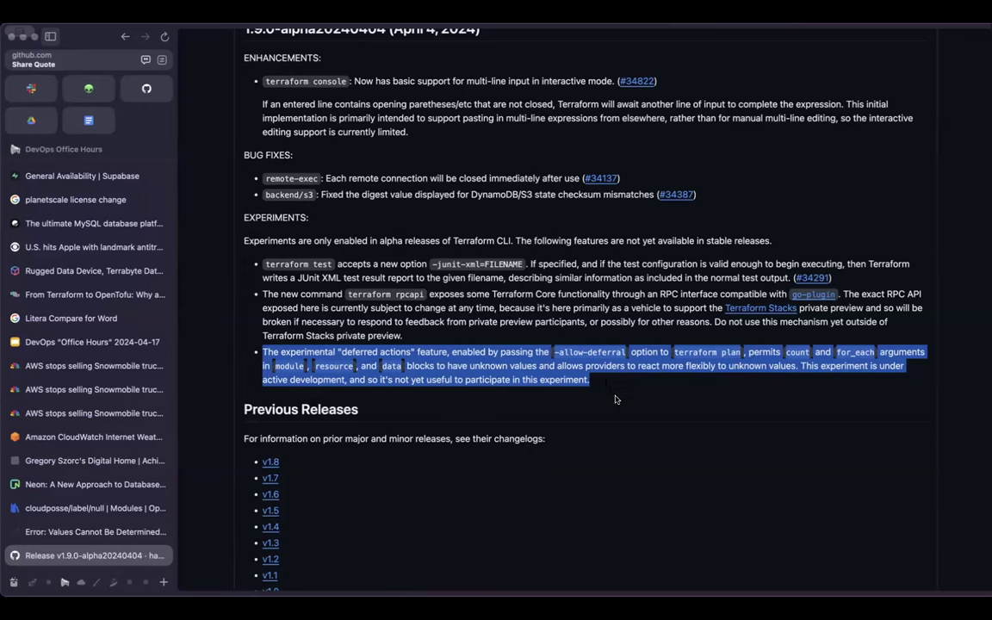
{"action": "left_click", "coordinate": [615, 398]}
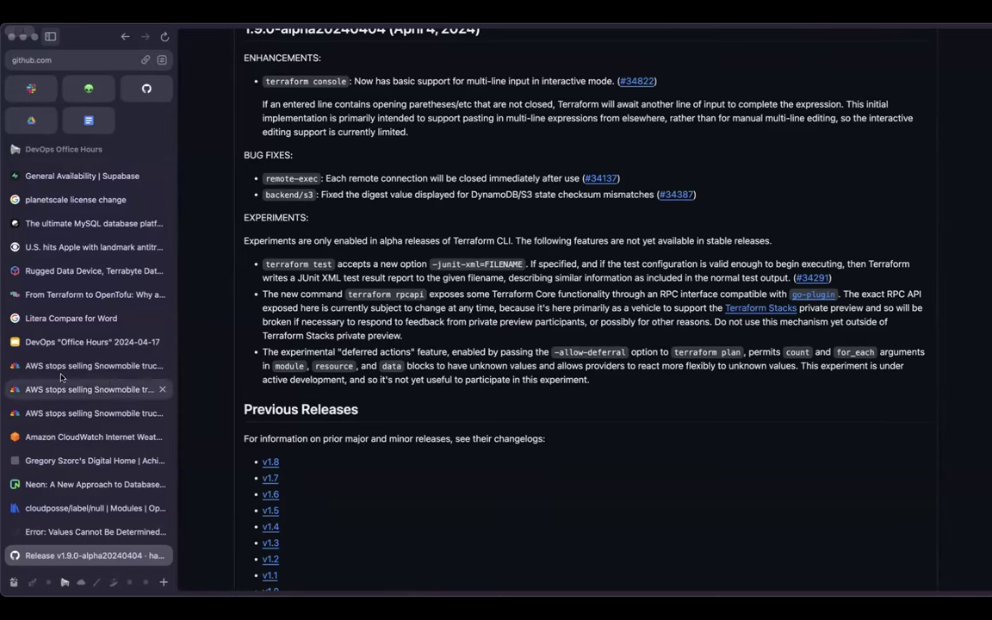
{"action": "left_click", "coordinate": [92, 342]}
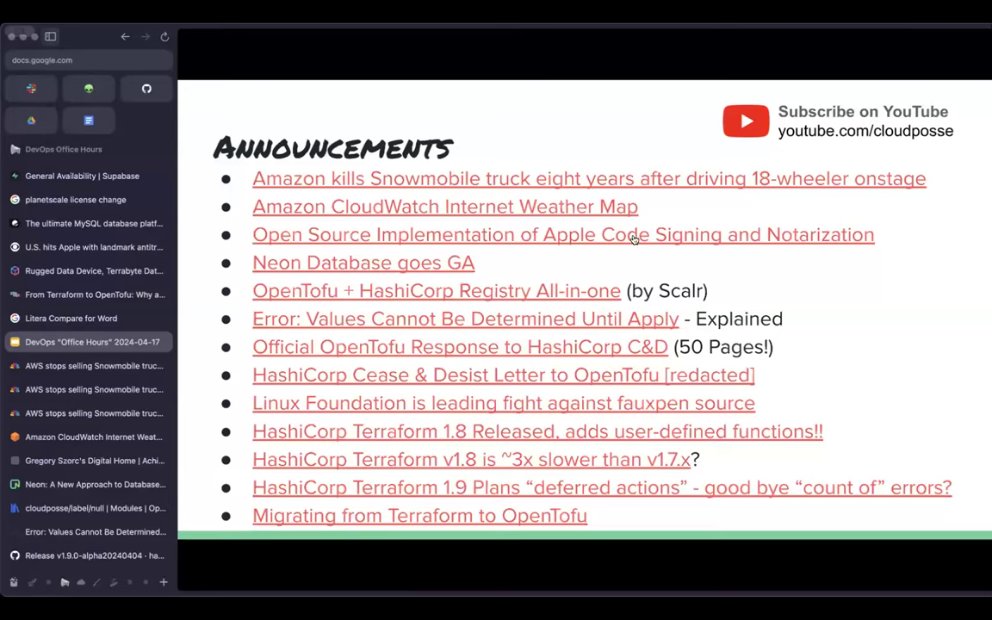
{"action": "mouse_move", "coordinate": [371, 306]}
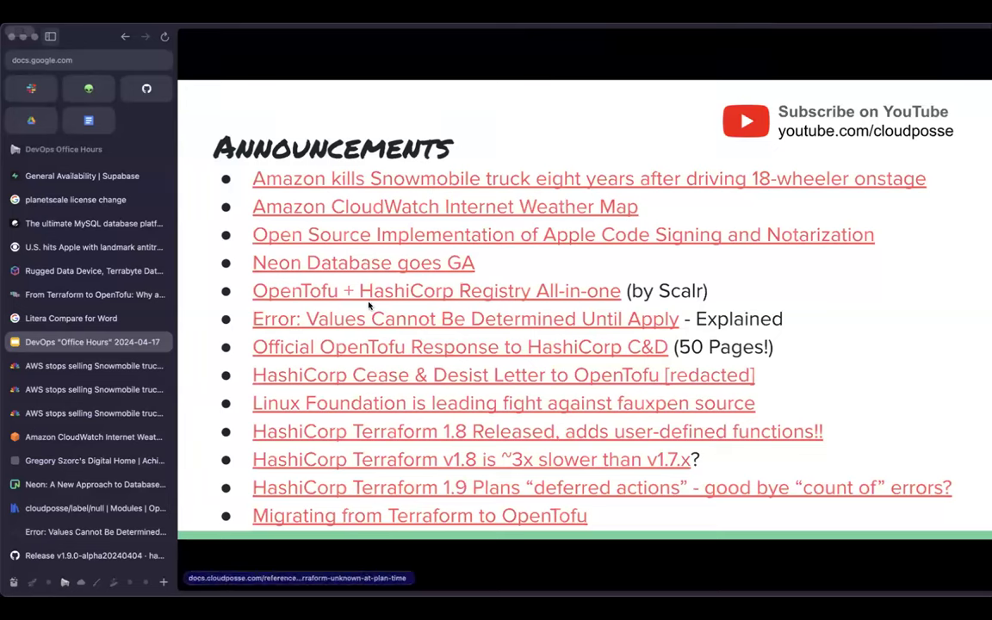
{"action": "mouse_move", "coordinate": [599, 326]}
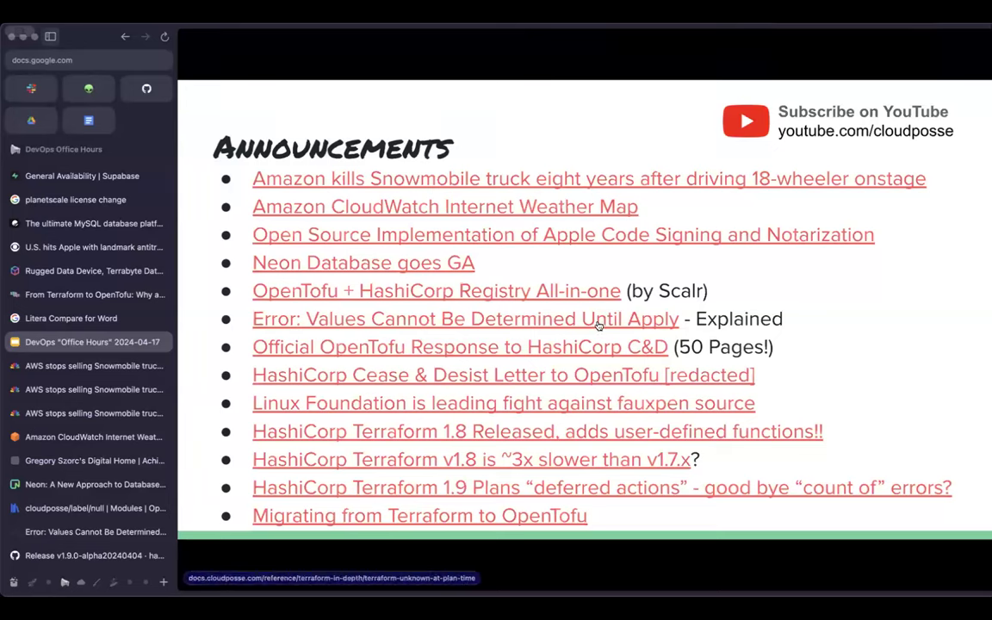
{"action": "mouse_move", "coordinate": [556, 348]}
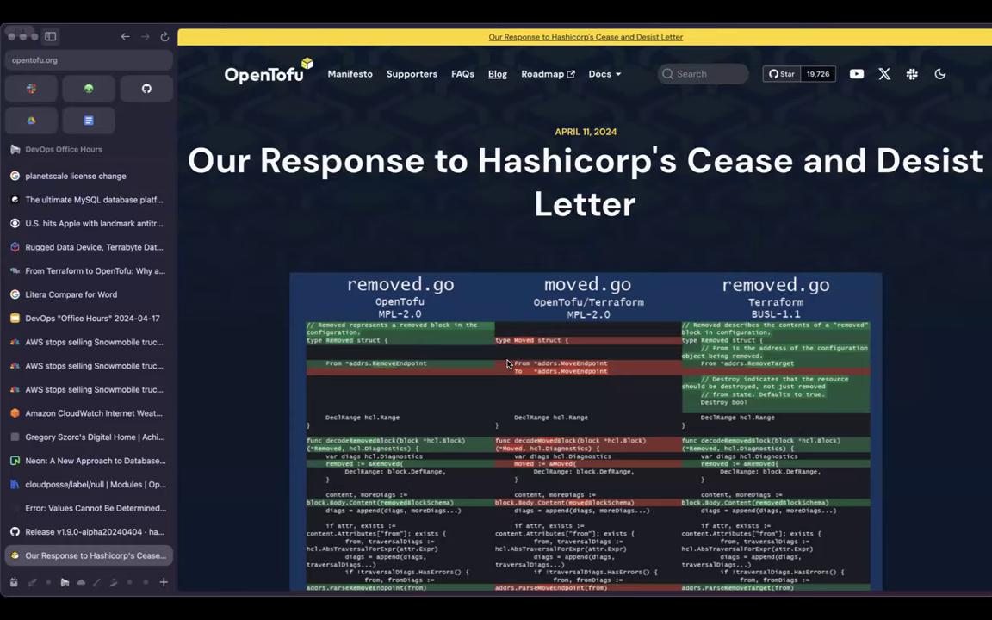
From the blog post's Documents section, open the 'OpenTofu C&D - Redacted' PDF.
{"action": "scroll", "scroll_direction": "down", "scroll_amount": 3}
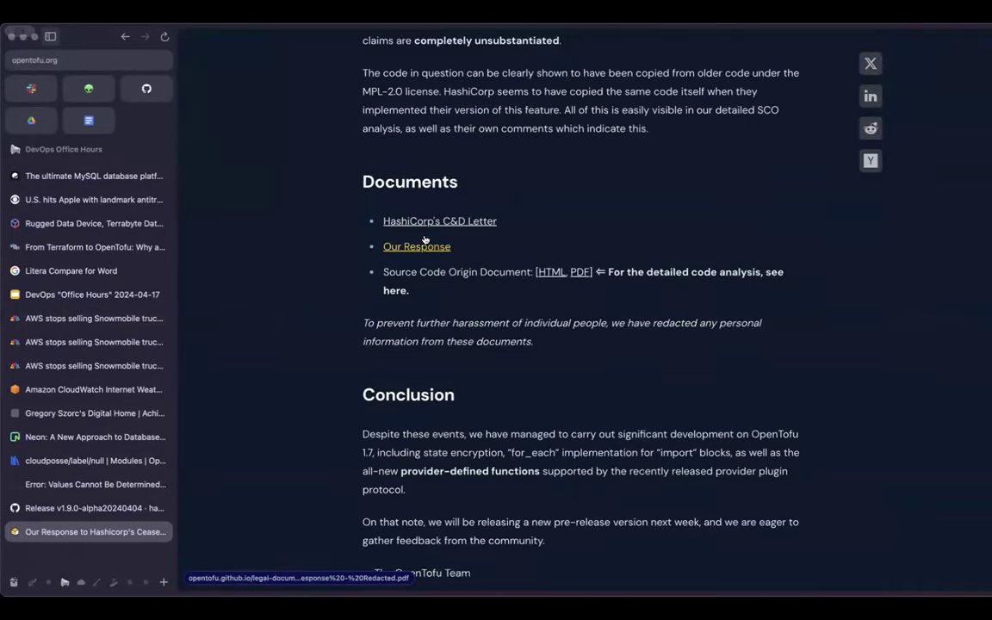
{"action": "mouse_move", "coordinate": [470, 246]}
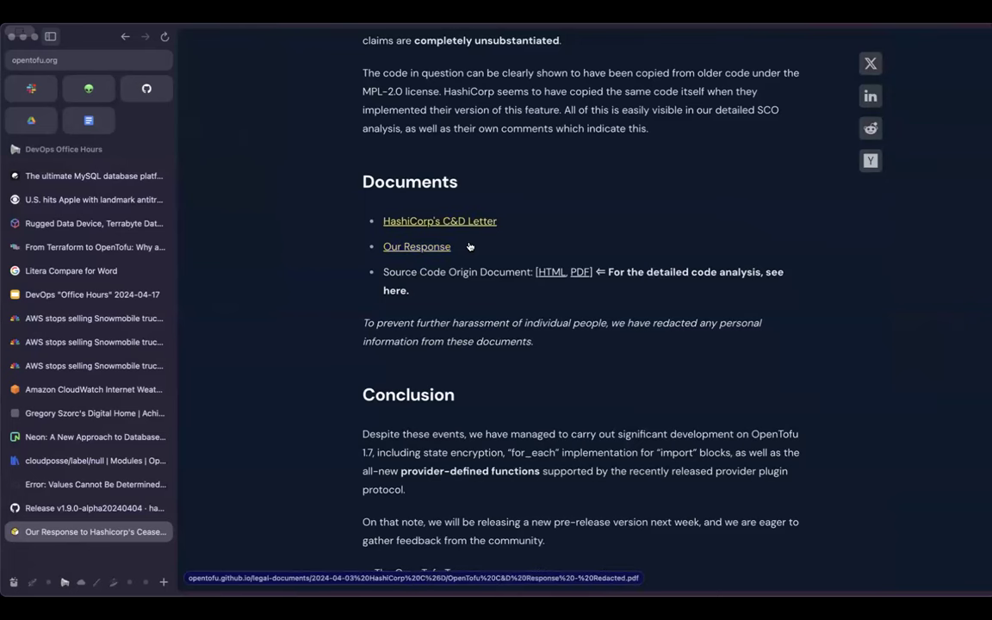
{"action": "mouse_move", "coordinate": [424, 249]}
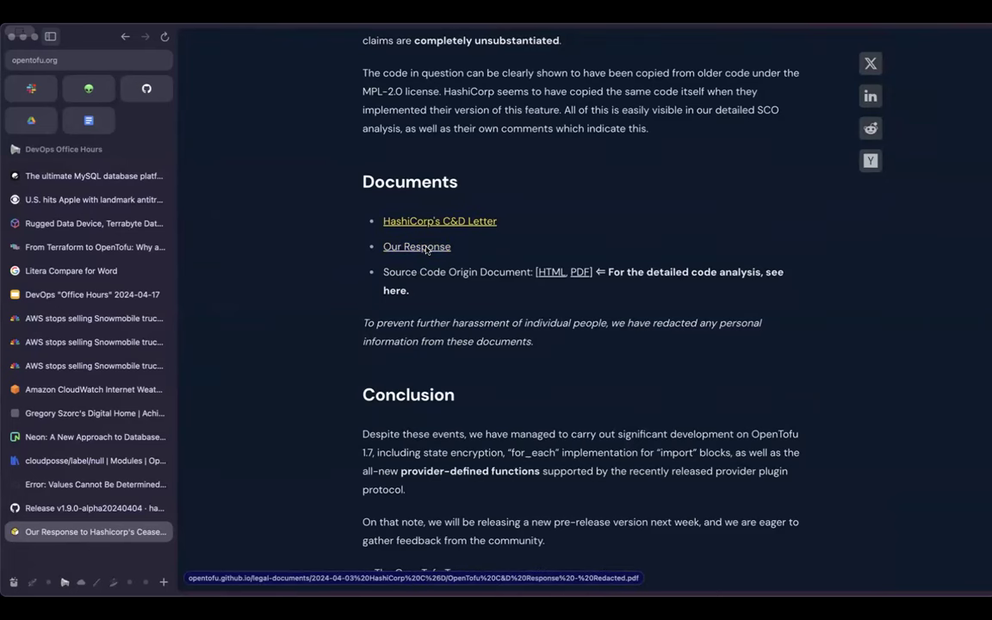
{"action": "left_click", "coordinate": [417, 246]}
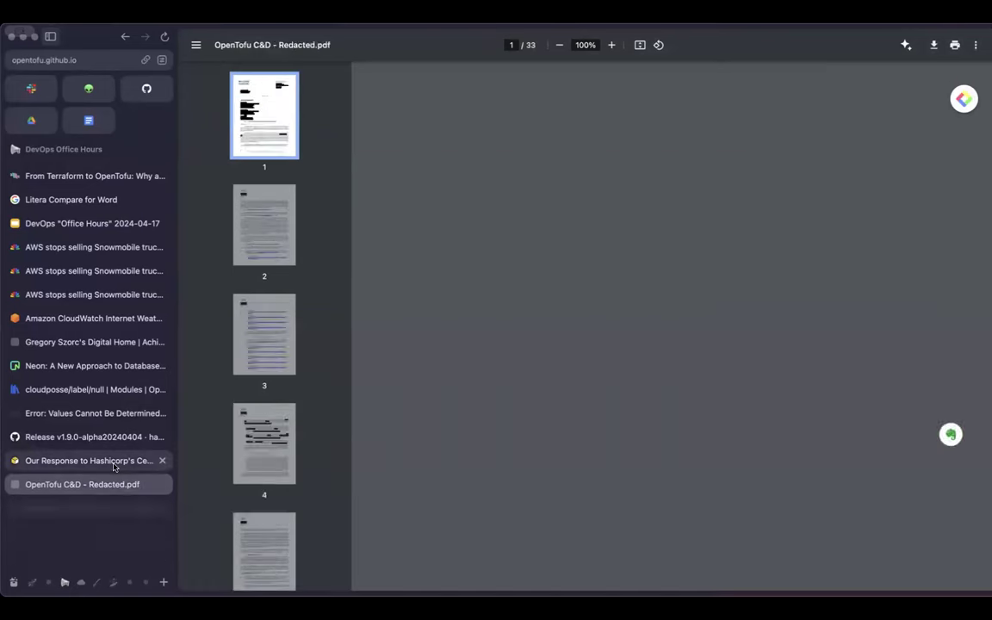
Back on the blog post, open the 'OpenTofu C&D Response - Redacted' letter PDF from Gesmer Updegrove.
{"action": "left_click", "coordinate": [89, 460]}
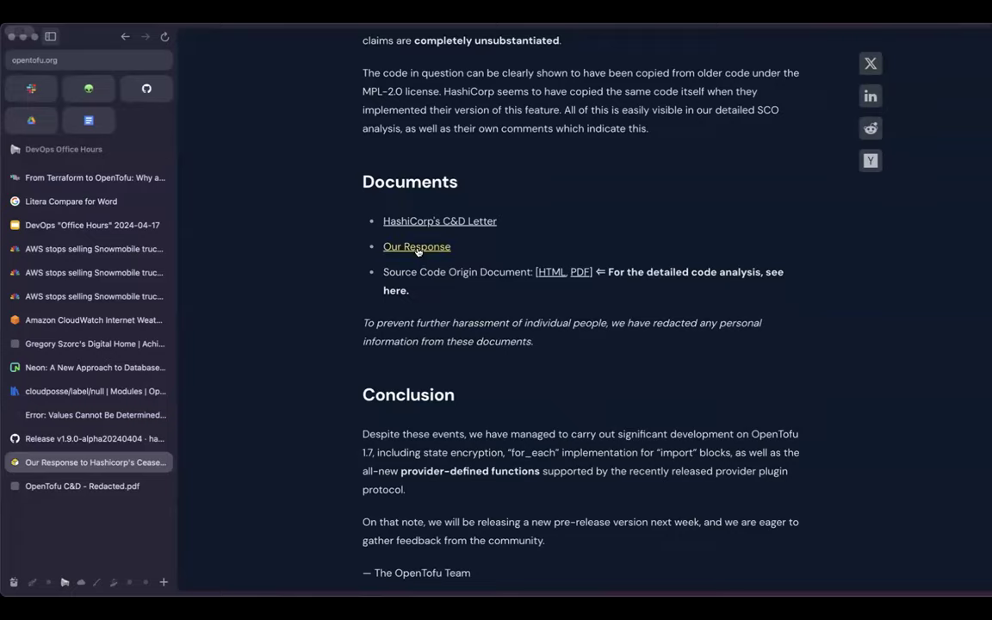
{"action": "left_click", "coordinate": [417, 247]}
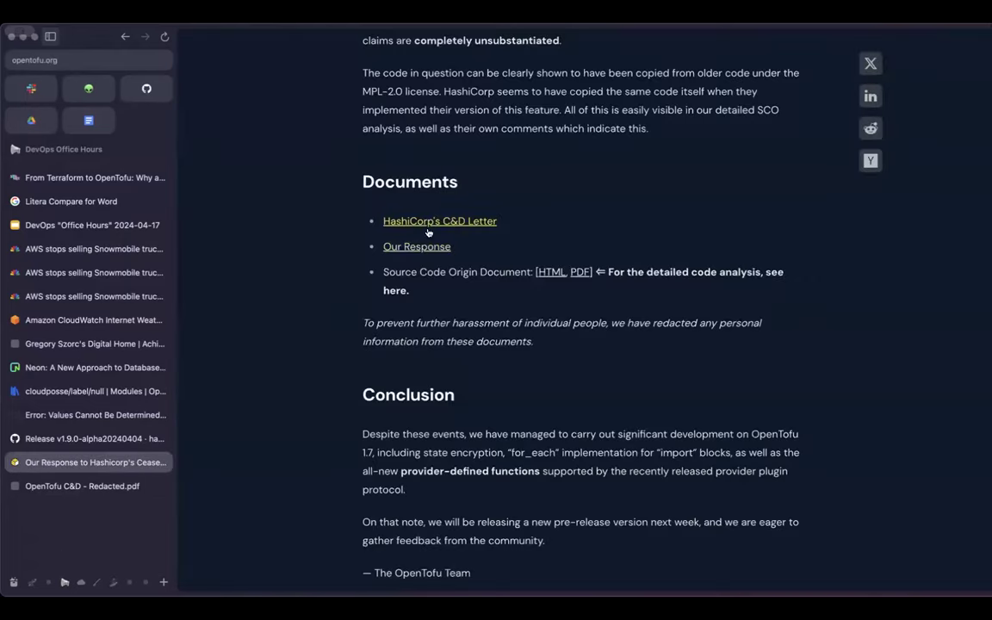
{"action": "left_click", "coordinate": [416, 247]}
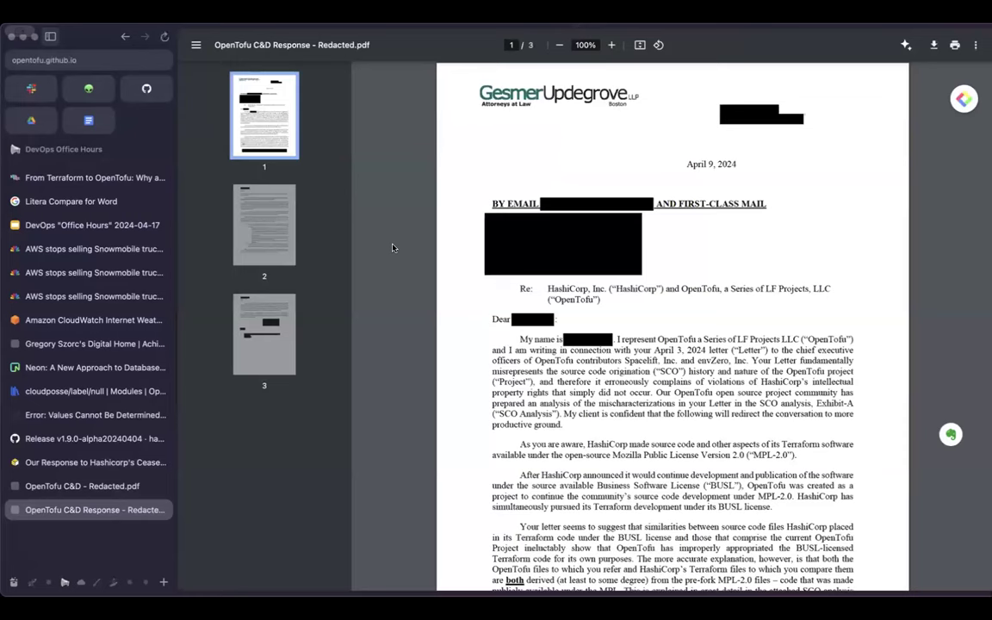
{"action": "mouse_move", "coordinate": [531, 116]}
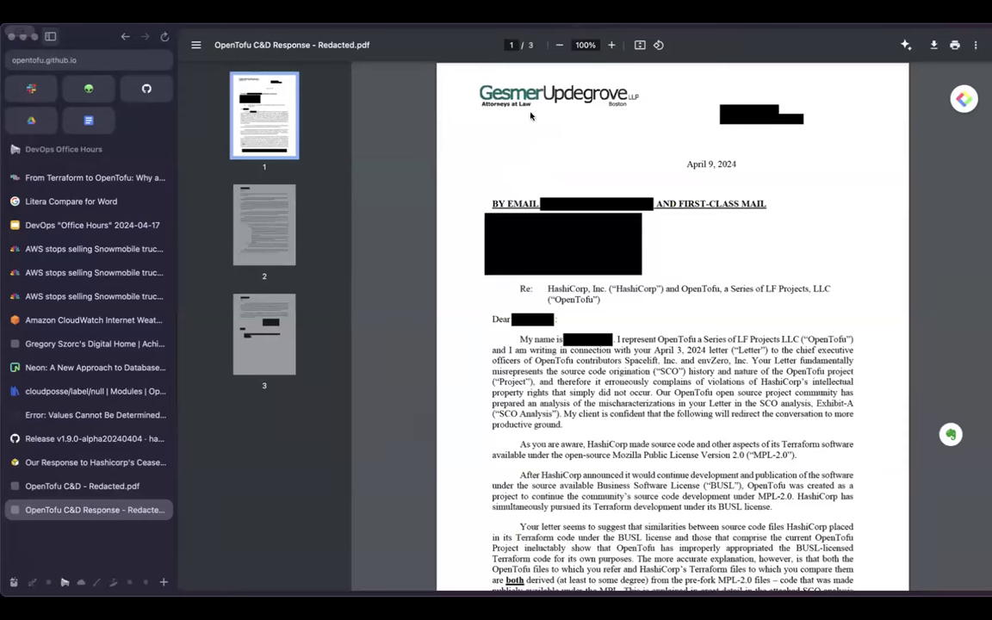
{"action": "mouse_move", "coordinate": [589, 268]}
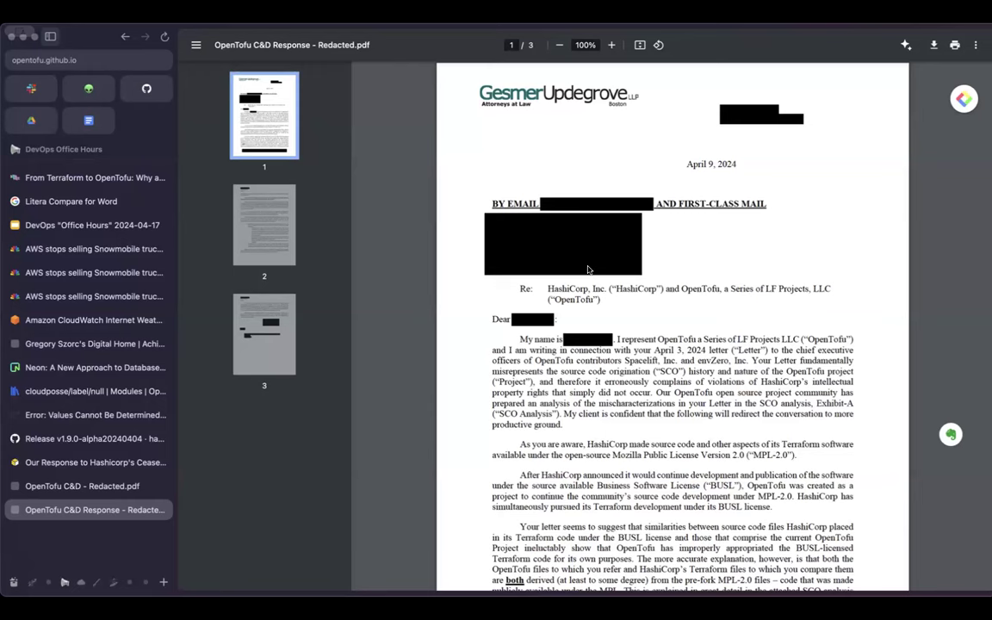
{"action": "mouse_move", "coordinate": [678, 424]}
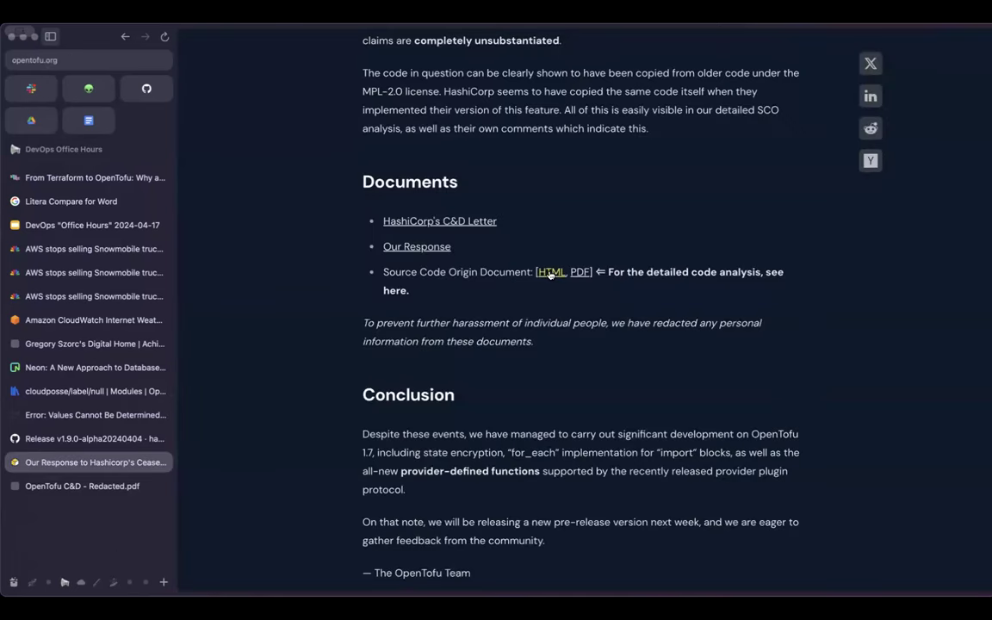
{"action": "mouse_move", "coordinate": [551, 272]}
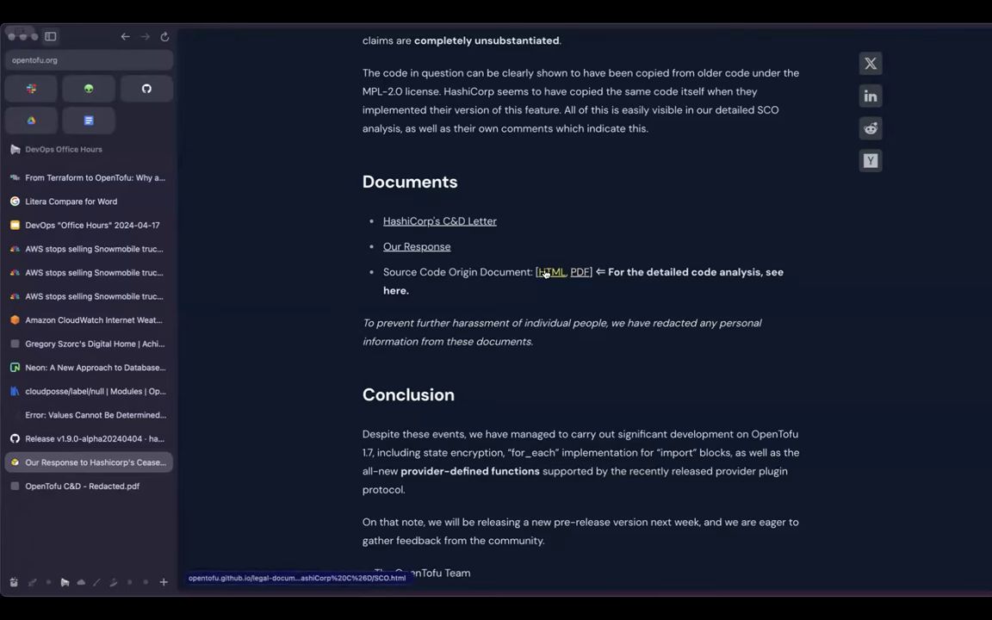
Open the HTML Source Code Origination document and glance through its analysis.
{"action": "left_click", "coordinate": [551, 273]}
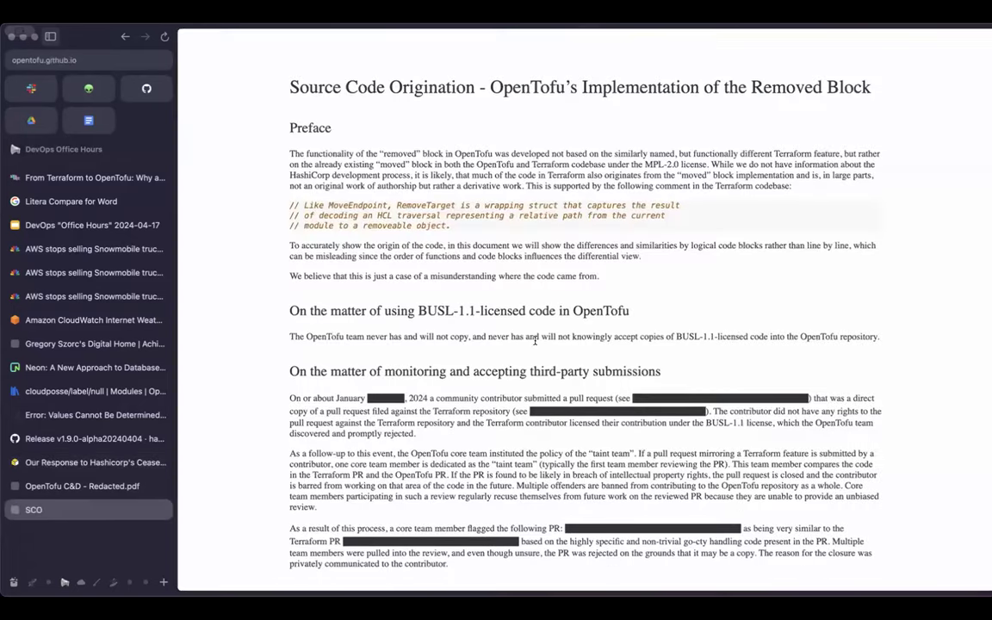
{"action": "scroll", "scroll_direction": "down", "scroll_amount": 3}
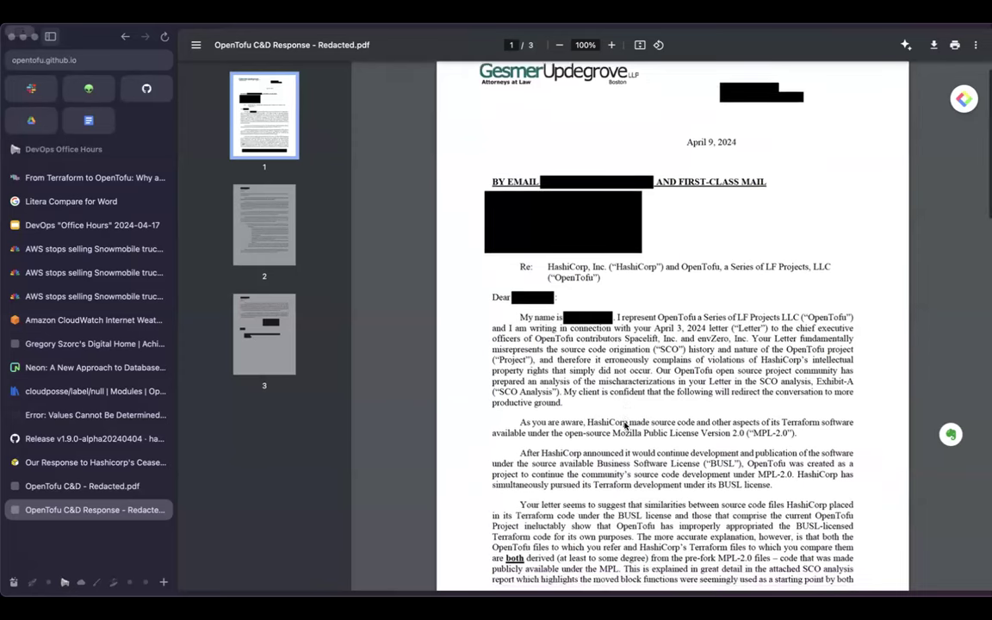
{"action": "scroll", "scroll_direction": "down", "scroll_amount": 3}
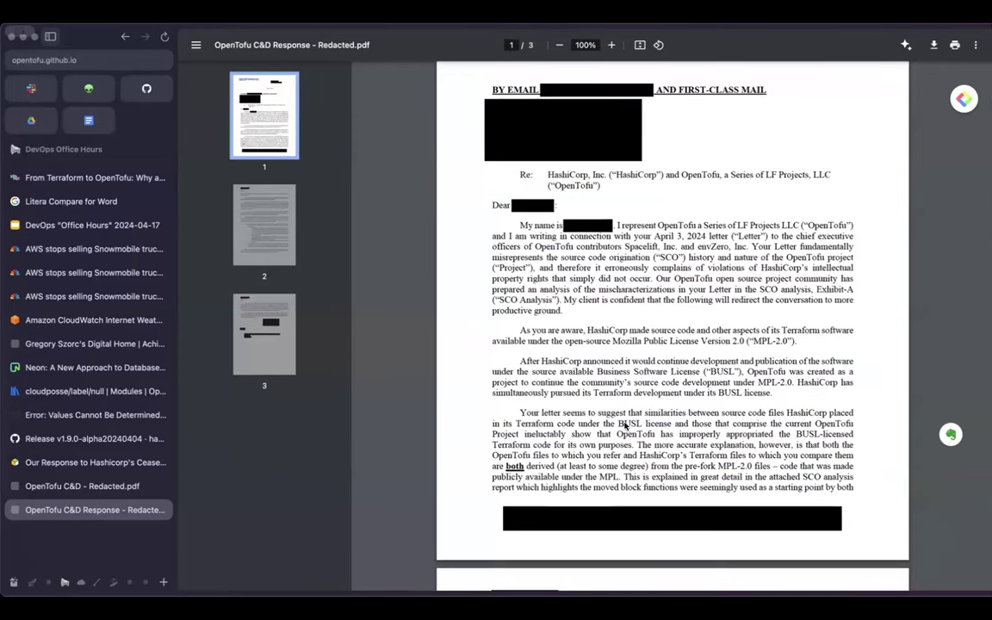
{"action": "scroll", "scroll_direction": "up", "scroll_amount": 3}
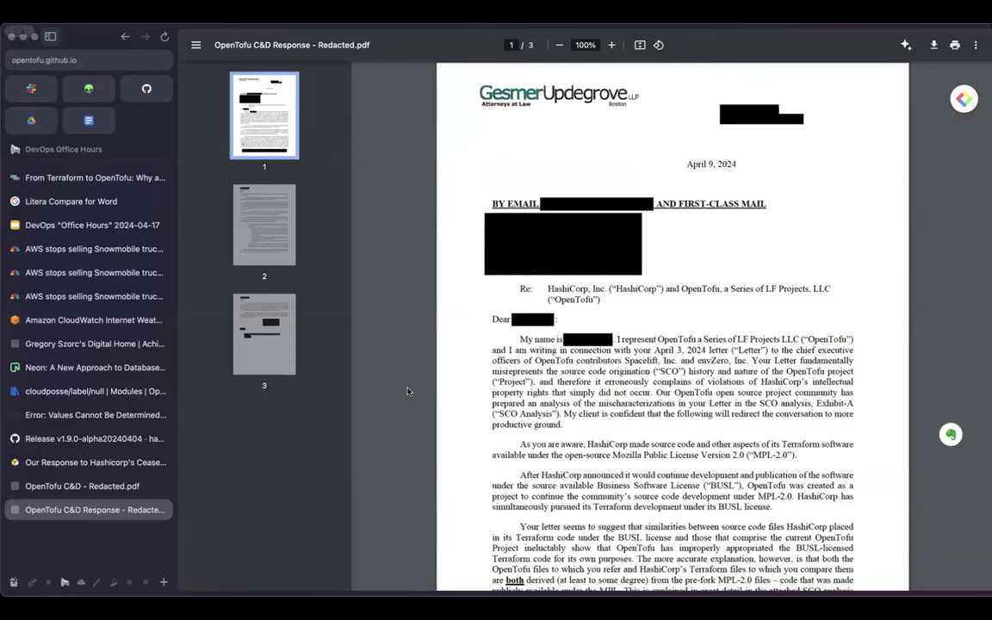
{"action": "mouse_move", "coordinate": [326, 228]}
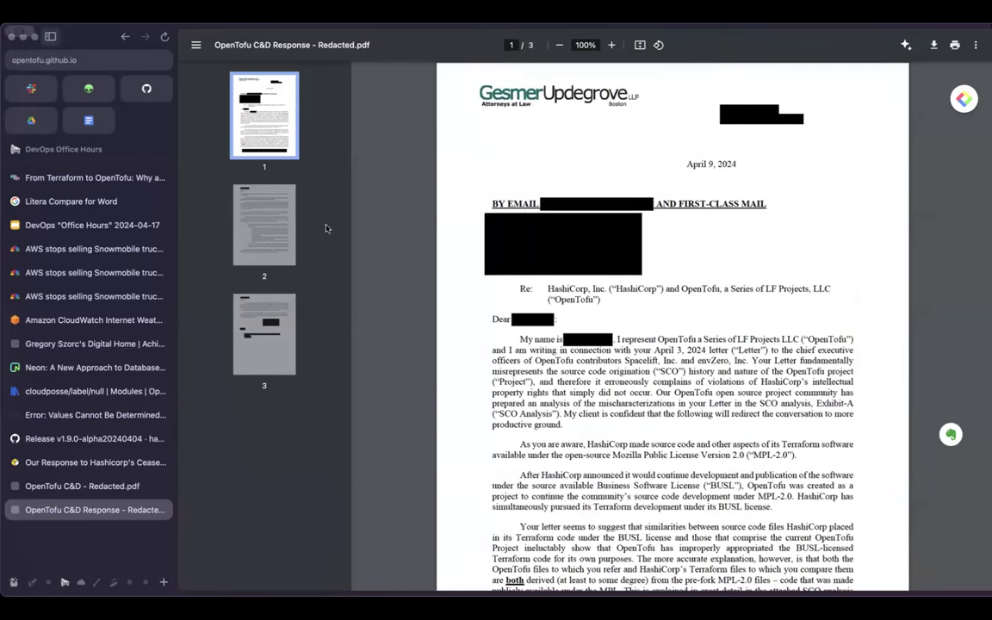
Read HashiCorp's redacted cease-and-desist PDF from its BSL violation claims to page 6's demands.
{"action": "left_click", "coordinate": [95, 463]}
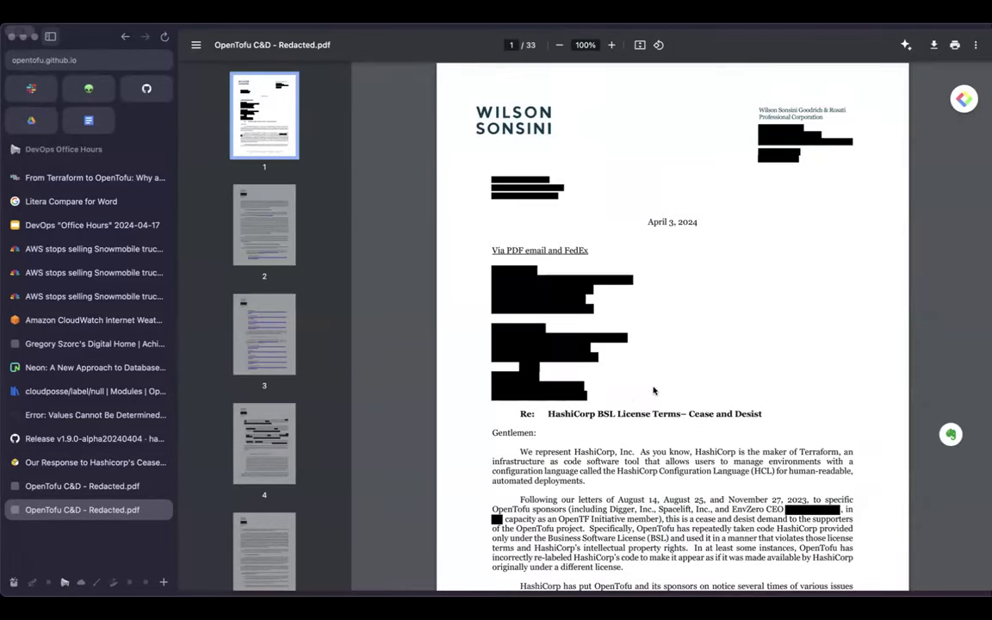
{"action": "mouse_move", "coordinate": [554, 447]}
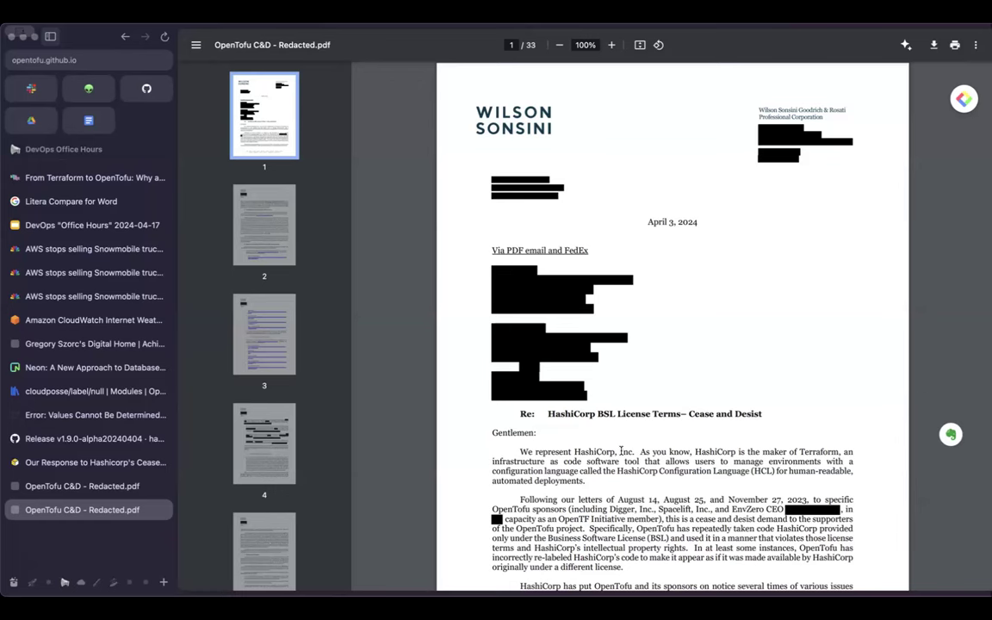
{"action": "scroll", "scroll_direction": "down", "scroll_amount": 3}
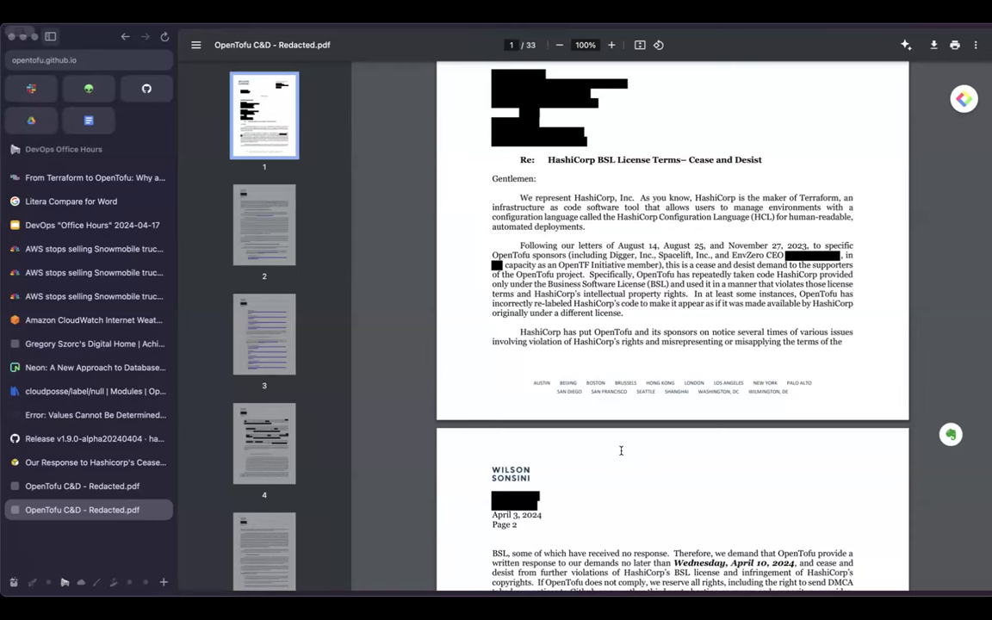
{"action": "mouse_move", "coordinate": [678, 467]}
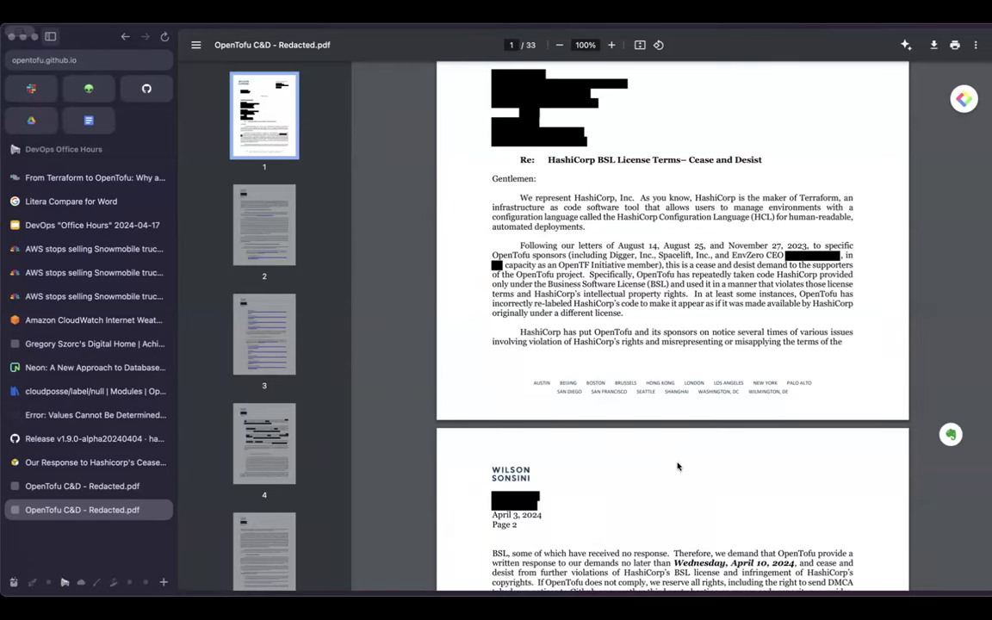
{"action": "scroll", "scroll_direction": "down", "scroll_amount": 3}
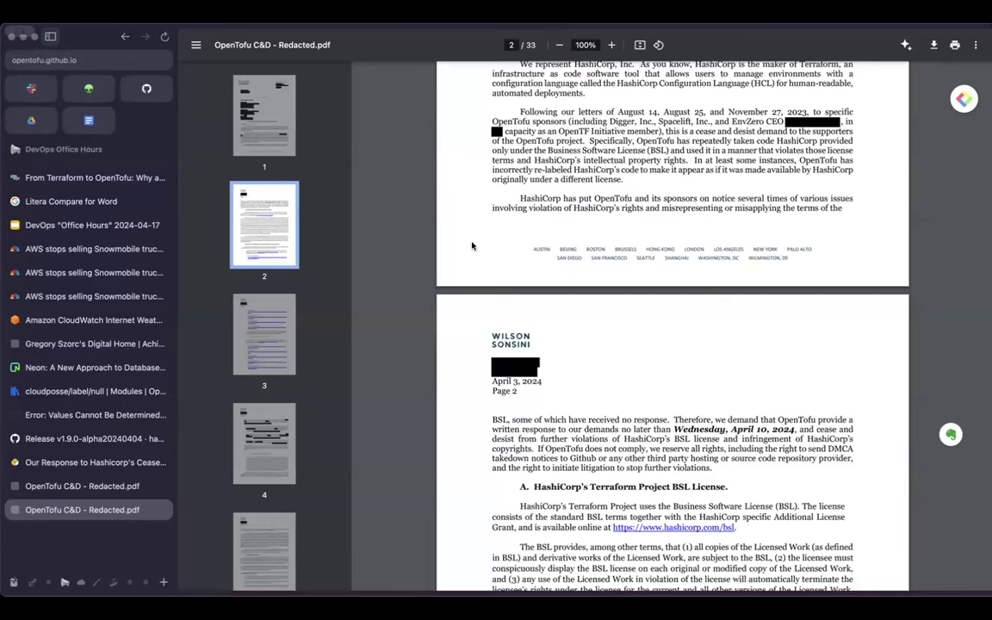
{"action": "scroll", "scroll_direction": "down", "scroll_amount": 3}
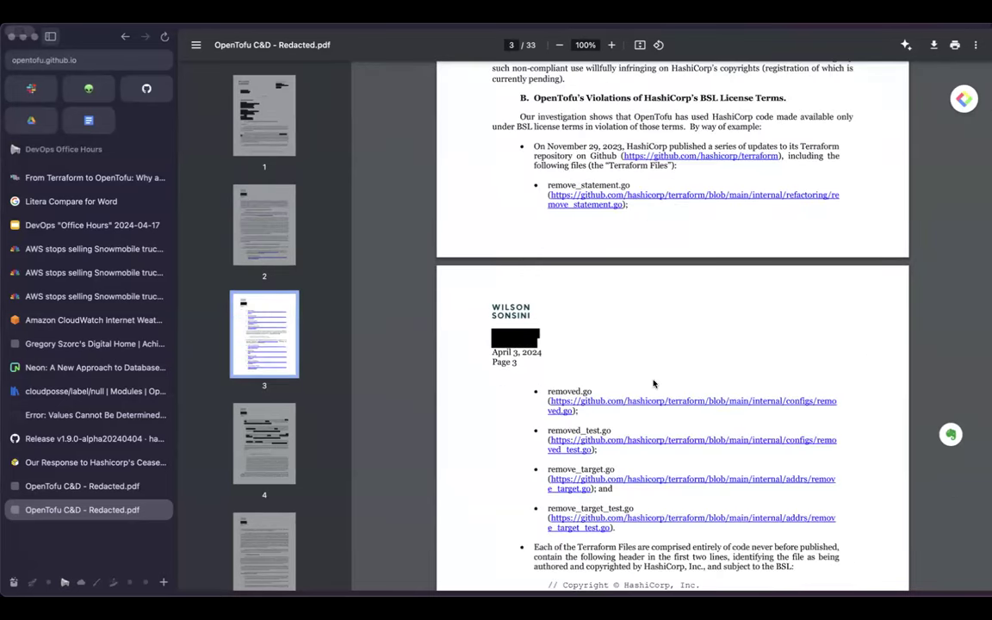
{"action": "mouse_move", "coordinate": [660, 390]}
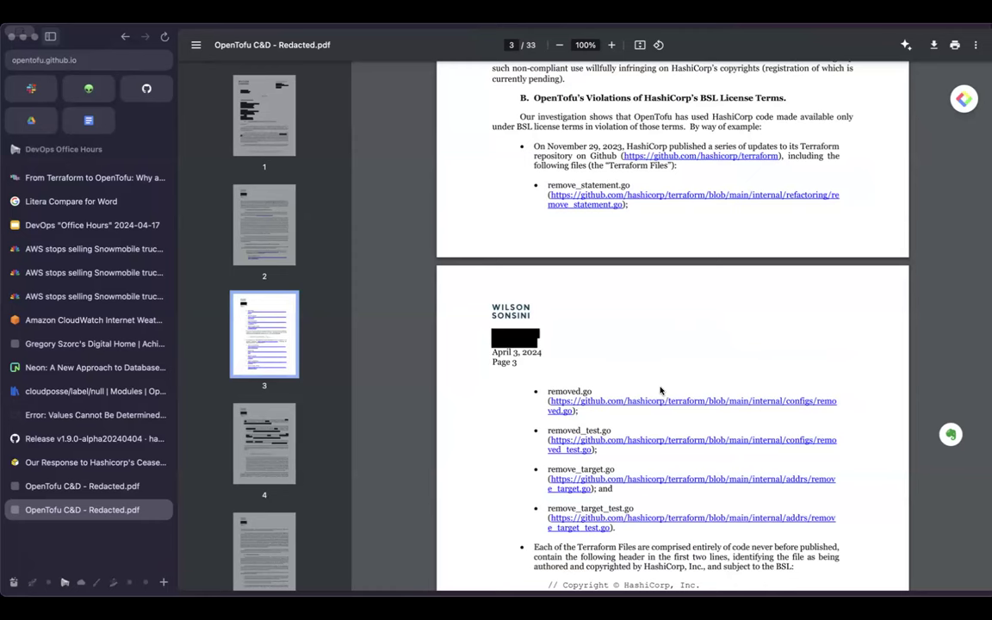
{"action": "mouse_move", "coordinate": [625, 305]}
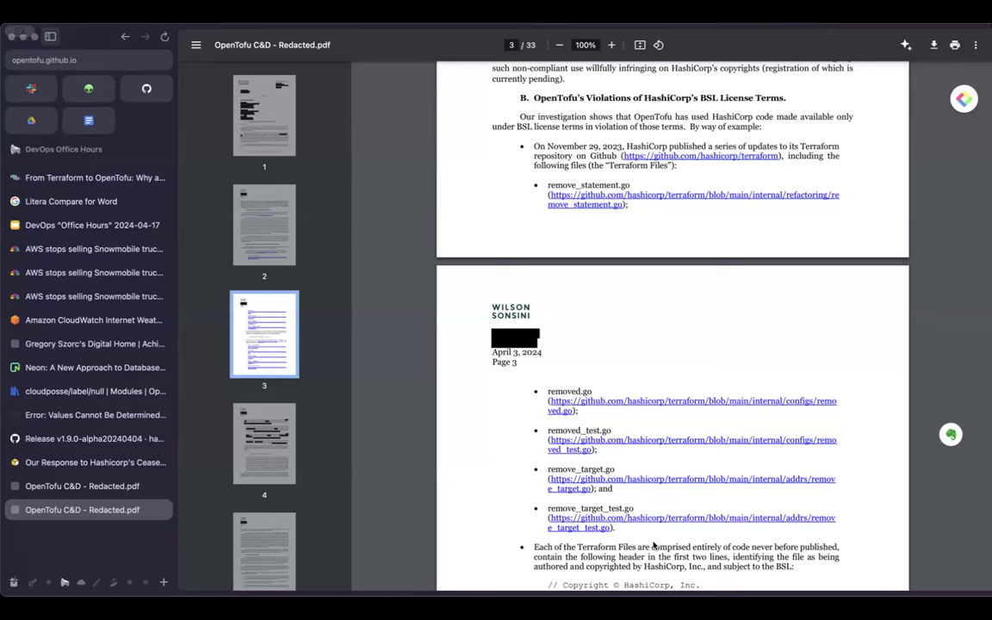
{"action": "mouse_move", "coordinate": [603, 549]}
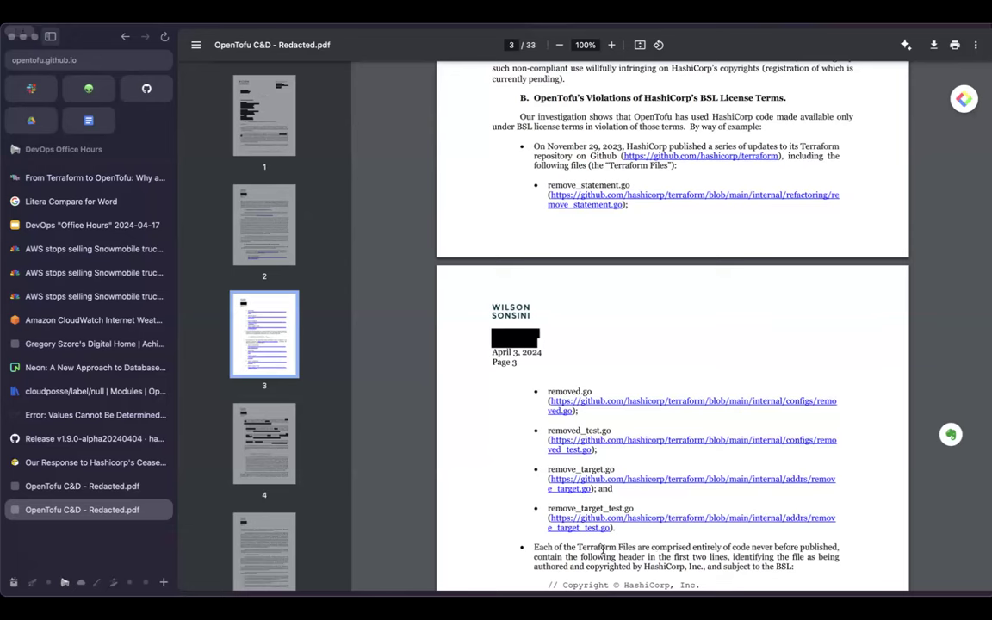
{"action": "scroll", "scroll_direction": "down", "scroll_amount": 3}
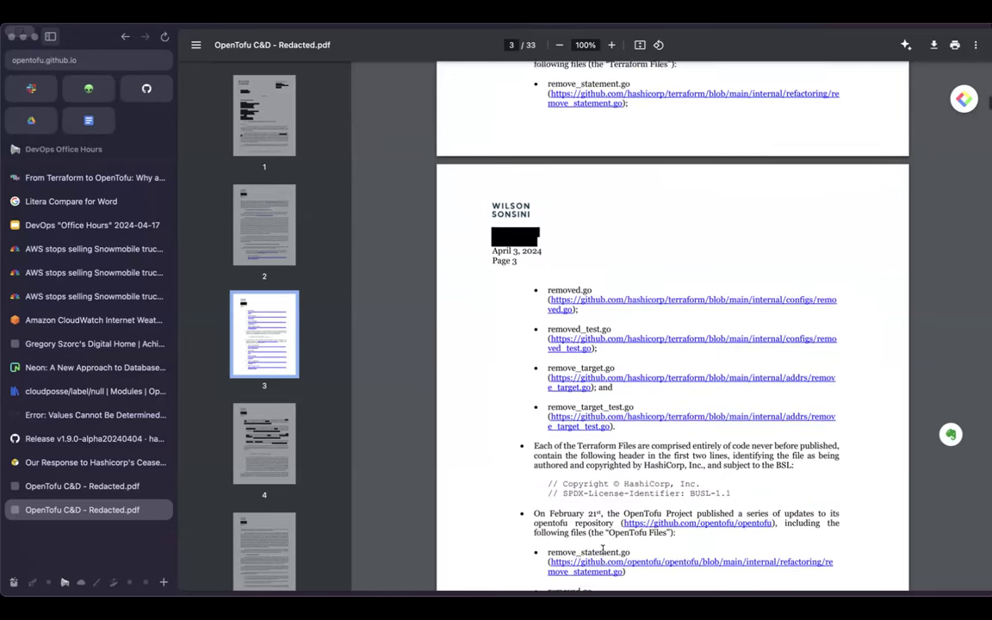
{"action": "scroll", "scroll_direction": "down", "scroll_amount": 3}
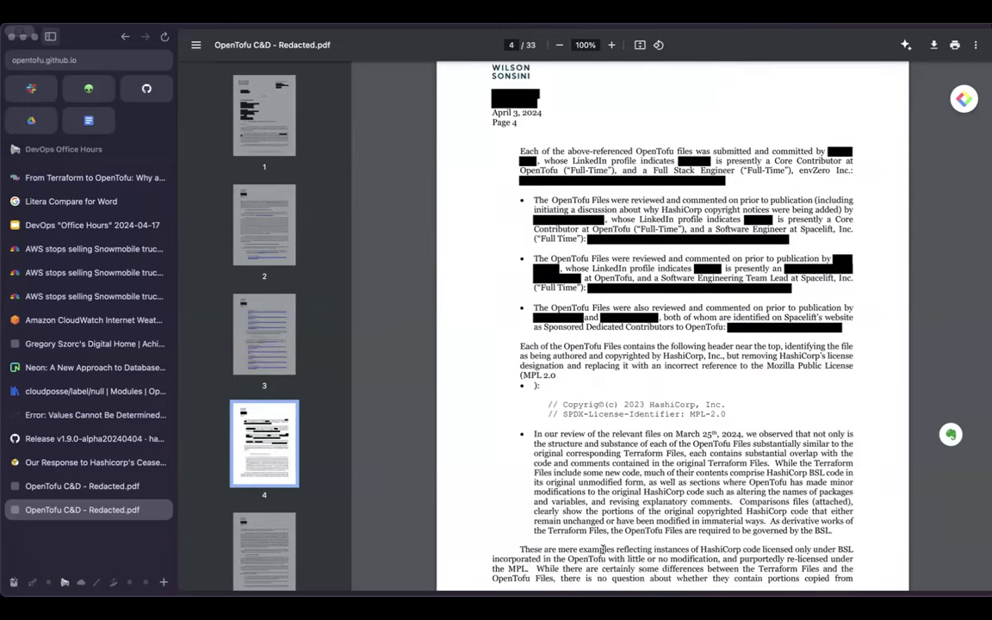
{"action": "scroll", "scroll_direction": "down", "scroll_amount": 3}
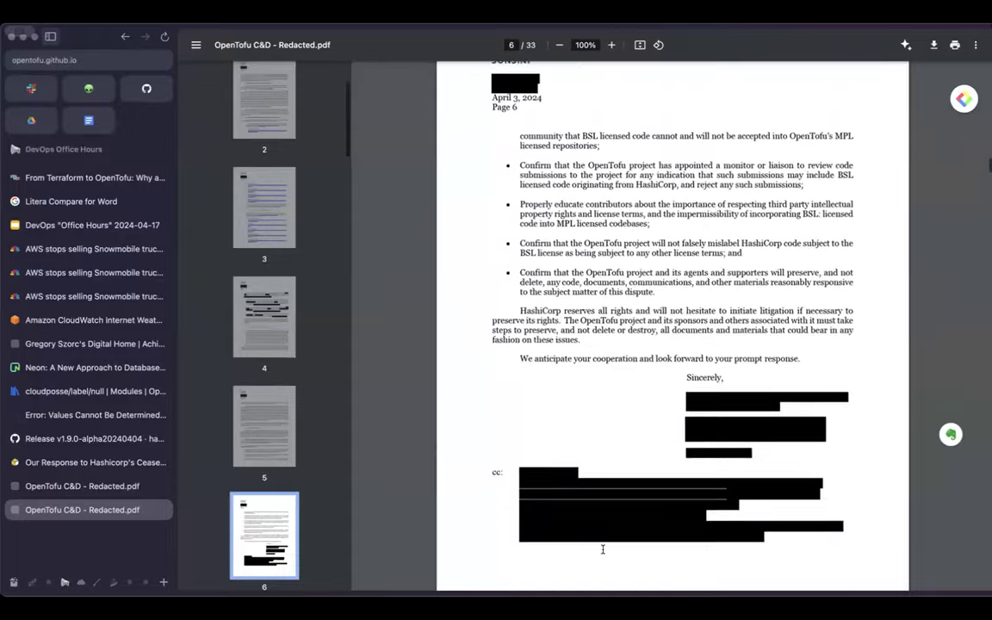
Scroll the letter to page 12's Litera Compare summary report, then back up.
{"action": "scroll", "scroll_direction": "down", "scroll_amount": 3}
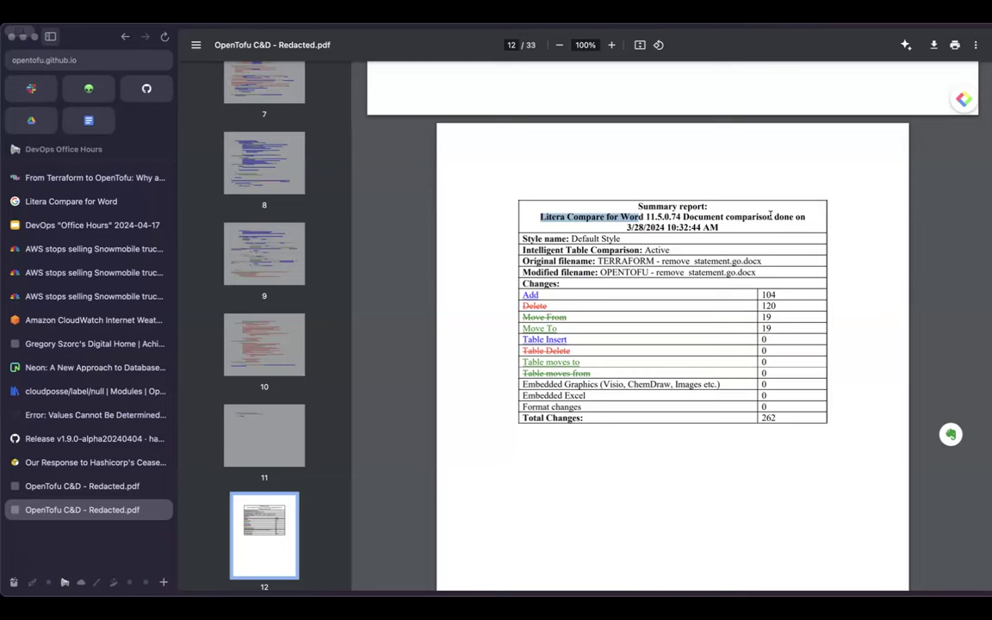
{"action": "scroll", "scroll_direction": "up", "scroll_amount": 3}
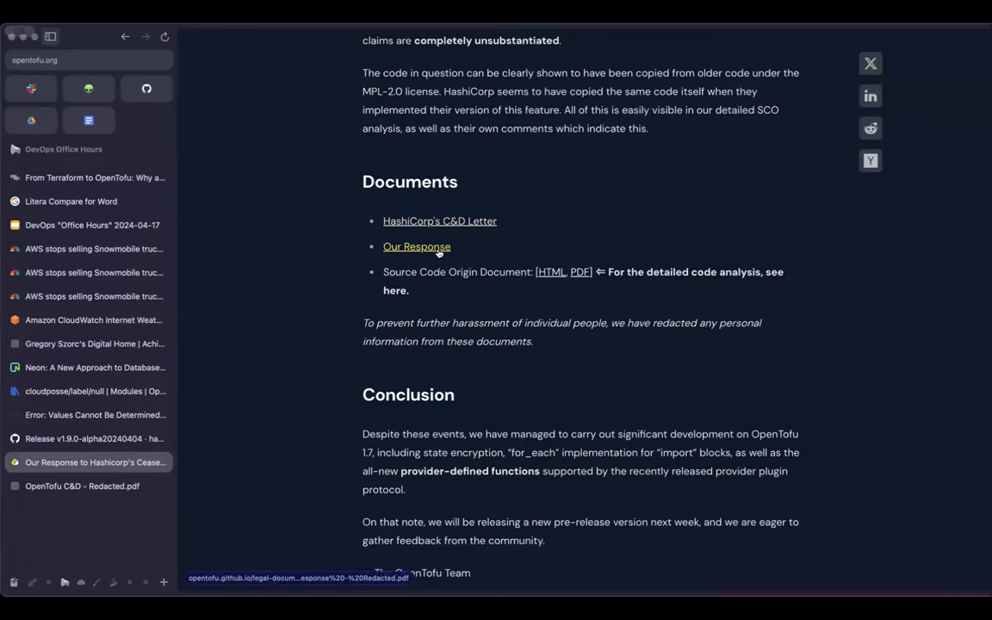
Follow the 'Our Response' link and read the three-page response letter PDF to page 3.
{"action": "left_click", "coordinate": [417, 247]}
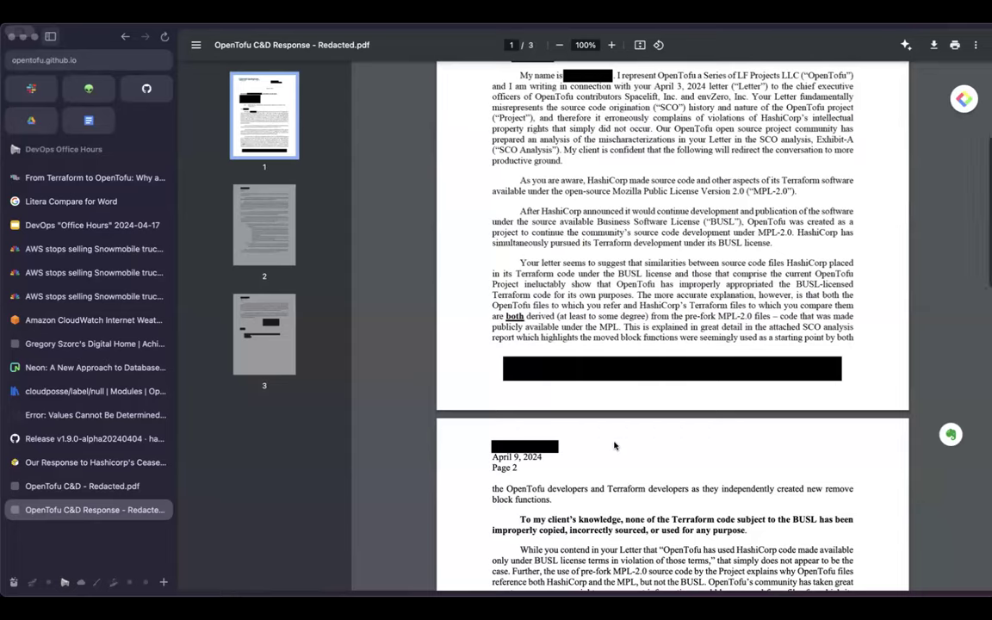
{"action": "scroll", "scroll_direction": "down", "scroll_amount": 3}
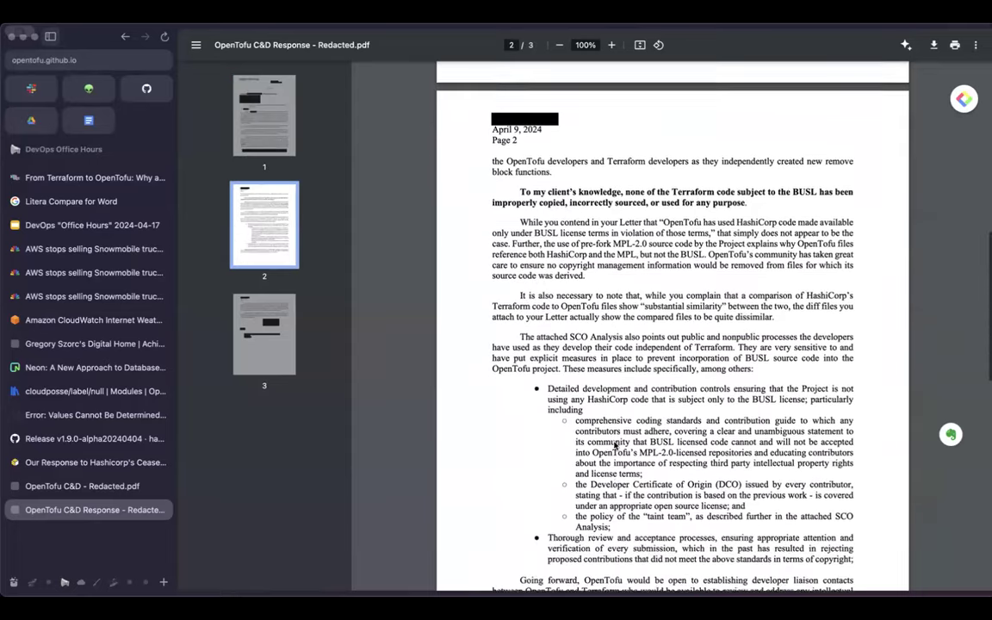
{"action": "scroll", "scroll_direction": "down", "scroll_amount": 3}
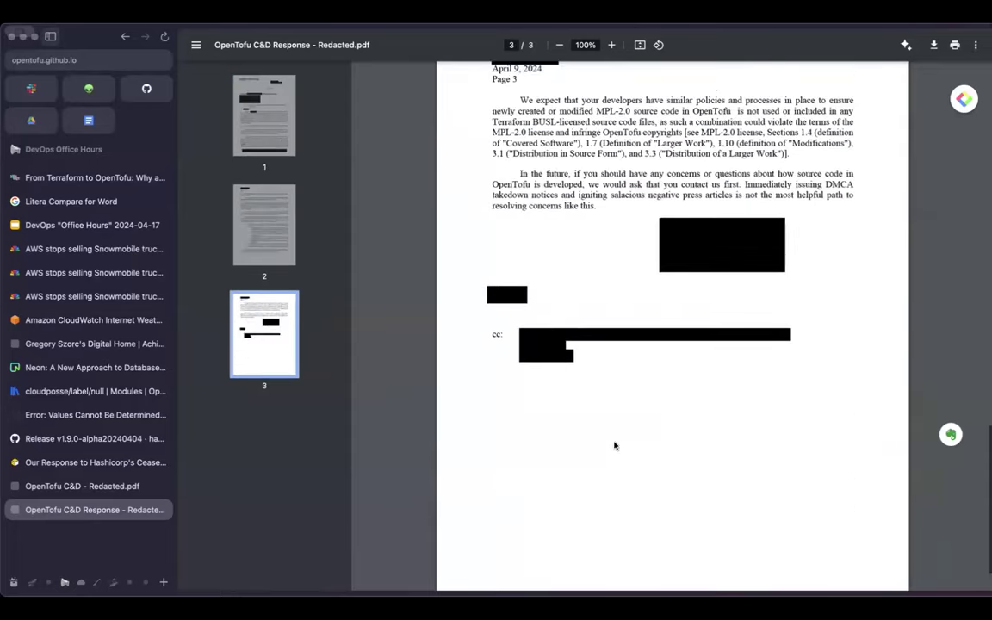
{"action": "scroll", "scroll_direction": "up", "scroll_amount": 3}
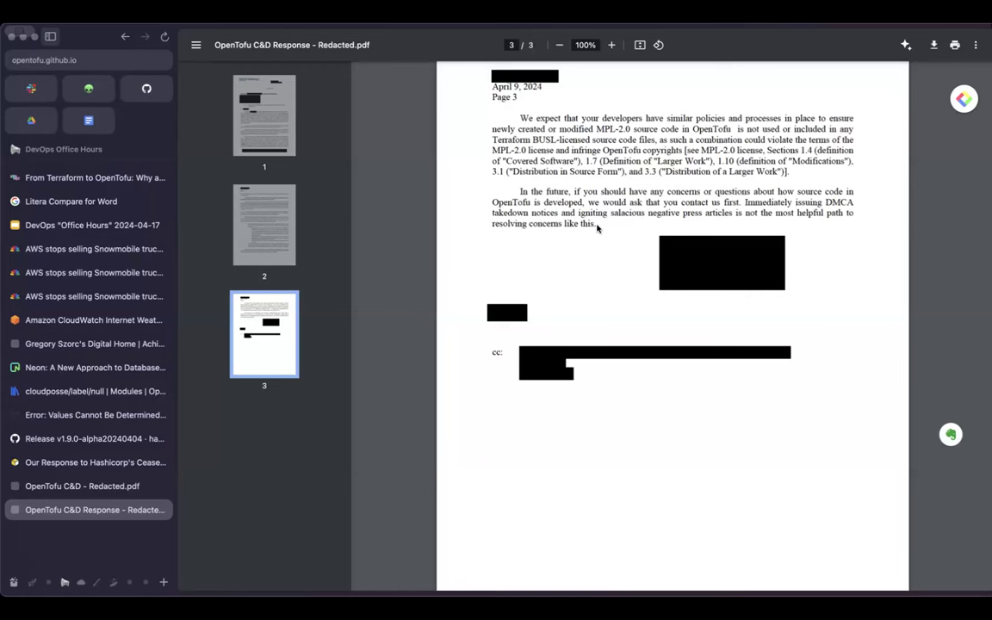
{"action": "mouse_move", "coordinate": [590, 276]}
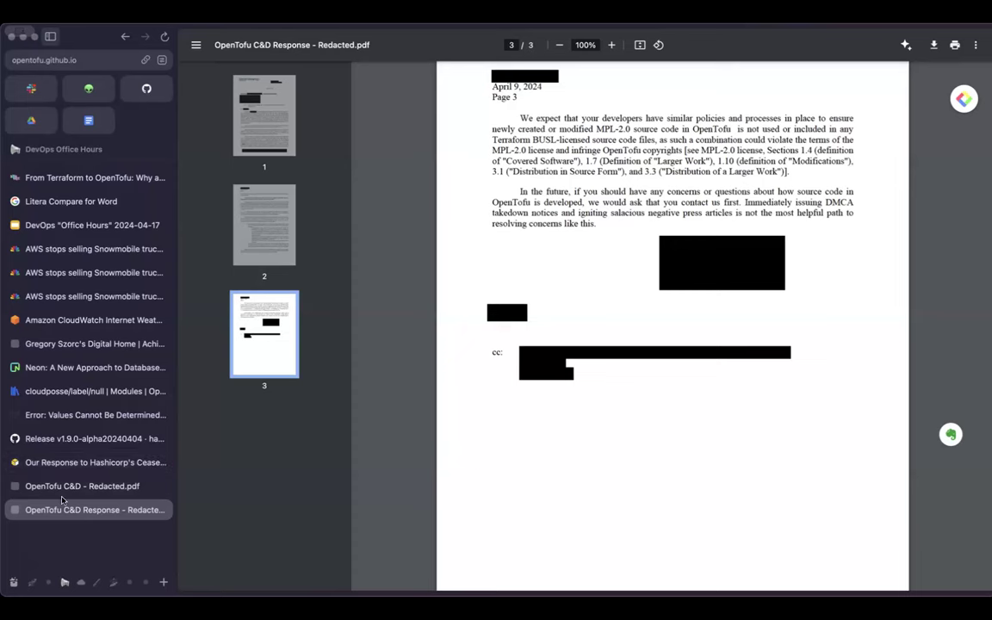
Return to the 'Our Response to Hashicorp's Cease…' post and show its title and code comparison image.
{"action": "left_click", "coordinate": [95, 462]}
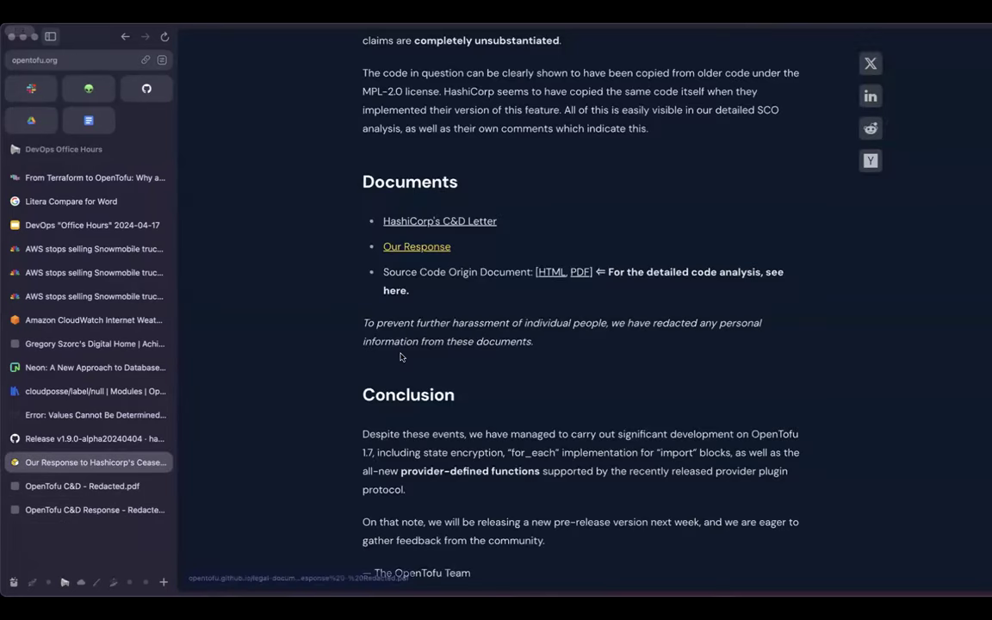
{"action": "scroll", "scroll_direction": "up", "scroll_amount": 3}
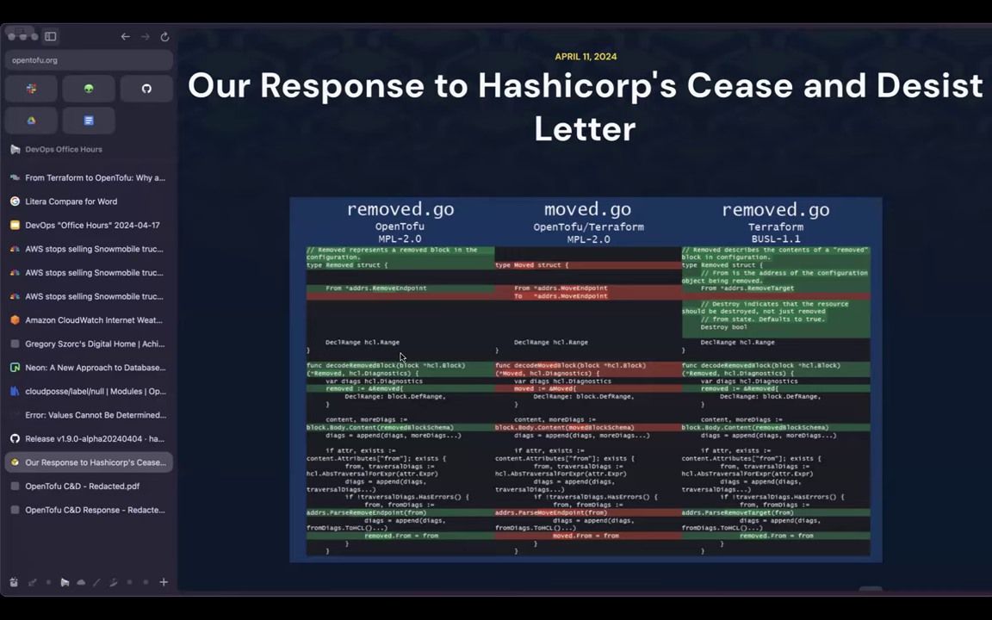
{"action": "scroll", "scroll_direction": "down", "scroll_amount": 3}
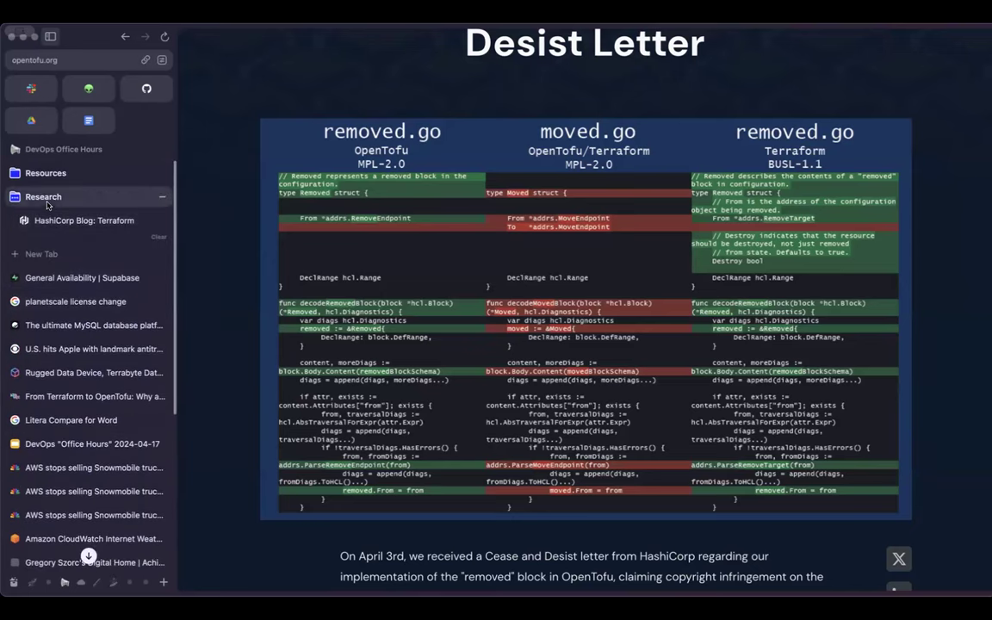
{"action": "left_click", "coordinate": [43, 196]}
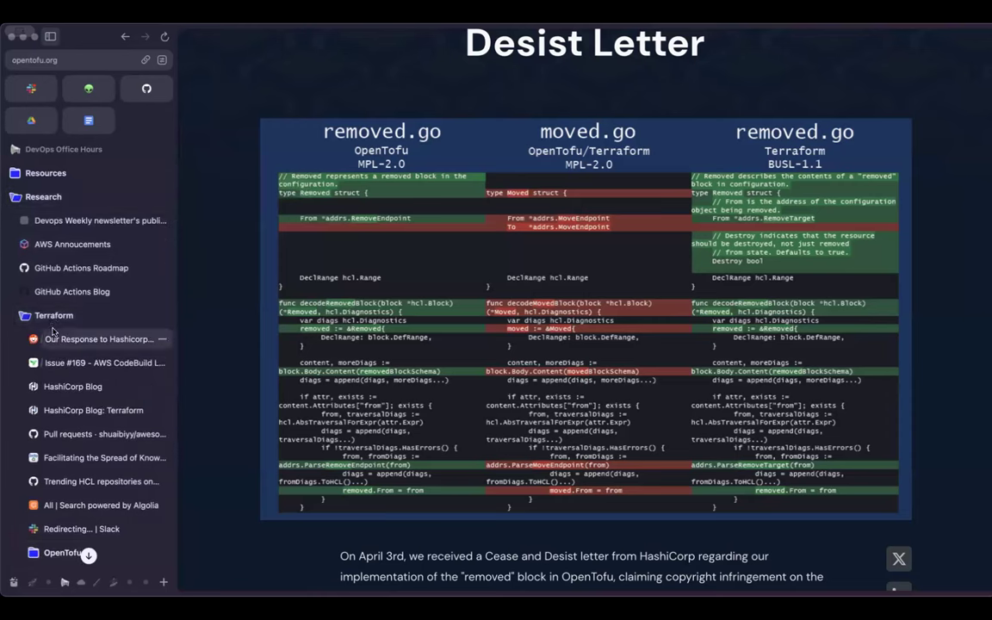
{"action": "left_click", "coordinate": [54, 316]}
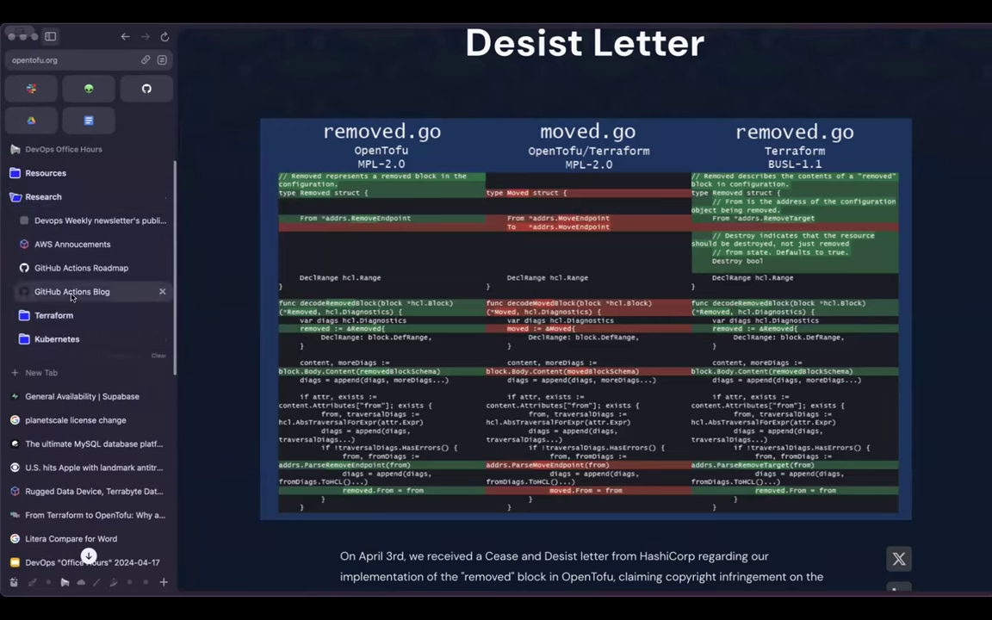
{"action": "left_click", "coordinate": [45, 173]}
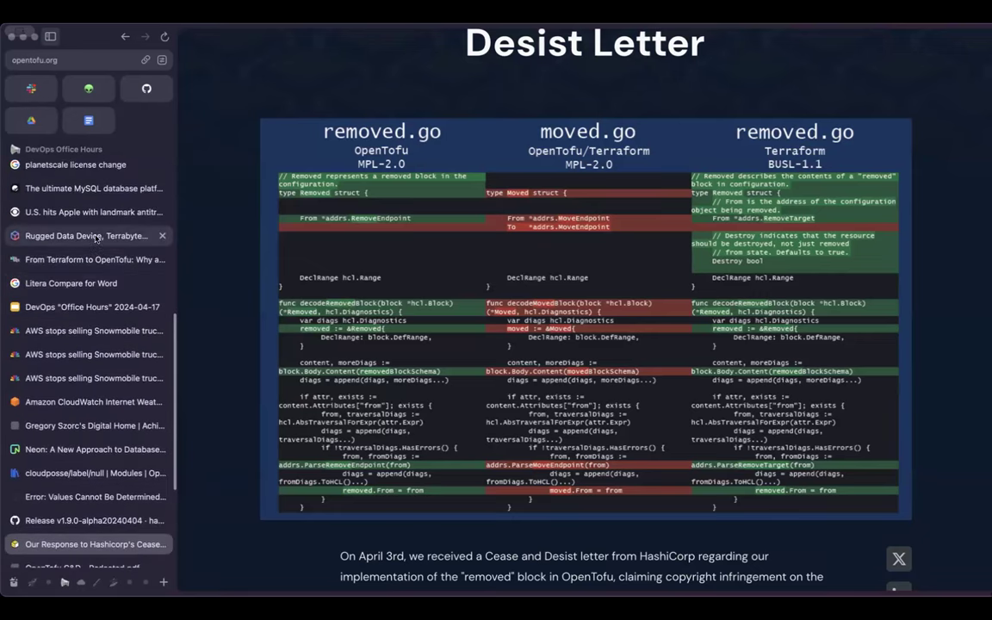
{"action": "scroll", "scroll_direction": "down", "scroll_amount": 3}
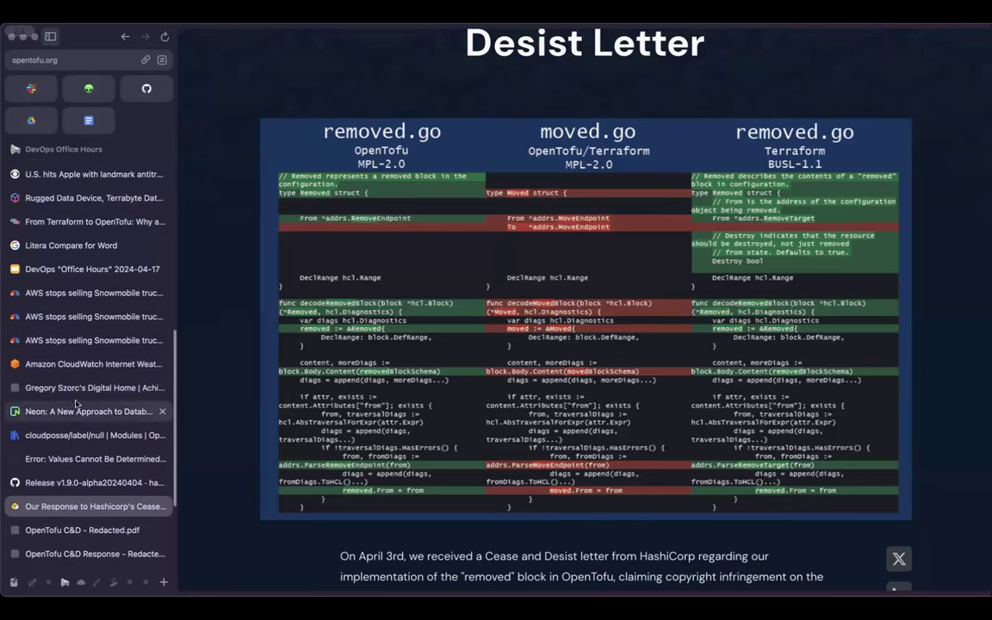
{"action": "mouse_move", "coordinate": [76, 422]}
{"action": "type", "text": "g"}
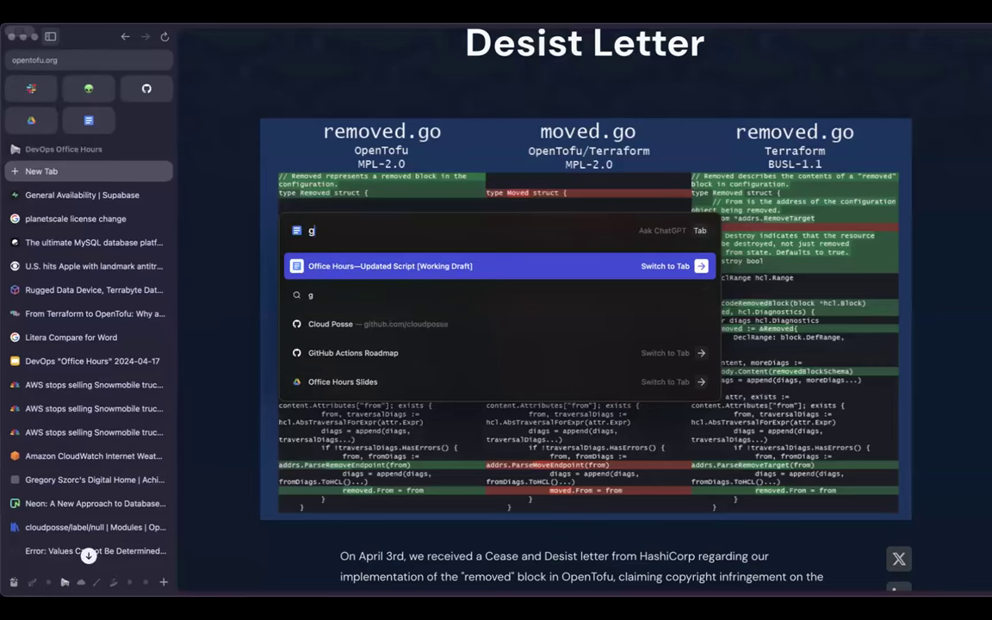
Open the closed GitHub issue on OpenTofu relicensing BUSL-1.1 Terraform code from Arc's command bar.
{"action": "key", "text": "Backspace"}
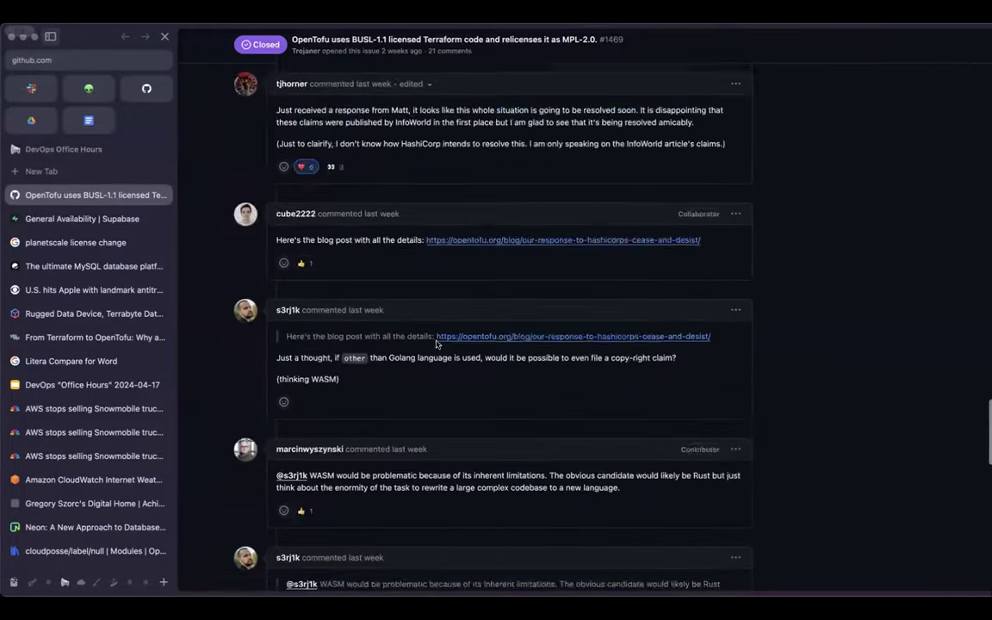
{"action": "scroll", "scroll_direction": "down", "scroll_amount": 3}
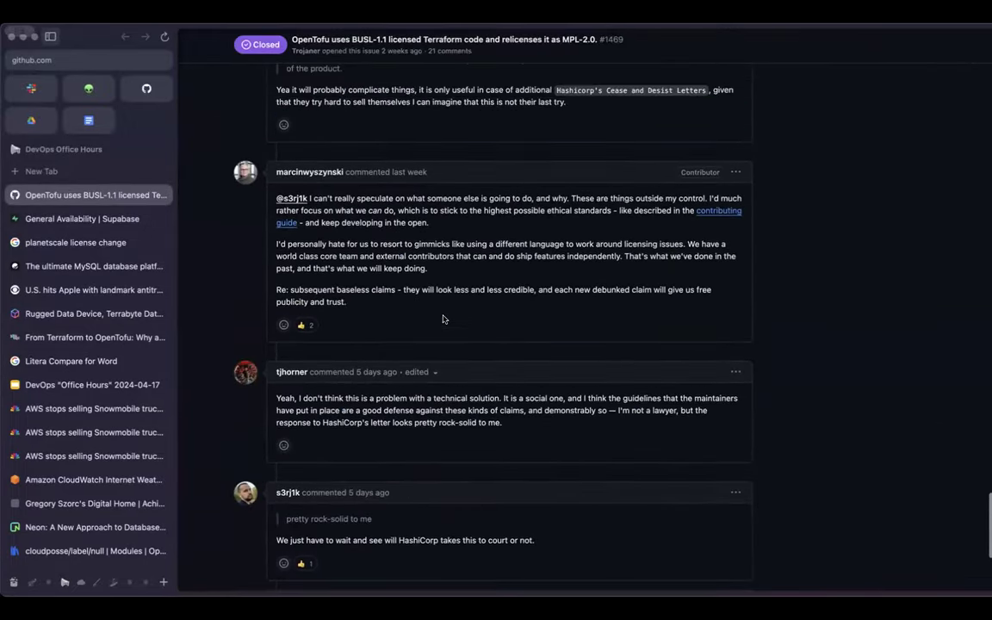
{"action": "scroll", "scroll_direction": "up", "scroll_amount": 3}
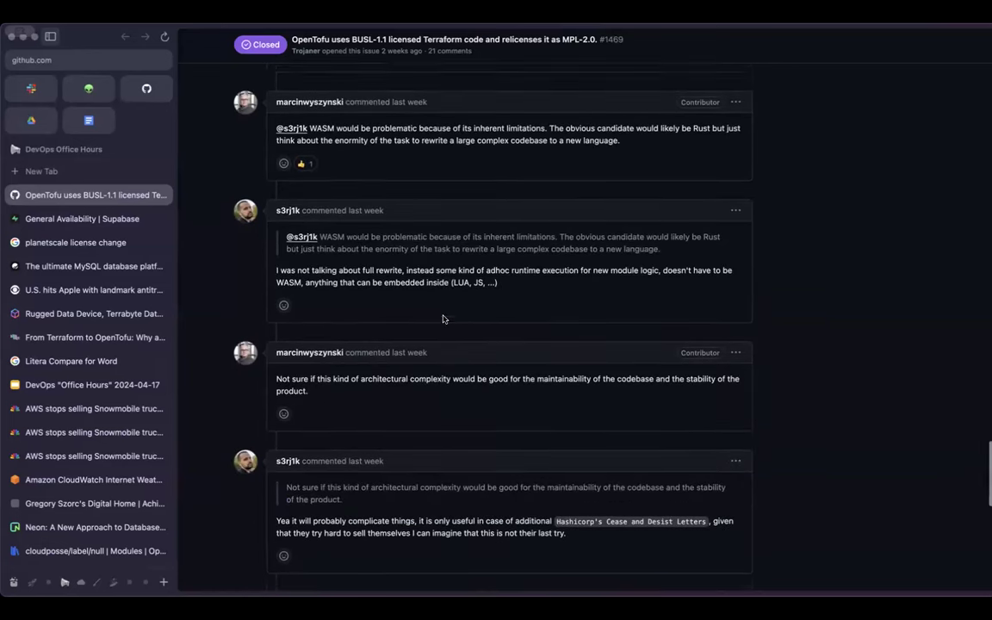
{"action": "scroll", "scroll_direction": "up", "scroll_amount": 3}
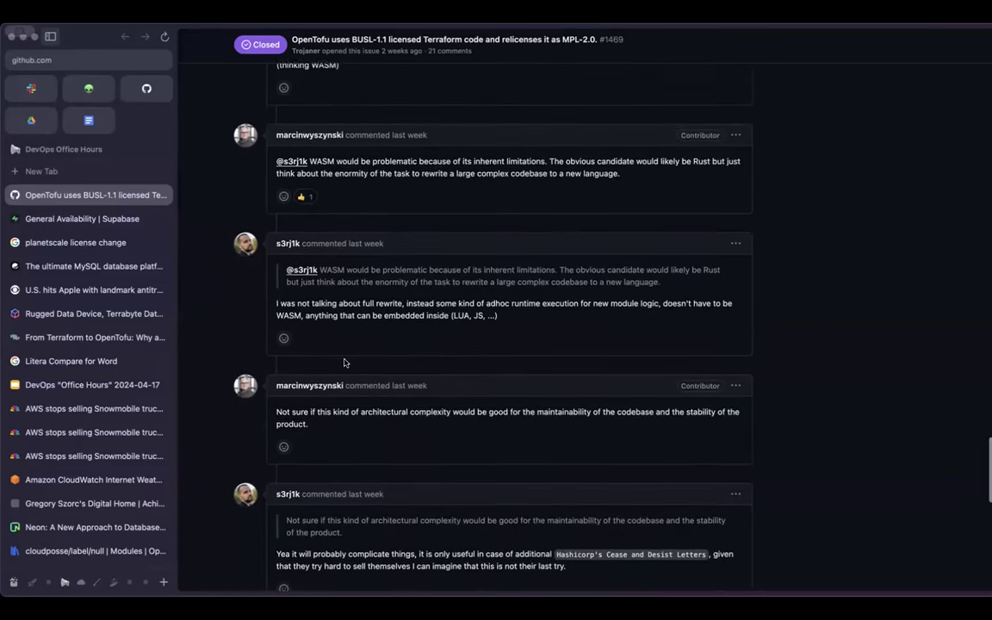
{"action": "scroll", "scroll_direction": "down", "scroll_amount": 3}
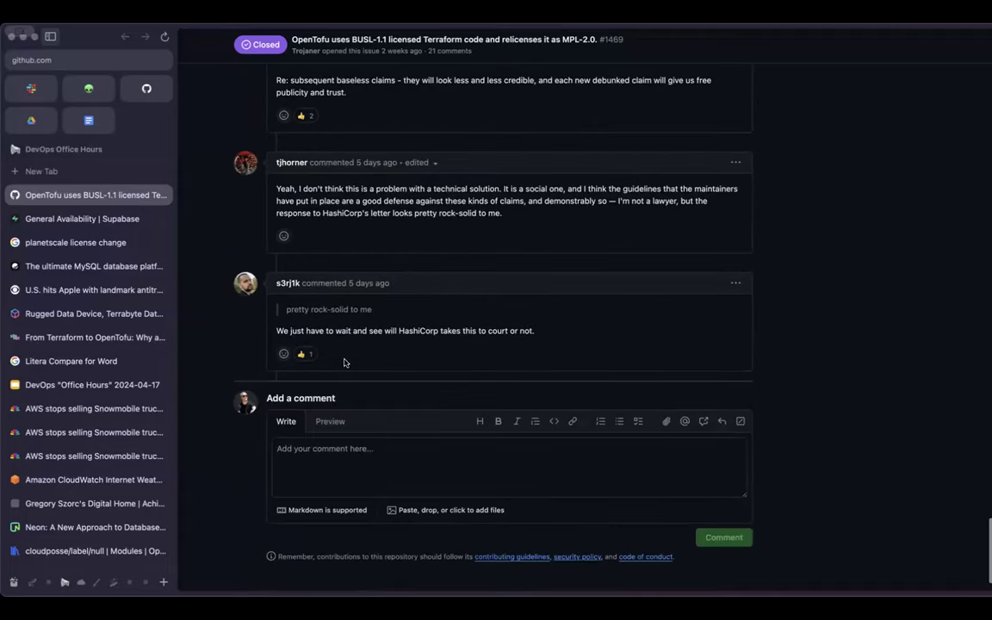
{"action": "mouse_move", "coordinate": [407, 224]}
{"action": "type", "text": "soon"}
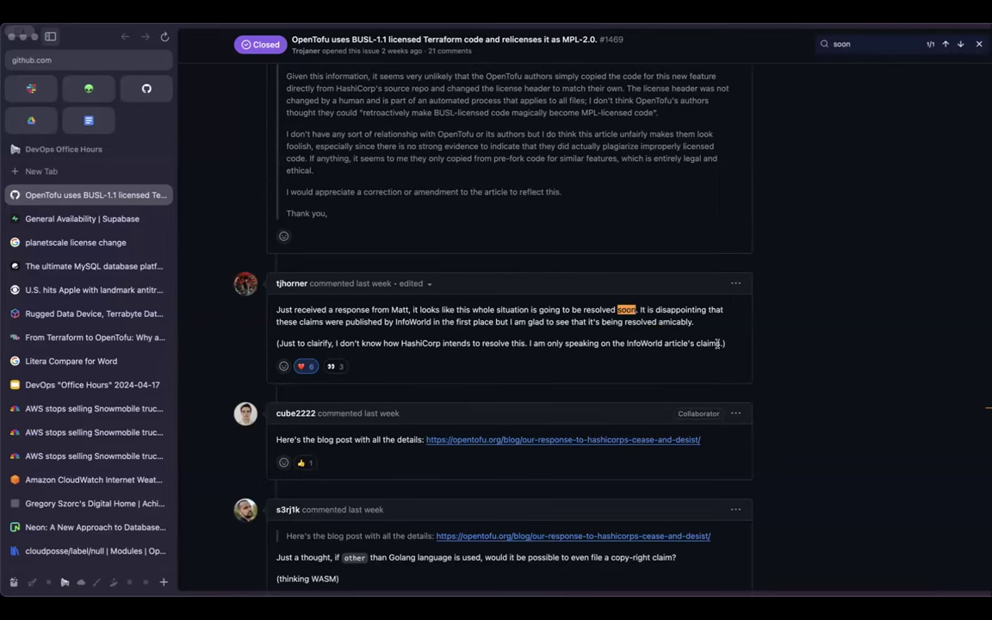
{"action": "mouse_move", "coordinate": [727, 398]}
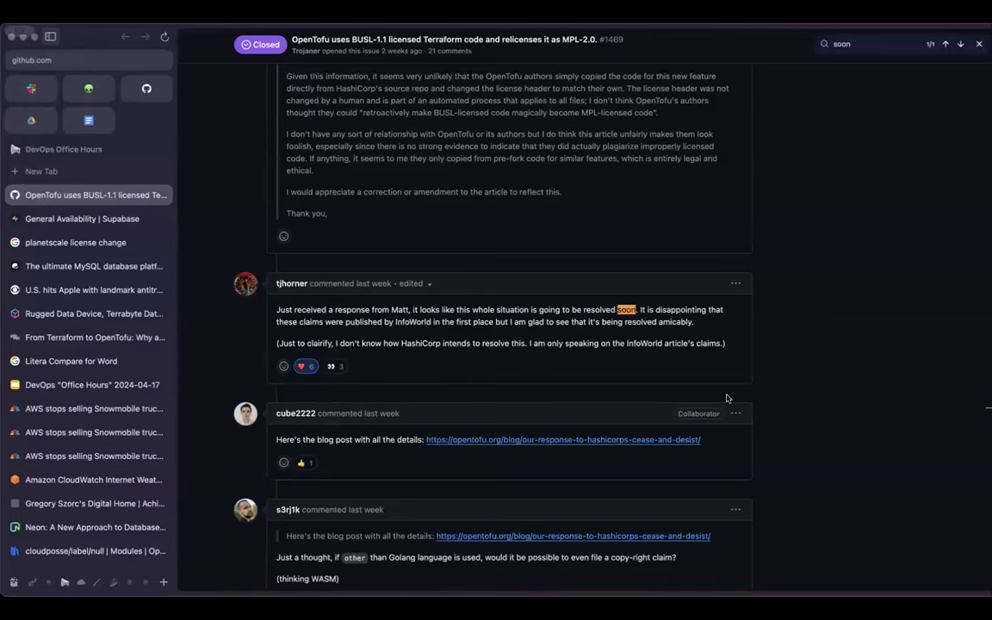
{"action": "mouse_move", "coordinate": [695, 435]}
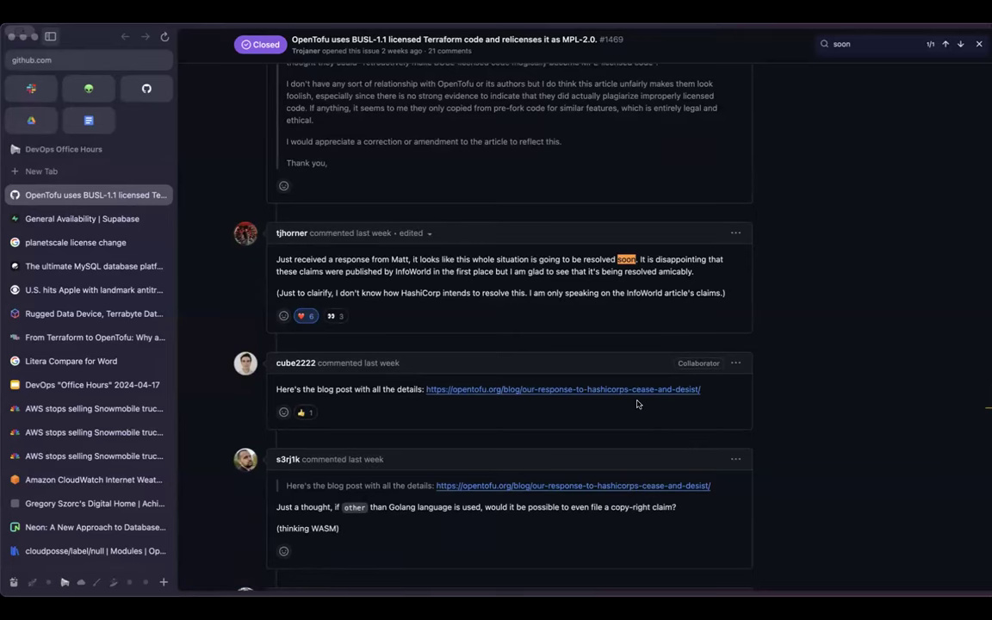
{"action": "scroll", "scroll_direction": "down", "scroll_amount": 3}
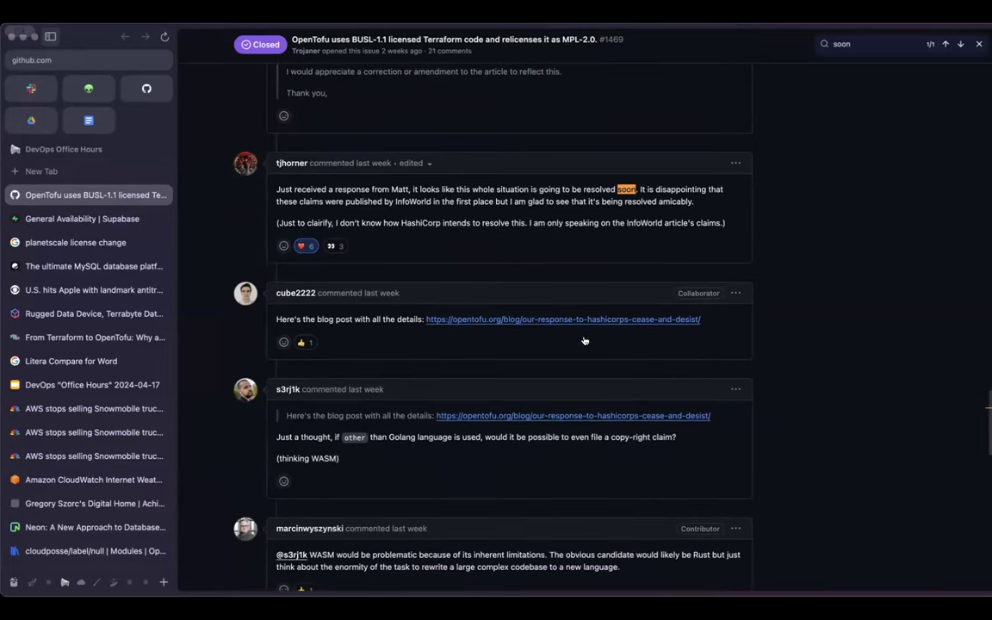
{"action": "mouse_move", "coordinate": [280, 229]}
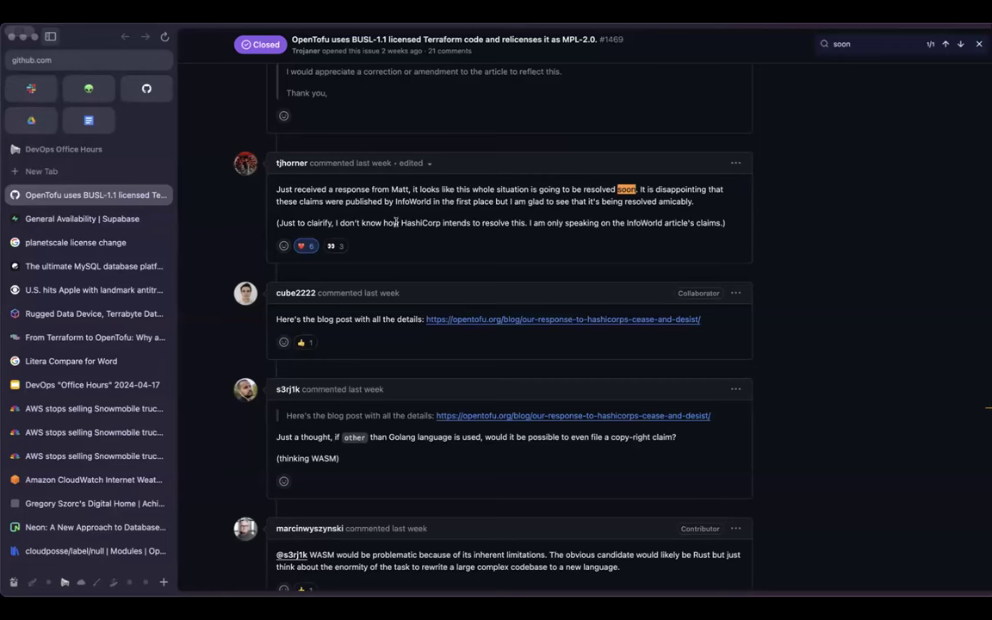
{"action": "left_click_drag", "start_coordinate": [399, 223], "coordinate": [545, 222]}
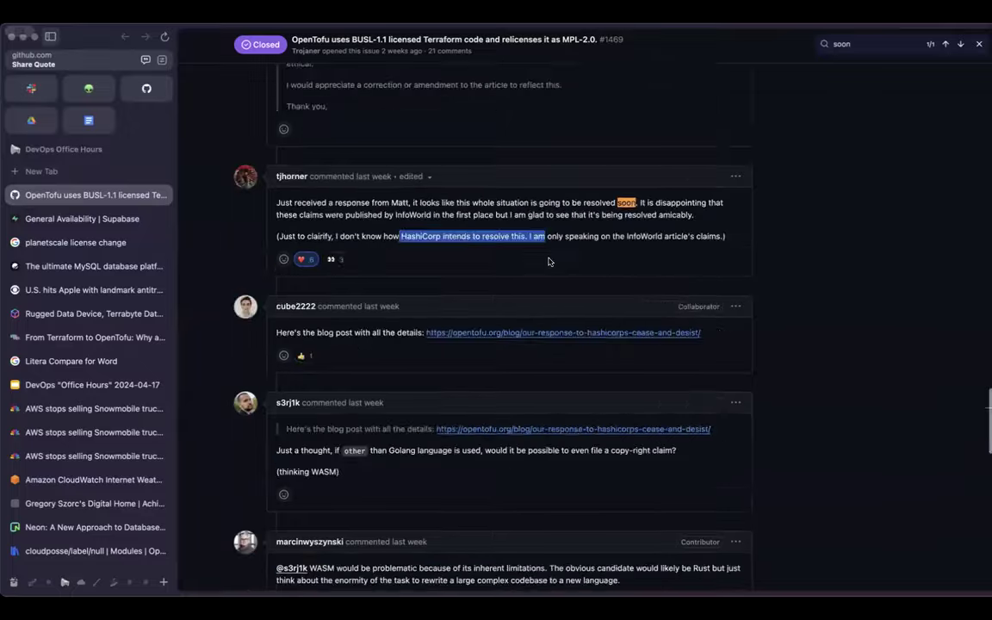
{"action": "scroll", "scroll_direction": "up", "scroll_amount": 3}
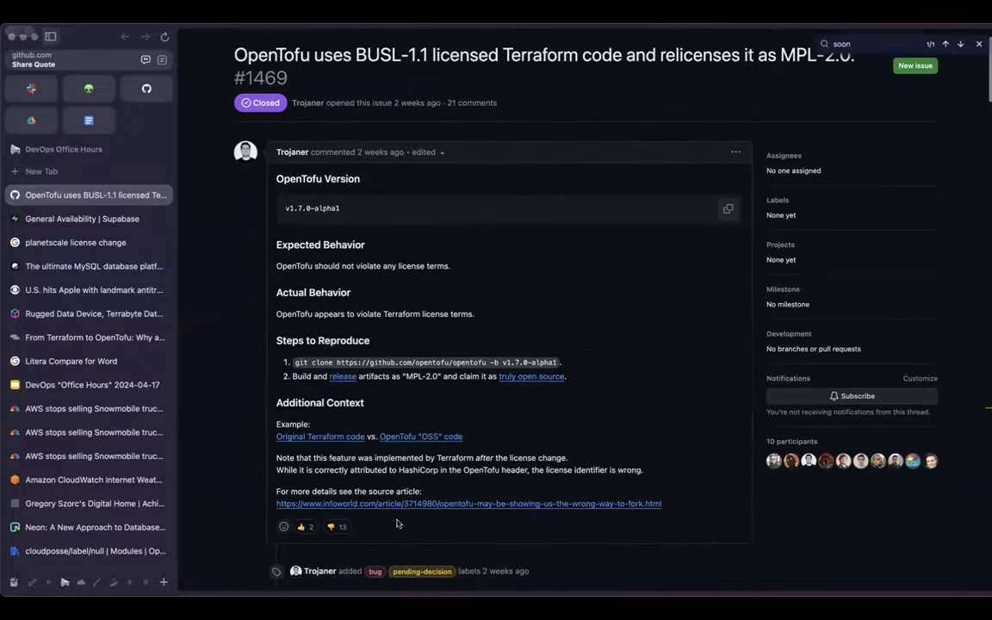
{"action": "left_click", "coordinate": [469, 503]}
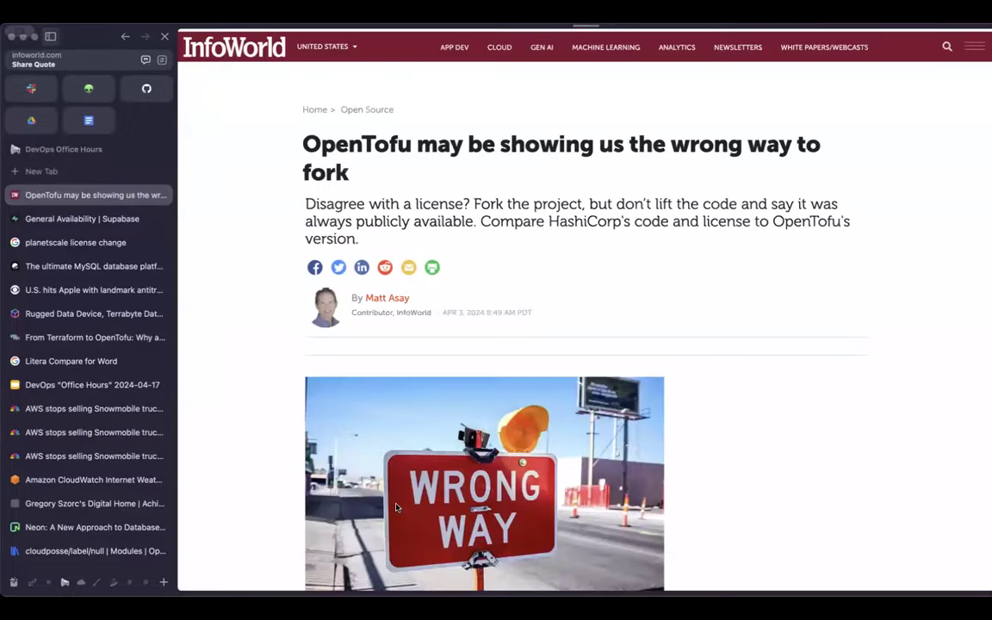
{"action": "scroll", "scroll_direction": "down", "scroll_amount": 3}
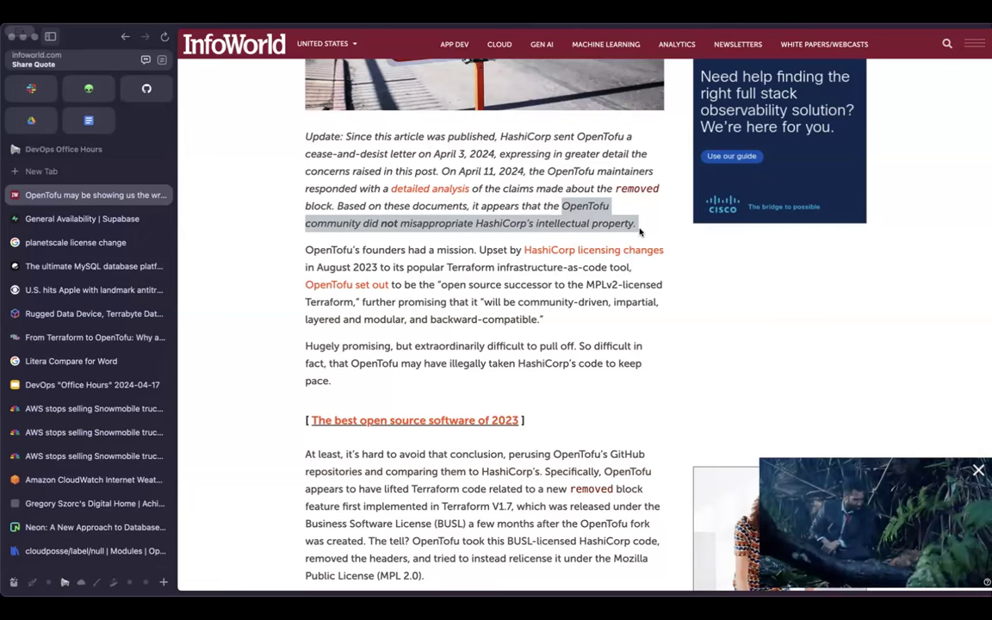
{"action": "scroll", "scroll_direction": "up", "scroll_amount": 3}
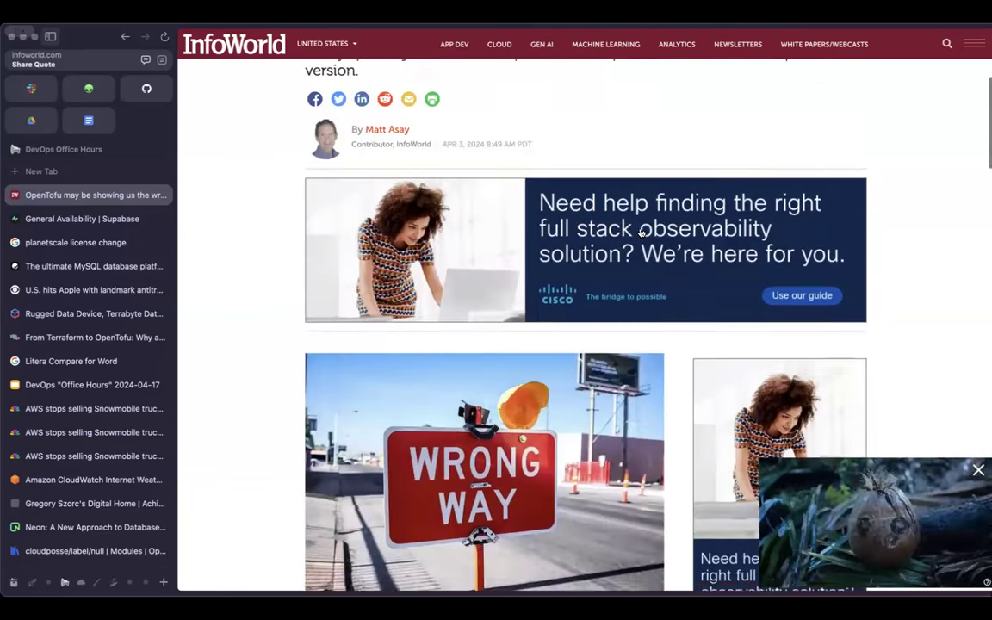
{"action": "scroll", "scroll_direction": "up", "scroll_amount": 3}
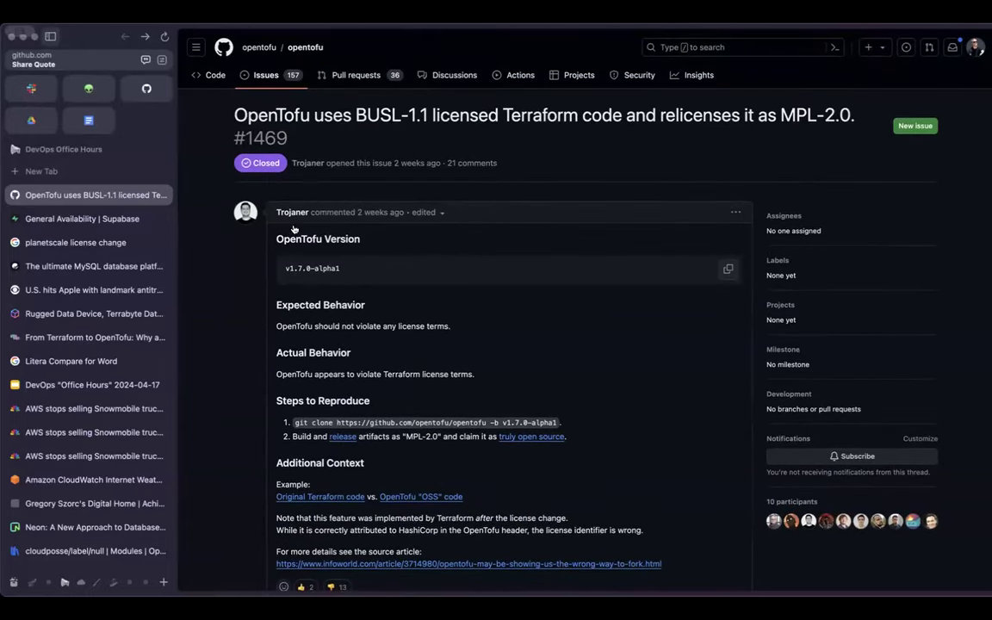
{"action": "mouse_move", "coordinate": [292, 212]}
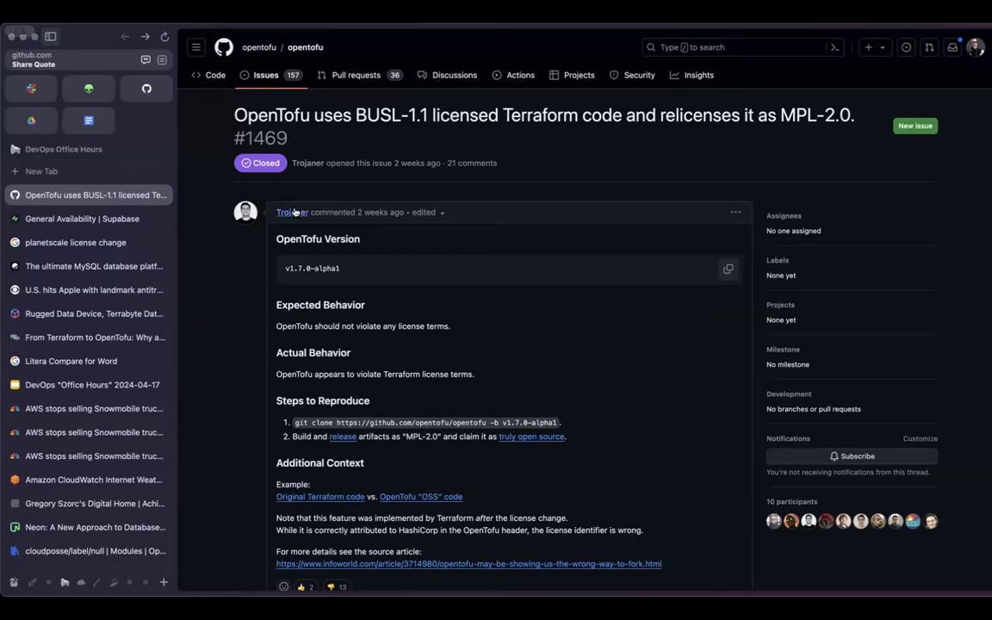
{"action": "mouse_move", "coordinate": [280, 191]}
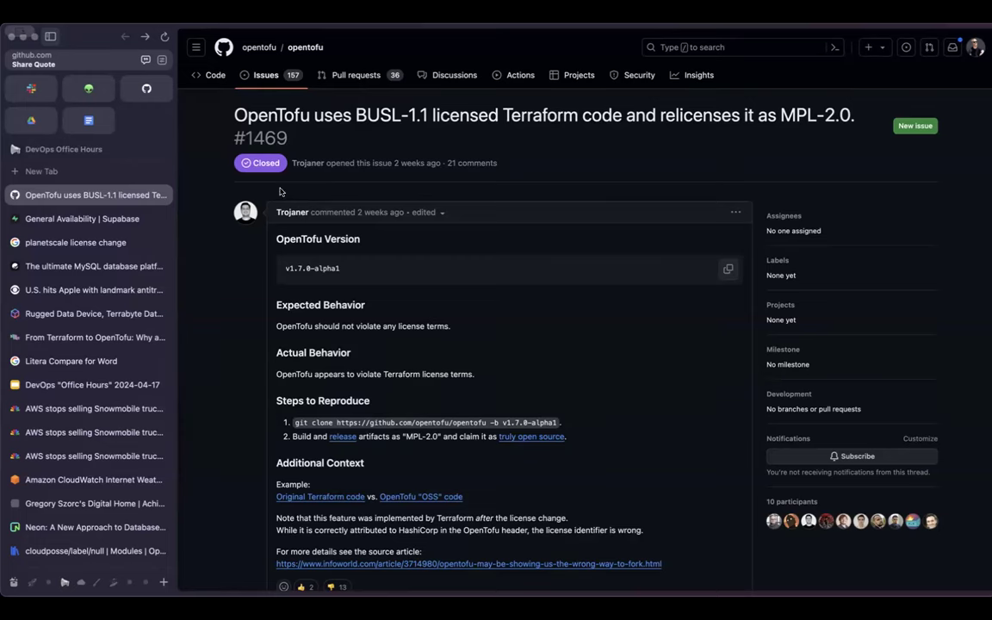
Scroll the issue's community replies down to robbert229's licensing rebuttal.
{"action": "scroll", "scroll_direction": "down", "scroll_amount": 3}
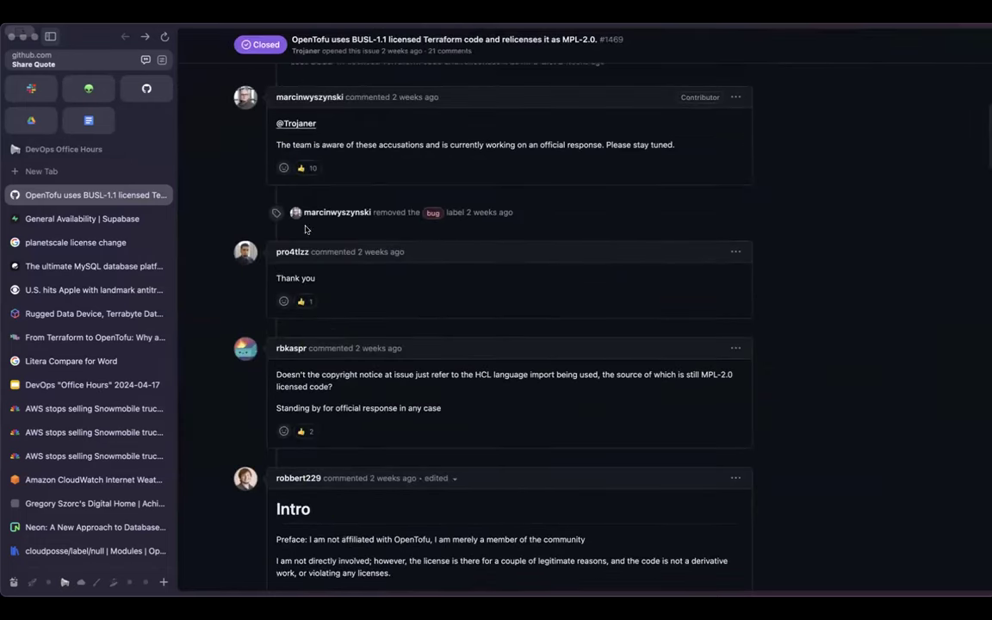
{"action": "scroll", "scroll_direction": "down", "scroll_amount": 3}
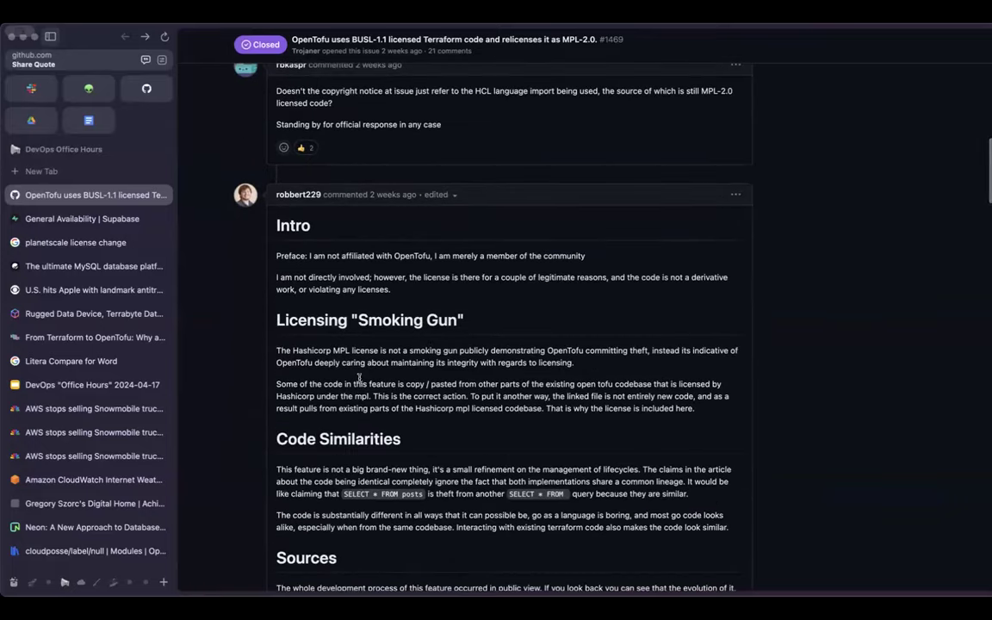
{"action": "scroll", "scroll_direction": "down", "scroll_amount": 3}
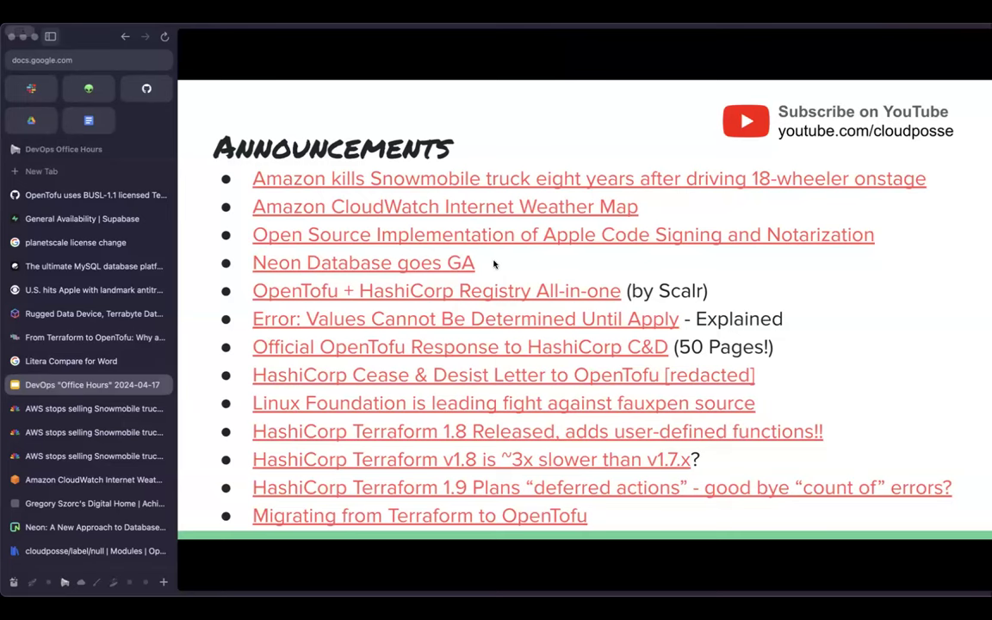
{"action": "mouse_move", "coordinate": [485, 353]}
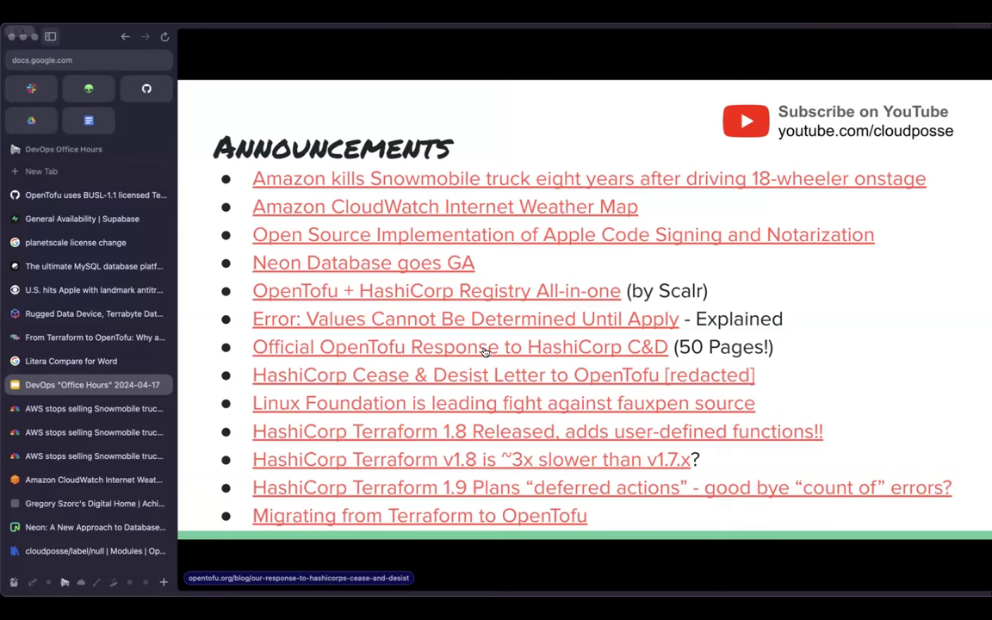
{"action": "mouse_move", "coordinate": [476, 409]}
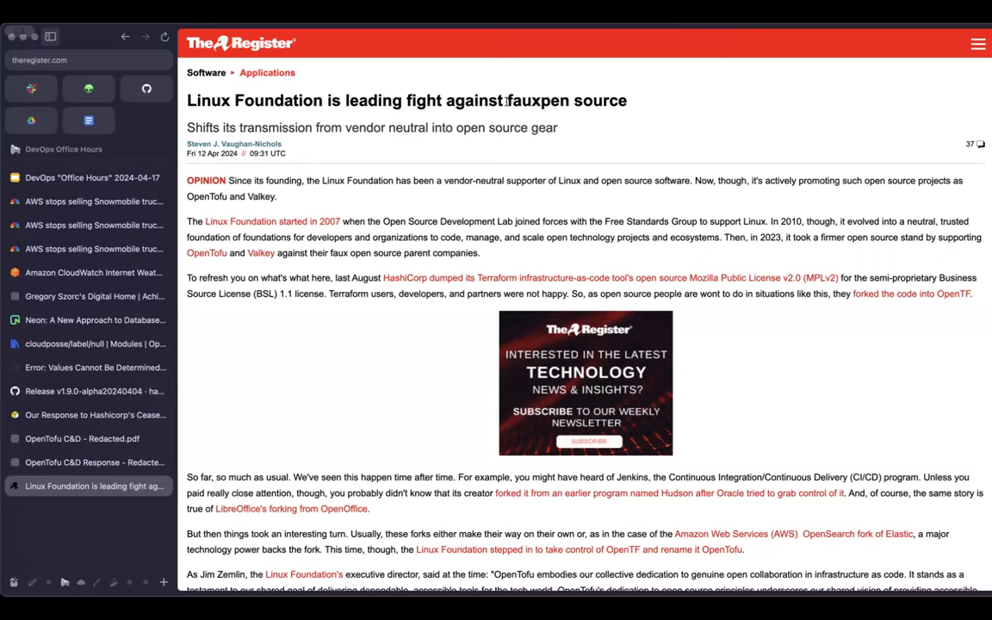
{"action": "double_click", "coordinate": [566, 100]}
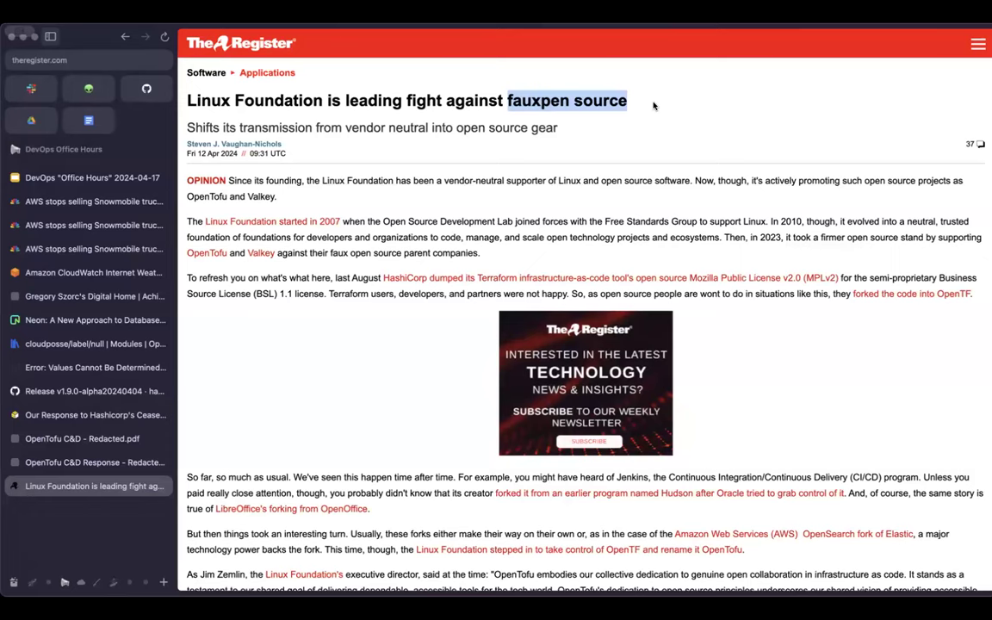
{"action": "mouse_move", "coordinate": [726, 90]}
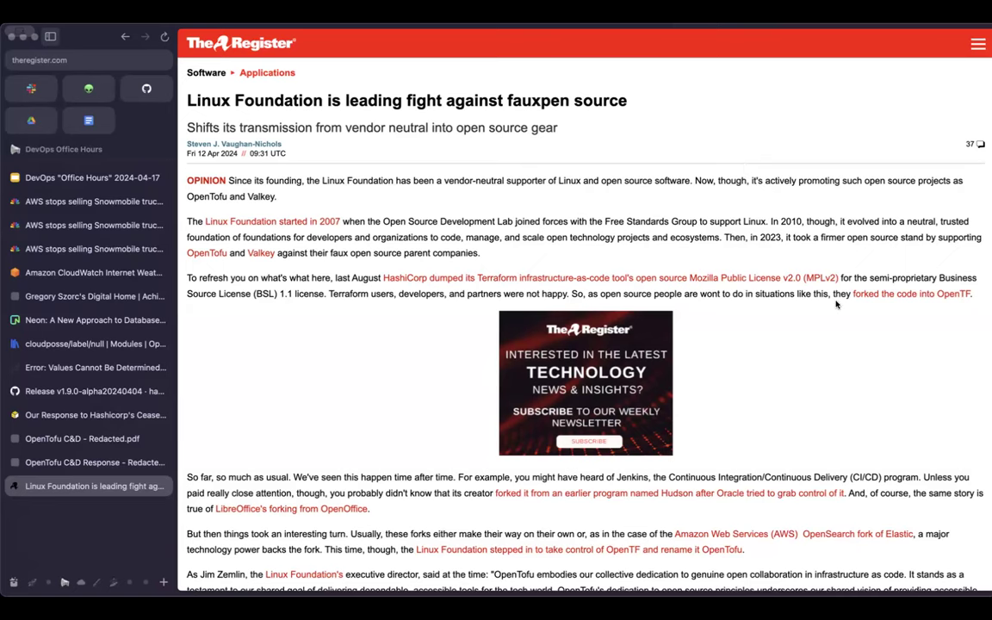
Read The Register's fauxpen source article down to its closing Linux Foundation paragraphs.
{"action": "scroll", "scroll_direction": "down", "scroll_amount": 3}
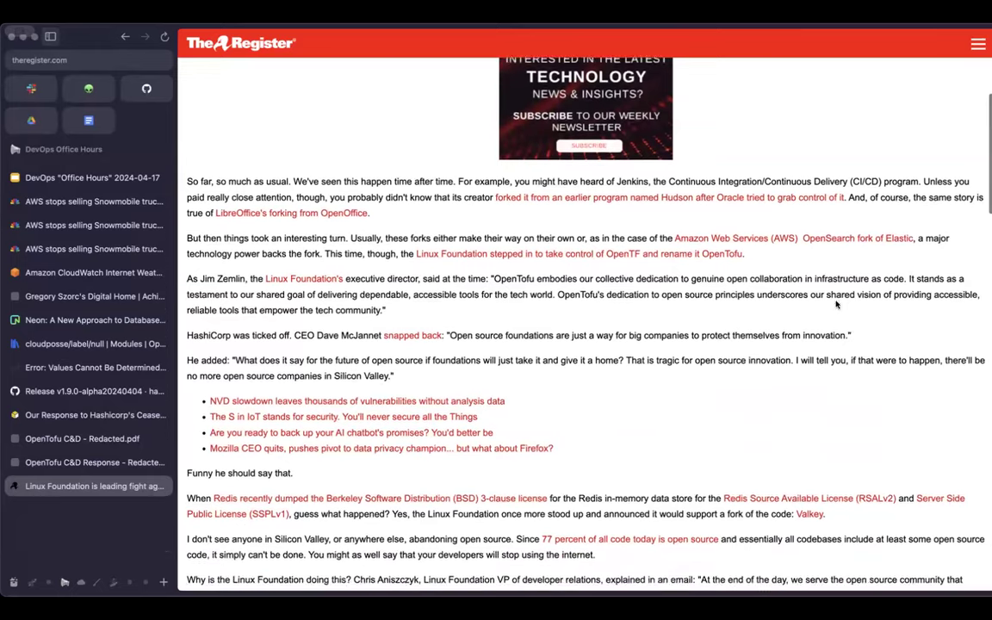
{"action": "scroll", "scroll_direction": "down", "scroll_amount": 3}
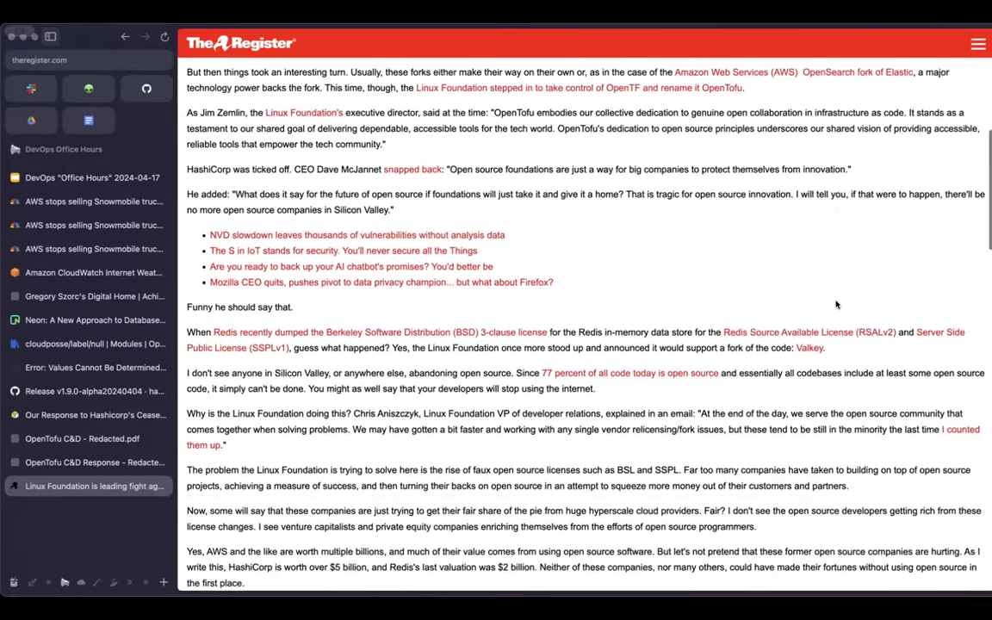
{"action": "scroll", "scroll_direction": "down", "scroll_amount": 3}
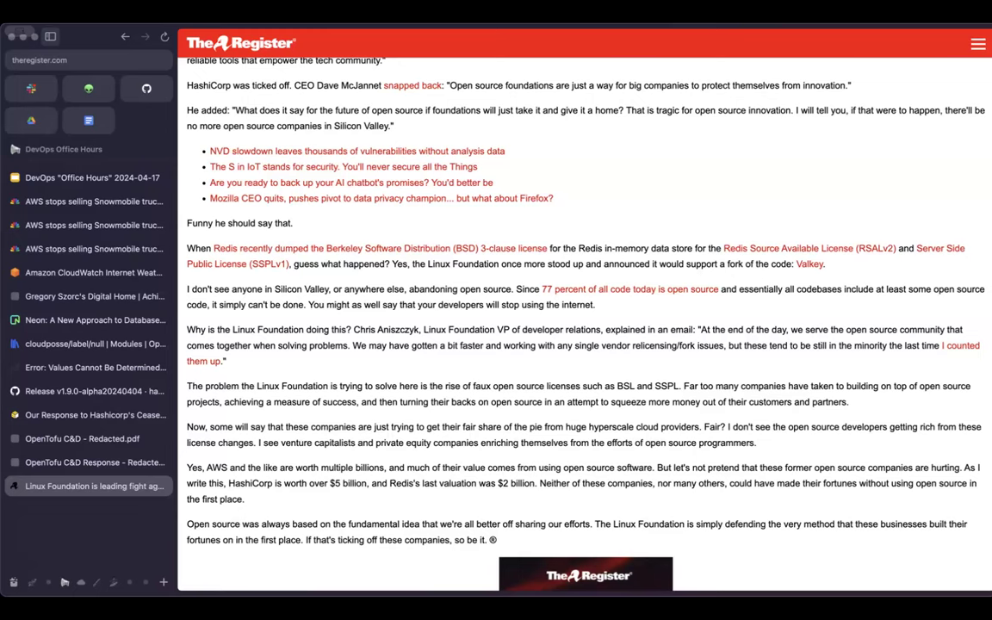
{"action": "mouse_move", "coordinate": [303, 42]}
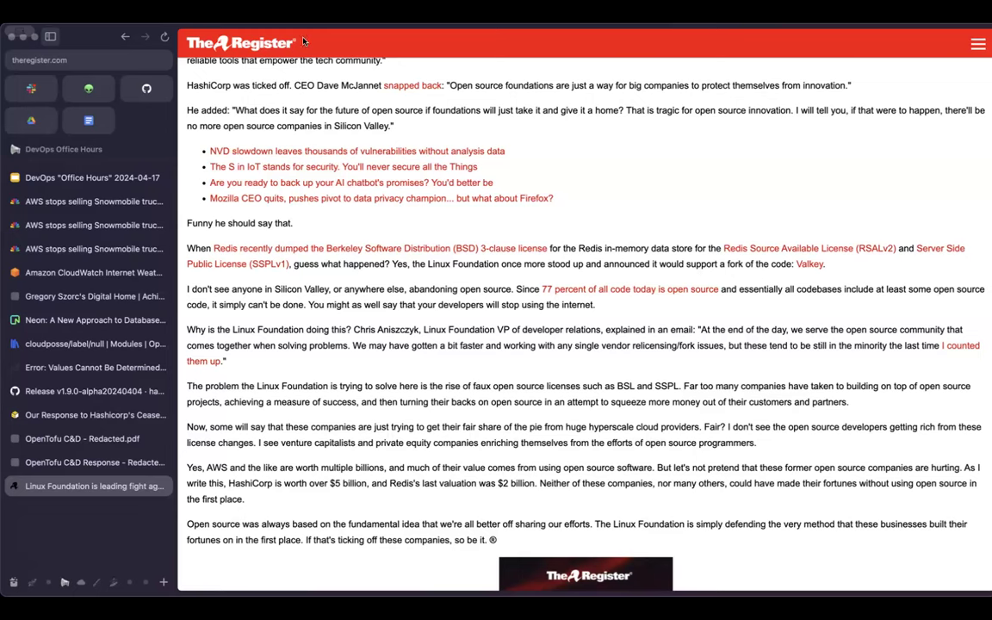
{"action": "mouse_move", "coordinate": [589, 353]}
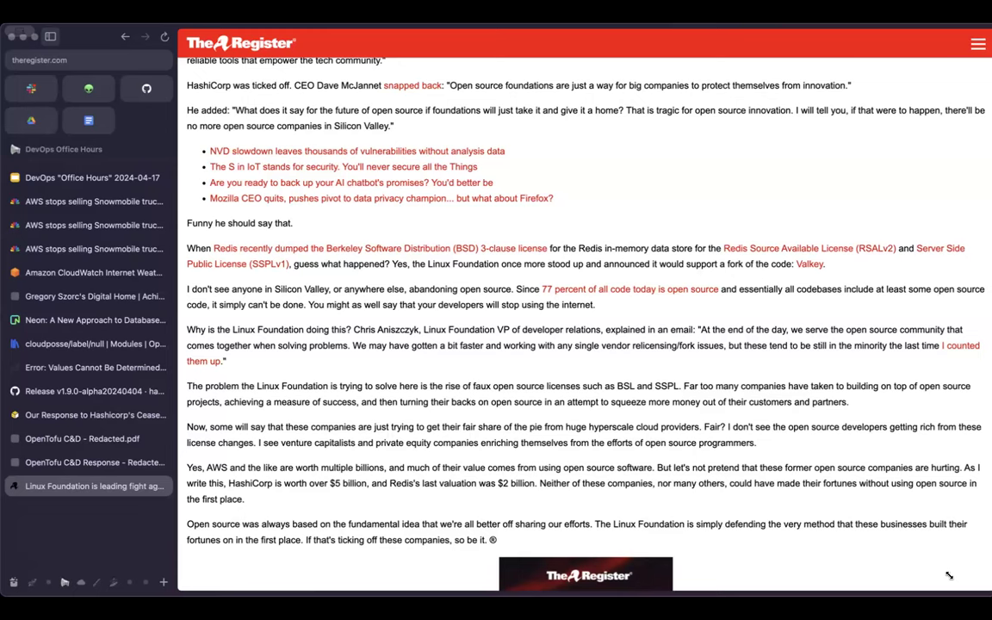
{"action": "mouse_move", "coordinate": [903, 580]}
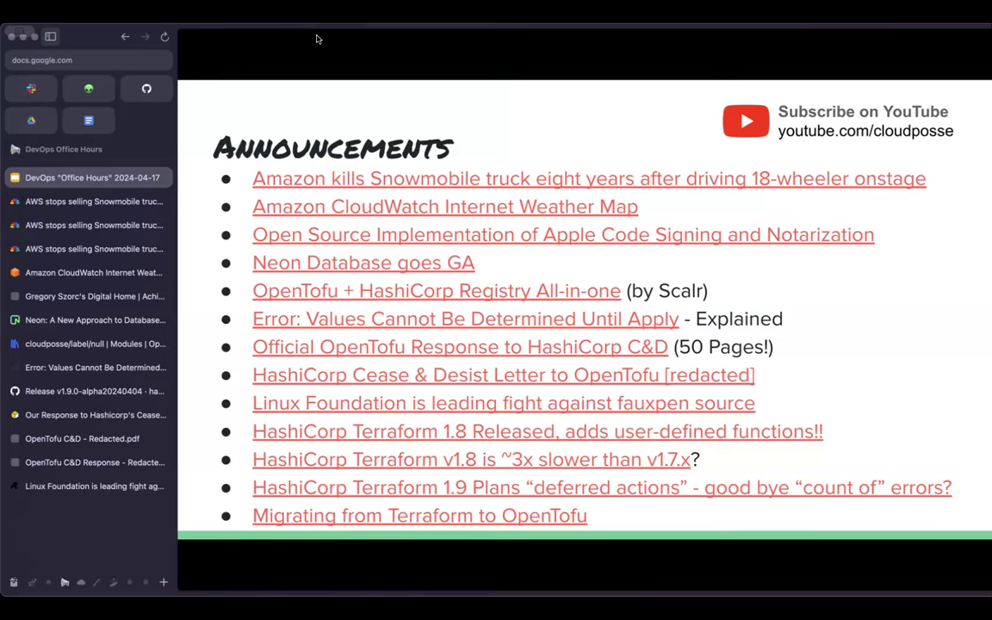
{"action": "mouse_move", "coordinate": [708, 372]}
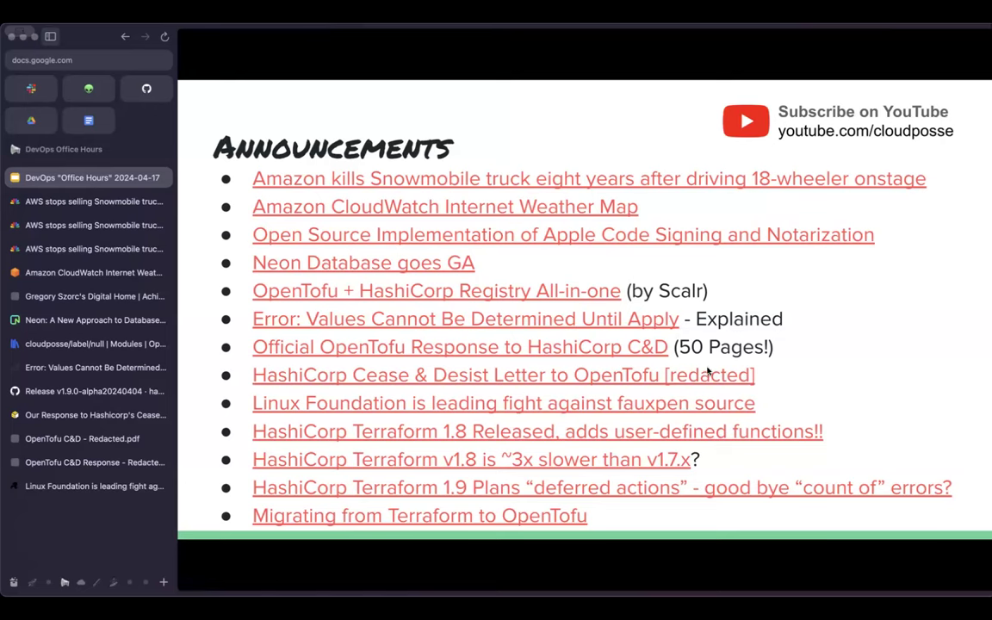
{"action": "mouse_move", "coordinate": [513, 399]}
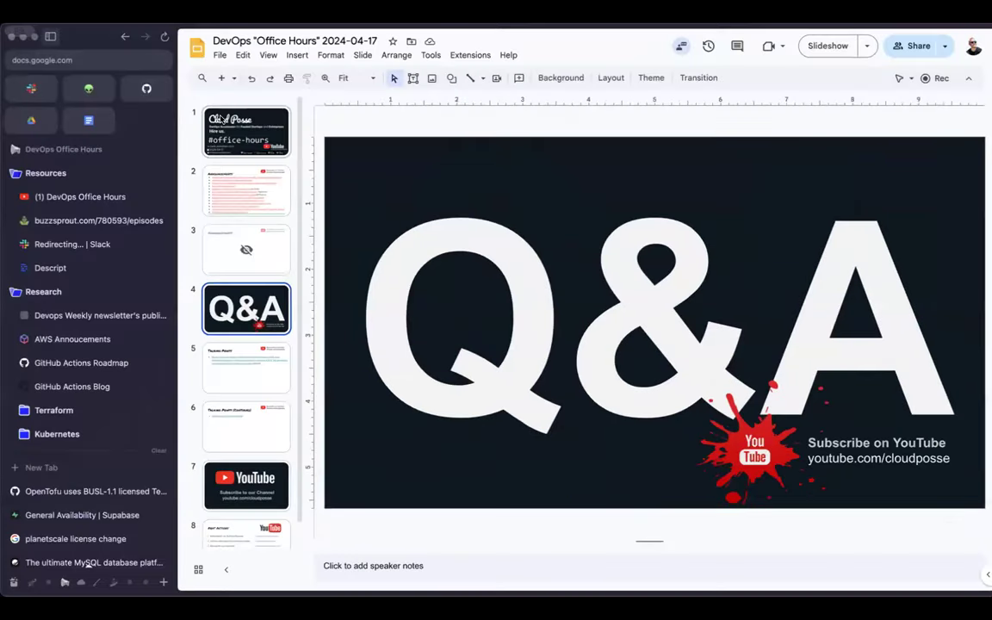
Reorder the Q&A slide, return to Announcements, and follow the Terraform v1.8 slowness link.
{"action": "left_click", "coordinate": [247, 190]}
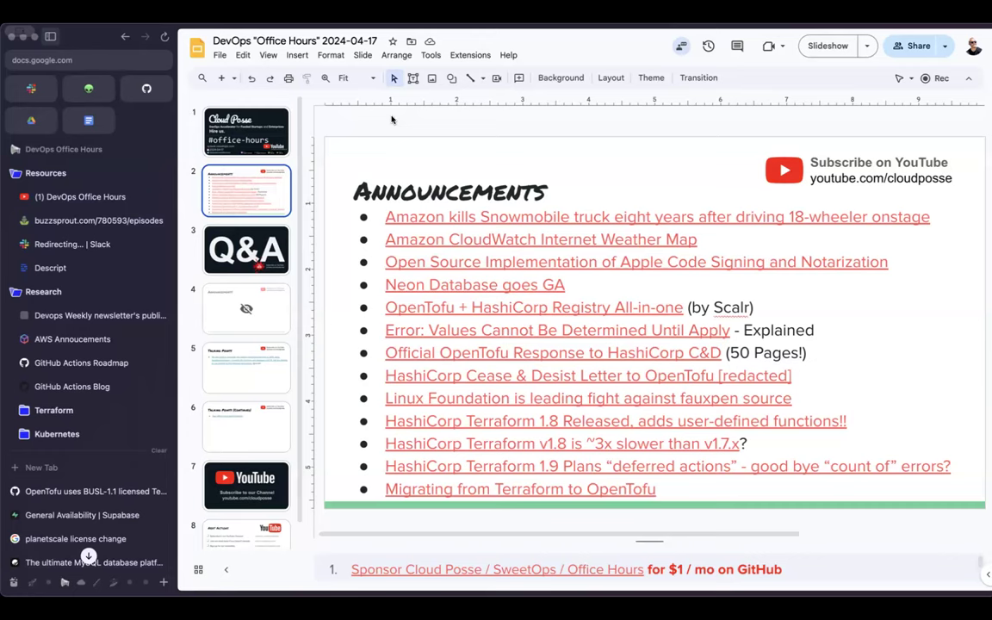
{"action": "mouse_move", "coordinate": [520, 390]}
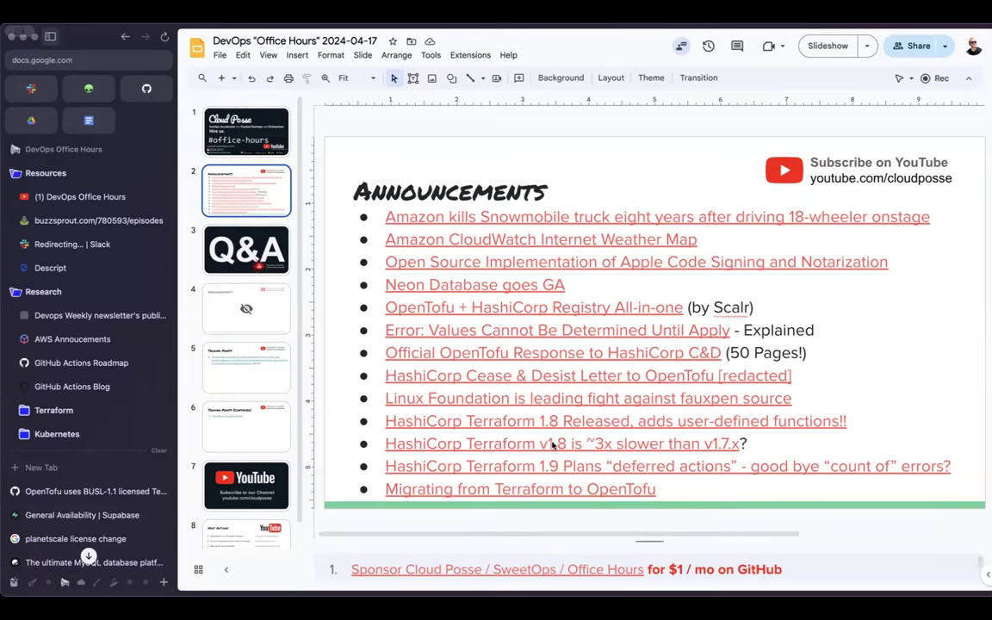
{"action": "left_click", "coordinate": [560, 444]}
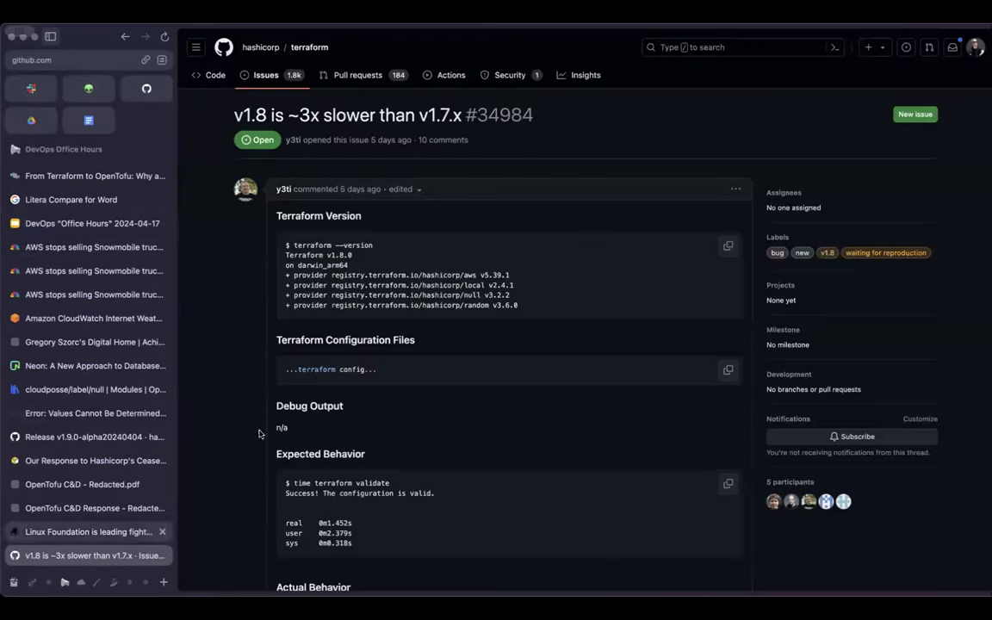
Read the description of hashicorp/terraform issue #34984 'v1.8 is ~3x slower than v1.7.x'.
{"action": "double_click", "coordinate": [250, 114]}
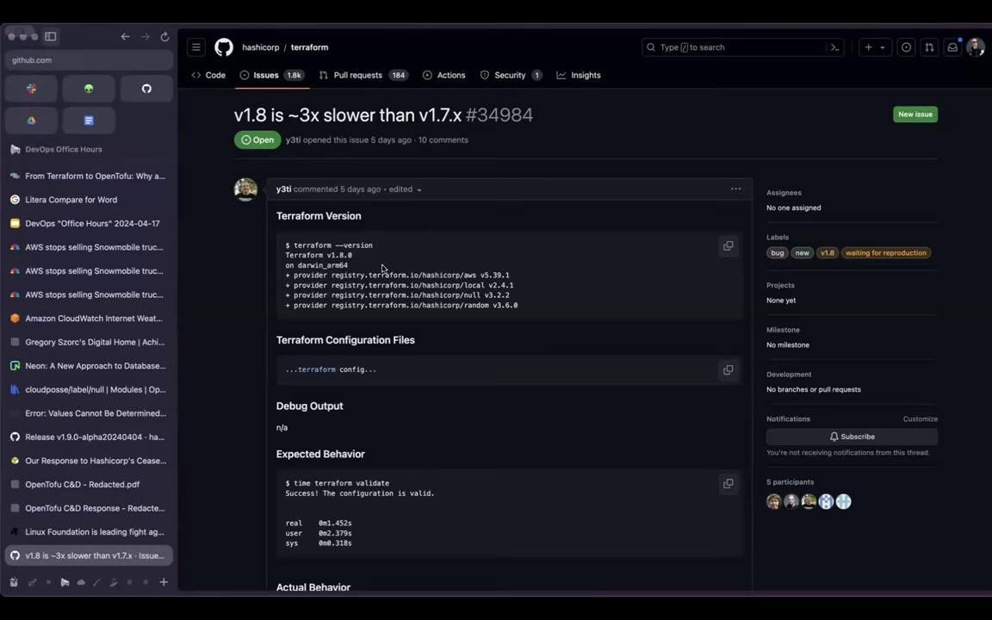
{"action": "mouse_move", "coordinate": [221, 349]}
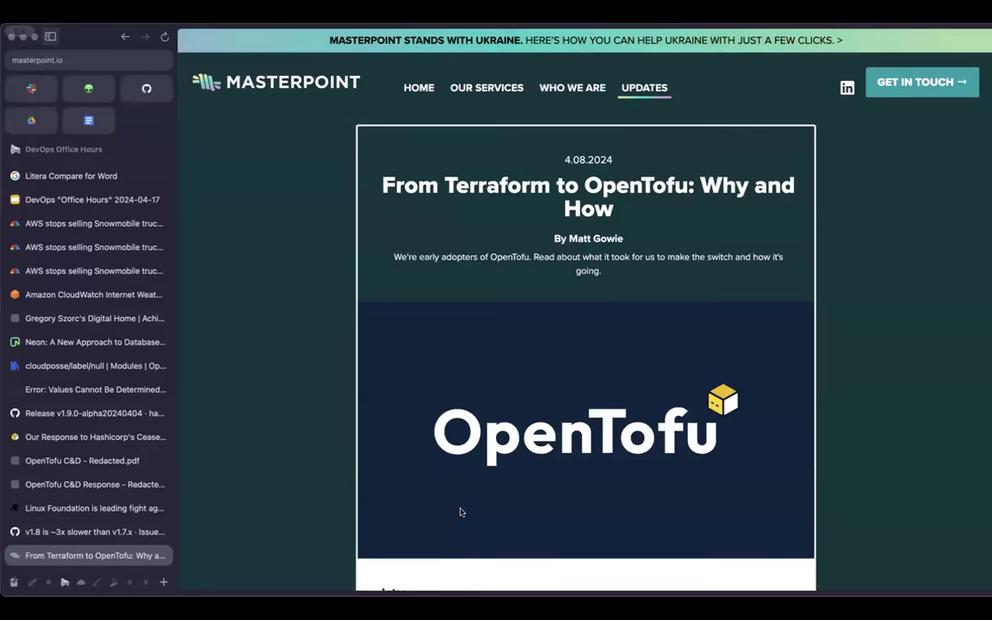
{"action": "mouse_move", "coordinate": [213, 223]}
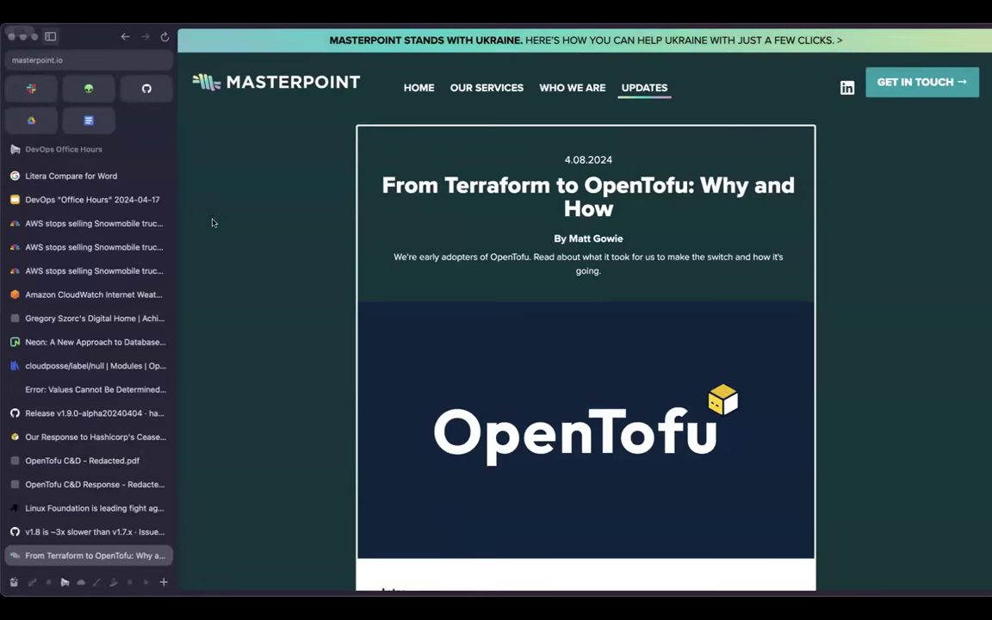
{"action": "left_click", "coordinate": [86, 60]}
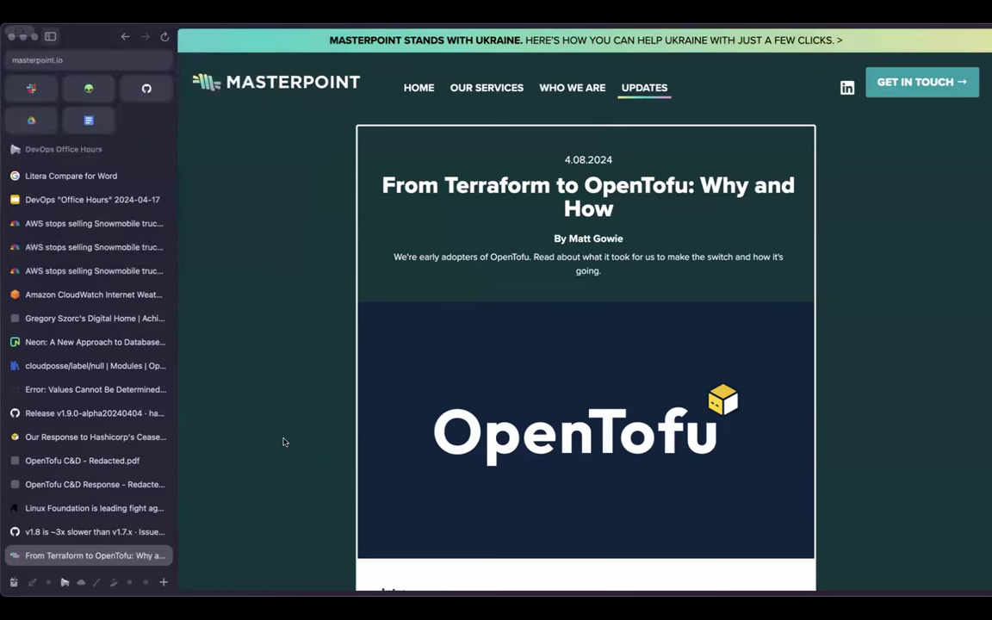
{"action": "mouse_move", "coordinate": [447, 297]}
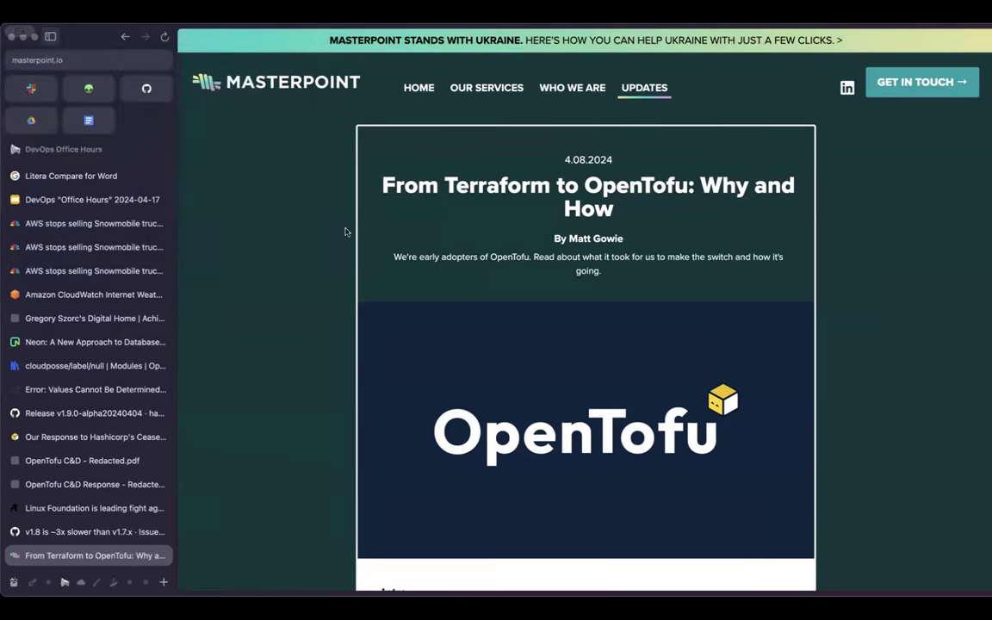
{"action": "mouse_move", "coordinate": [276, 311]}
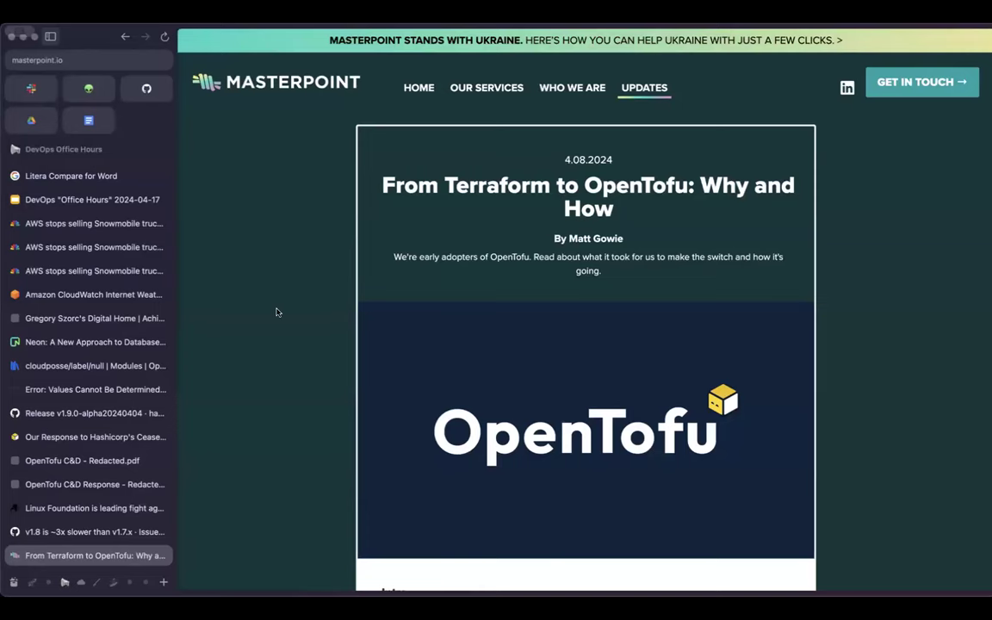
Scroll the 'From Terraform to OpenTofu' post through its intro to the 'A Little About Our Setup' section.
{"action": "scroll", "scroll_direction": "down", "scroll_amount": 3}
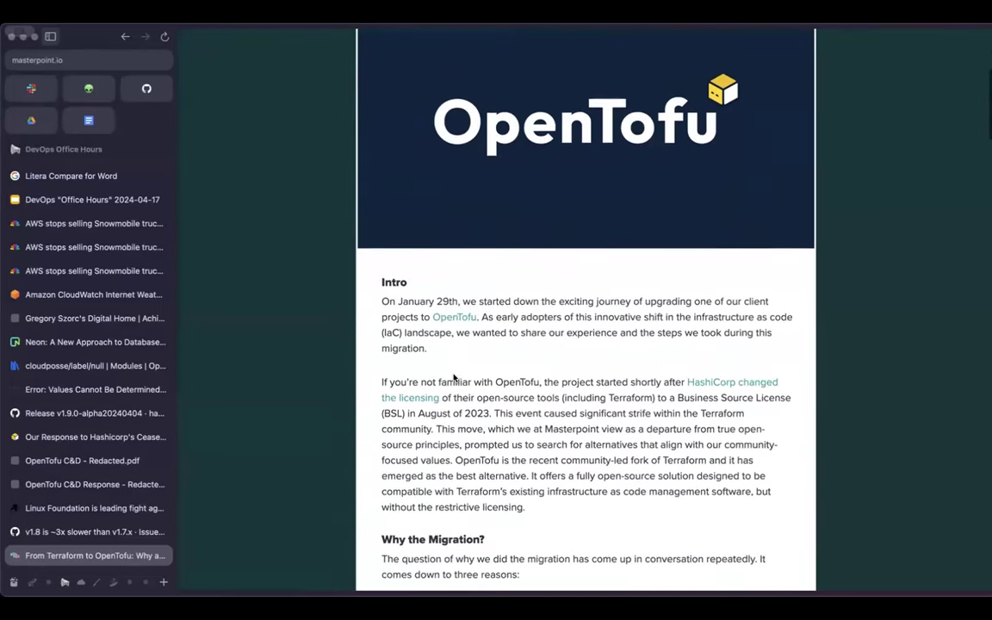
{"action": "scroll", "scroll_direction": "down", "scroll_amount": 3}
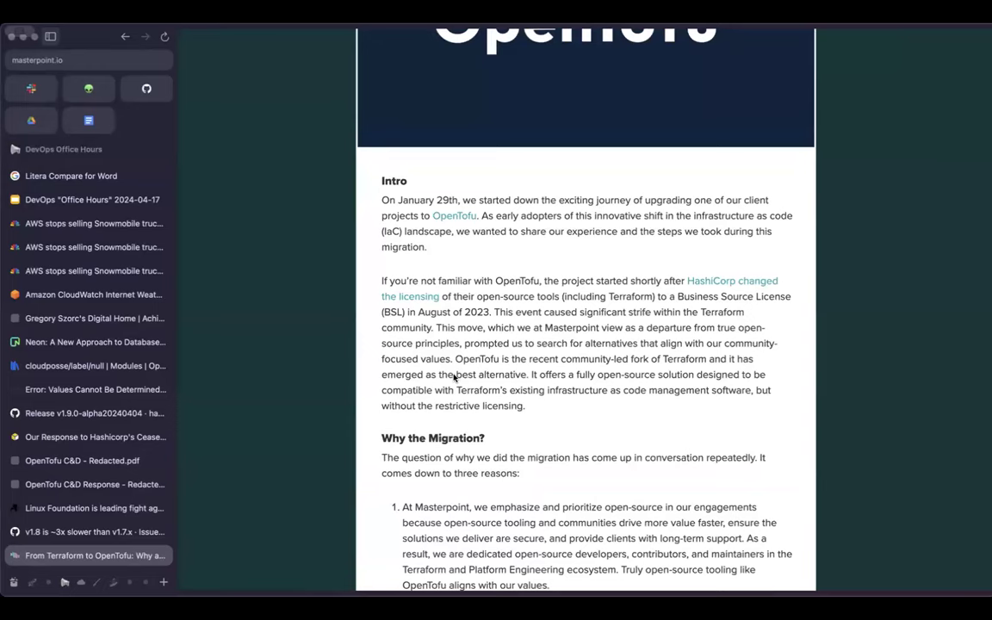
{"action": "scroll", "scroll_direction": "down", "scroll_amount": 3}
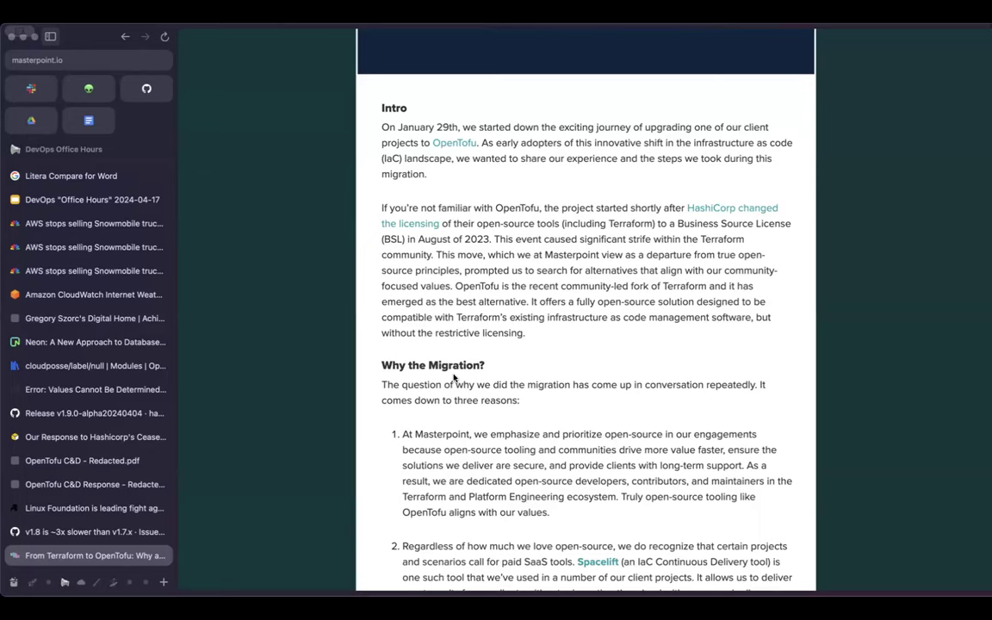
{"action": "scroll", "scroll_direction": "down", "scroll_amount": 3}
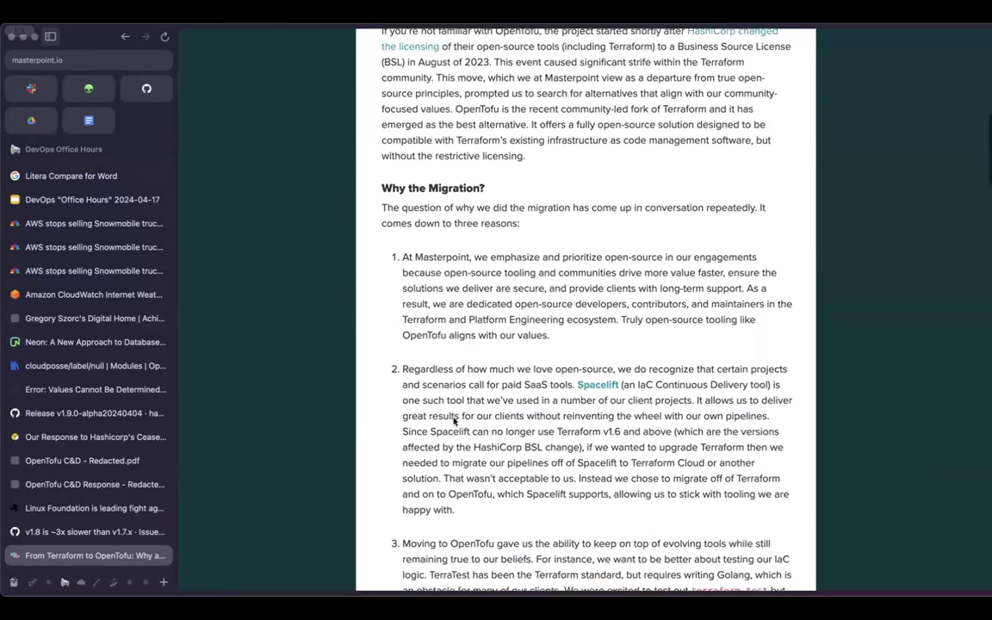
{"action": "scroll", "scroll_direction": "down", "scroll_amount": 3}
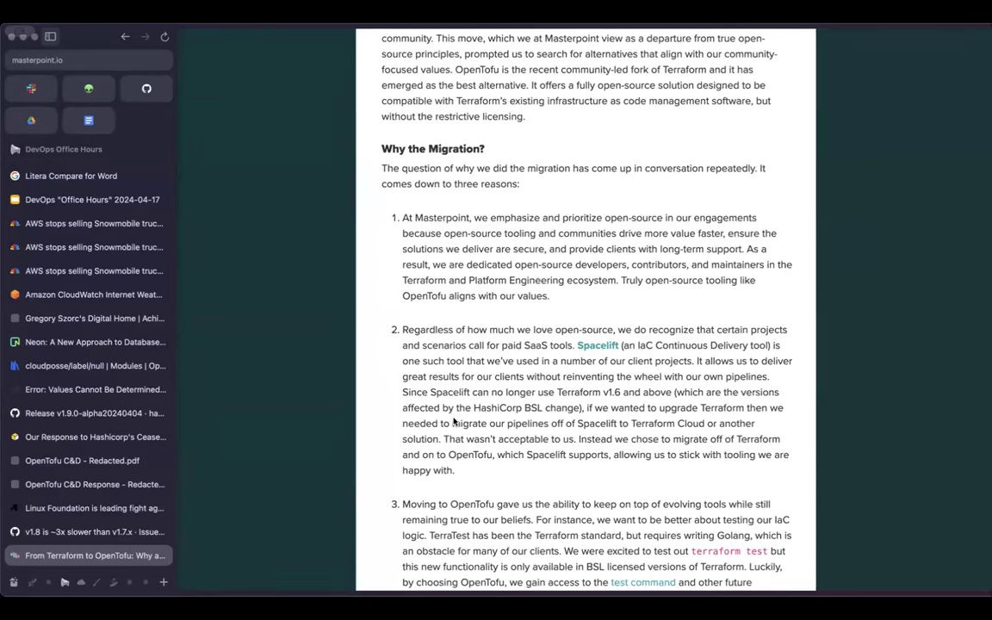
{"action": "scroll", "scroll_direction": "down", "scroll_amount": 3}
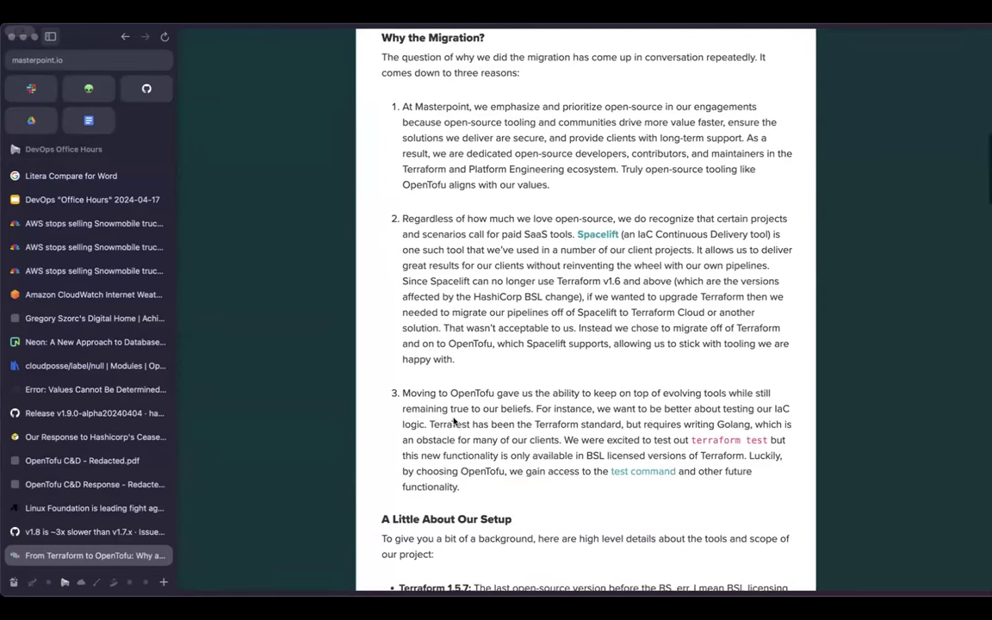
{"action": "scroll", "scroll_direction": "down", "scroll_amount": 3}
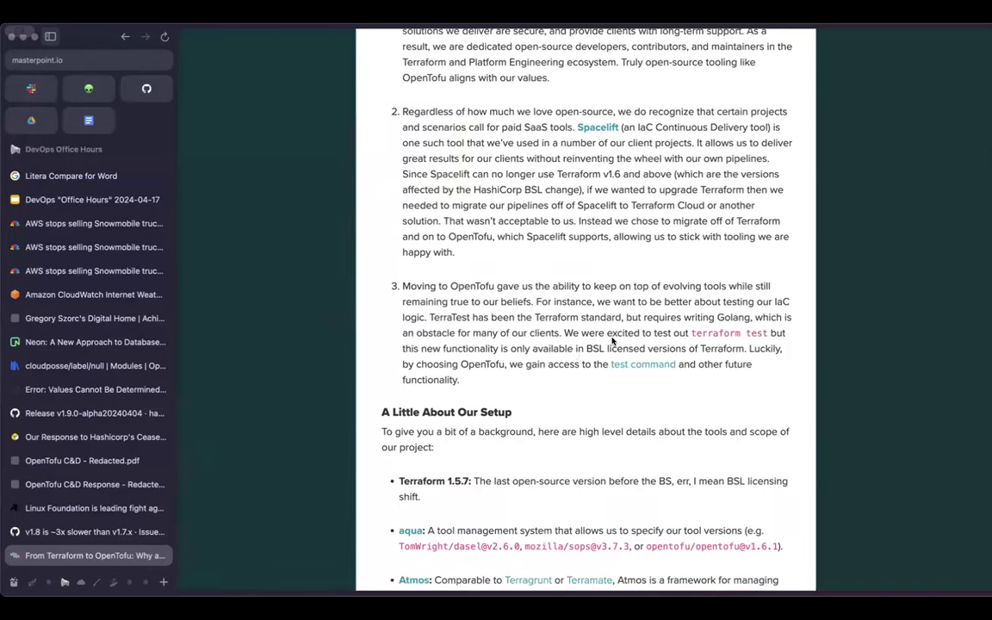
{"action": "scroll", "scroll_direction": "down", "scroll_amount": 3}
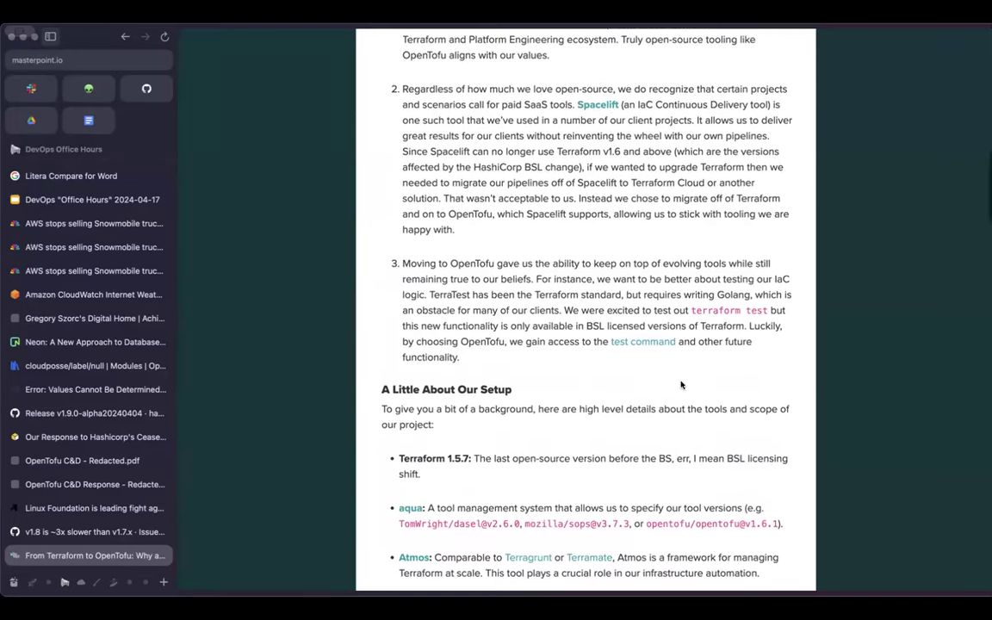
{"action": "scroll", "scroll_direction": "down", "scroll_amount": 3}
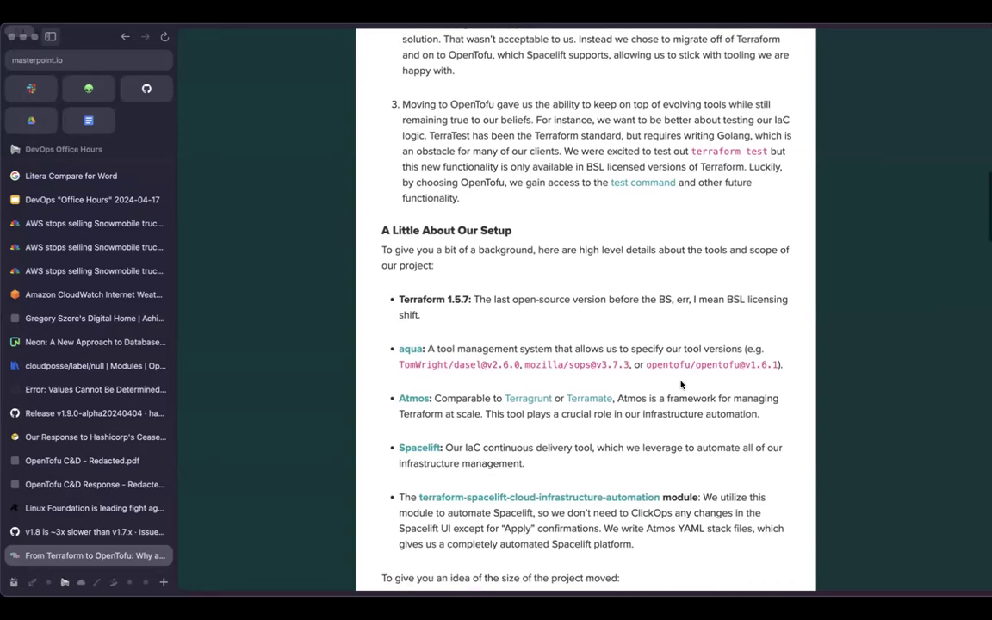
Read the migration setup section and highlight the 39K lines of code project-size statistic.
{"action": "scroll", "scroll_direction": "down", "scroll_amount": 3}
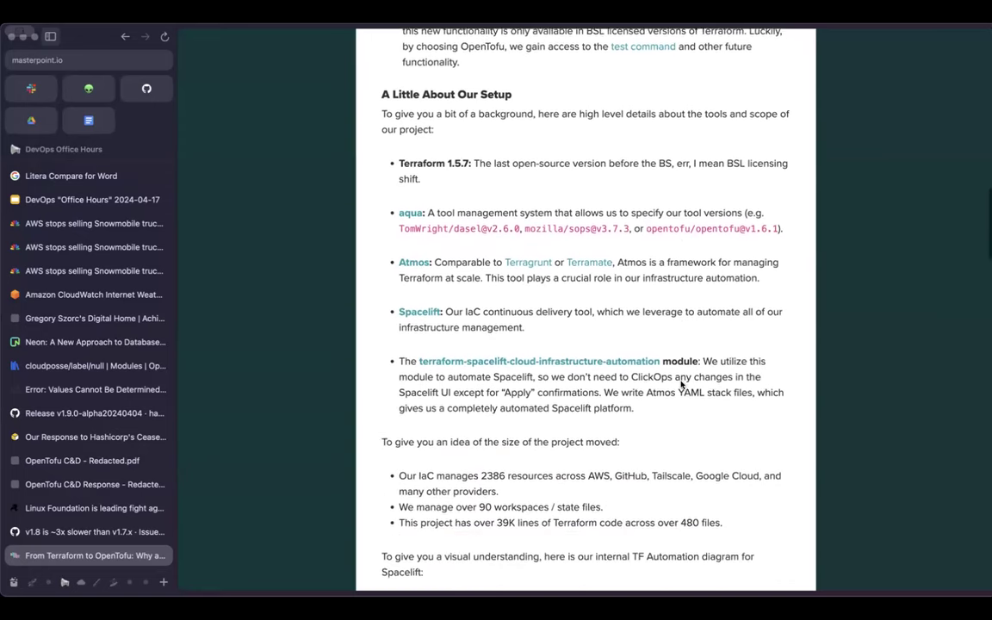
{"action": "scroll", "scroll_direction": "down", "scroll_amount": 3}
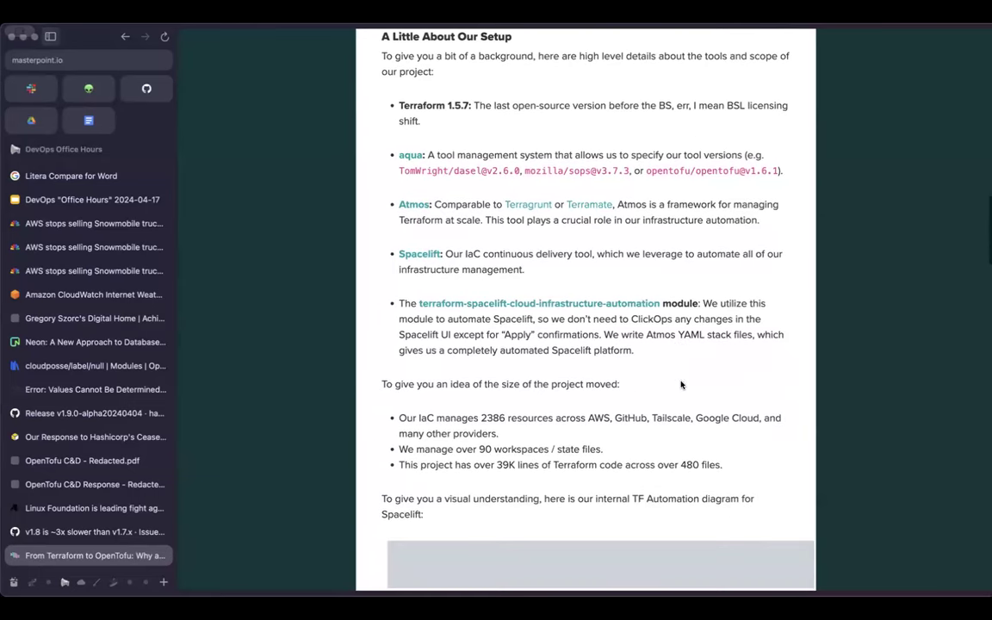
{"action": "scroll", "scroll_direction": "down", "scroll_amount": 3}
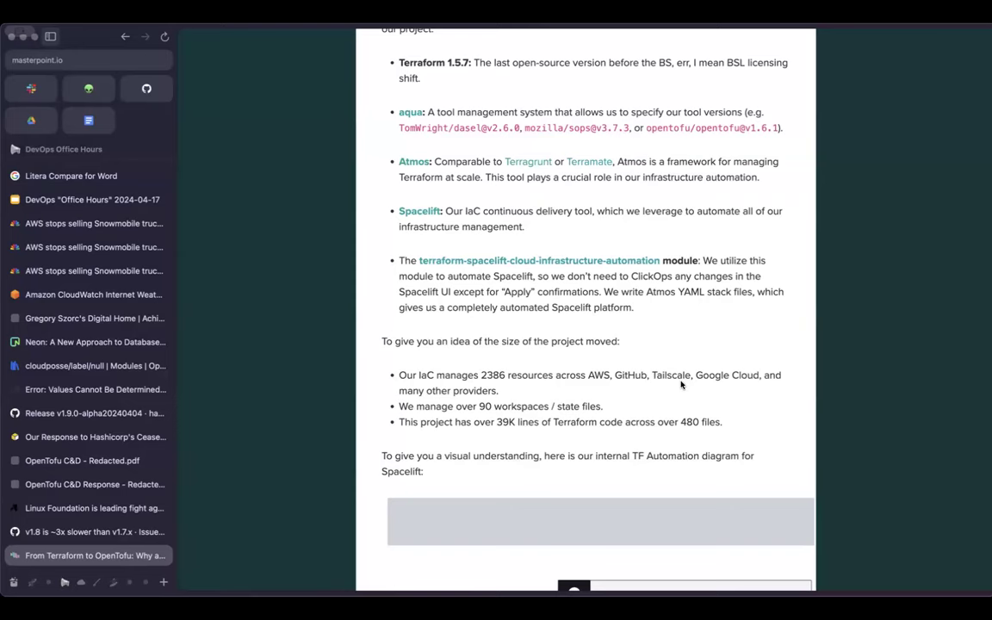
{"action": "scroll", "scroll_direction": "down", "scroll_amount": 3}
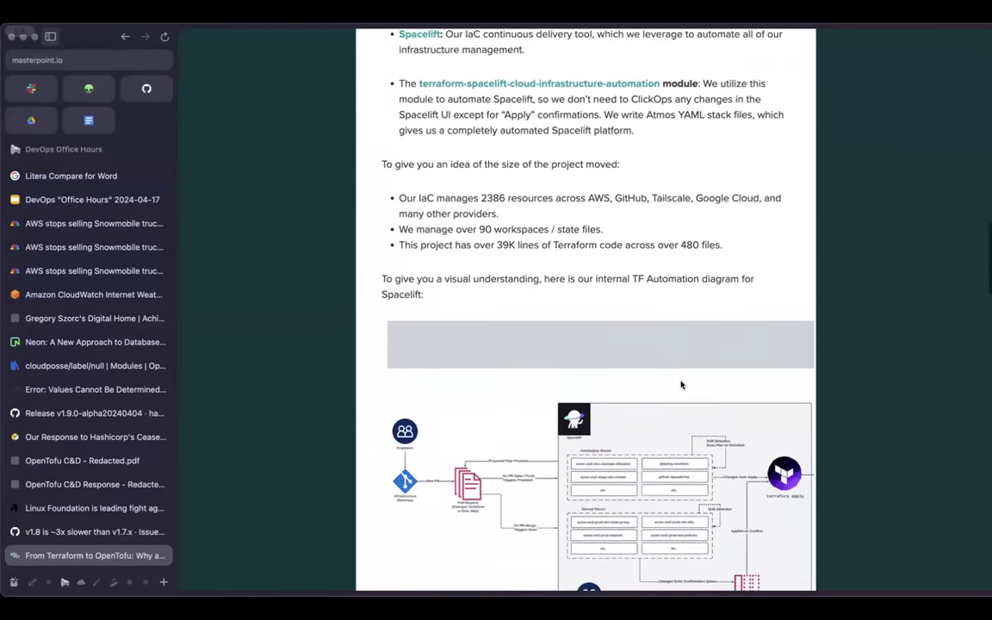
{"action": "scroll", "scroll_direction": "down", "scroll_amount": 3}
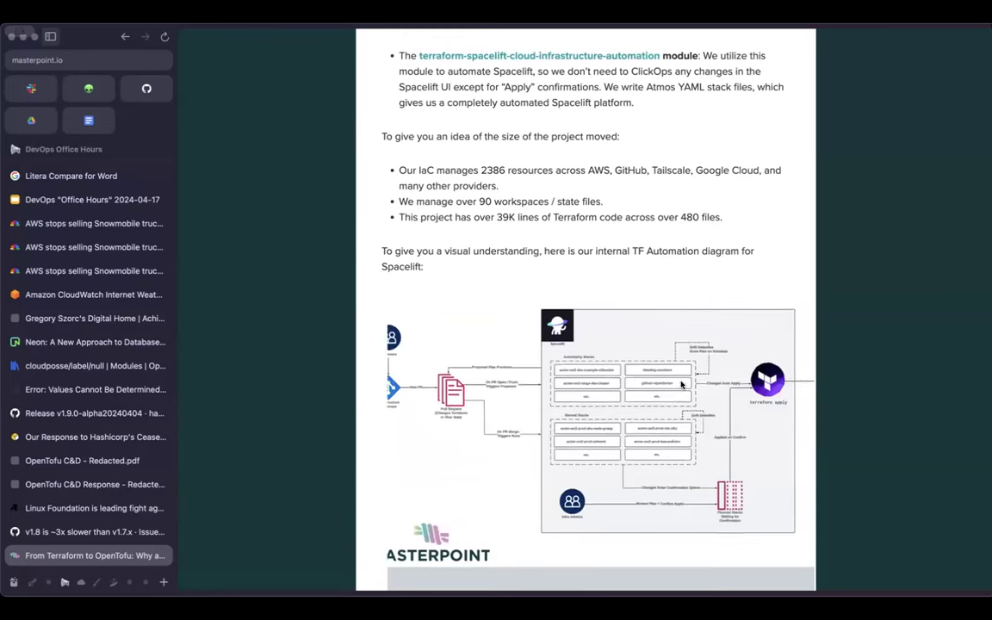
{"action": "scroll", "scroll_direction": "down", "scroll_amount": 3}
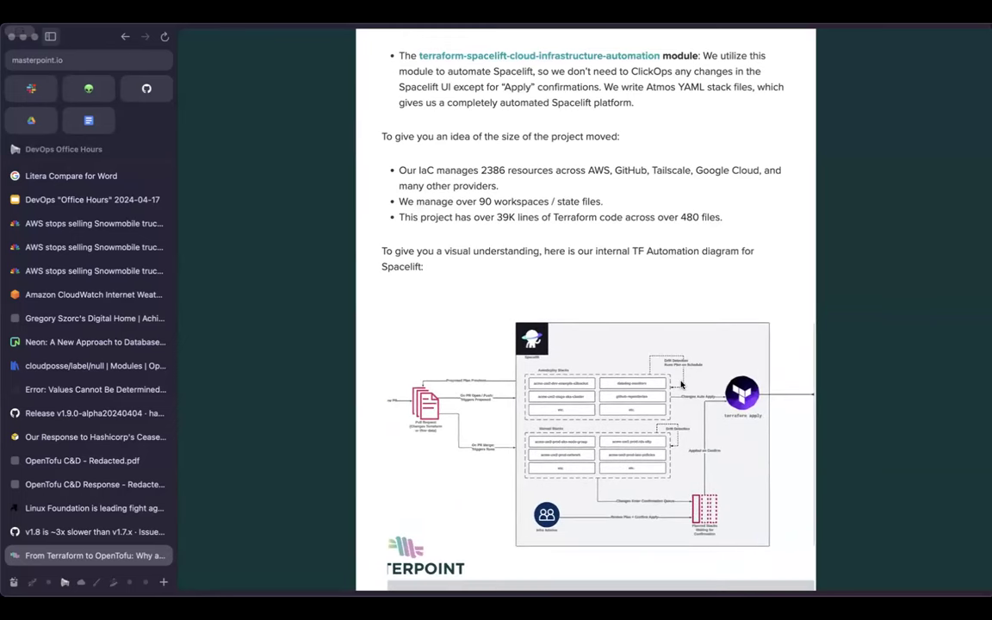
{"action": "mouse_move", "coordinate": [471, 206]}
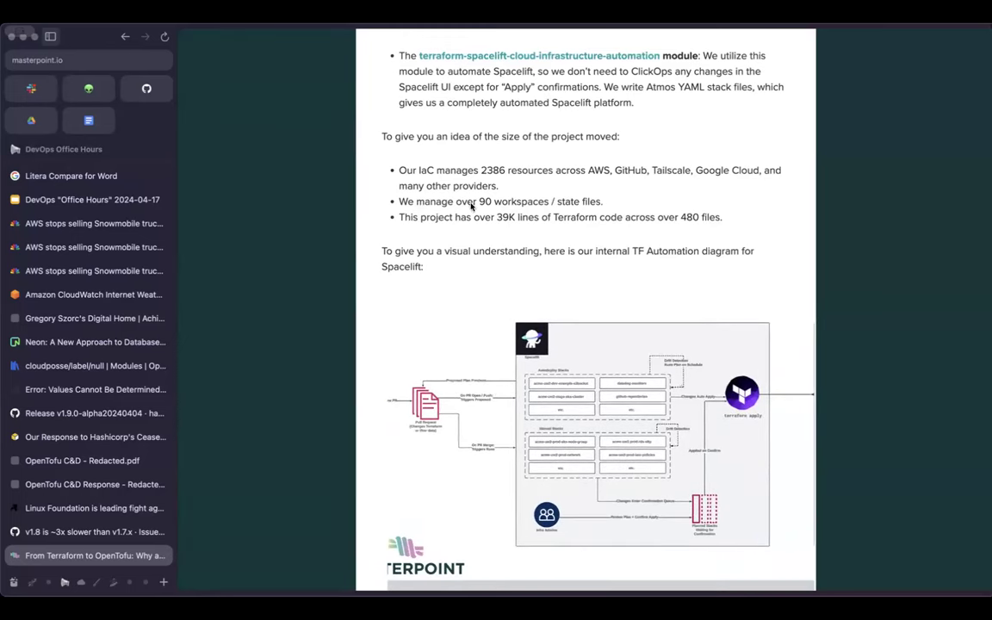
{"action": "left_click_drag", "start_coordinate": [474, 217], "coordinate": [722, 216]}
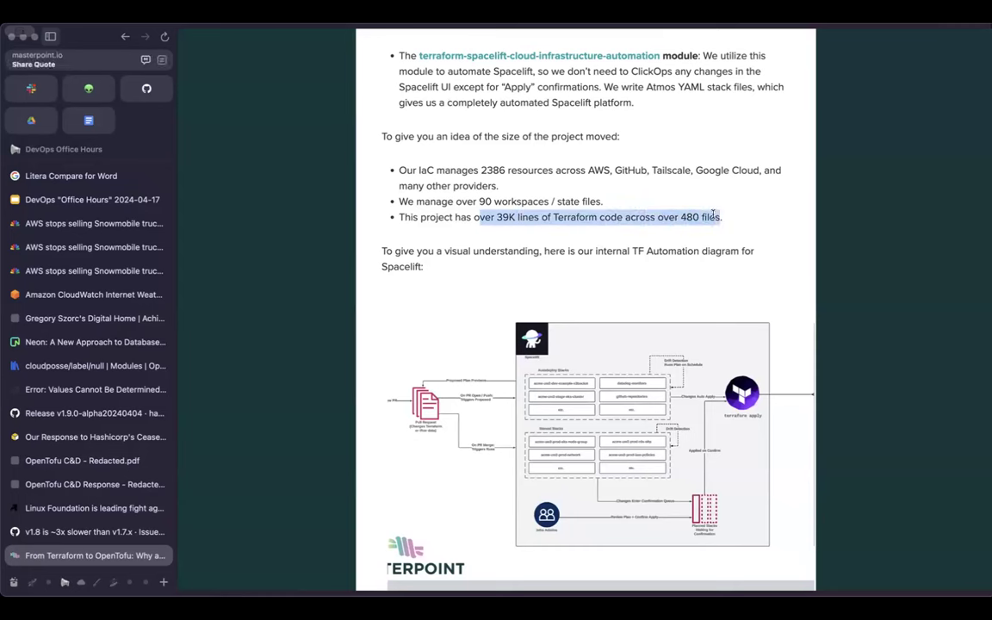
{"action": "mouse_move", "coordinate": [339, 434]}
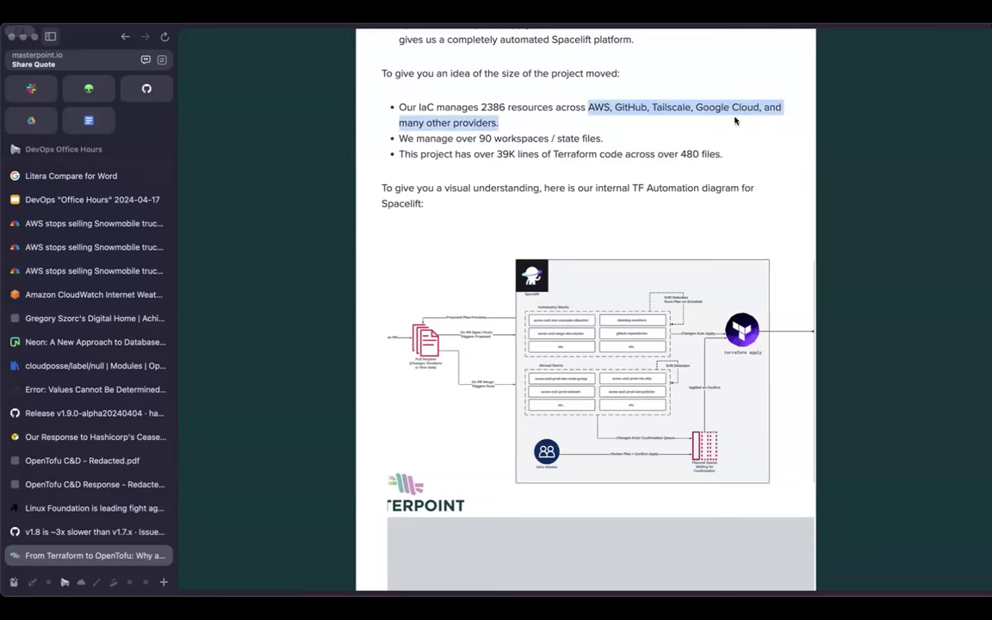
Continue through the migration changes, seven-hour timeline and 'How Has It Been Going?' to the Conclusion.
{"action": "scroll", "scroll_direction": "down", "scroll_amount": 3}
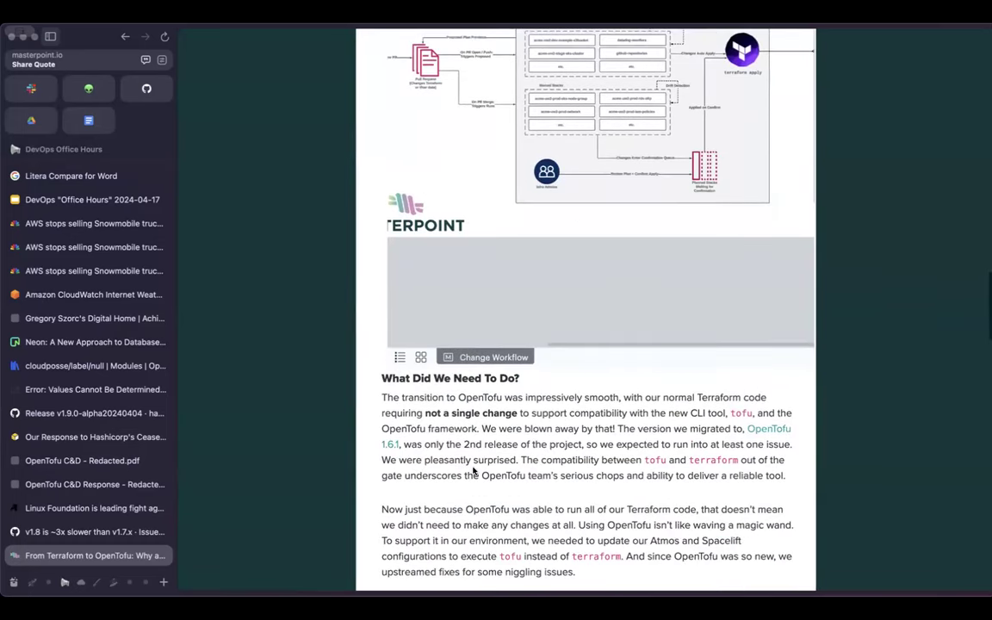
{"action": "scroll", "scroll_direction": "down", "scroll_amount": 3}
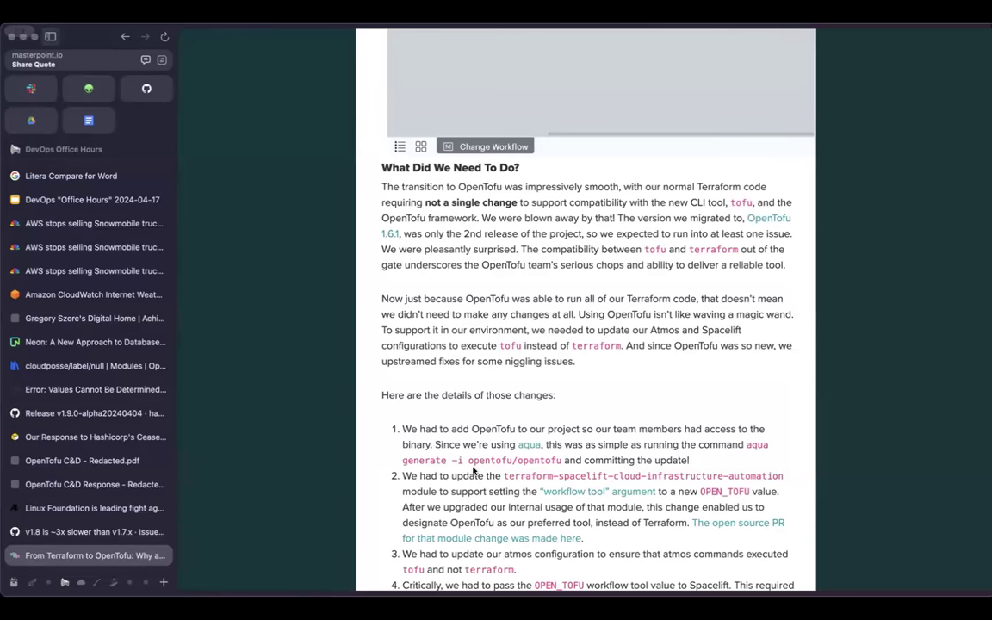
{"action": "scroll", "scroll_direction": "down", "scroll_amount": 3}
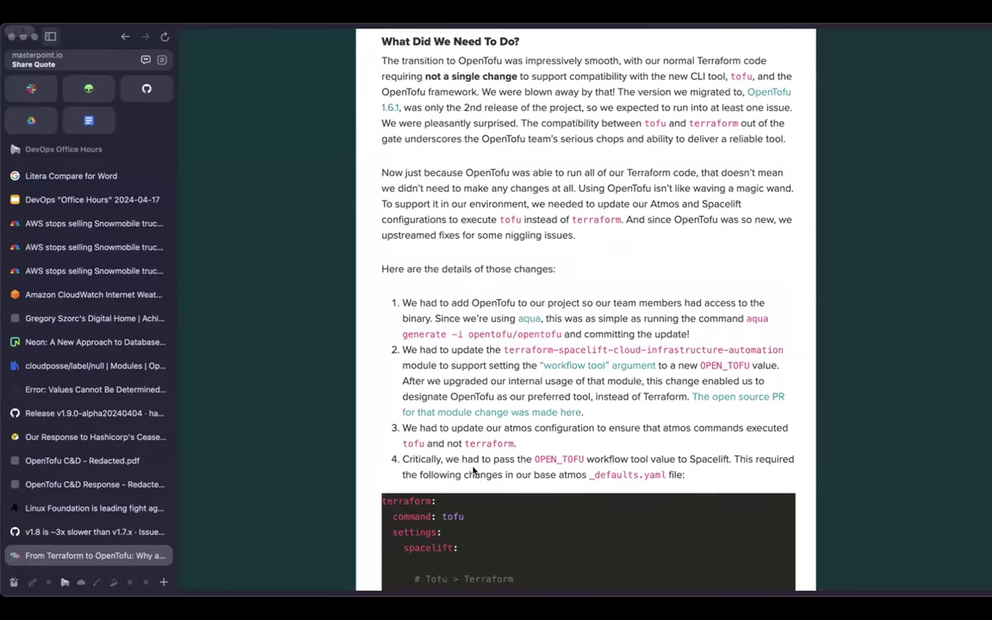
{"action": "scroll", "scroll_direction": "down", "scroll_amount": 3}
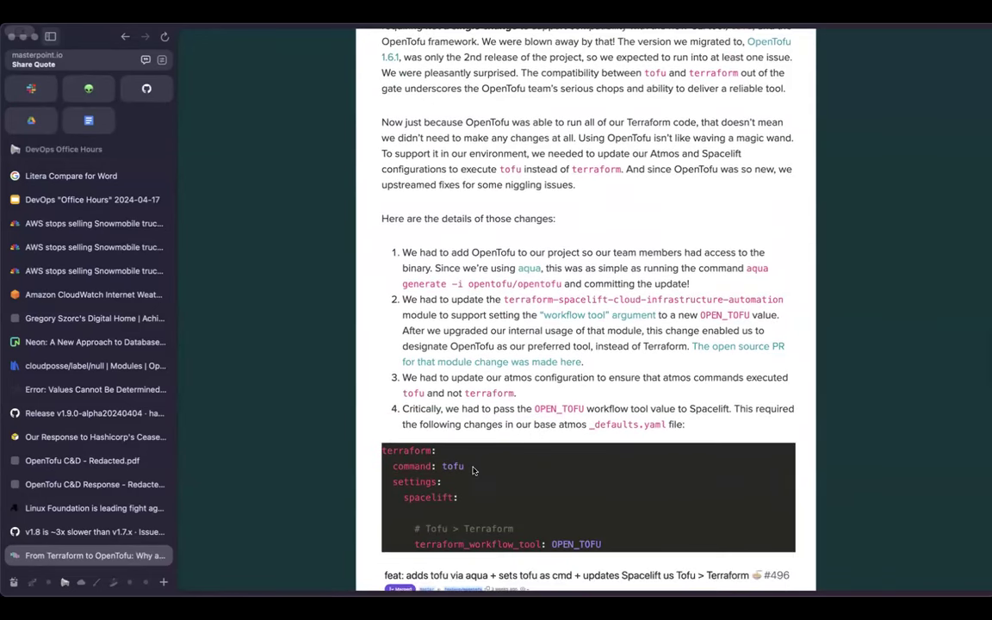
{"action": "scroll", "scroll_direction": "down", "scroll_amount": 3}
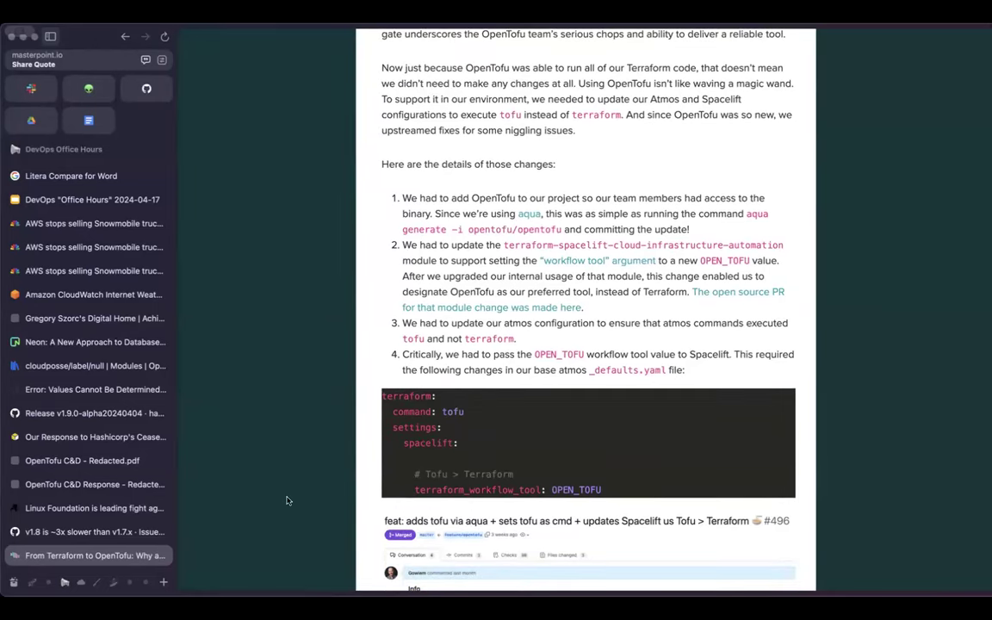
{"action": "scroll", "scroll_direction": "down", "scroll_amount": 3}
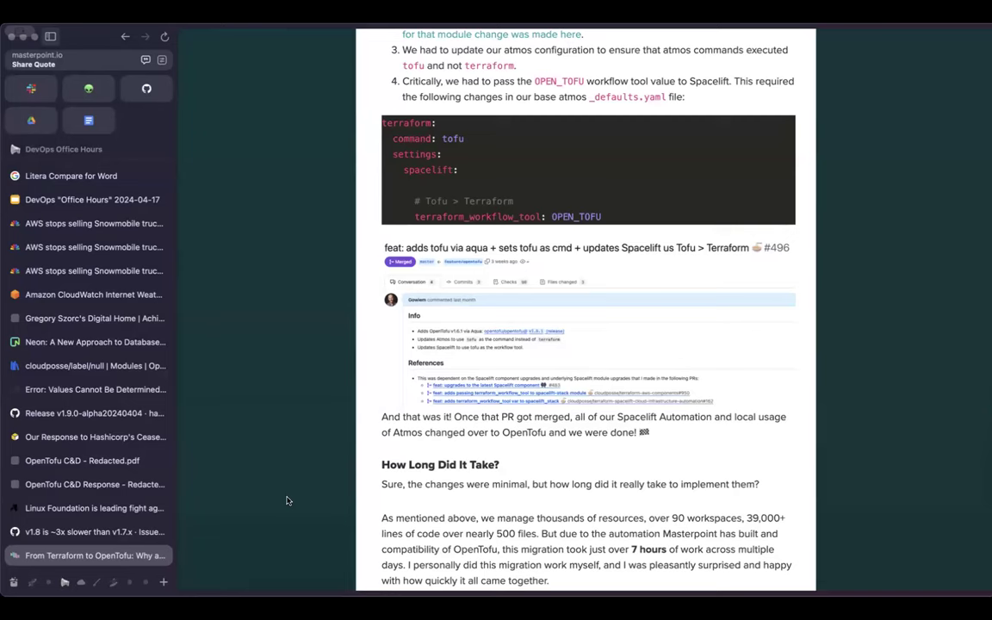
{"action": "scroll", "scroll_direction": "down", "scroll_amount": 3}
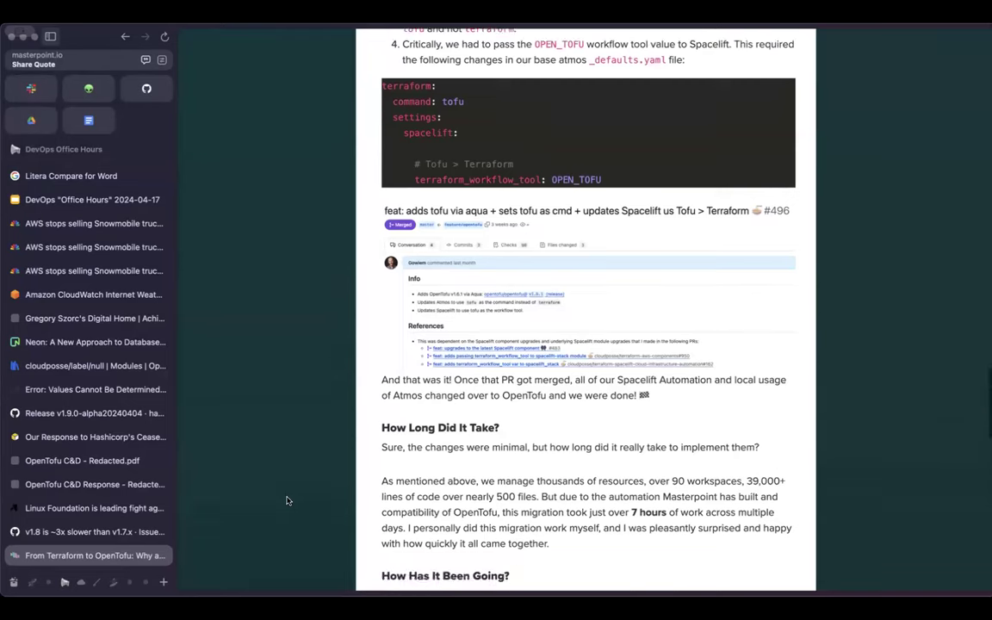
{"action": "scroll", "scroll_direction": "down", "scroll_amount": 3}
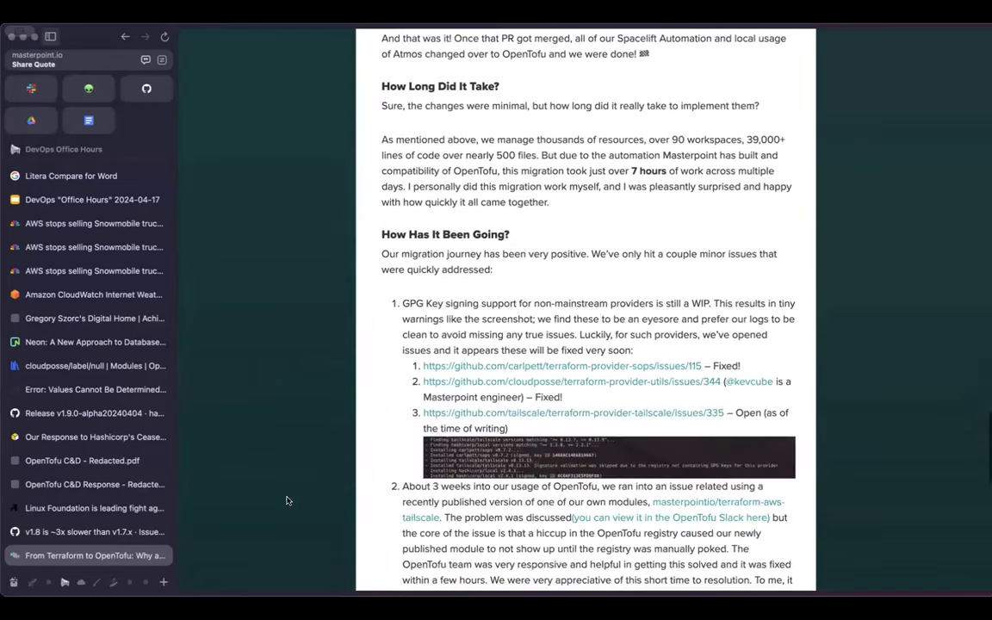
{"action": "scroll", "scroll_direction": "down", "scroll_amount": 3}
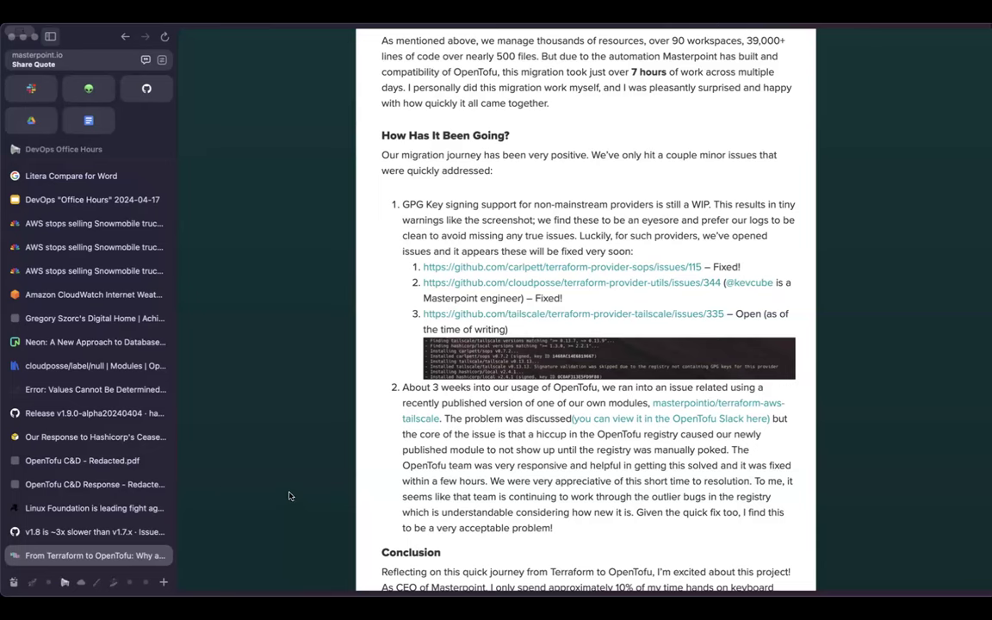
{"action": "mouse_move", "coordinate": [234, 382]}
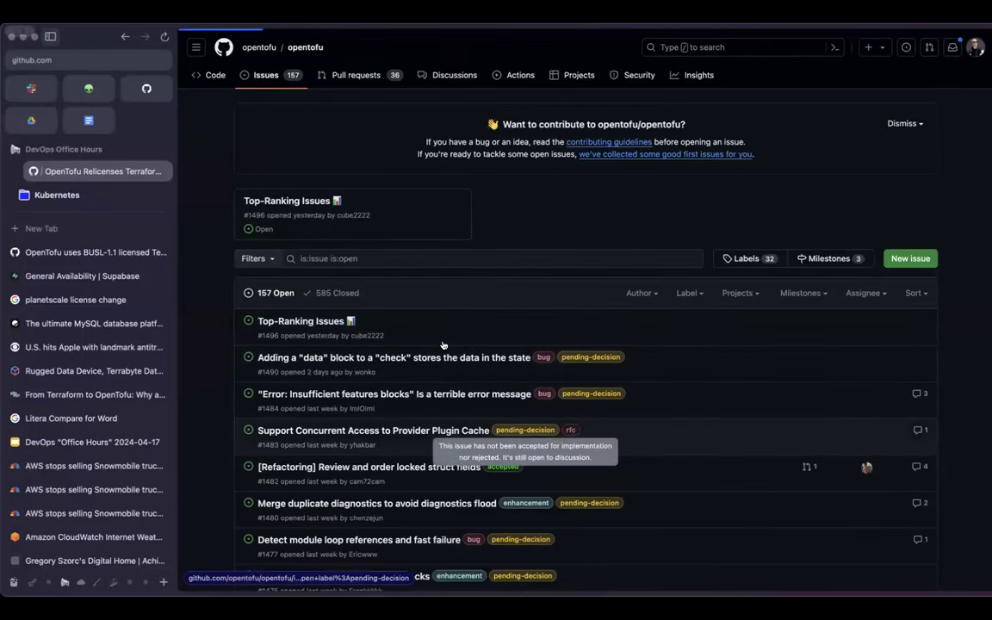
Review OpenTofu's Top-Ranking Issues and the OCI registries and dynamic provider configuration enhancements.
{"action": "left_click", "coordinate": [301, 321]}
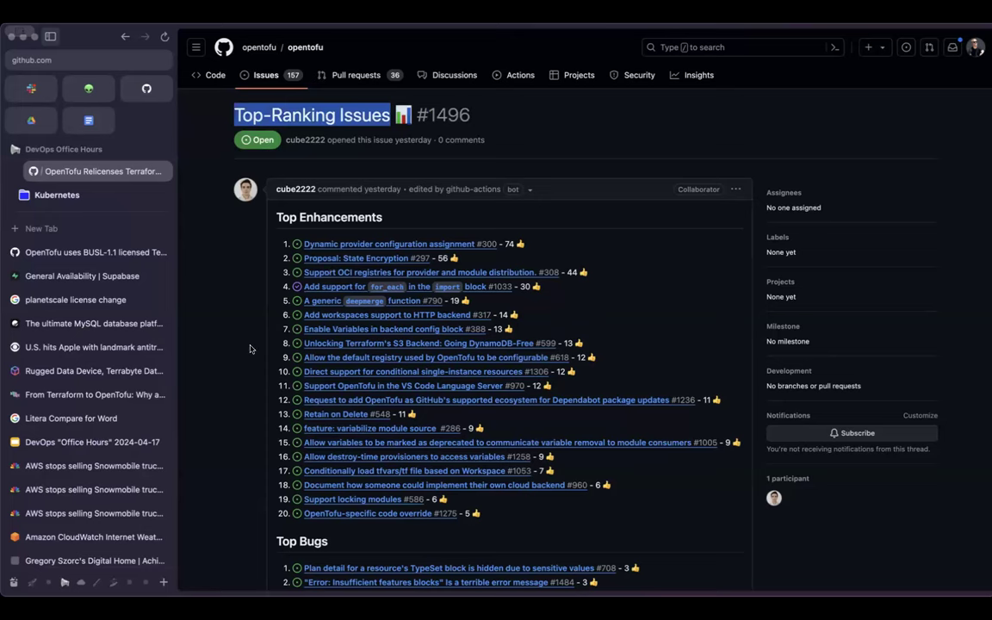
{"action": "mouse_move", "coordinate": [440, 304]}
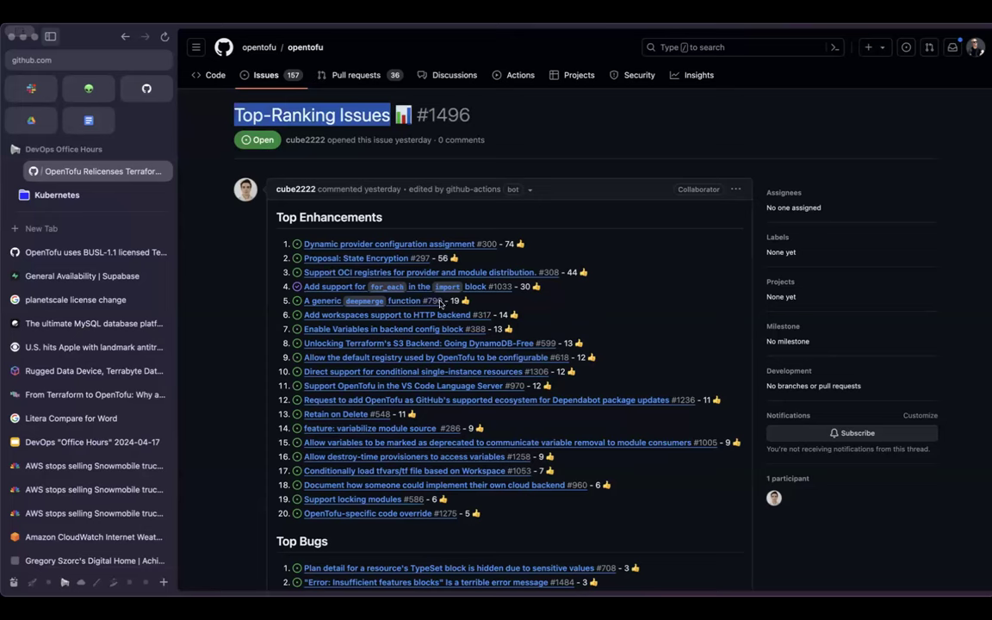
{"action": "mouse_move", "coordinate": [445, 485]}
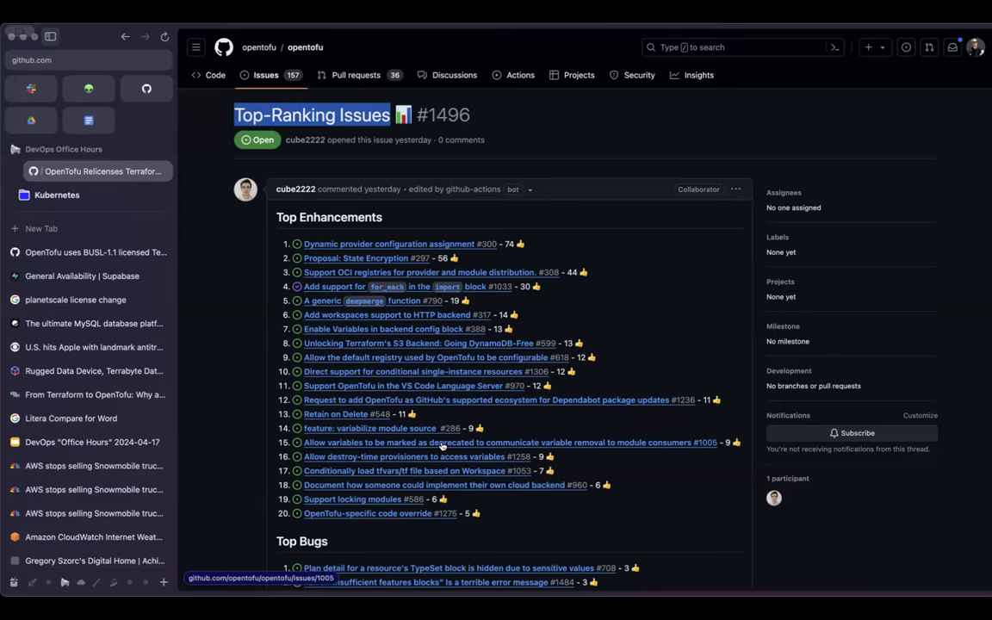
{"action": "mouse_move", "coordinate": [531, 310]}
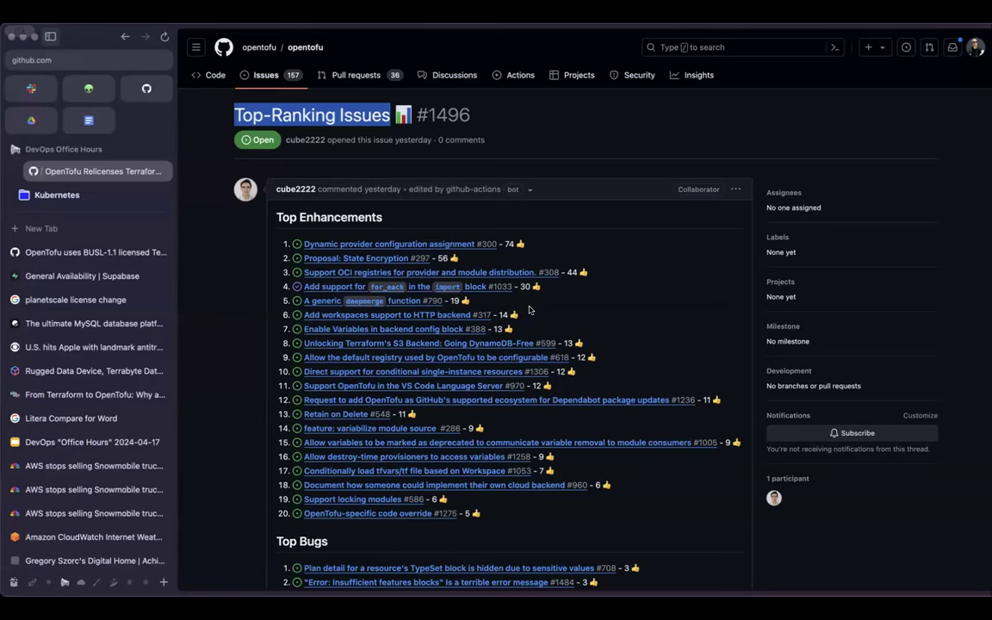
{"action": "mouse_move", "coordinate": [549, 316]}
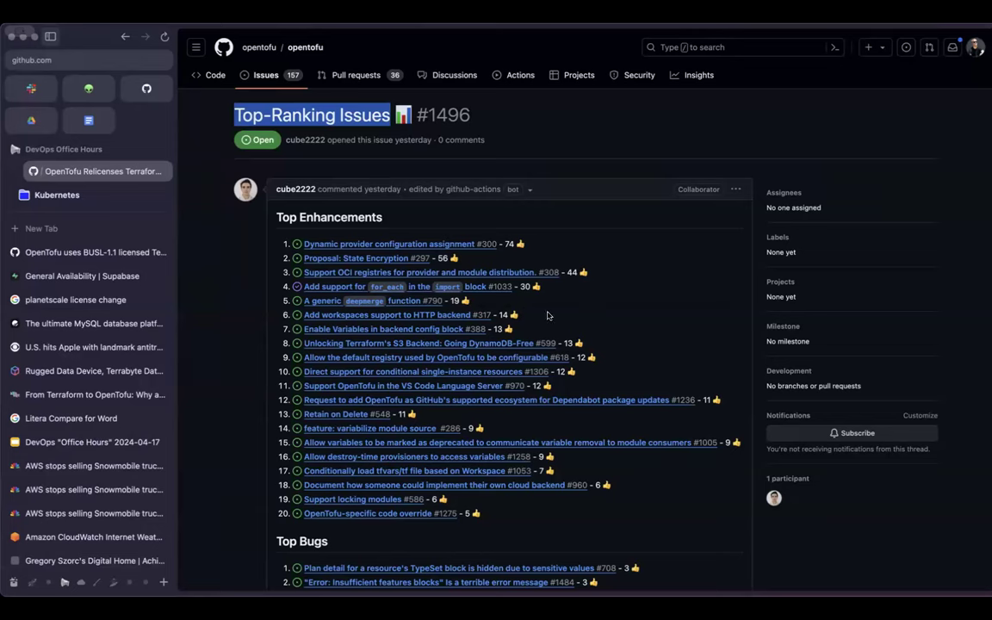
{"action": "mouse_move", "coordinate": [489, 278]}
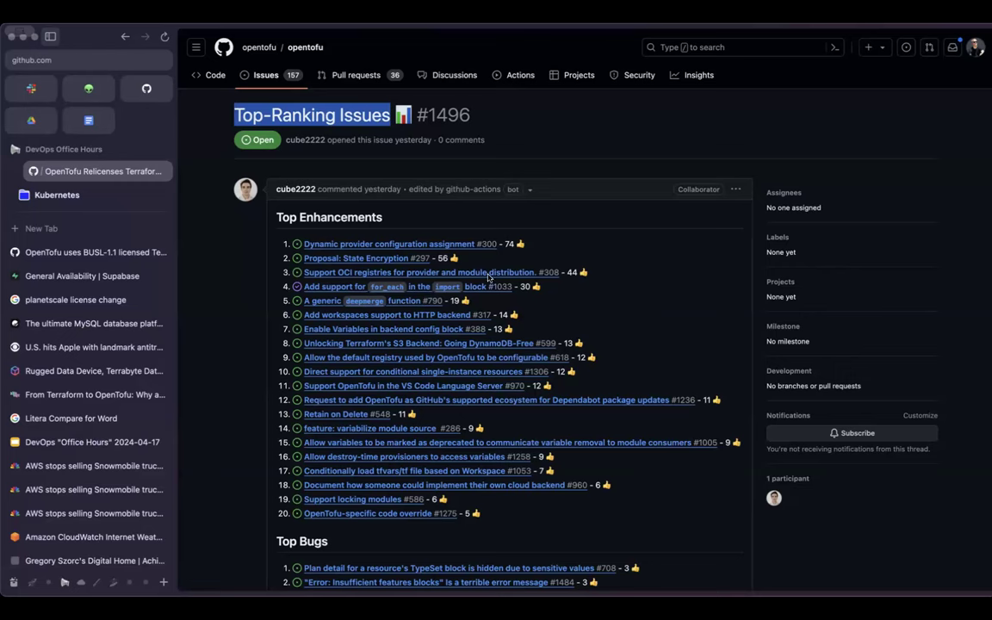
{"action": "mouse_move", "coordinate": [517, 269]}
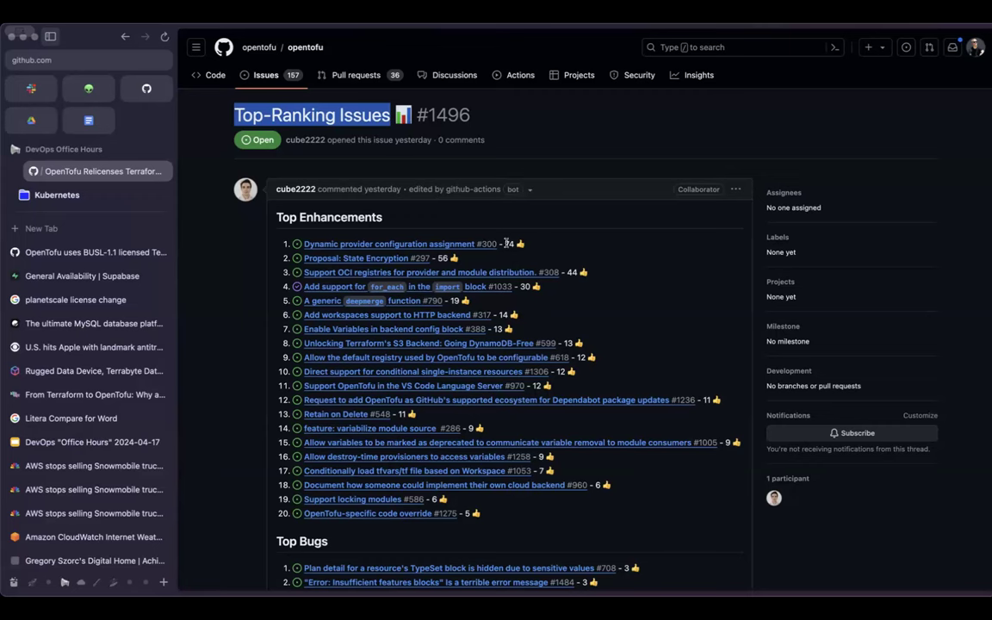
{"action": "mouse_move", "coordinate": [504, 244]}
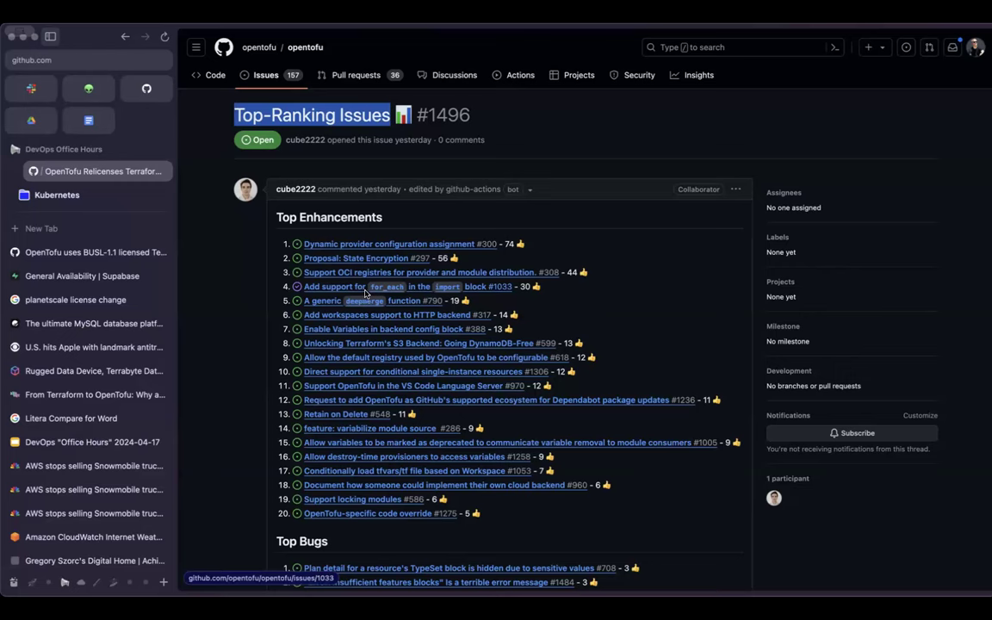
{"action": "mouse_move", "coordinate": [379, 305]}
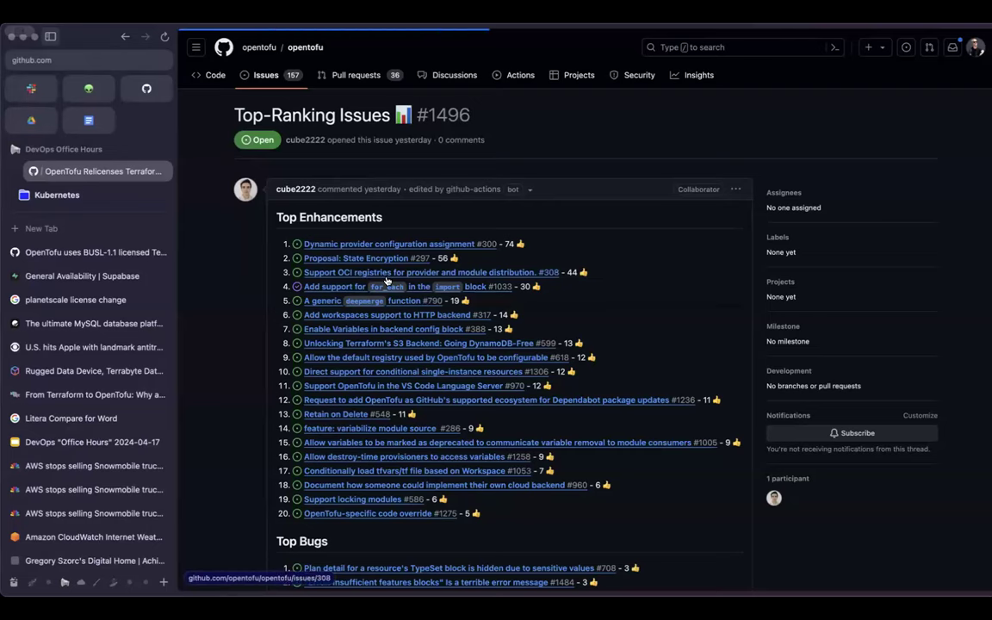
{"action": "left_click", "coordinate": [428, 273]}
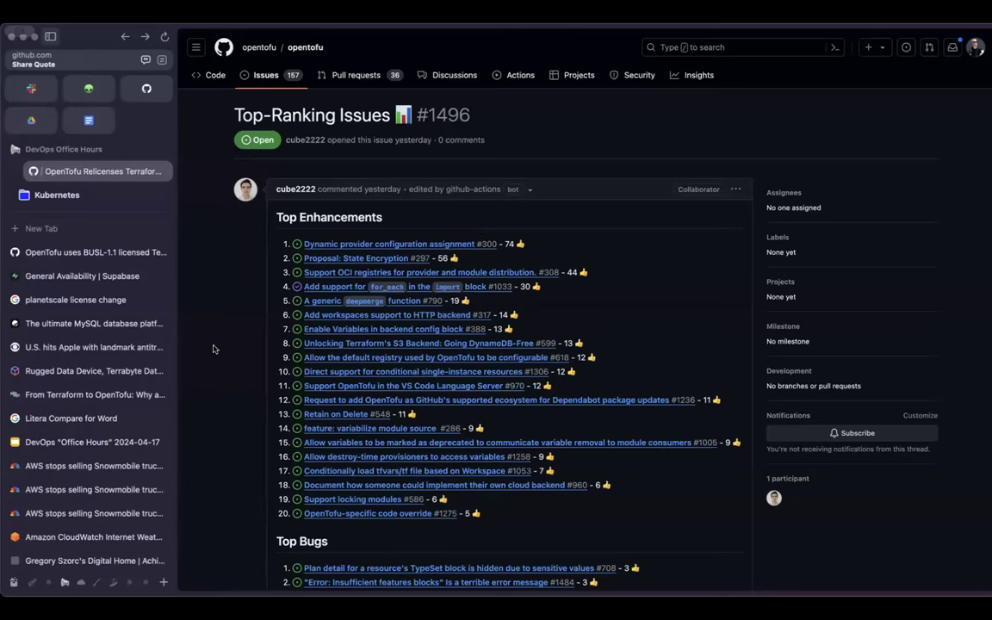
{"action": "mouse_move", "coordinate": [321, 368]}
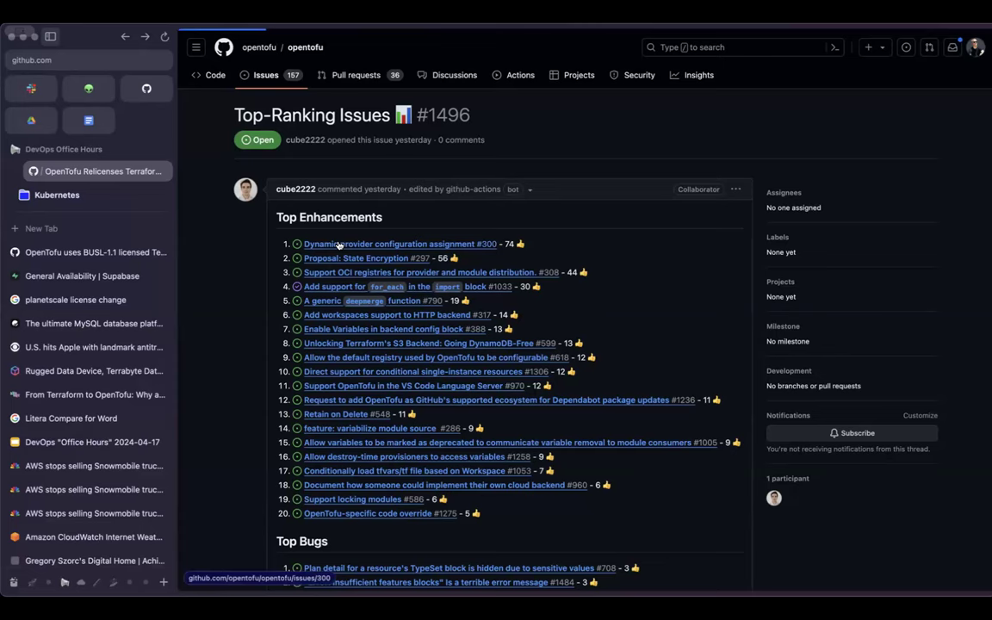
{"action": "left_click", "coordinate": [399, 244]}
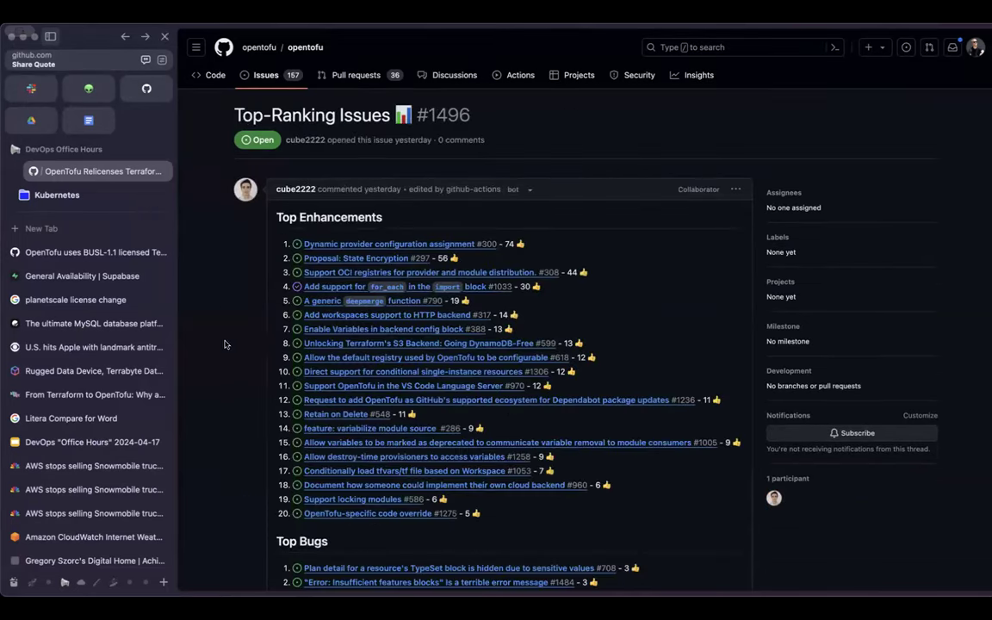
{"action": "scroll", "scroll_direction": "down", "scroll_amount": 3}
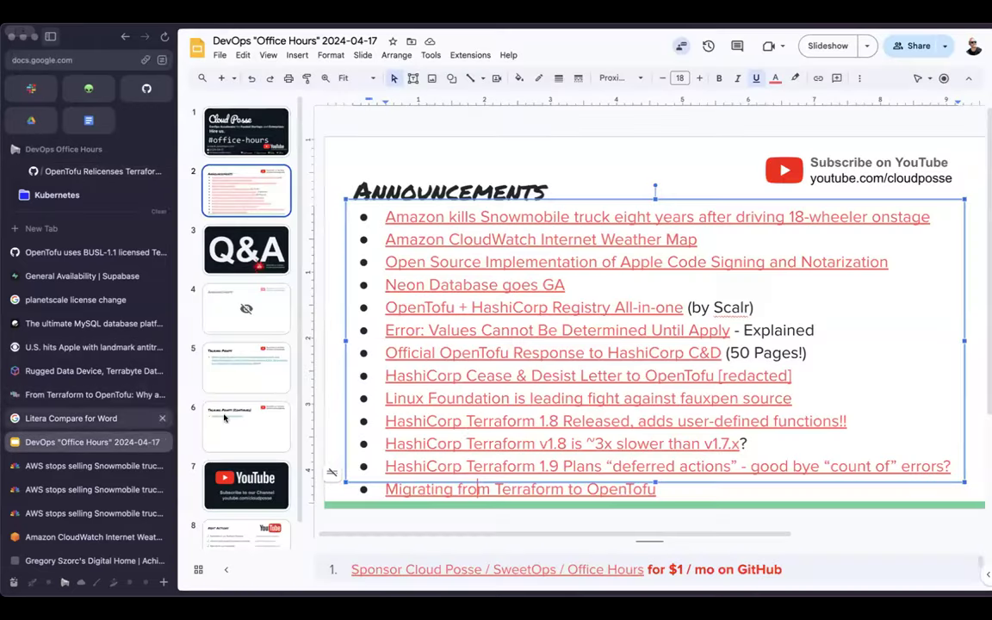
From the Talking Points slide, follow the ECS-with-Atlantis question's link to SweetOps Slack.
{"action": "left_click", "coordinate": [246, 369]}
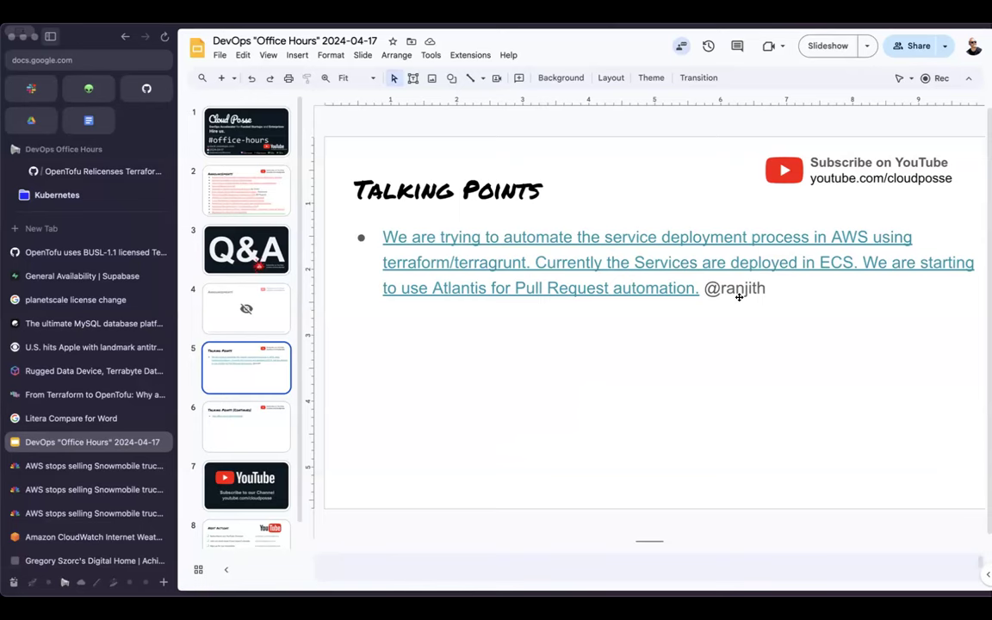
{"action": "left_click", "coordinate": [654, 262]}
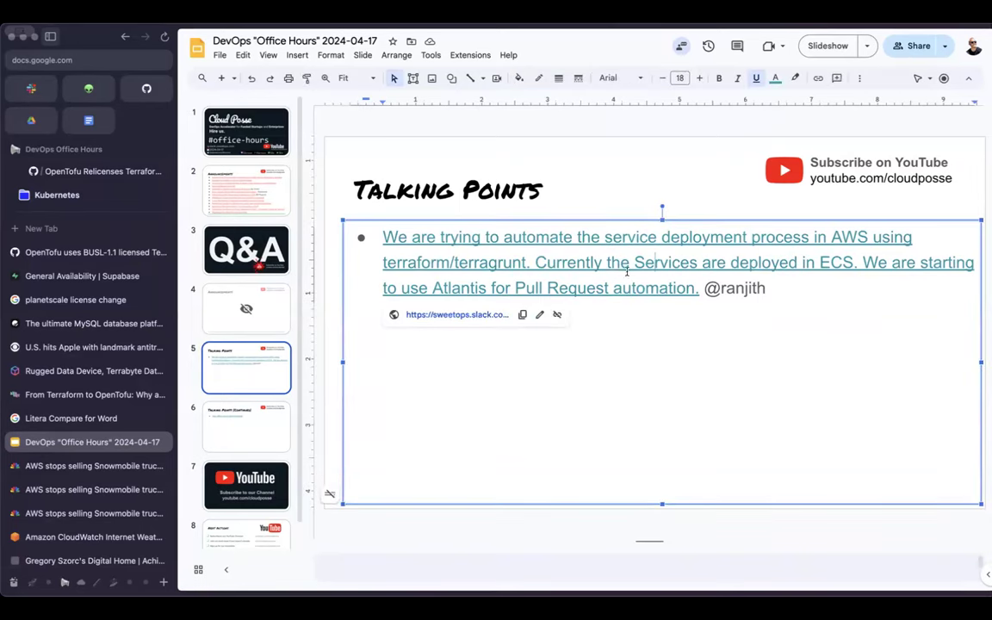
{"action": "left_click", "coordinate": [457, 315]}
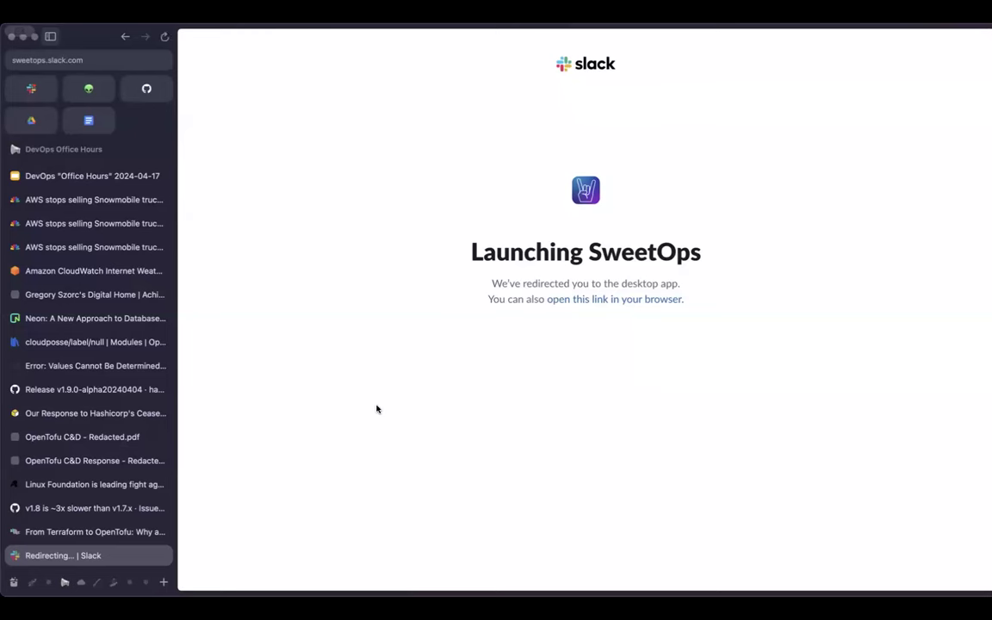
Read Ranjith's office-hours Slack question on automating service deployment, then return to the deck.
{"action": "left_click", "coordinate": [584, 299]}
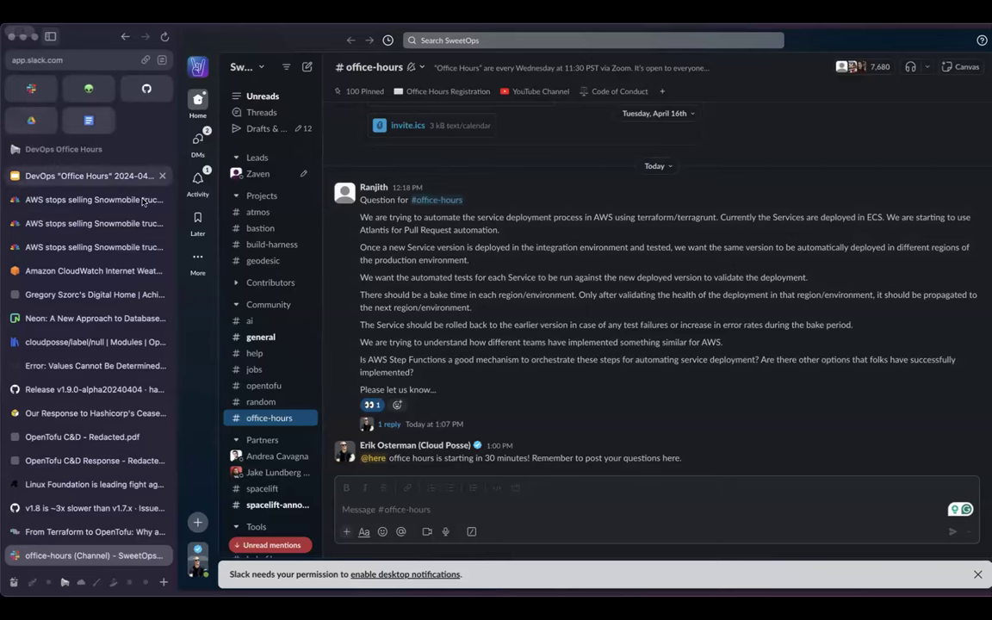
{"action": "left_click", "coordinate": [91, 175]}
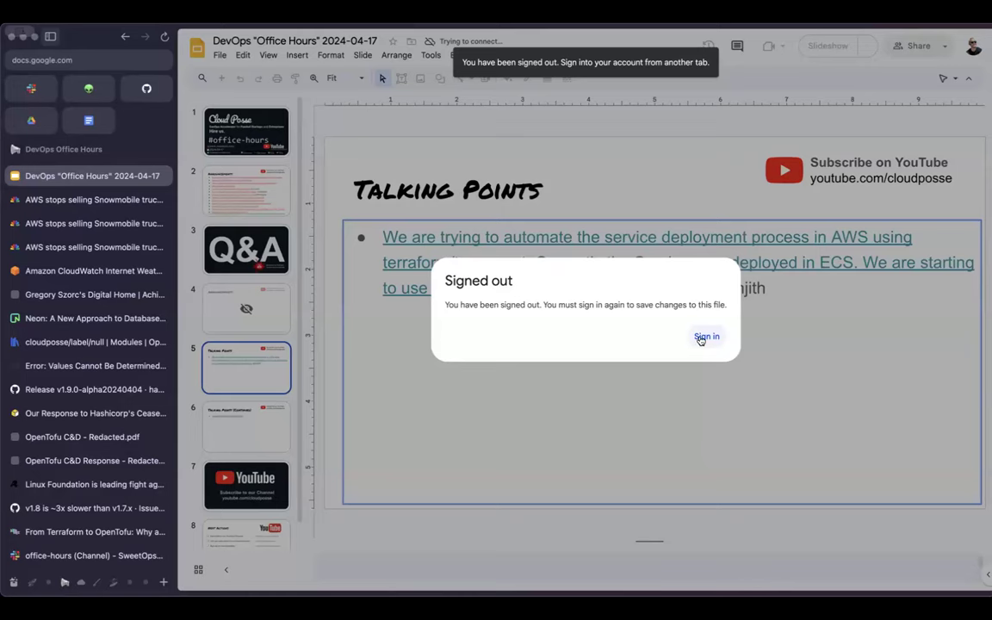
Sign back into Google to restore the deck and show the YouTube subscribe slide.
{"action": "left_click", "coordinate": [707, 336]}
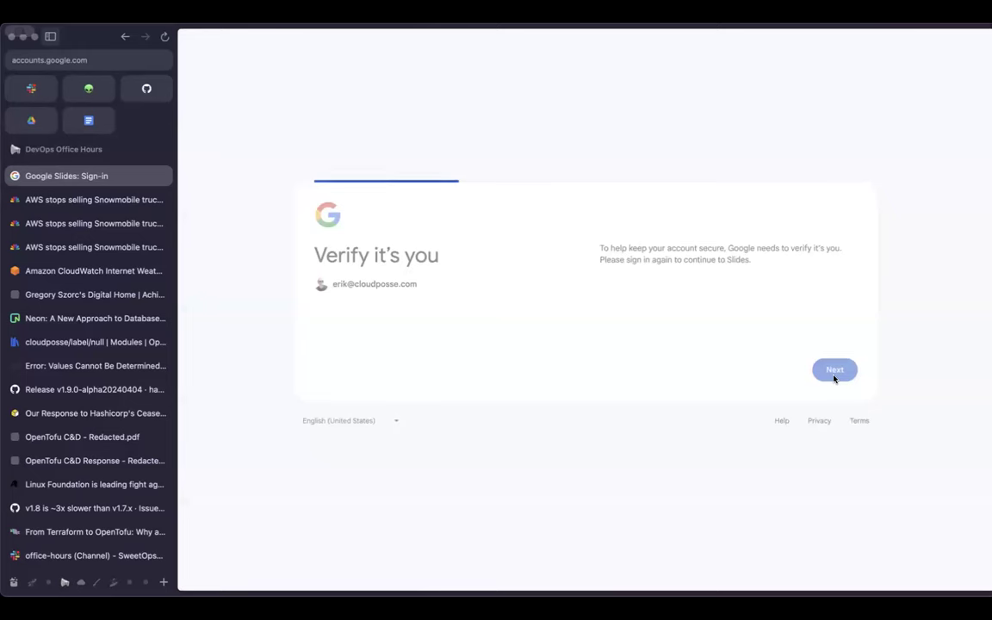
{"action": "left_click", "coordinate": [833, 370]}
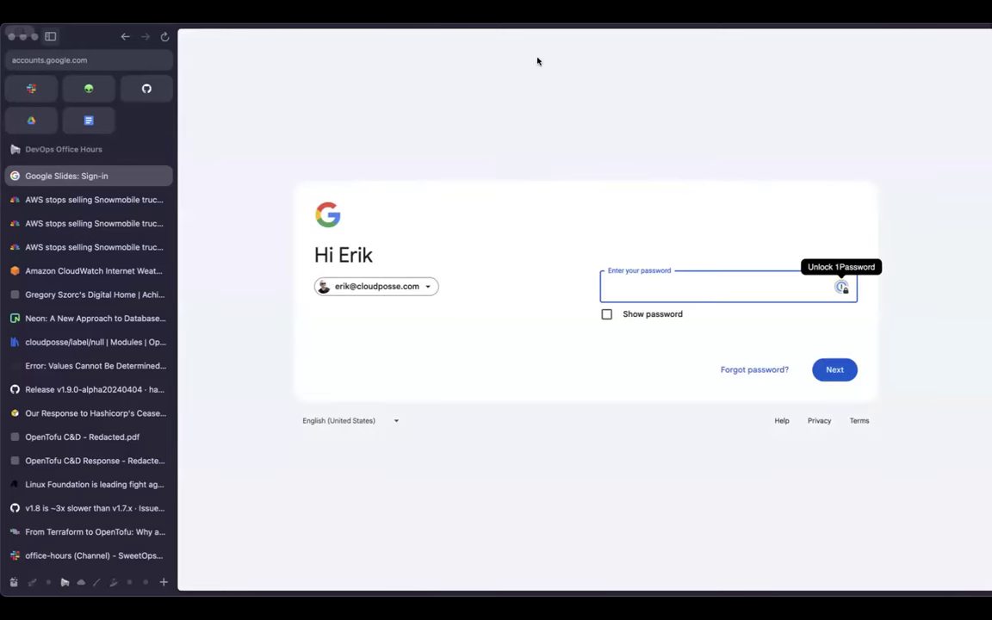
{"action": "left_click", "coordinate": [92, 175]}
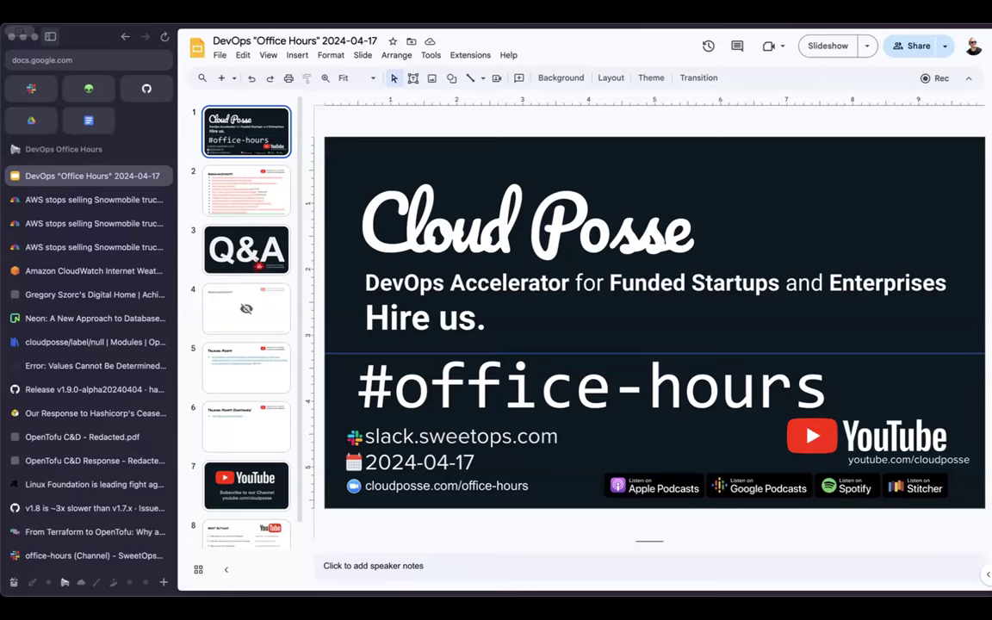
{"action": "left_click", "coordinate": [246, 485]}
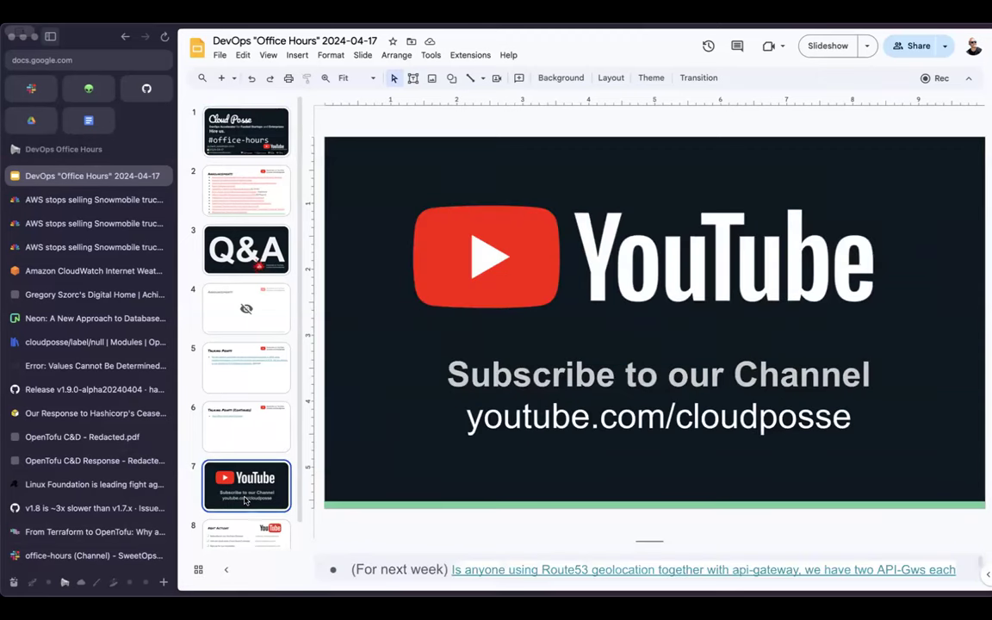